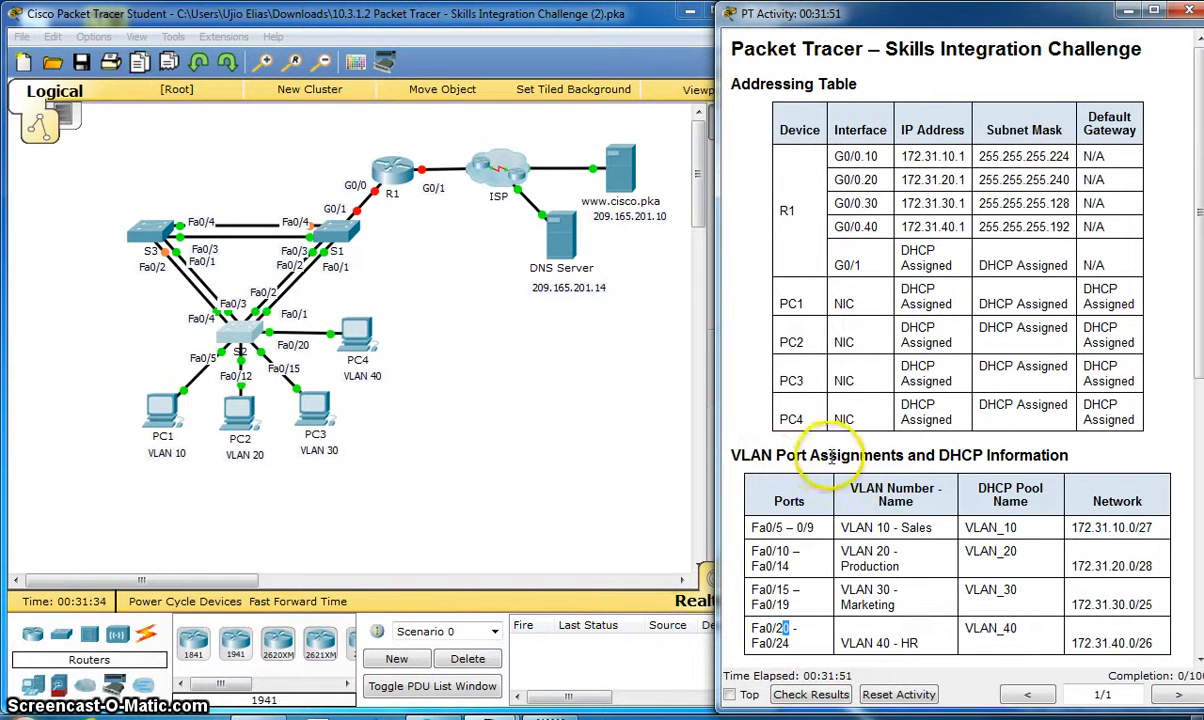
{"action": "mouse_move", "coordinate": [930, 464]}
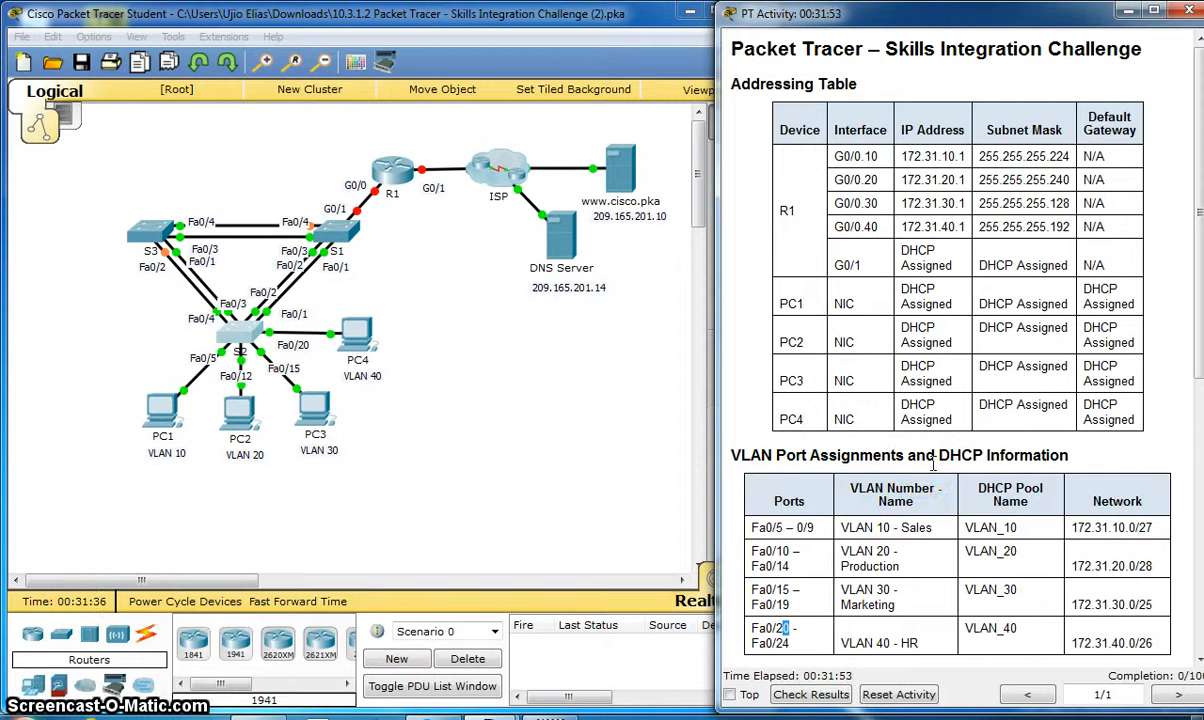
Scroll the activity instructions down to the Requirements section.
{"action": "scroll", "scroll_direction": "down", "scroll_amount": 3}
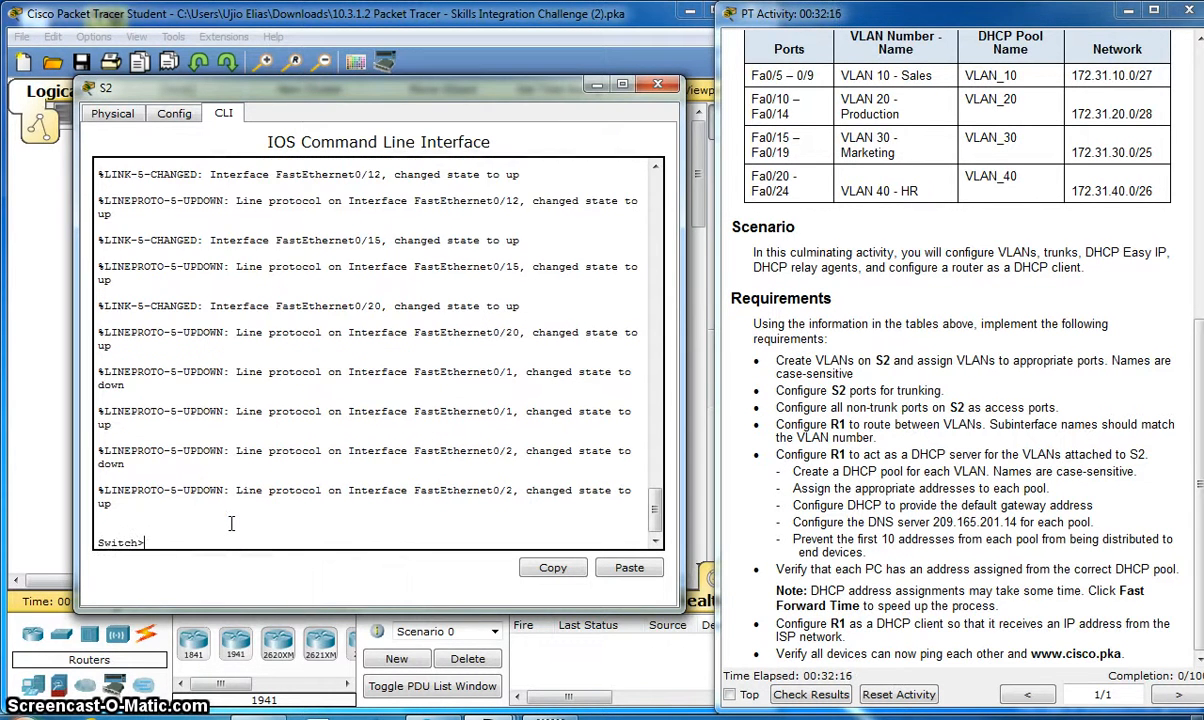
Enter global configuration on S2 and create VLAN 10 named Sales.
{"action": "type", "text": "enable"}
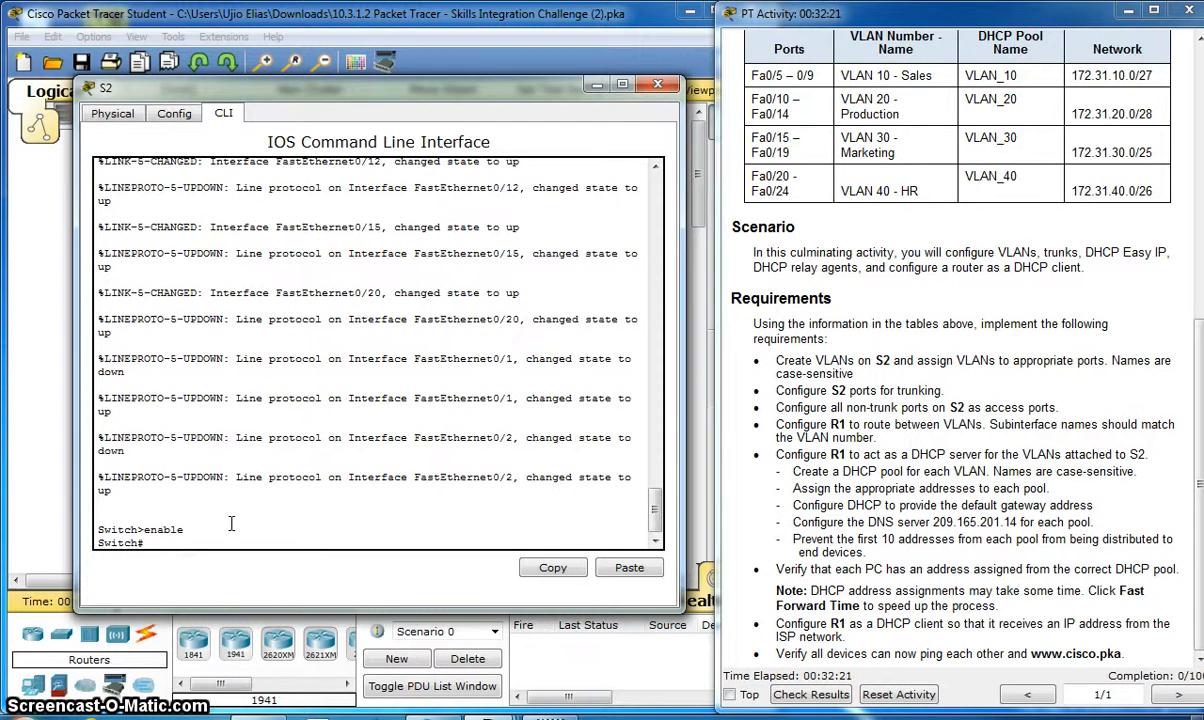
{"action": "type", "text": "conf"}
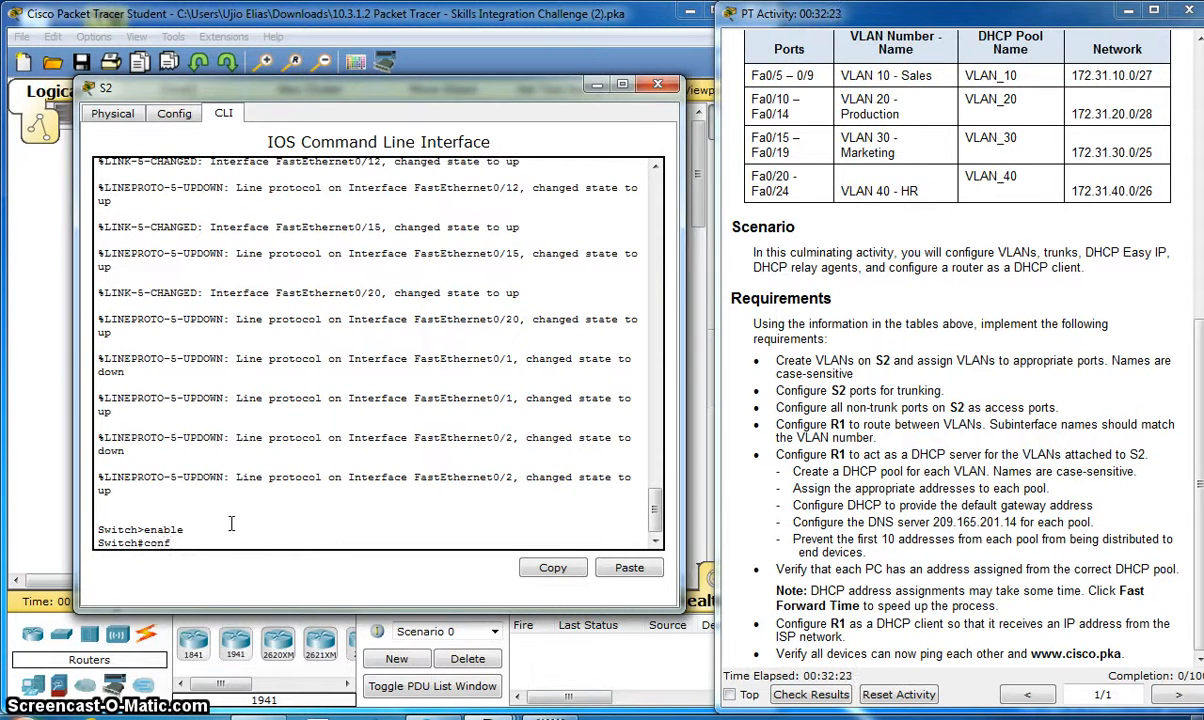
{"action": "type", "text": "t"}
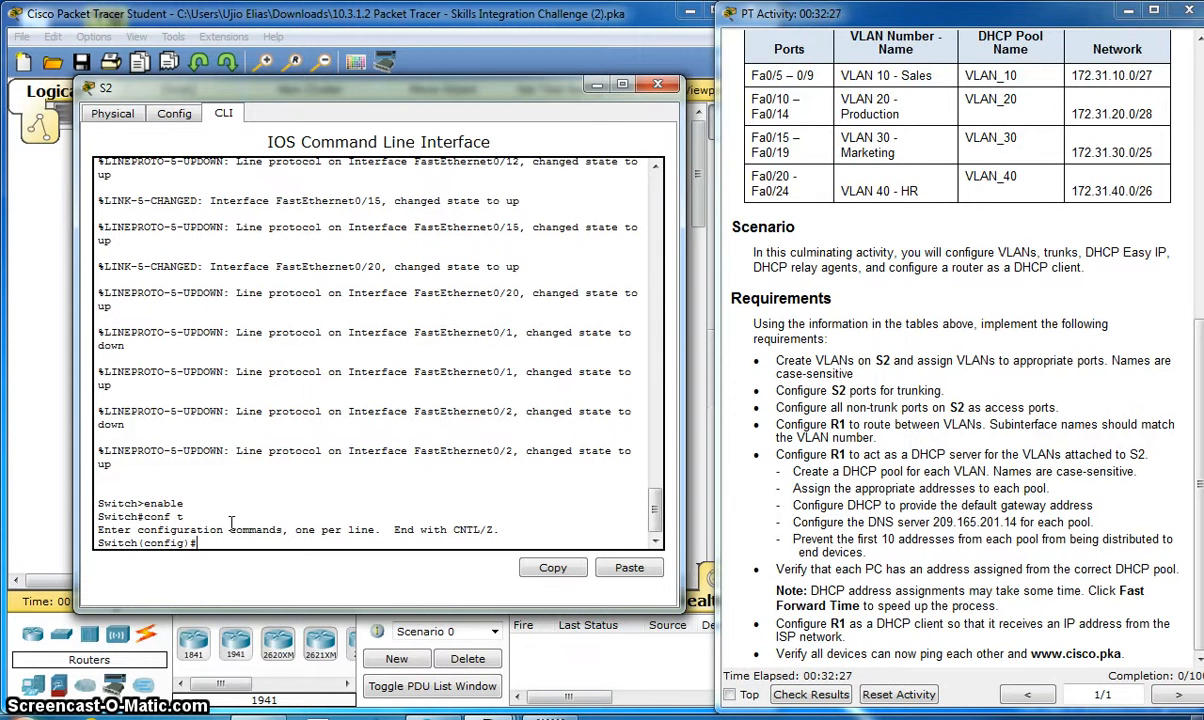
{"action": "type", "text": "vlan"}
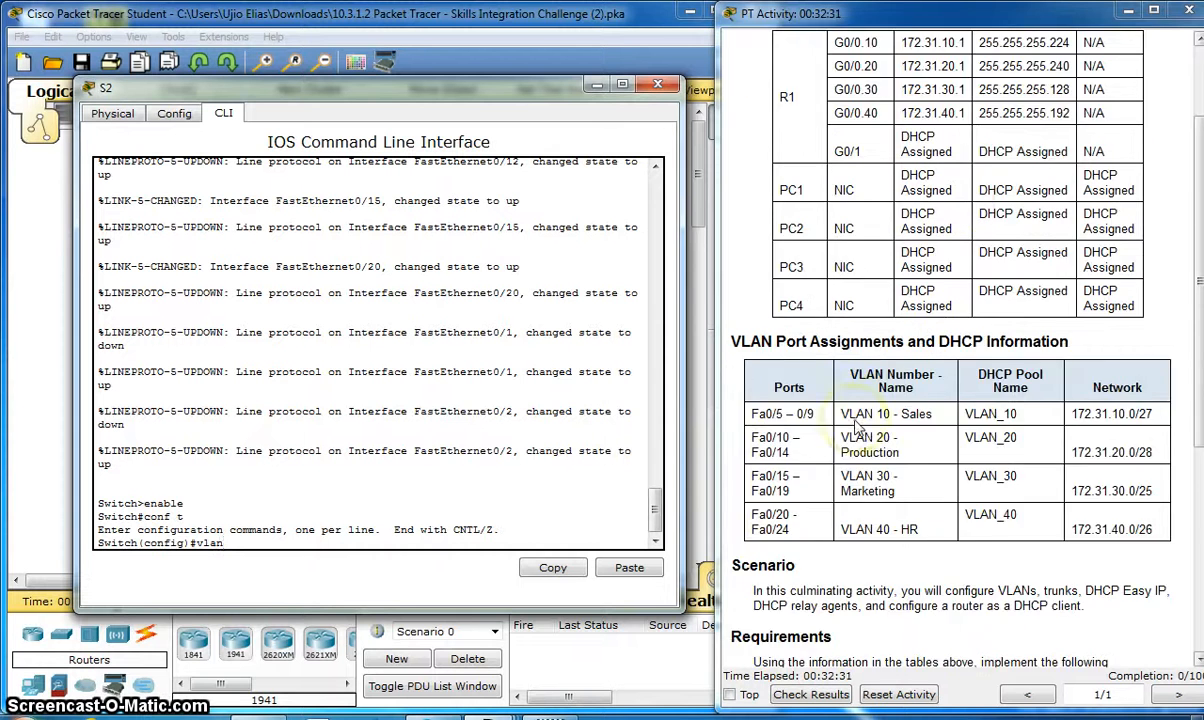
{"action": "scroll", "scroll_direction": "down", "scroll_amount": 3}
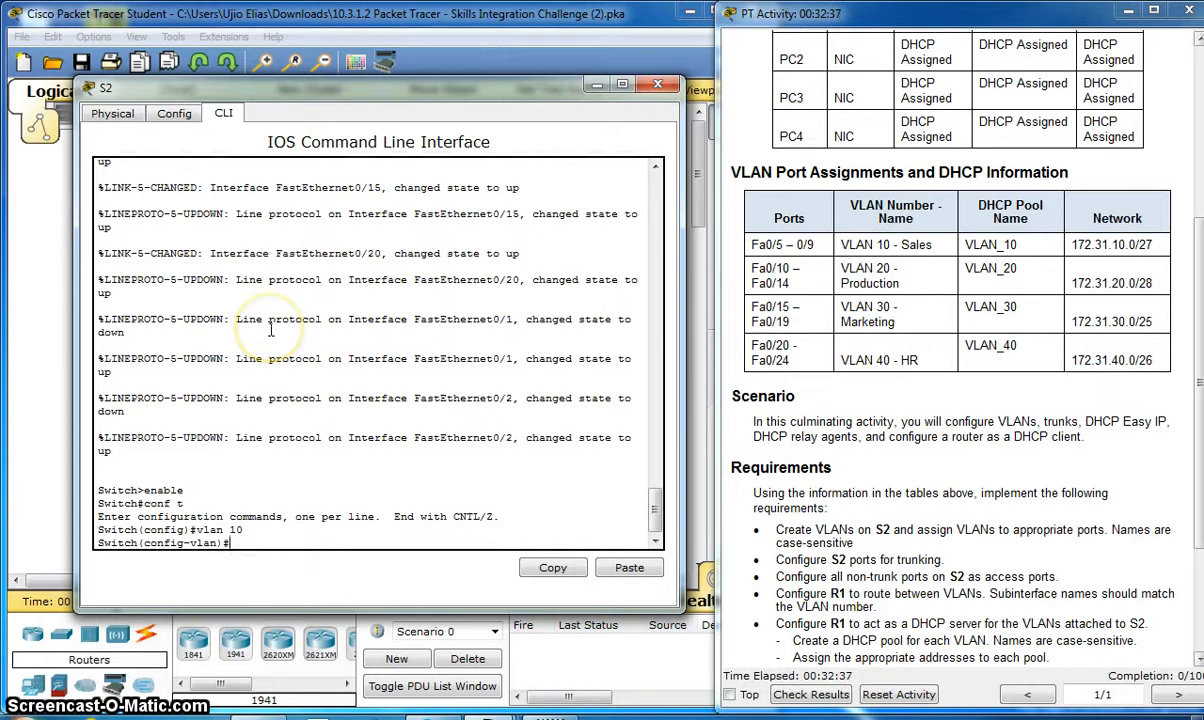
{"action": "type", "text": "name"}
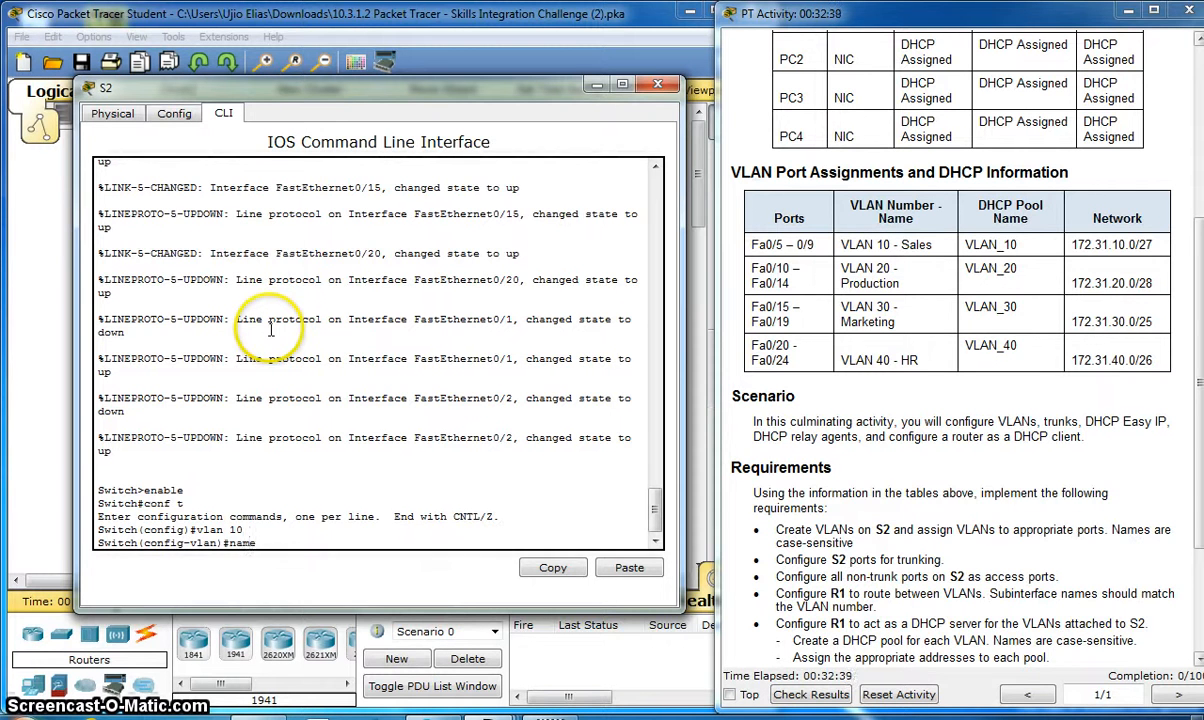
{"action": "type", "text": "Sa"}
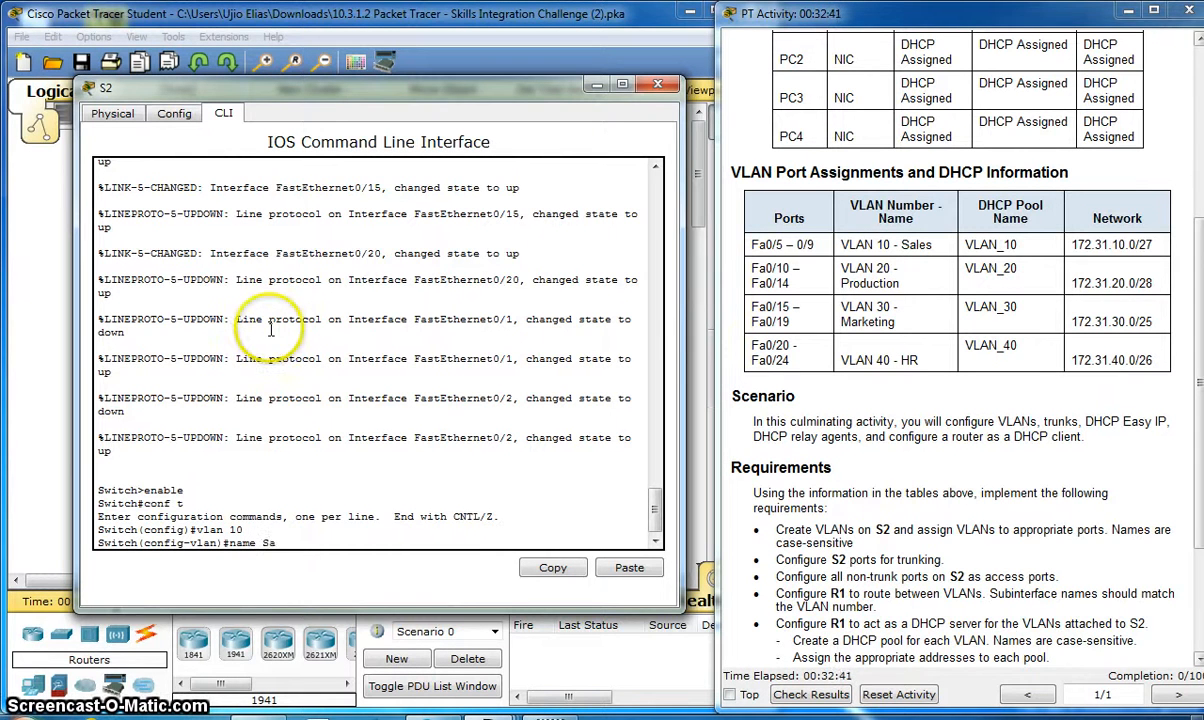
{"action": "type", "text": "les"}
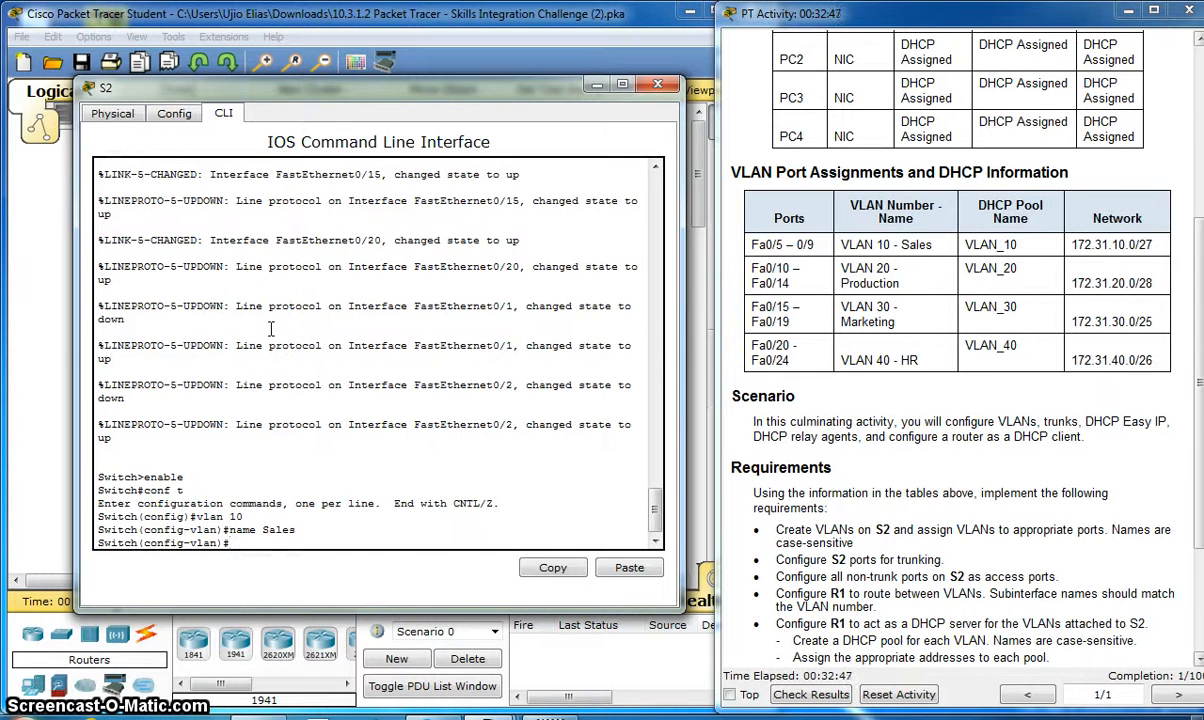
Create VLAN 20 named Production.
{"action": "type", "text": "vlan 20"}
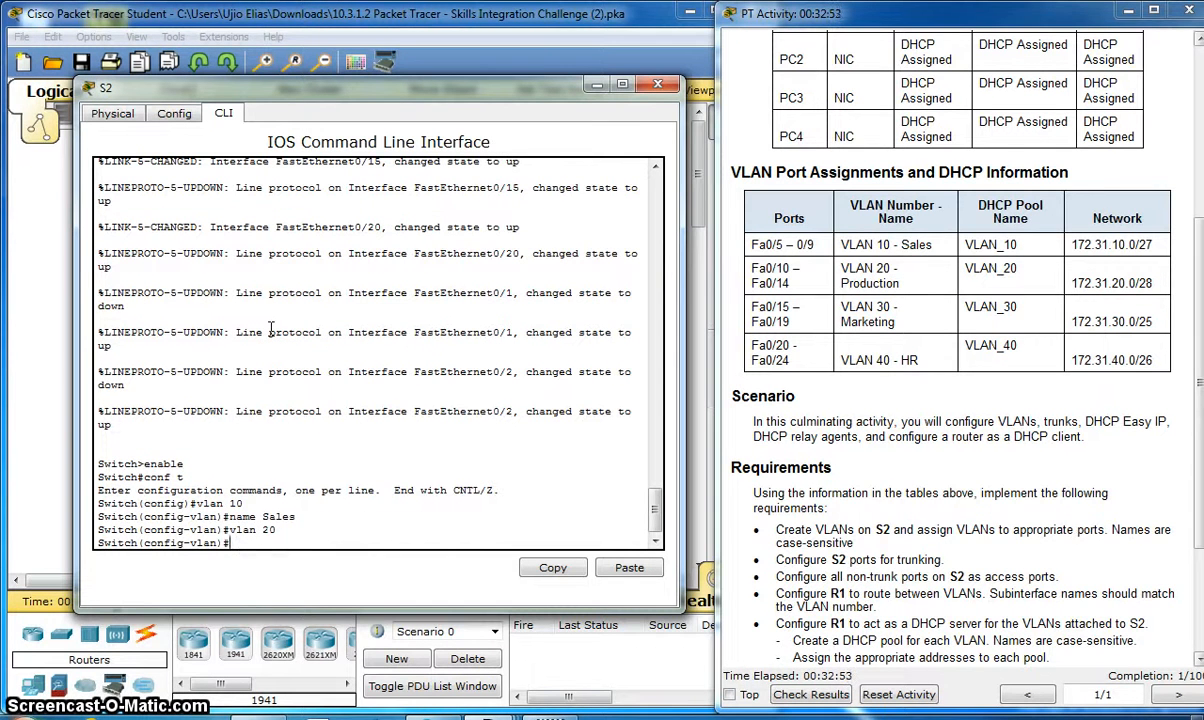
{"action": "type", "text": "name"}
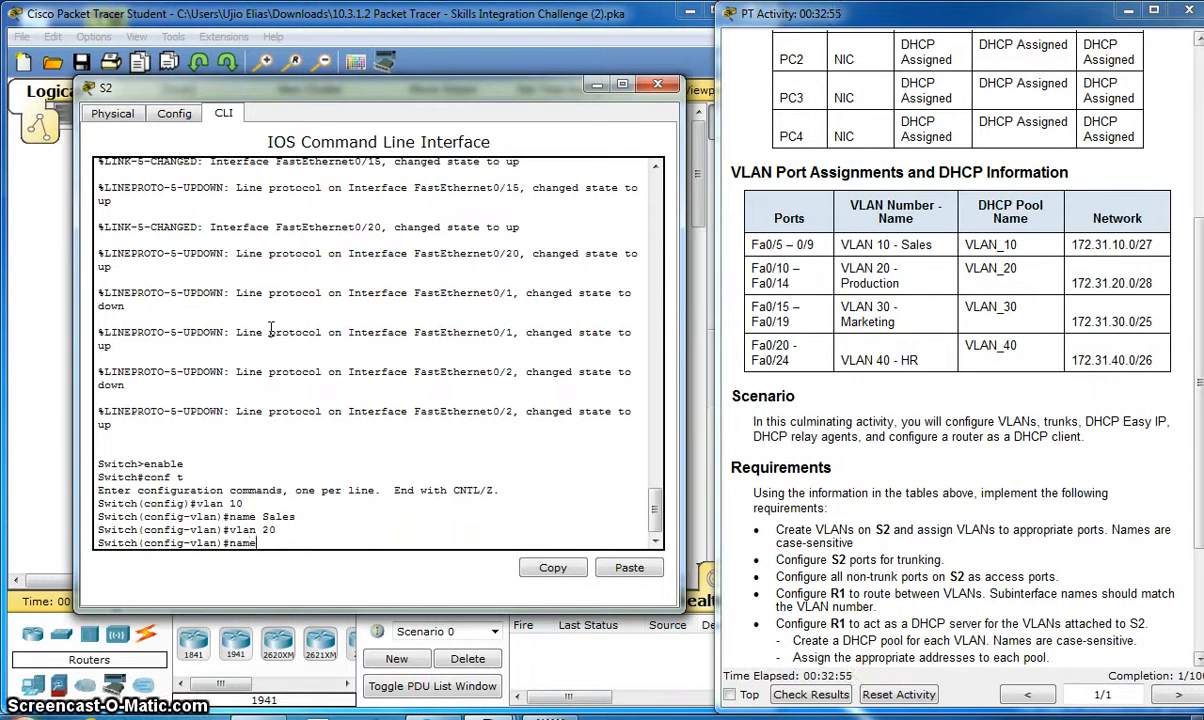
{"action": "type", "text": "Pro"}
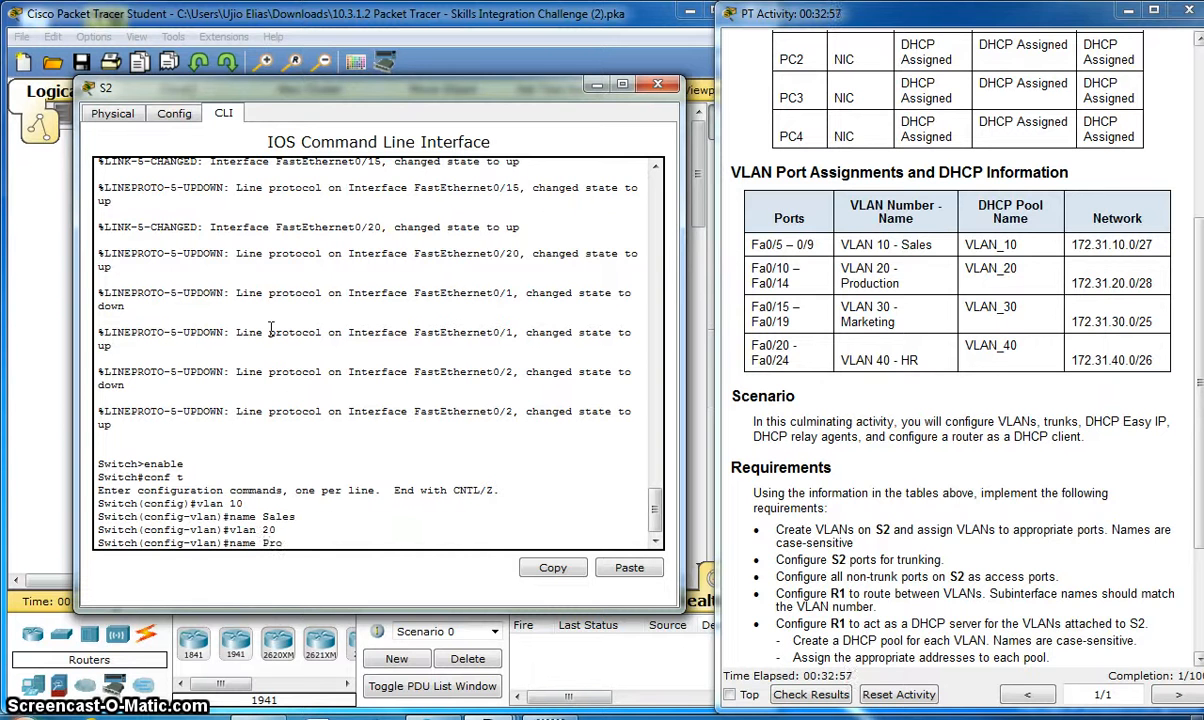
{"action": "type", "text": "duc"}
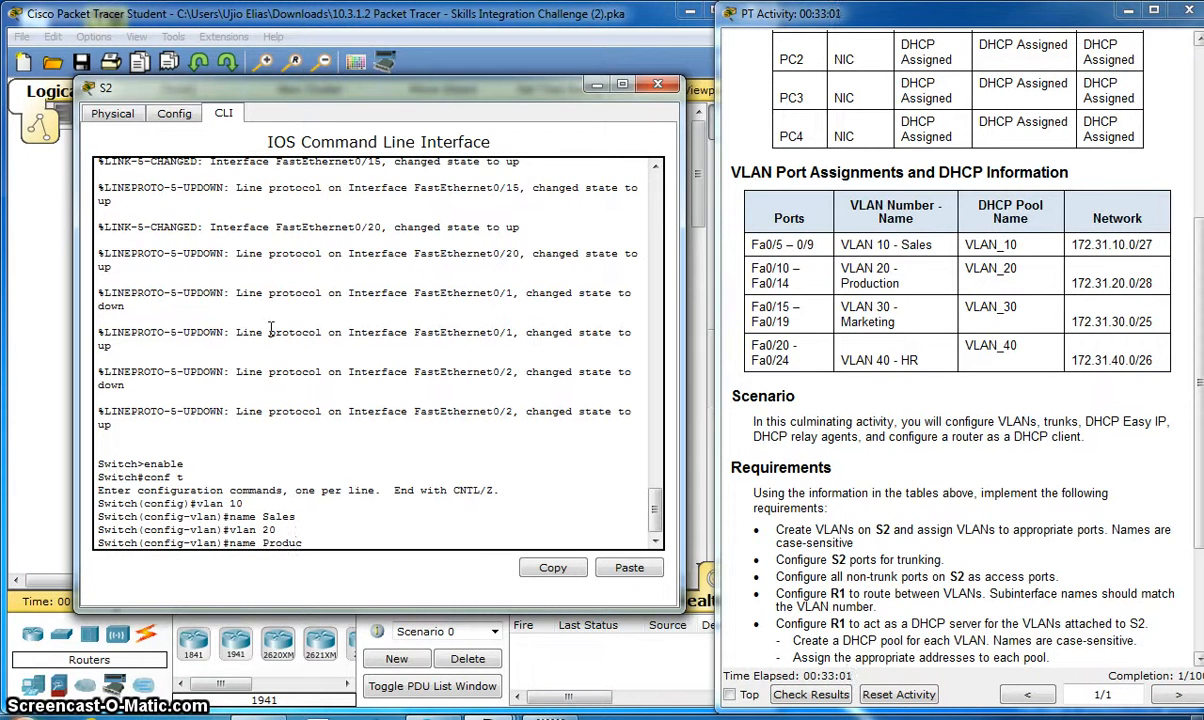
{"action": "type", "text": "tion"}
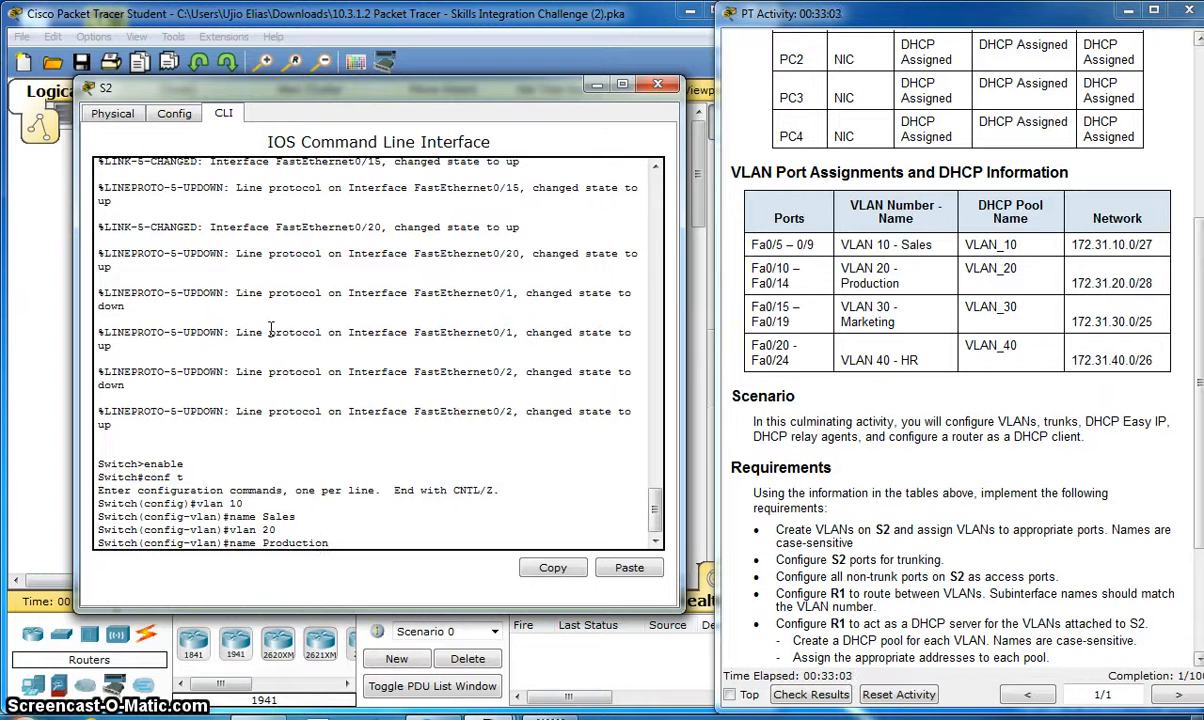
{"action": "key", "text": "enter"}
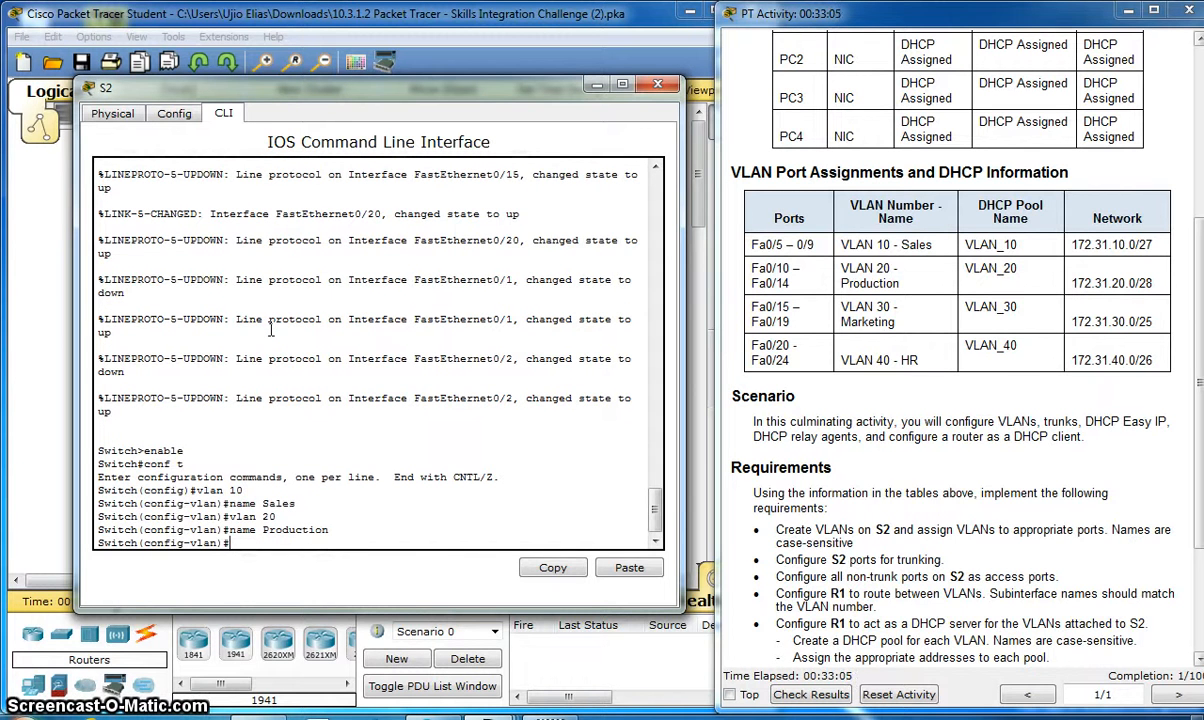
Create VLAN 30 named Marketing.
{"action": "type", "text": "vlan"}
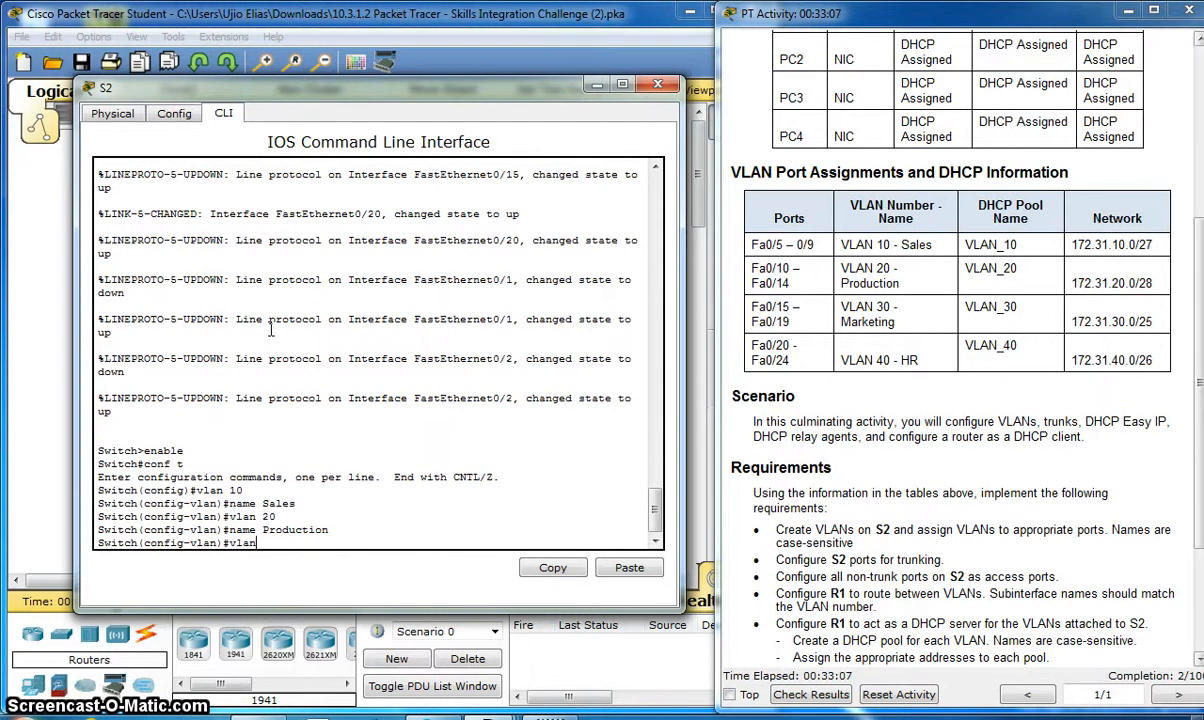
{"action": "type", "text": "30"}
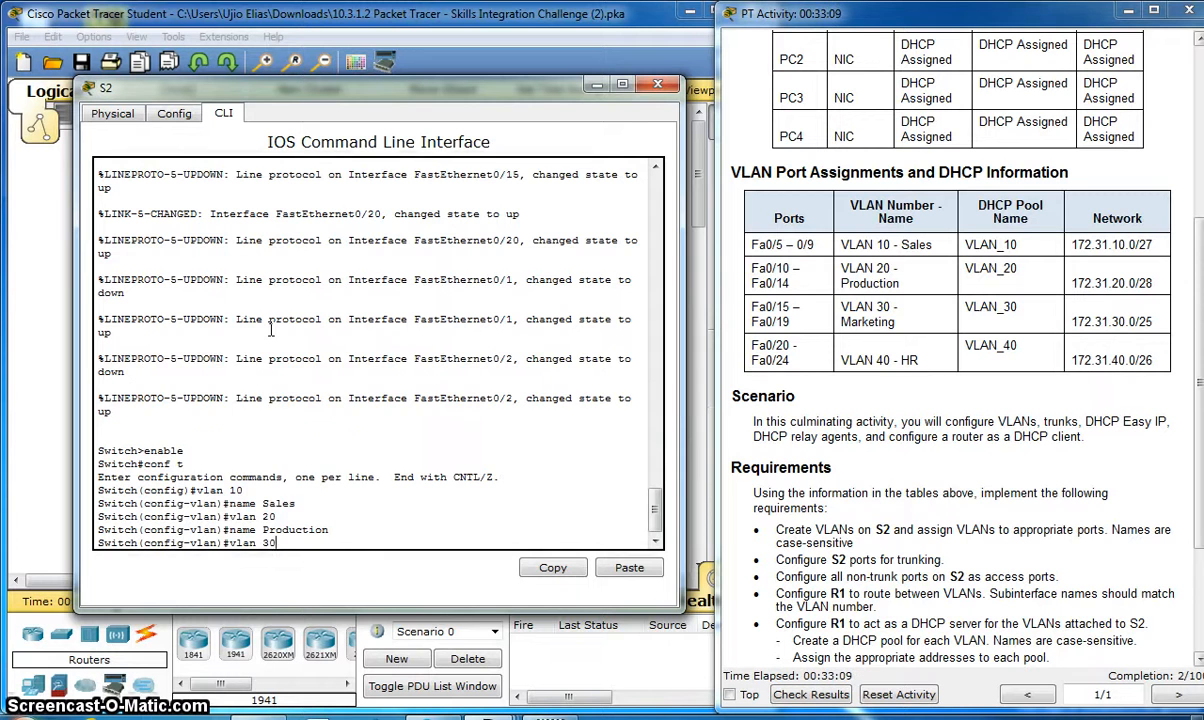
{"action": "type", "text": "name"}
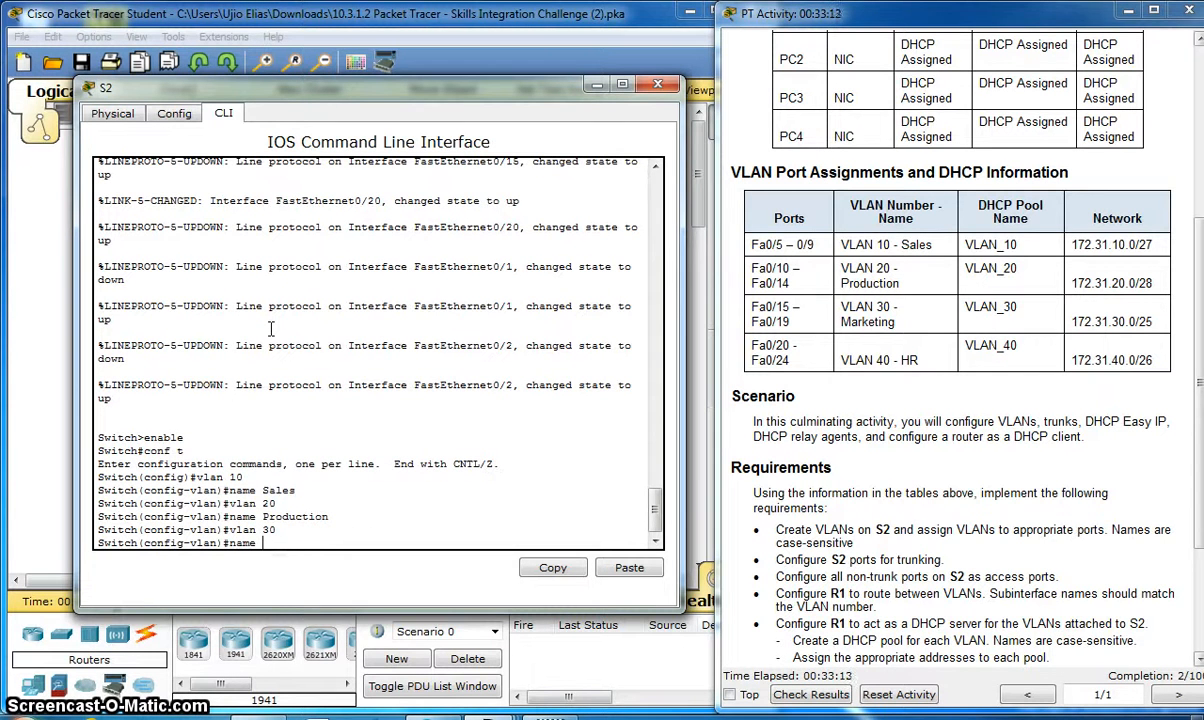
{"action": "type", "text": "Mar"}
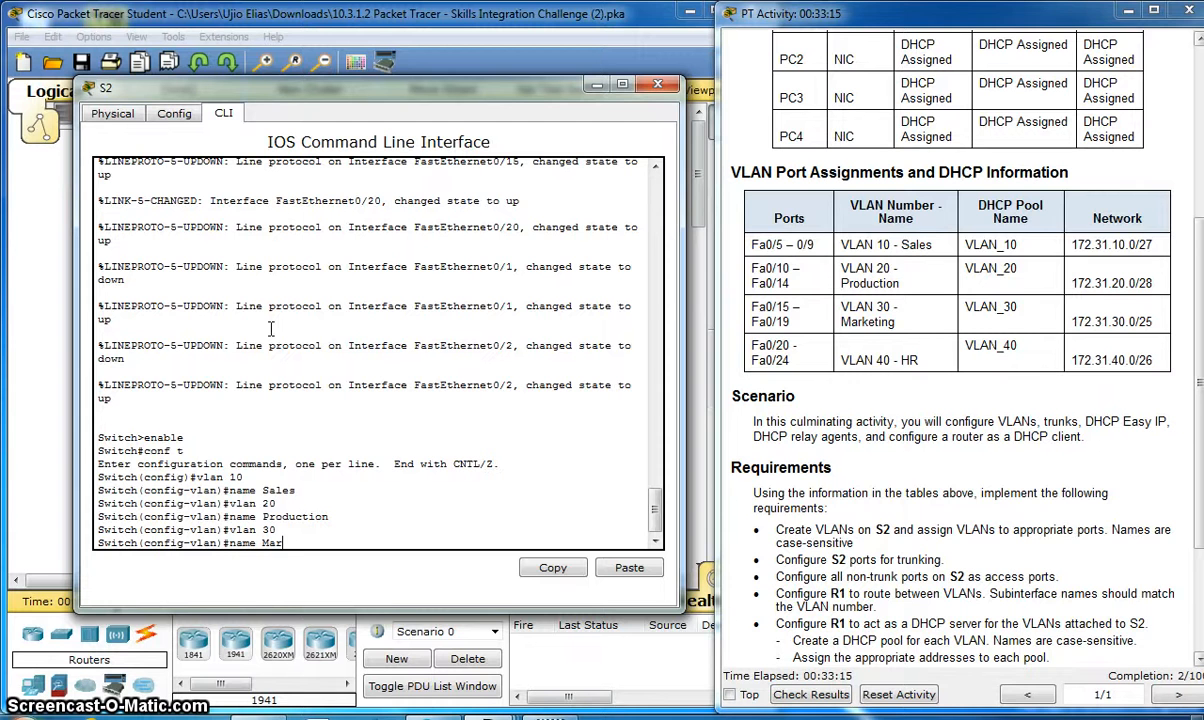
{"action": "type", "text": "k"}
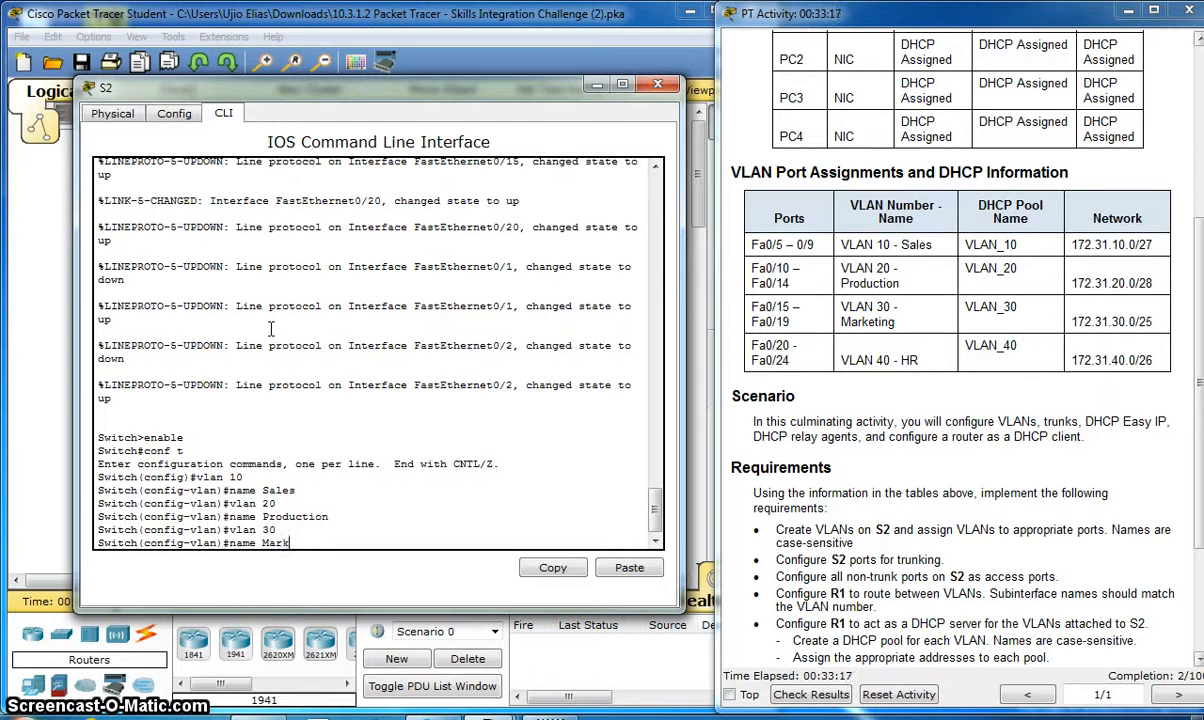
{"action": "type", "text": "eting"}
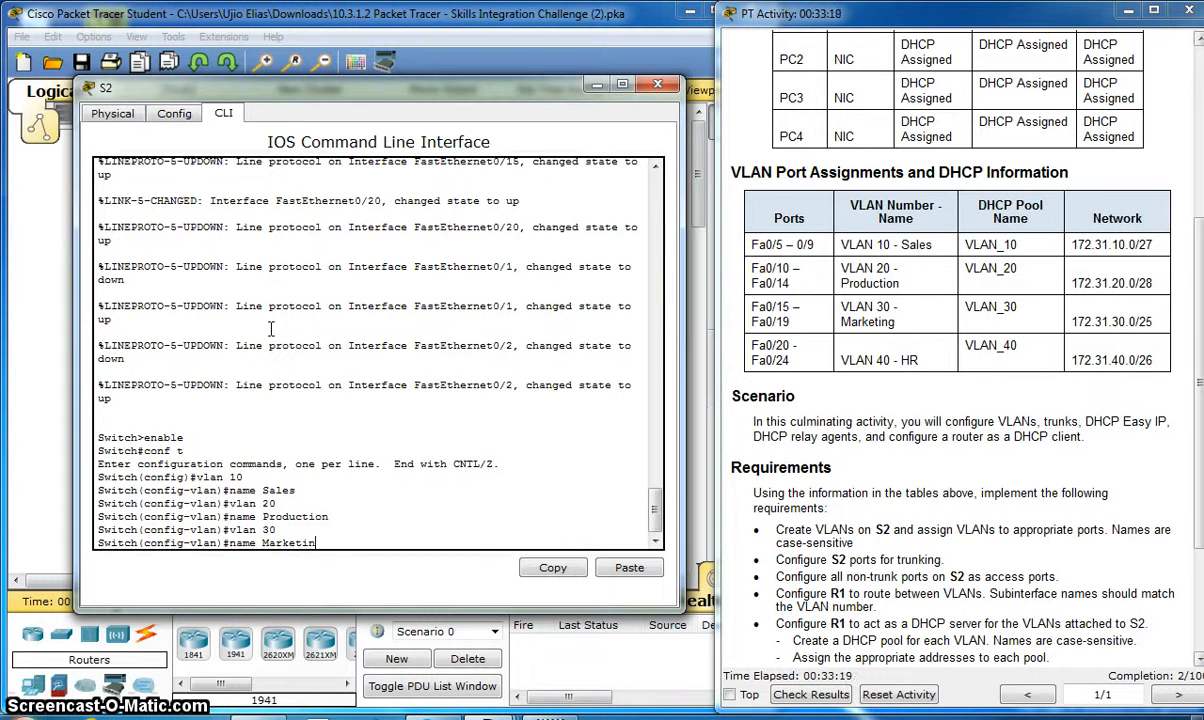
{"action": "key", "text": "enter"}
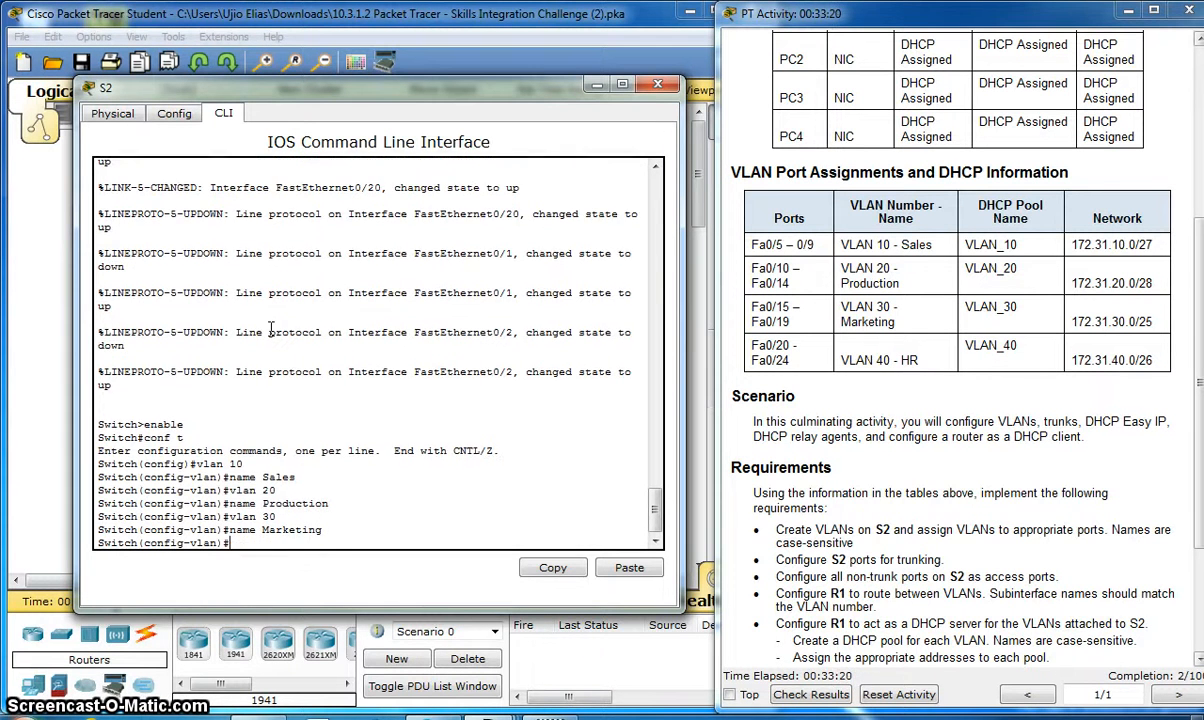
Create VLAN 40 named HR, exit VLAN config and begin a 'do show' command.
{"action": "type", "text": "vlan"}
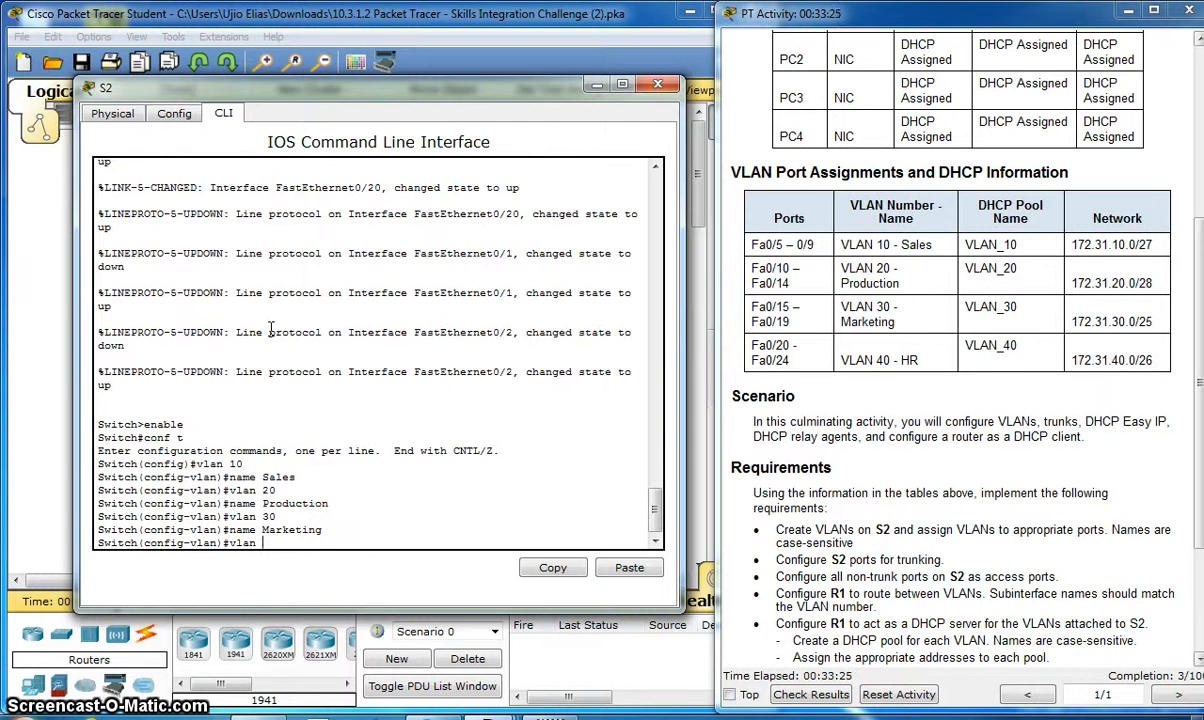
{"action": "type", "text": "40"}
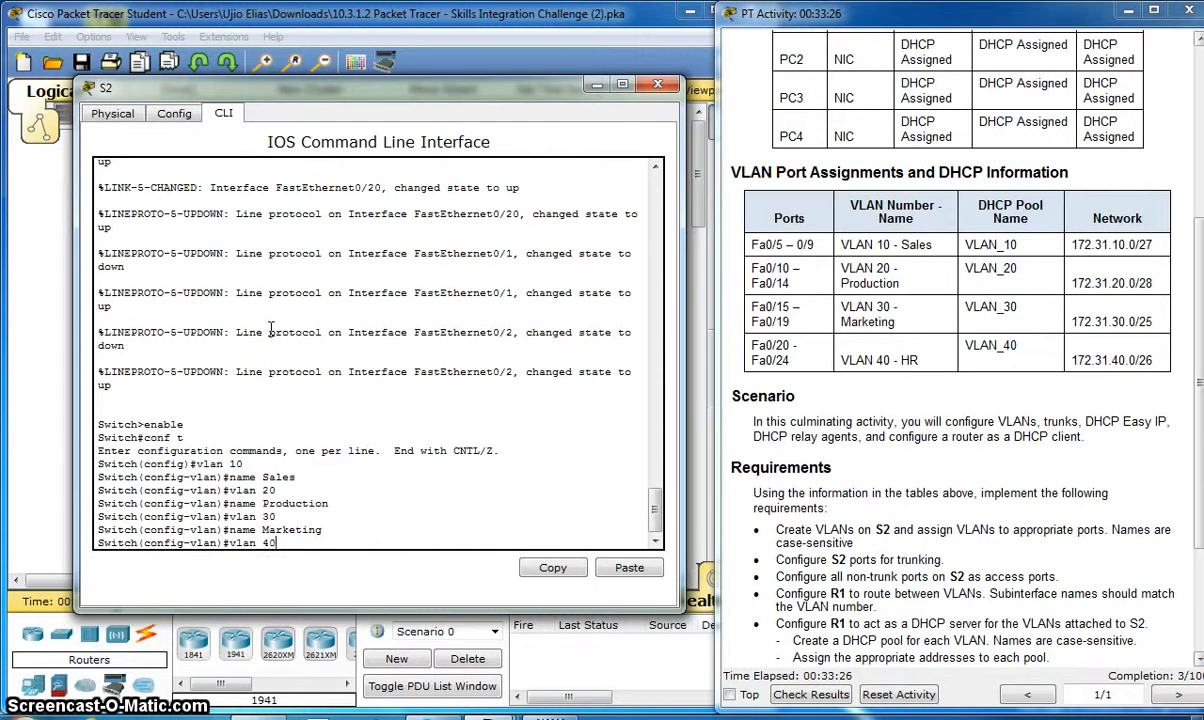
{"action": "type", "text": "name"}
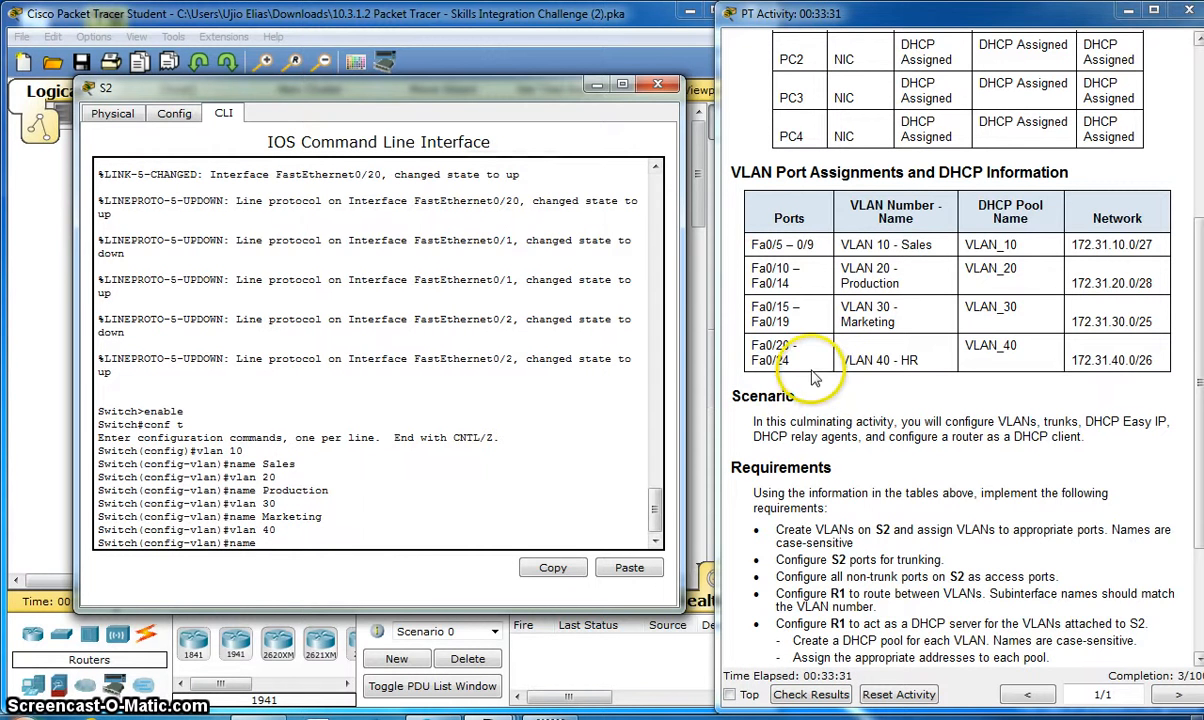
{"action": "type", "text": "HR"}
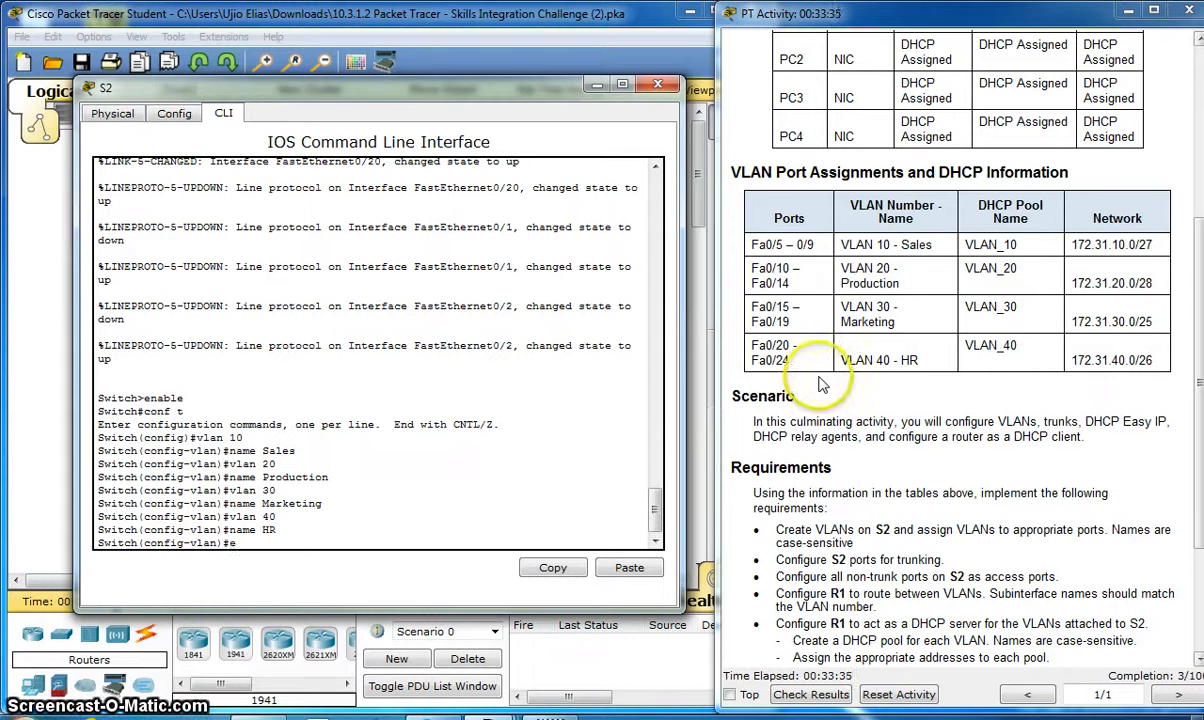
{"action": "type", "text": "exit"}
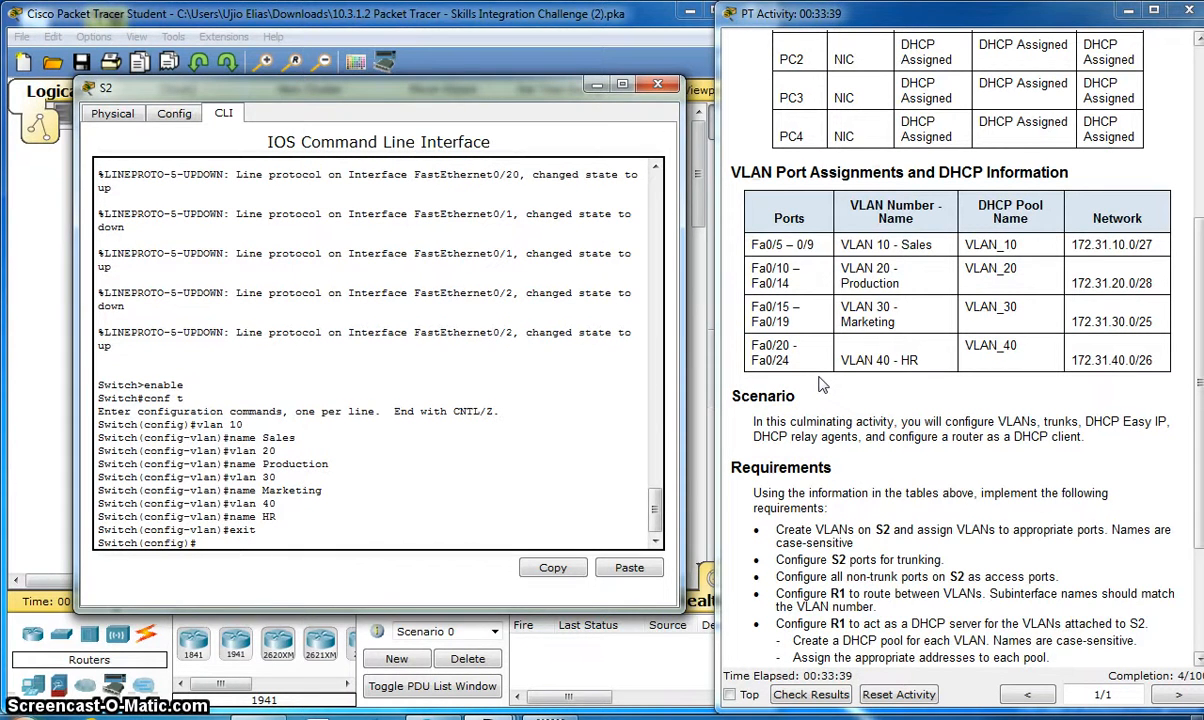
{"action": "type", "text": "do"}
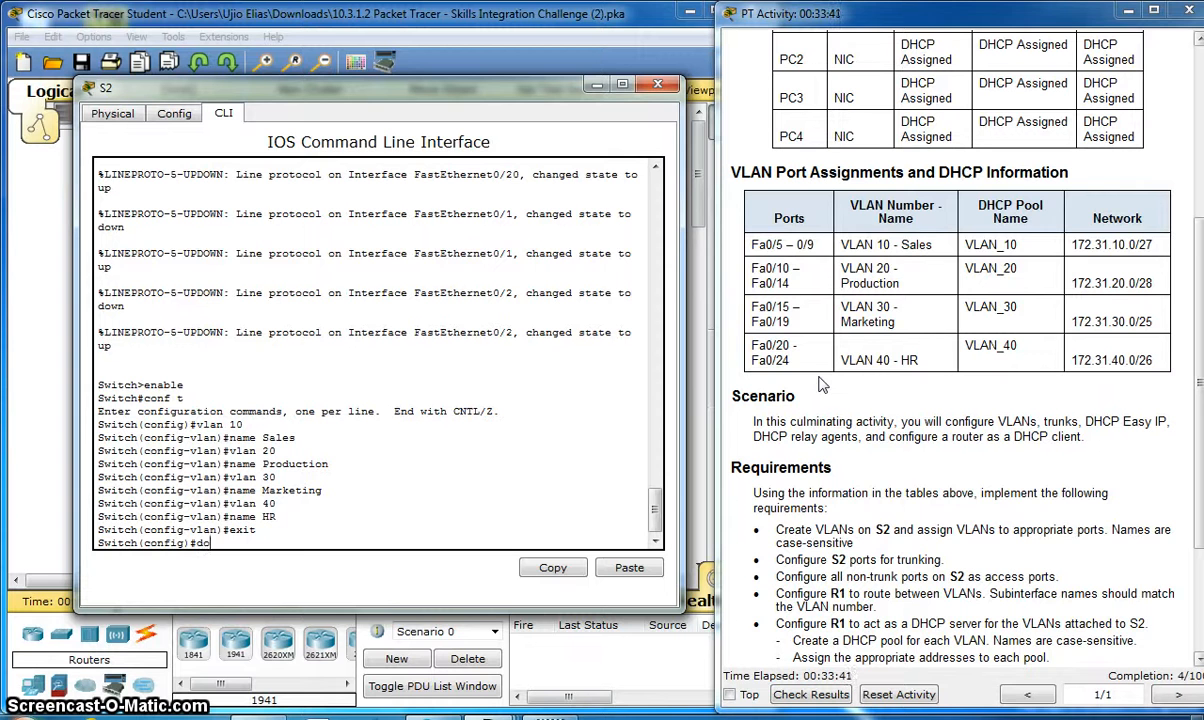
{"action": "type", "text": "show v"}
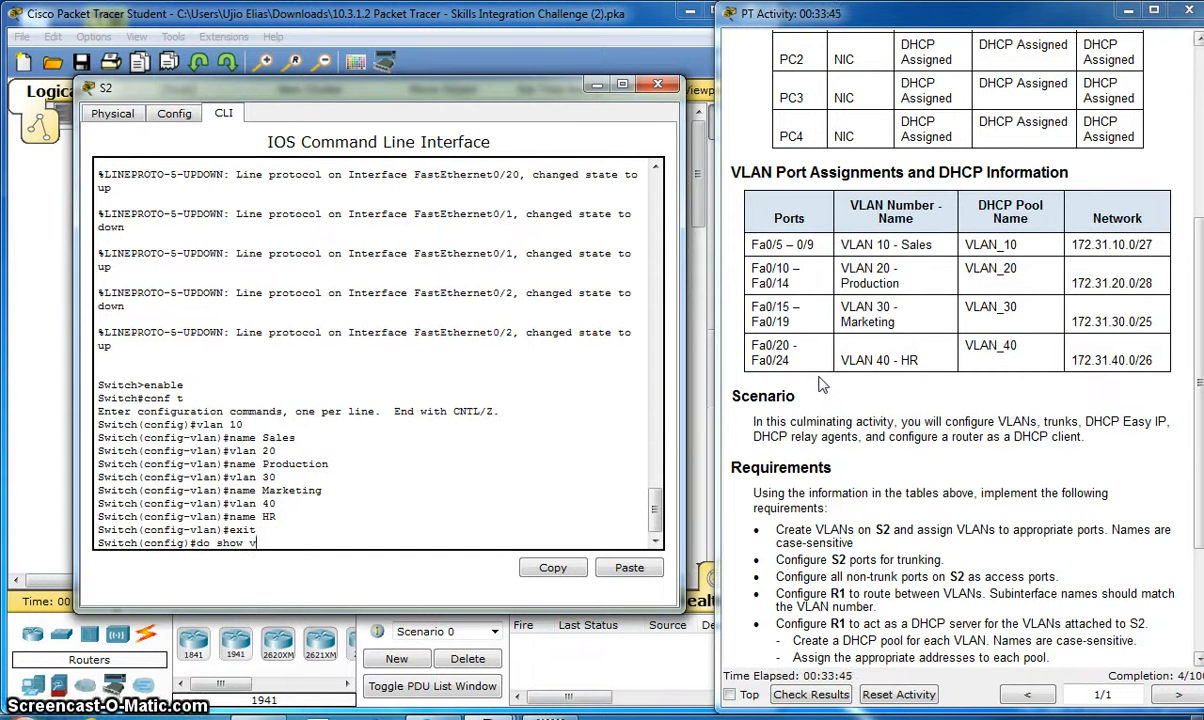
Complete 'do show vlan' to display S2's VLAN table.
{"action": "type", "text": "lan"}
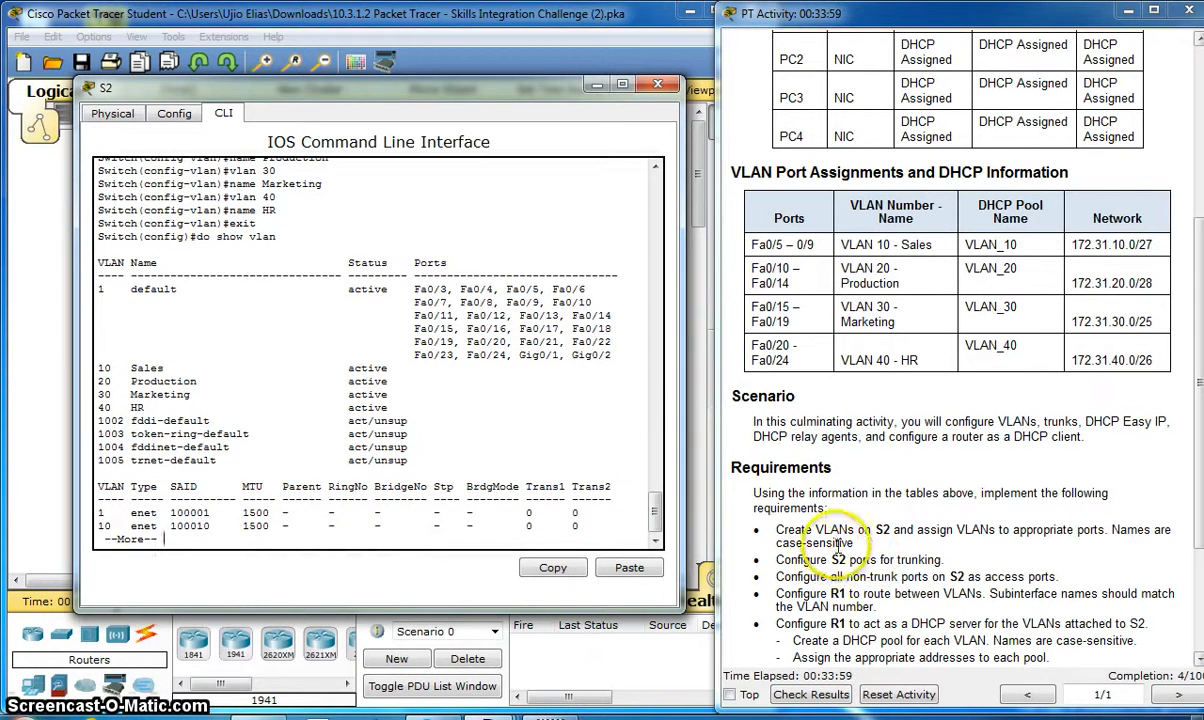
{"action": "mouse_move", "coordinate": [900, 414]}
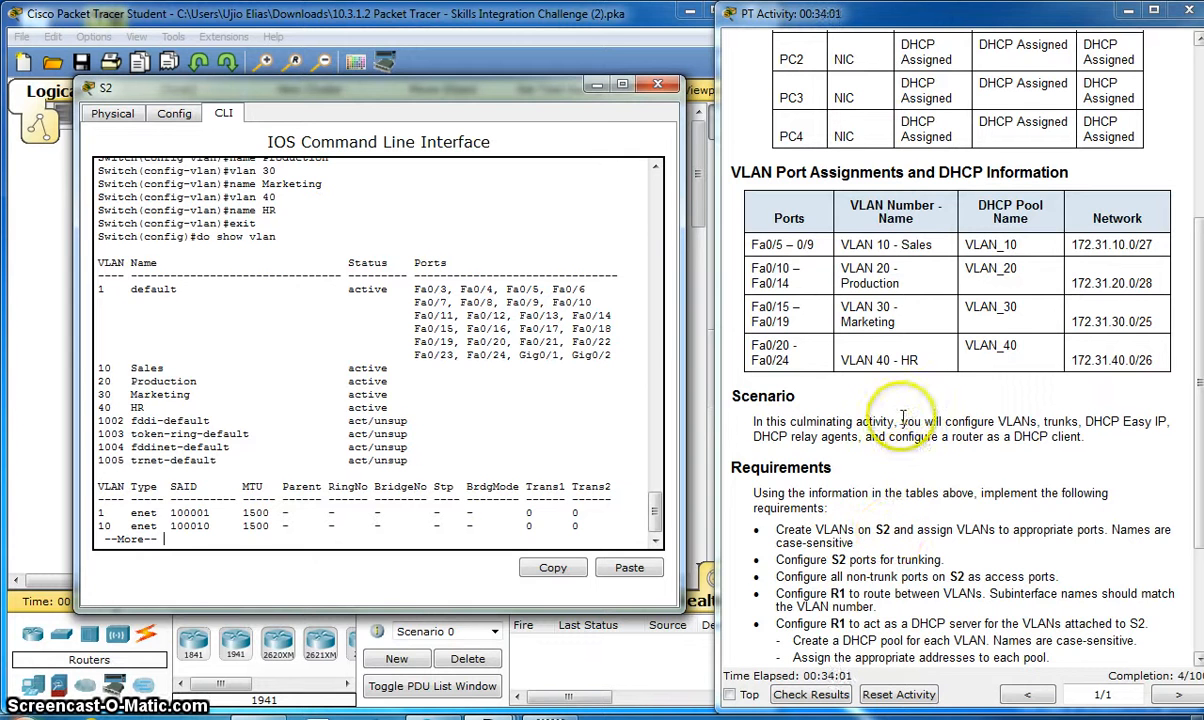
{"action": "mouse_move", "coordinate": [478, 440]}
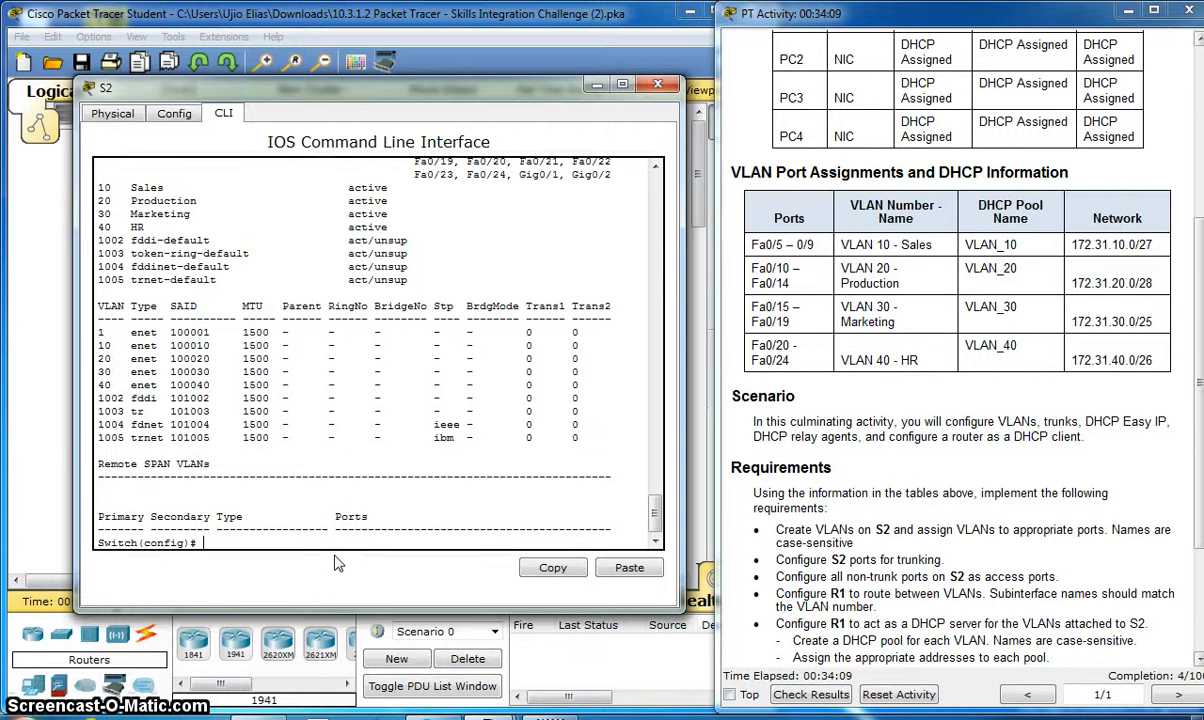
Make interface range Fa0/5-9 access ports in VLAN 10 and exit.
{"action": "type", "text": "inter"}
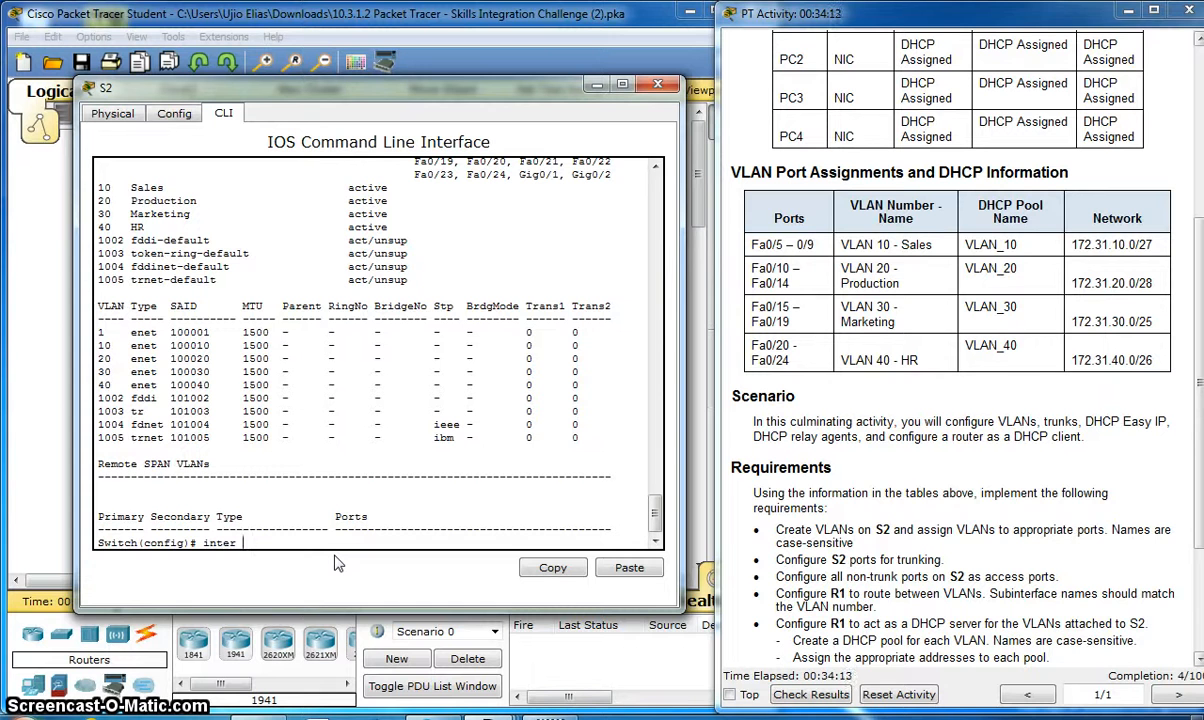
{"action": "type", "text": "range"}
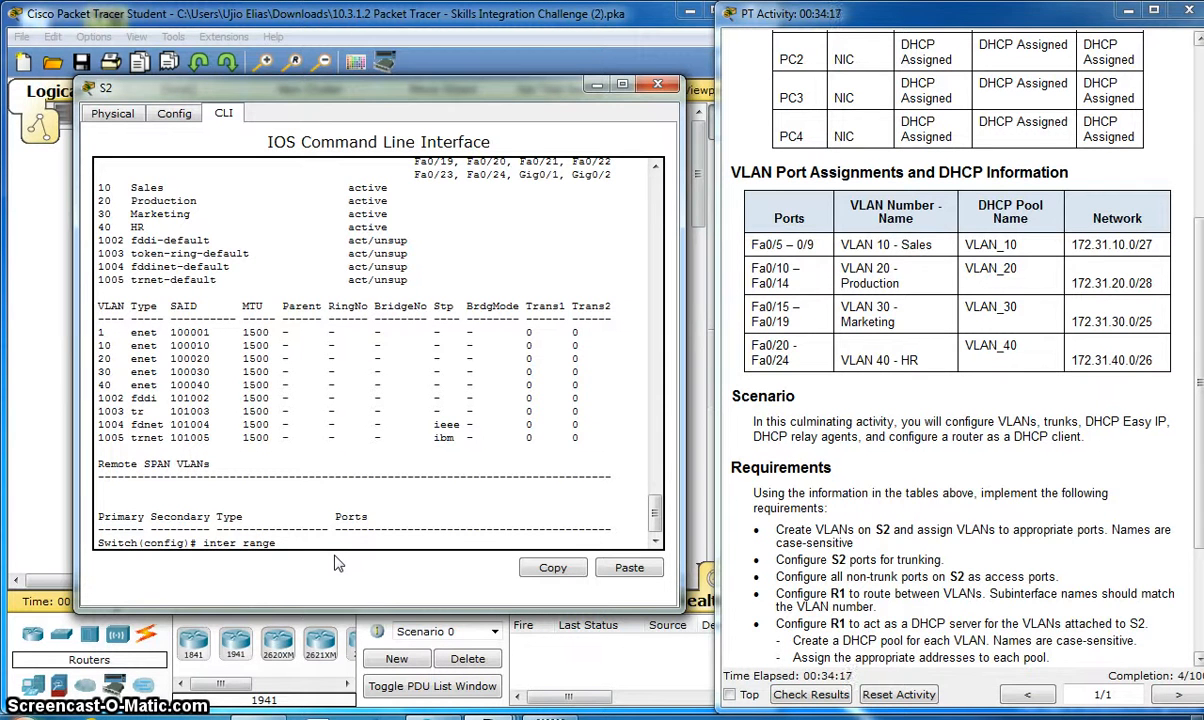
{"action": "type", "text": "fa"}
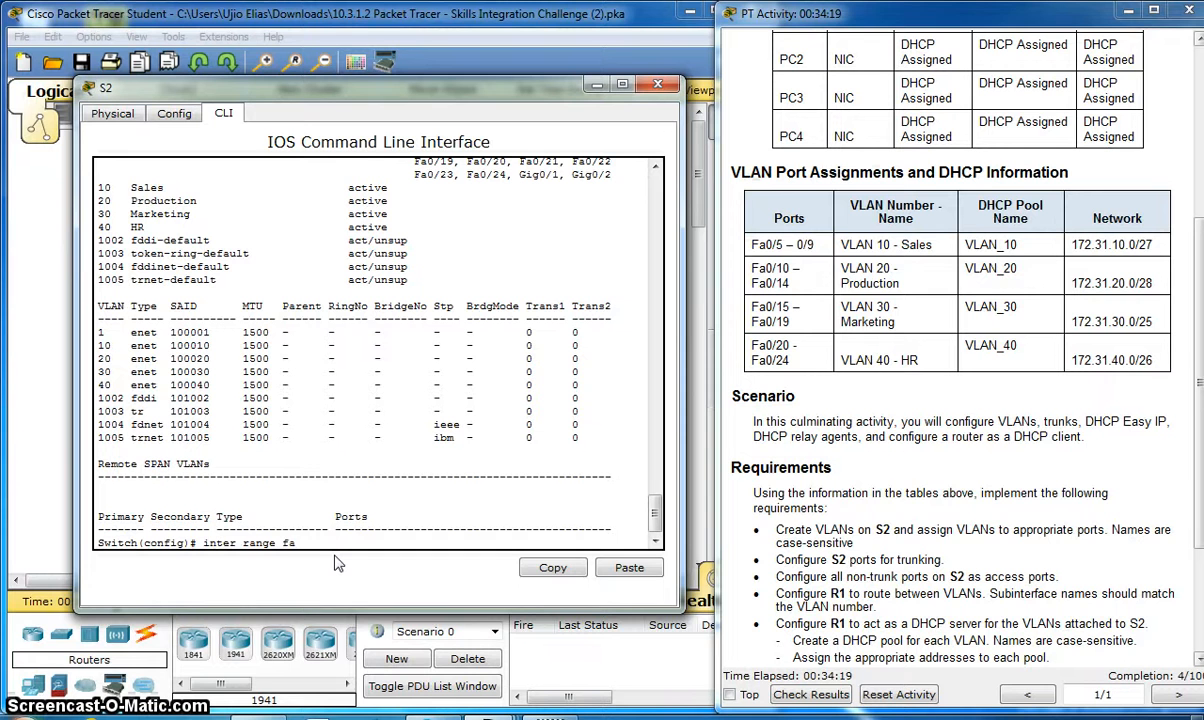
{"action": "type", "text": "0/5"}
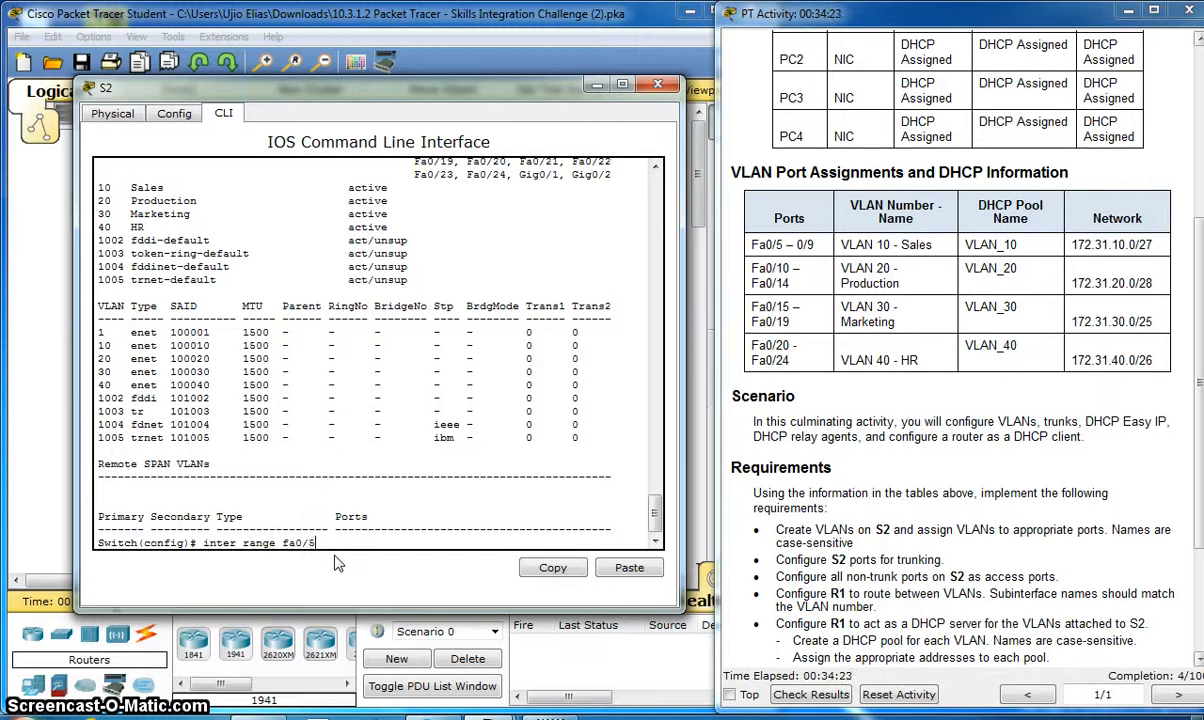
{"action": "type", "text": "-"}
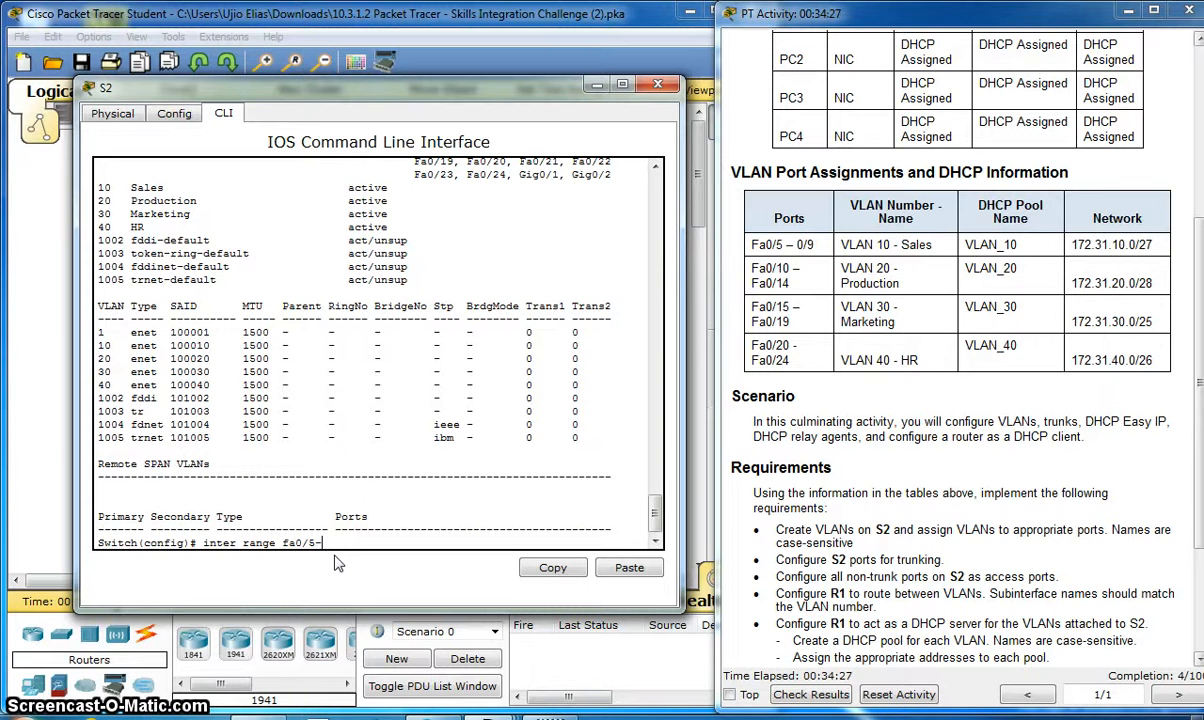
{"action": "type", "text": "9"}
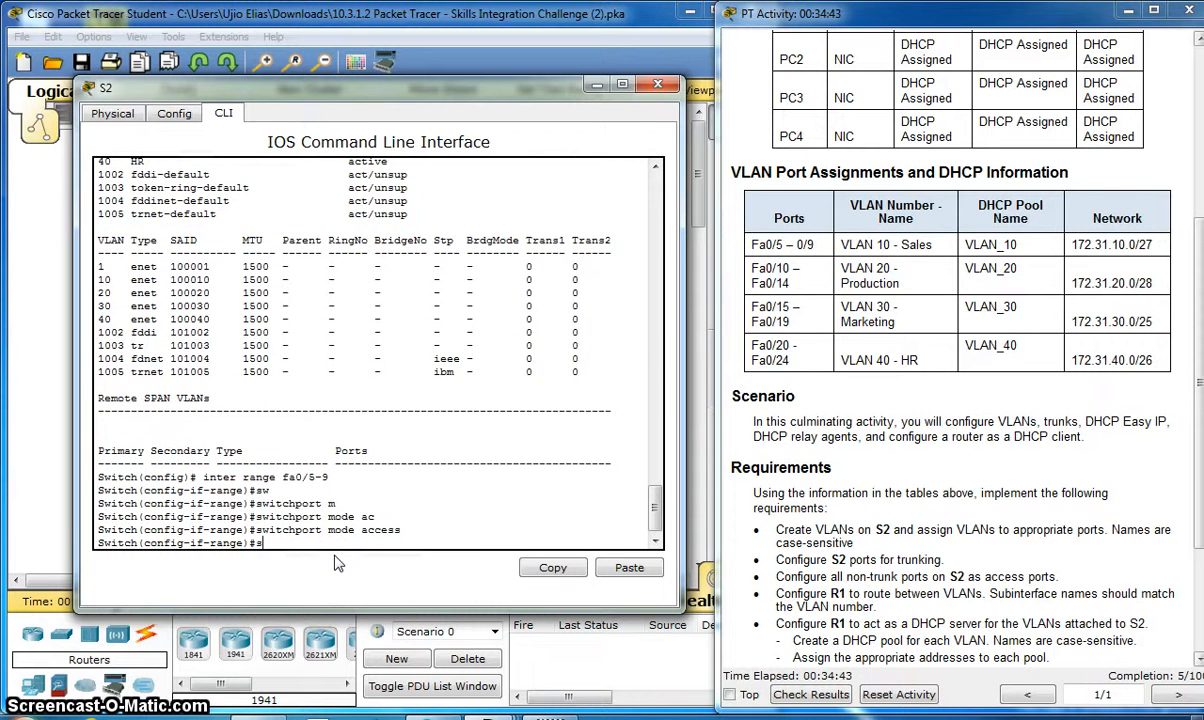
{"action": "type", "text": "switchport access vlan 10"}
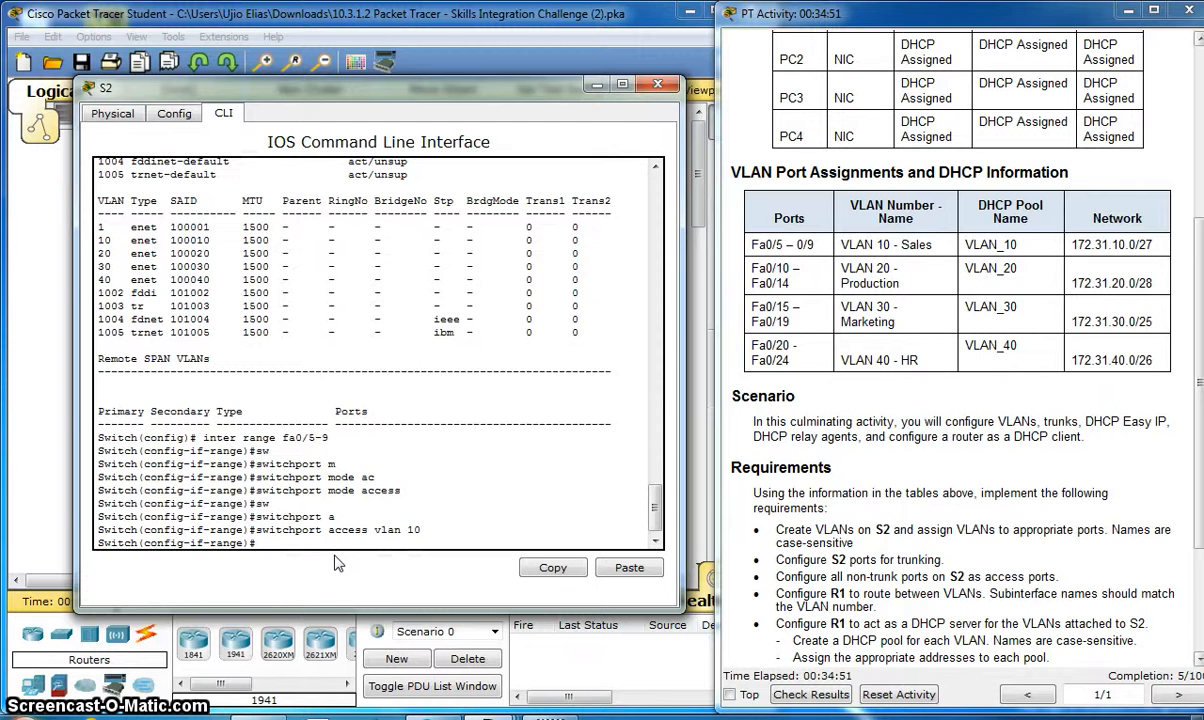
{"action": "type", "text": "exit"}
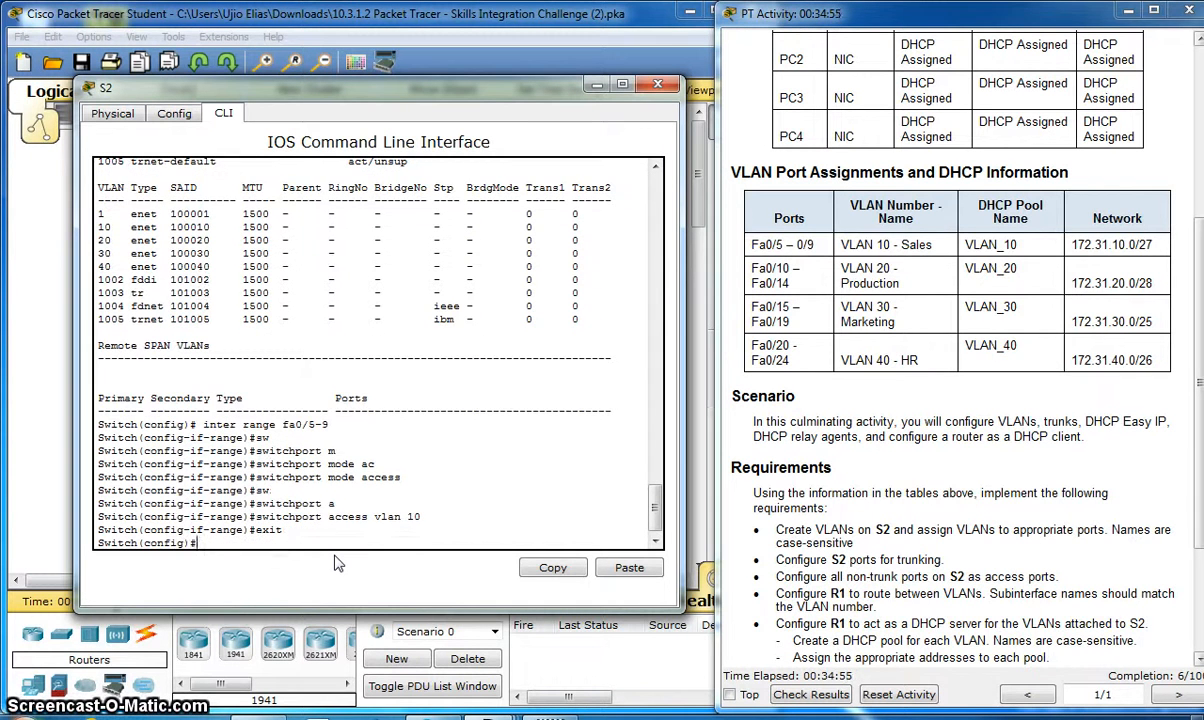
Select interface range Fa0/10-14 and set switchport mode access.
{"action": "type", "text": "i"}
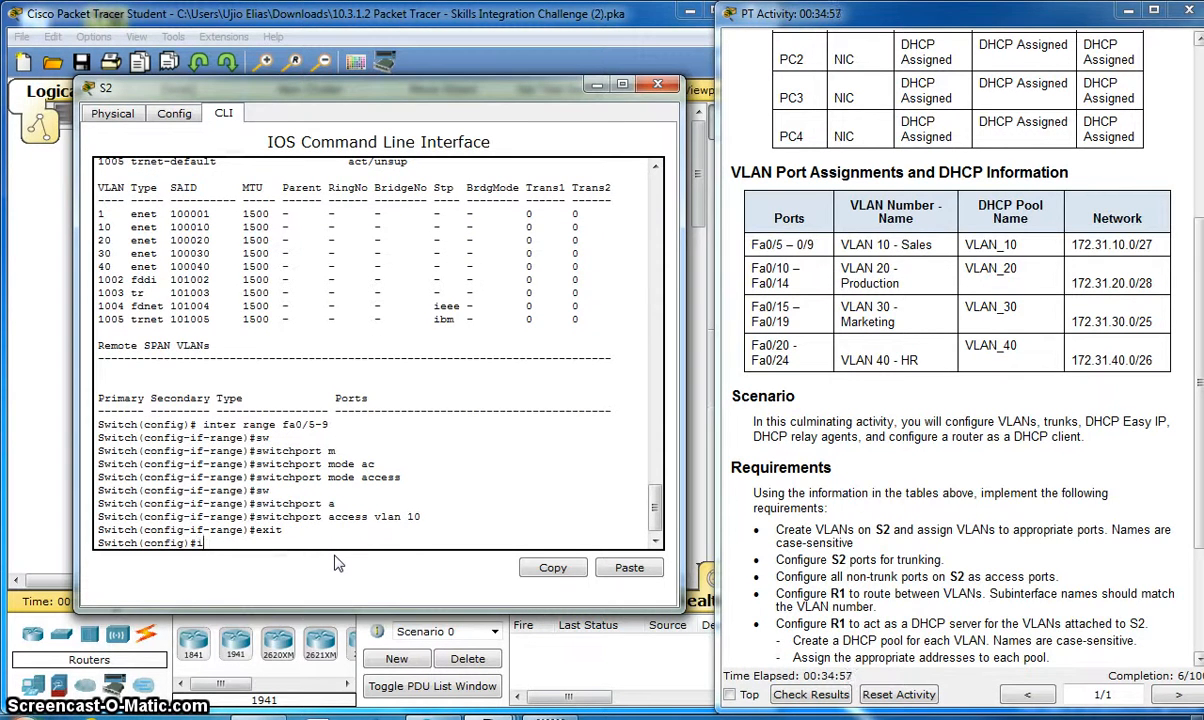
{"action": "type", "text": "nter"}
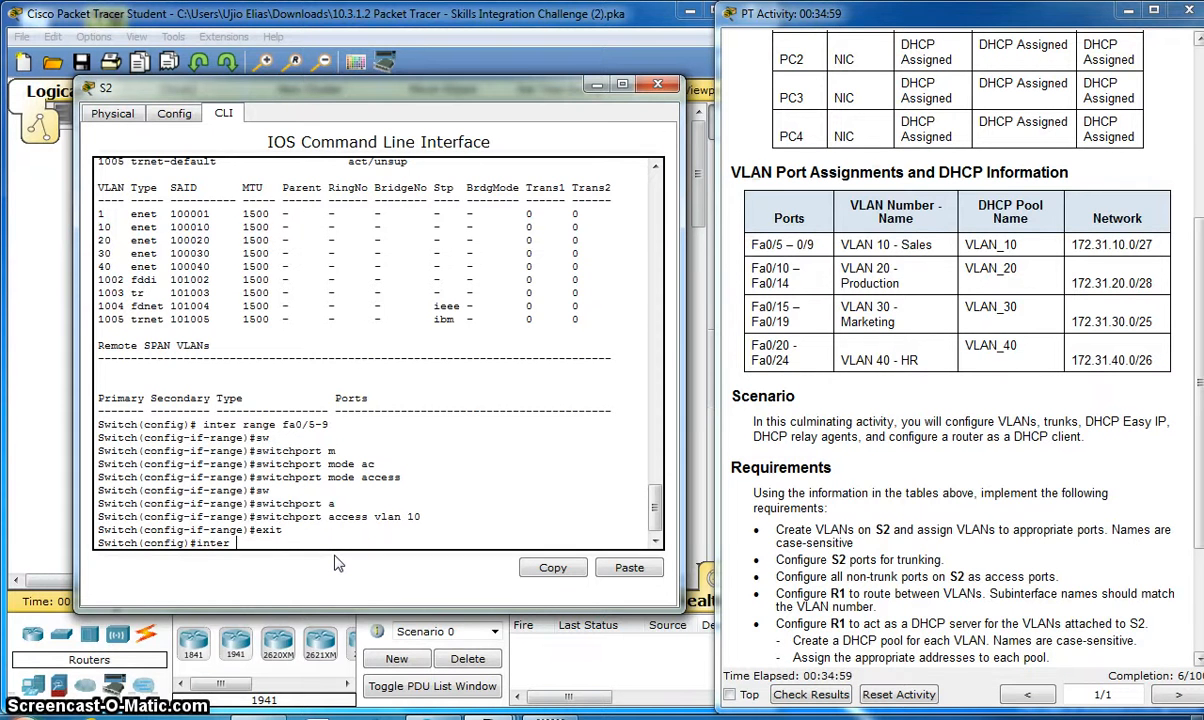
{"action": "type", "text": "range fa0"}
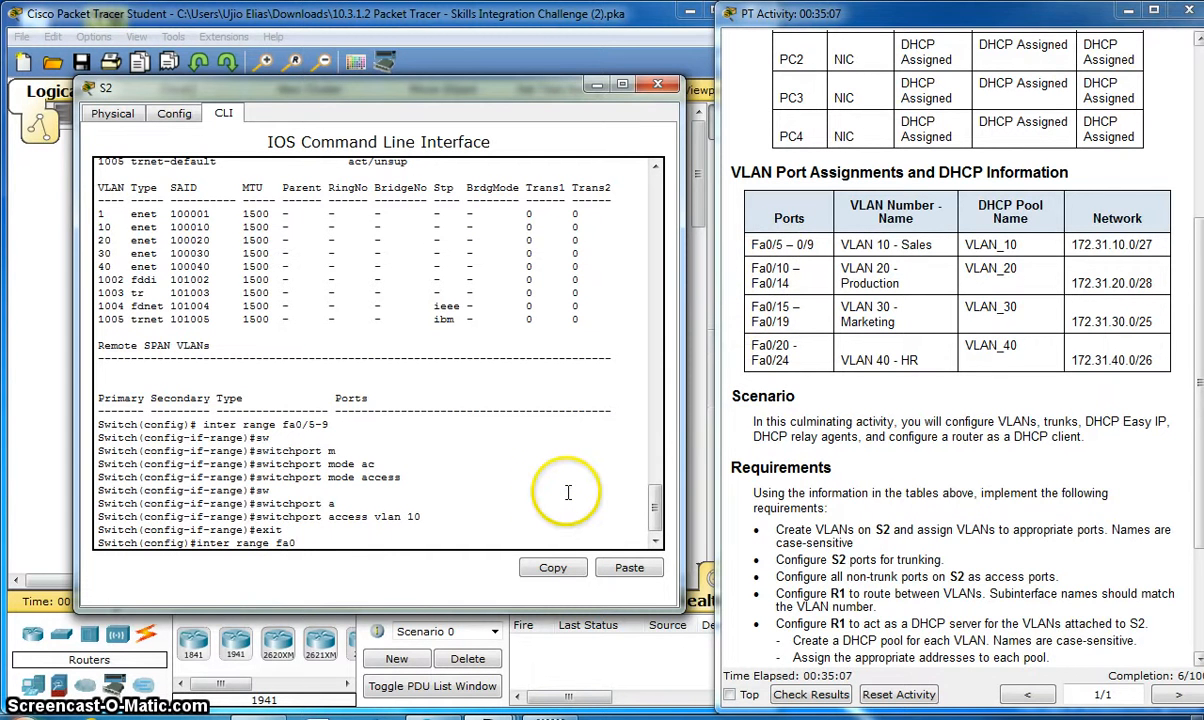
{"action": "type", "text": "/10"}
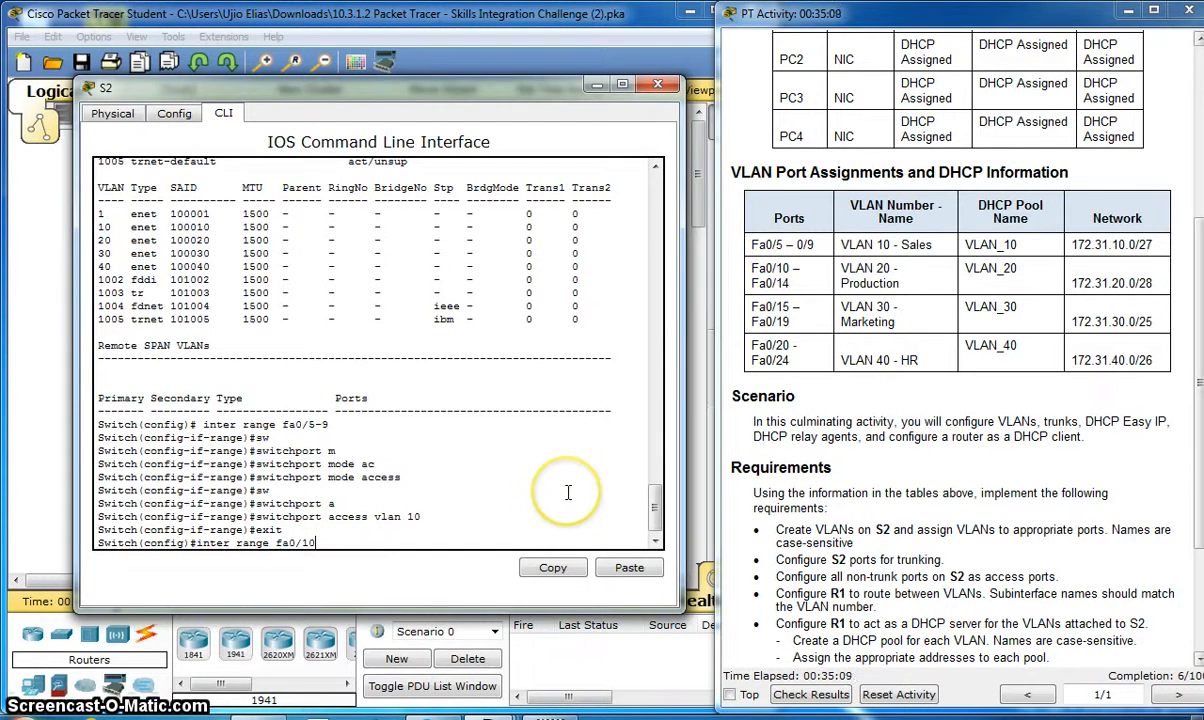
{"action": "type", "text": "-14"}
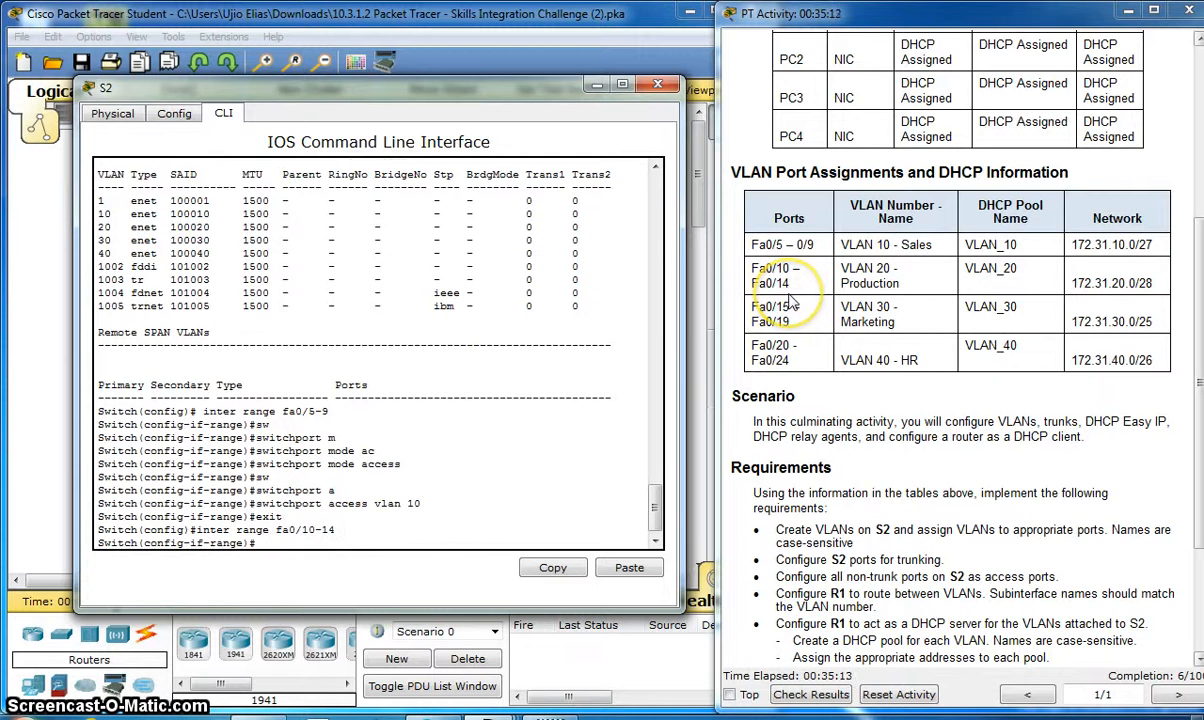
{"action": "type", "text": "sw"}
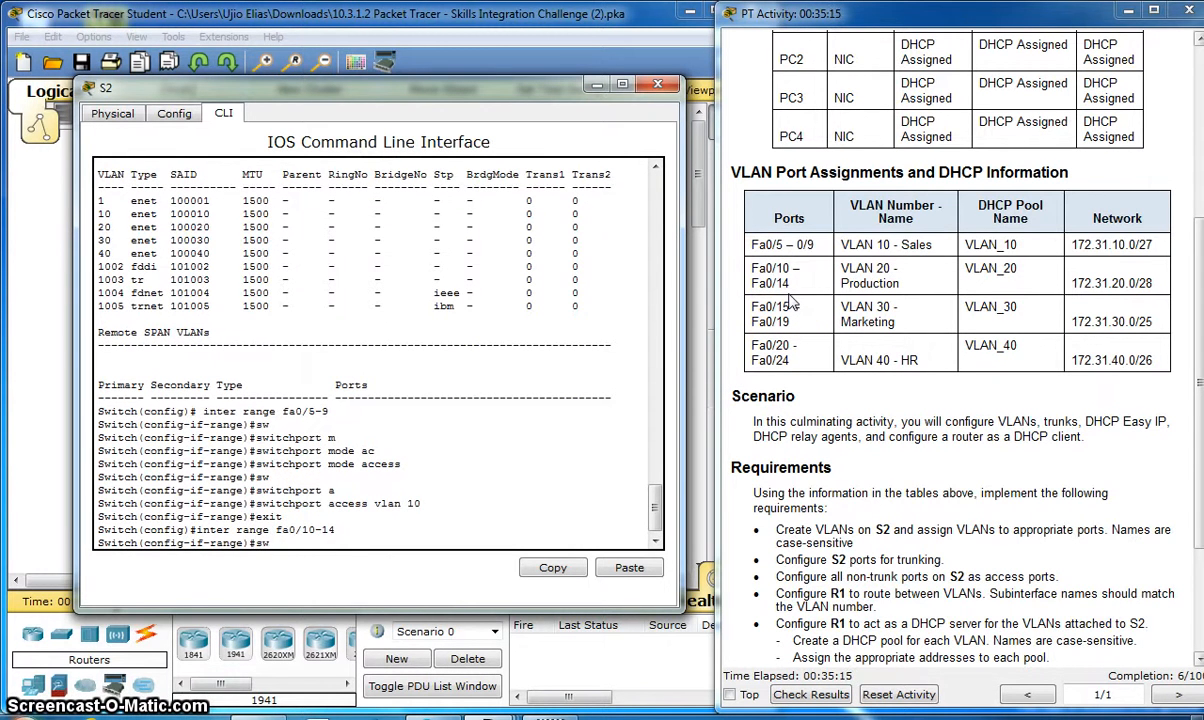
{"action": "type", "text": "switchport mode"}
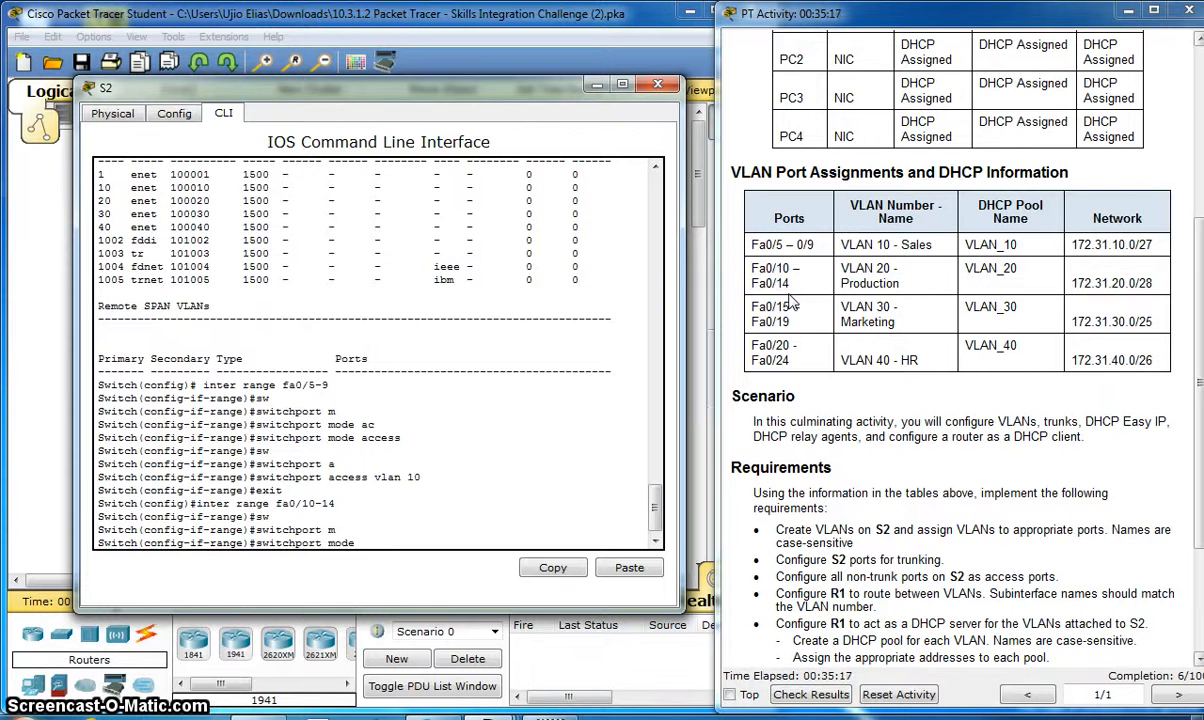
{"action": "type", "text": "switchport mode access"}
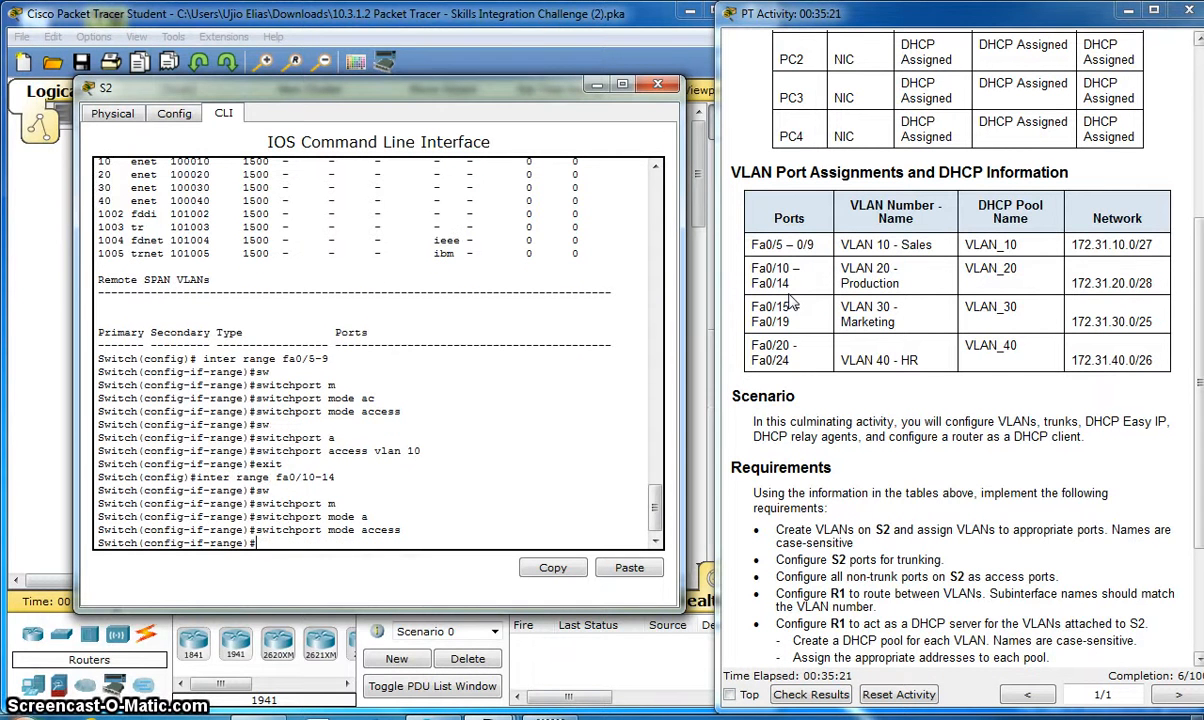
Assign Fa0/10-14 to access VLAN 20, exit and begin the next interface command.
{"action": "type", "text": "switchport"}
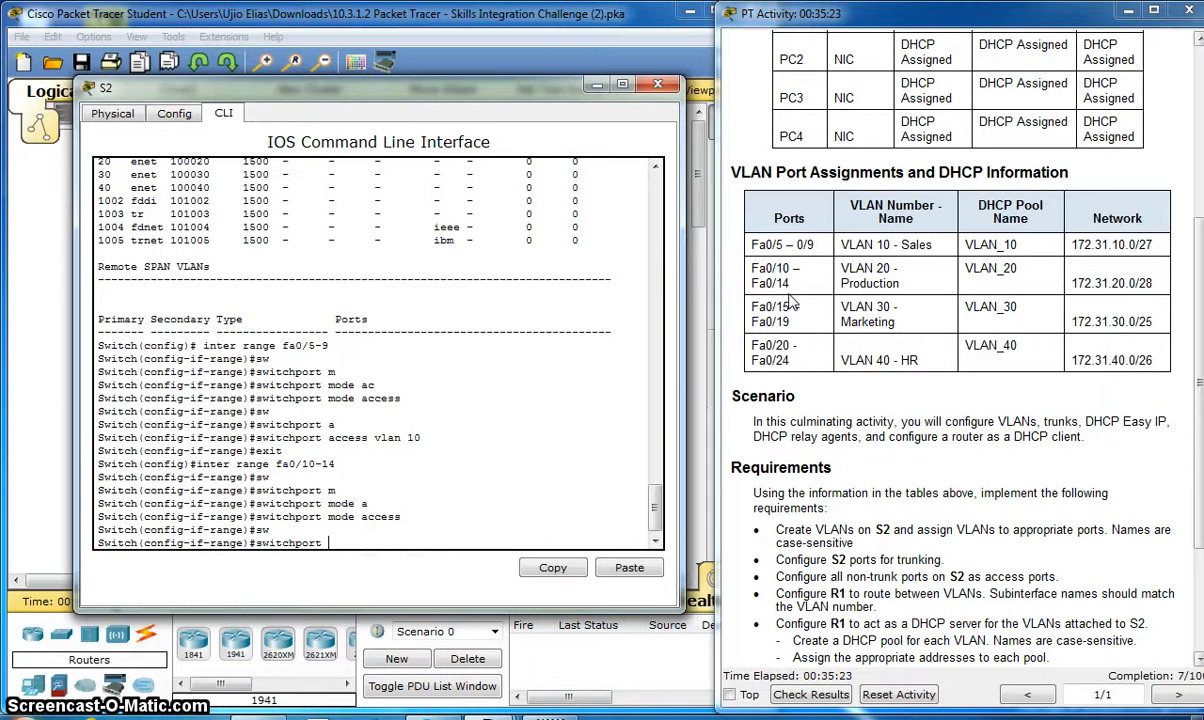
{"action": "type", "text": "a"}
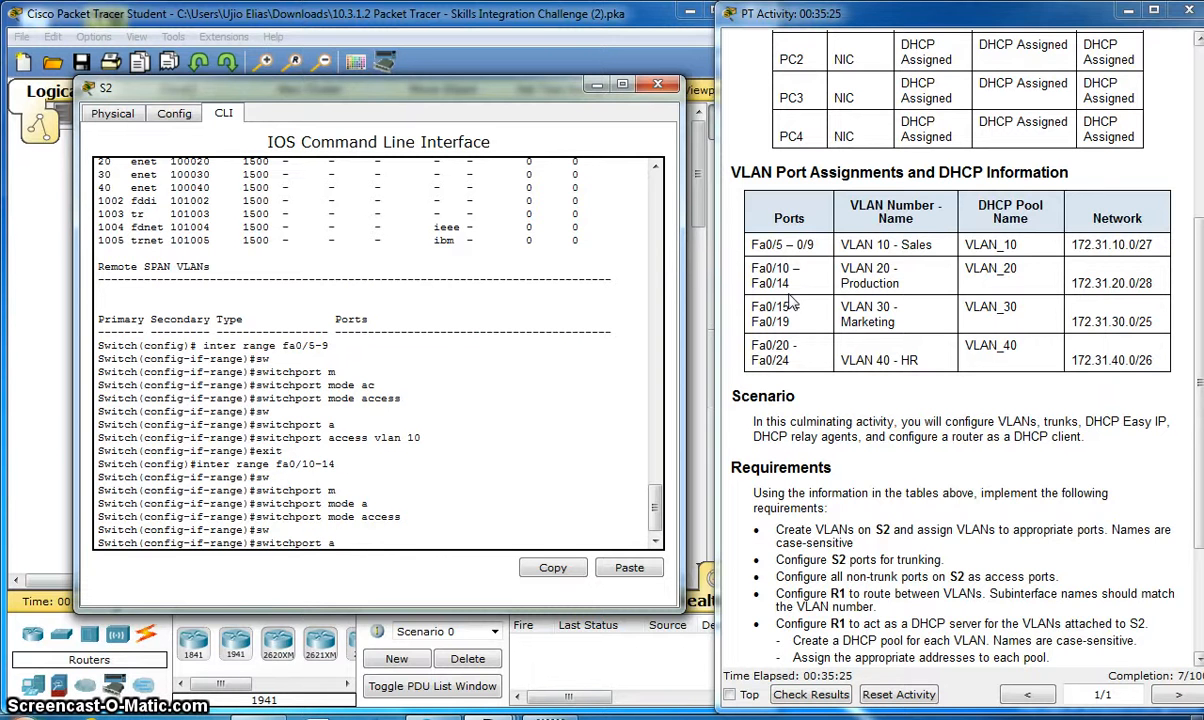
{"action": "type", "text": "switchport access"}
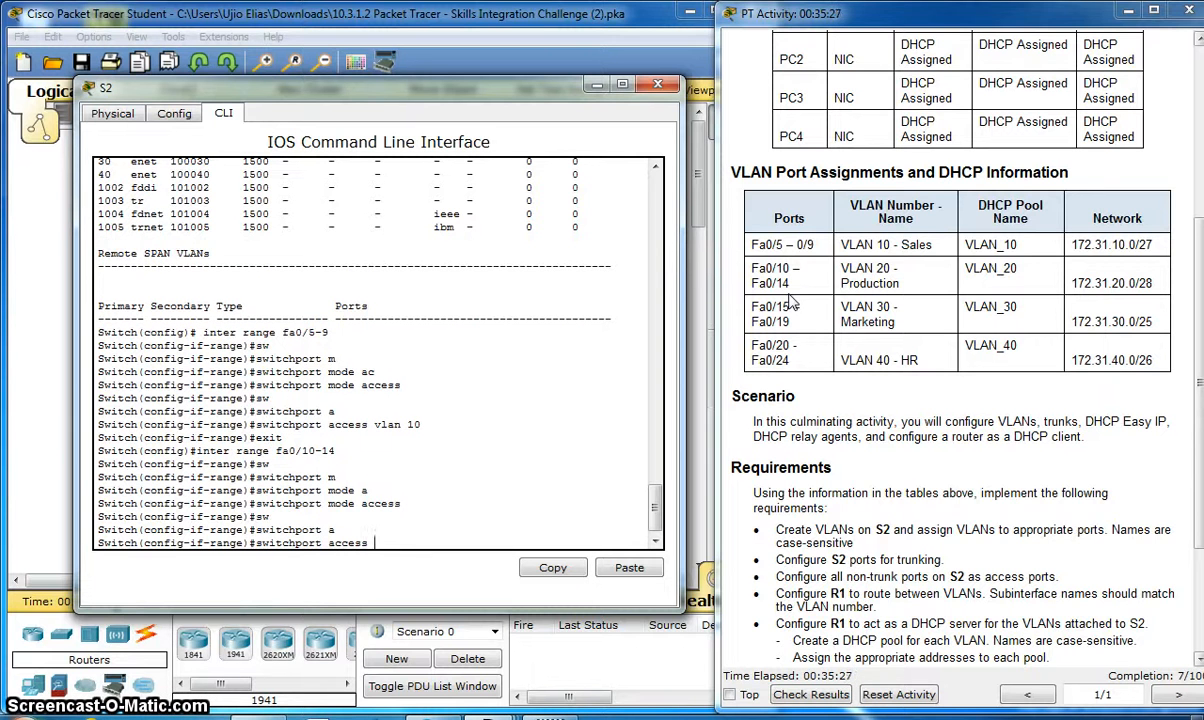
{"action": "type", "text": "vlan"}
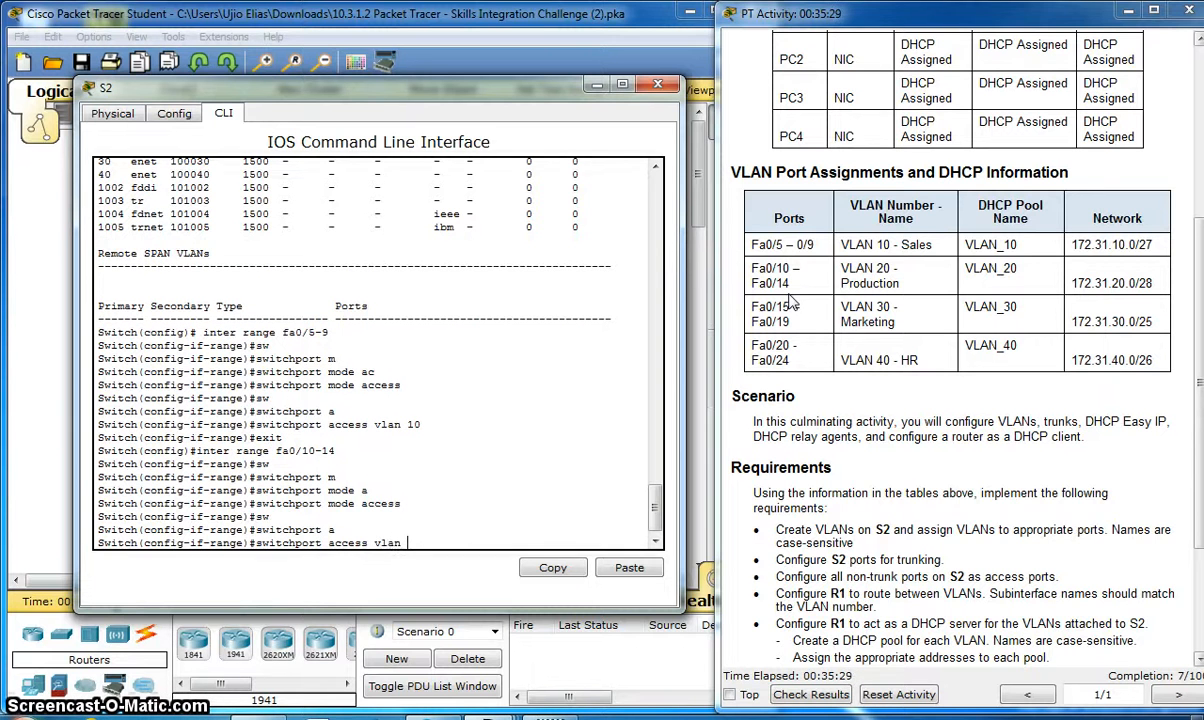
{"action": "type", "text": "20"}
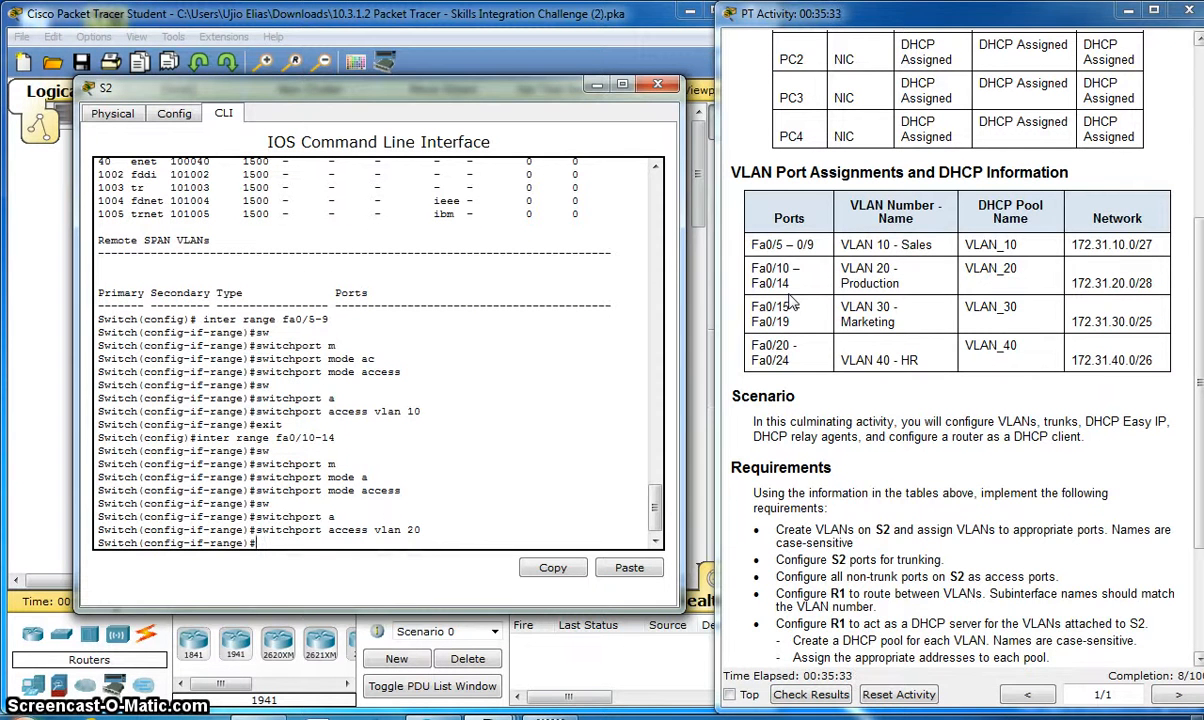
{"action": "type", "text": "ex"}
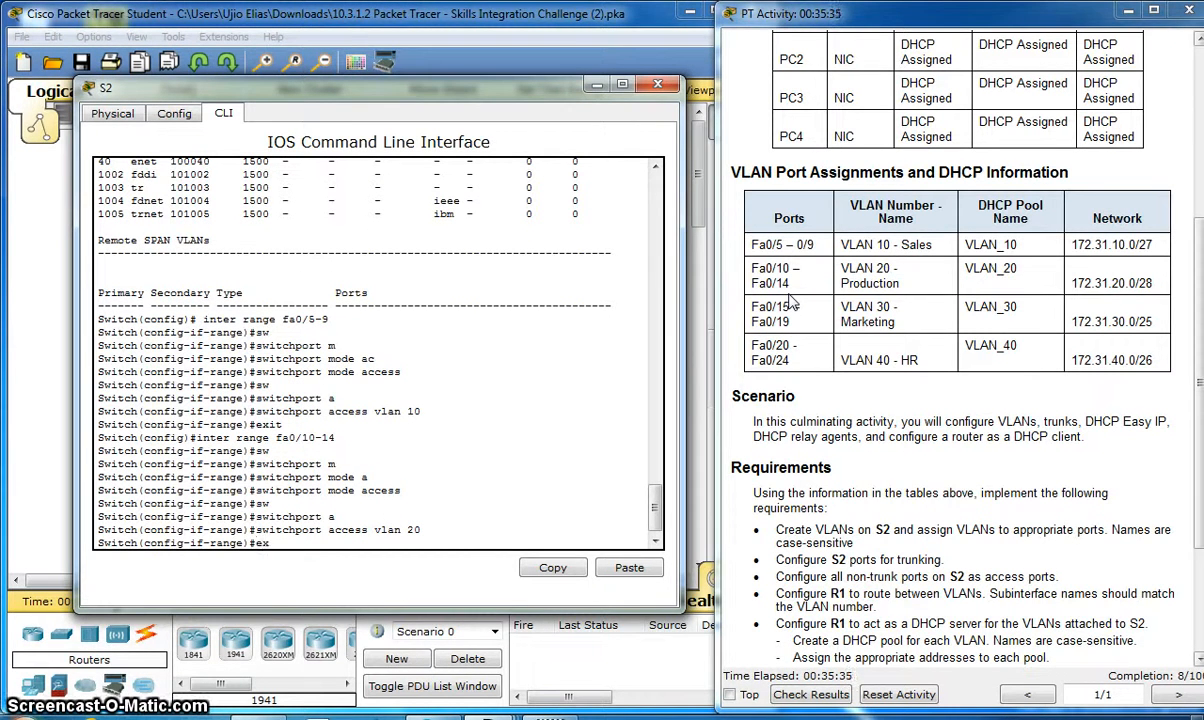
{"action": "type", "text": "i"}
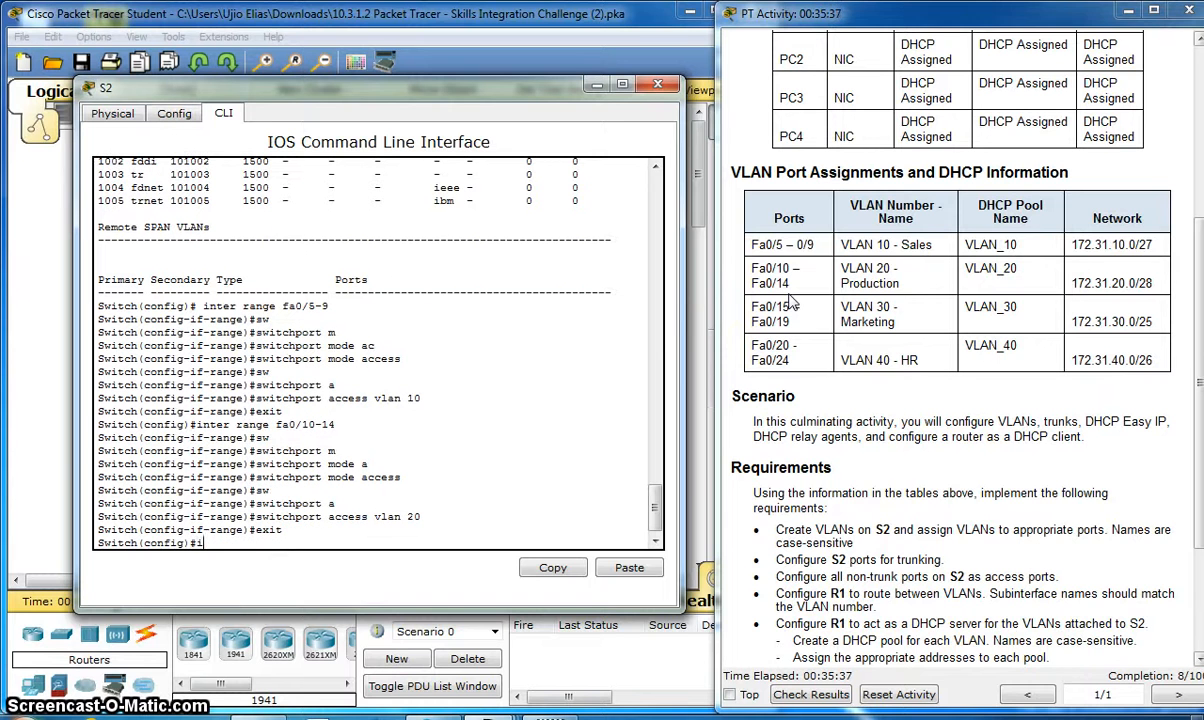
{"action": "type", "text": "nter range fa0/15"}
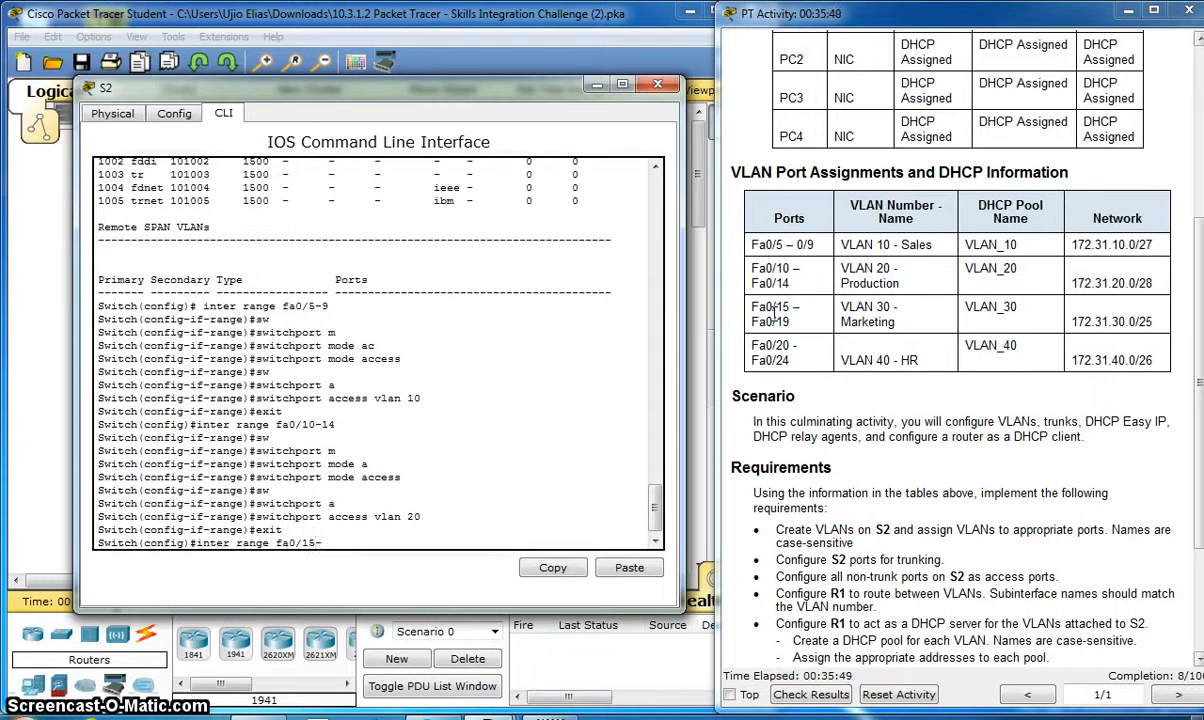
Make interface range Fa0/15-19 access ports in VLAN 30 and exit.
{"action": "type", "text": "-"}
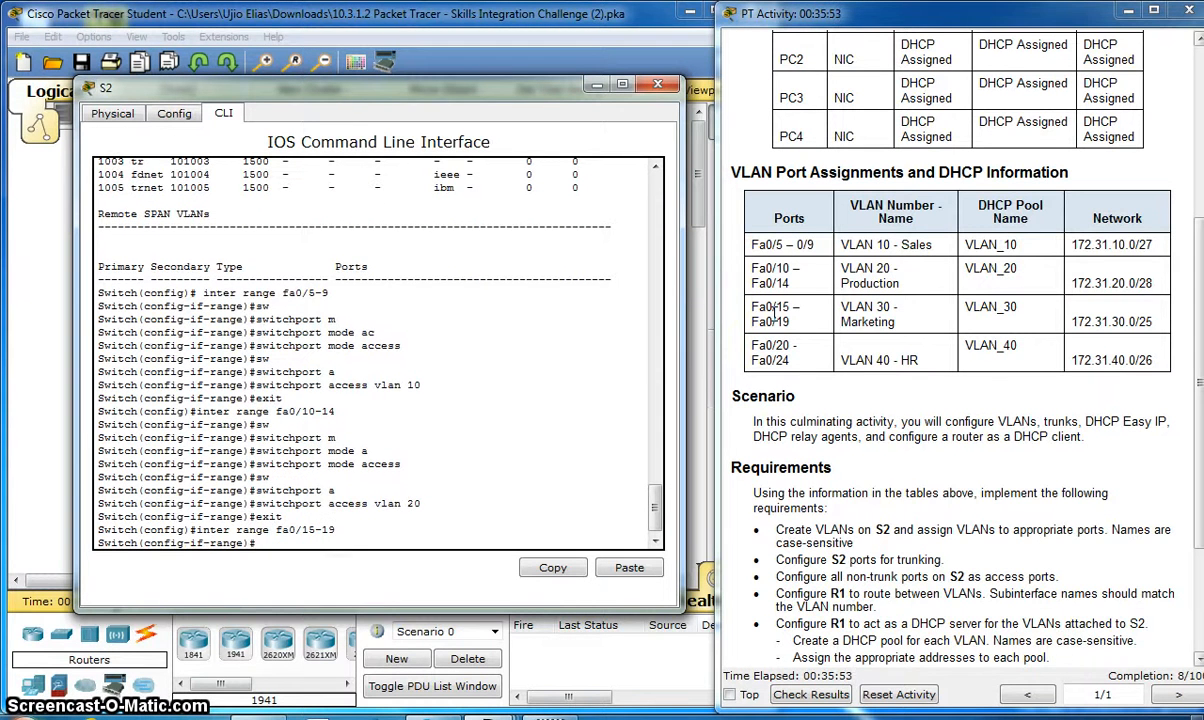
{"action": "type", "text": "switchport a"}
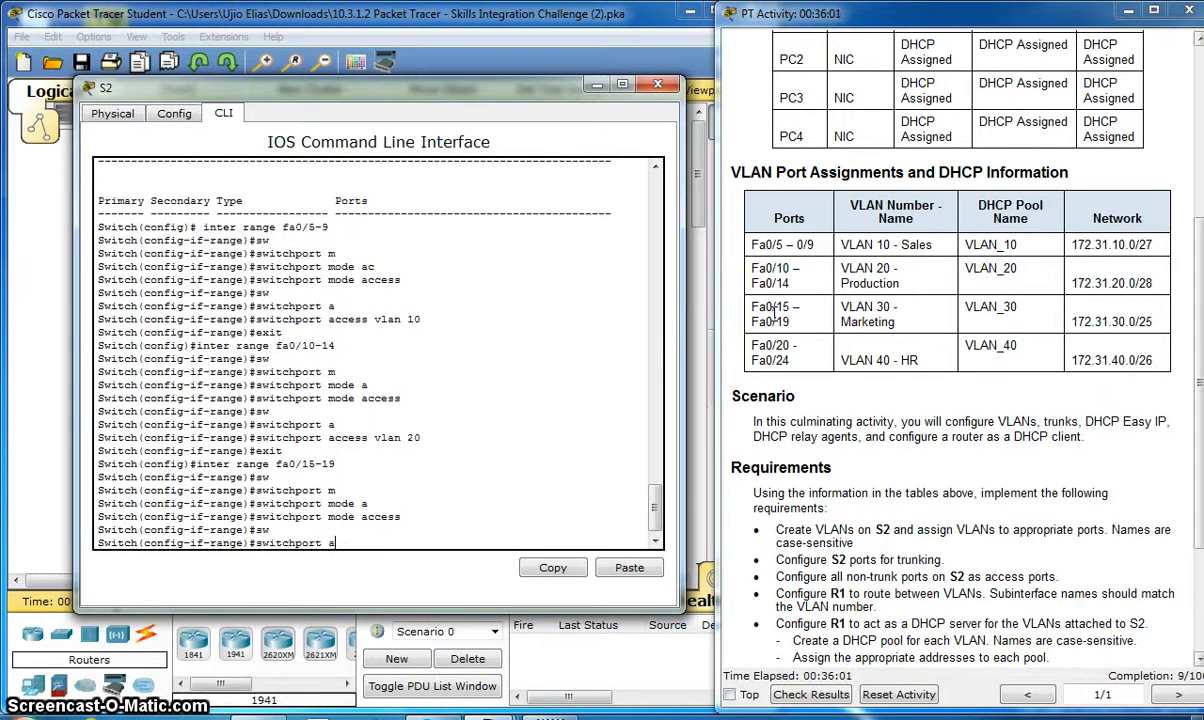
{"action": "type", "text": "ccess"}
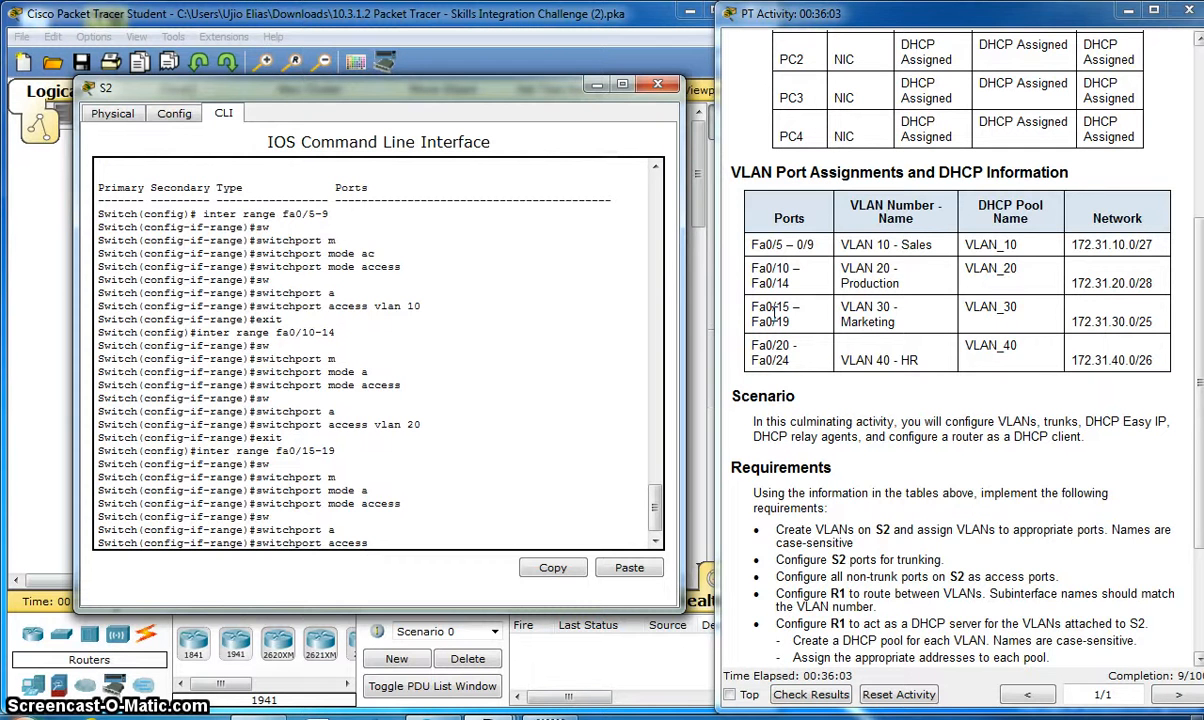
{"action": "type", "text": "vlan"}
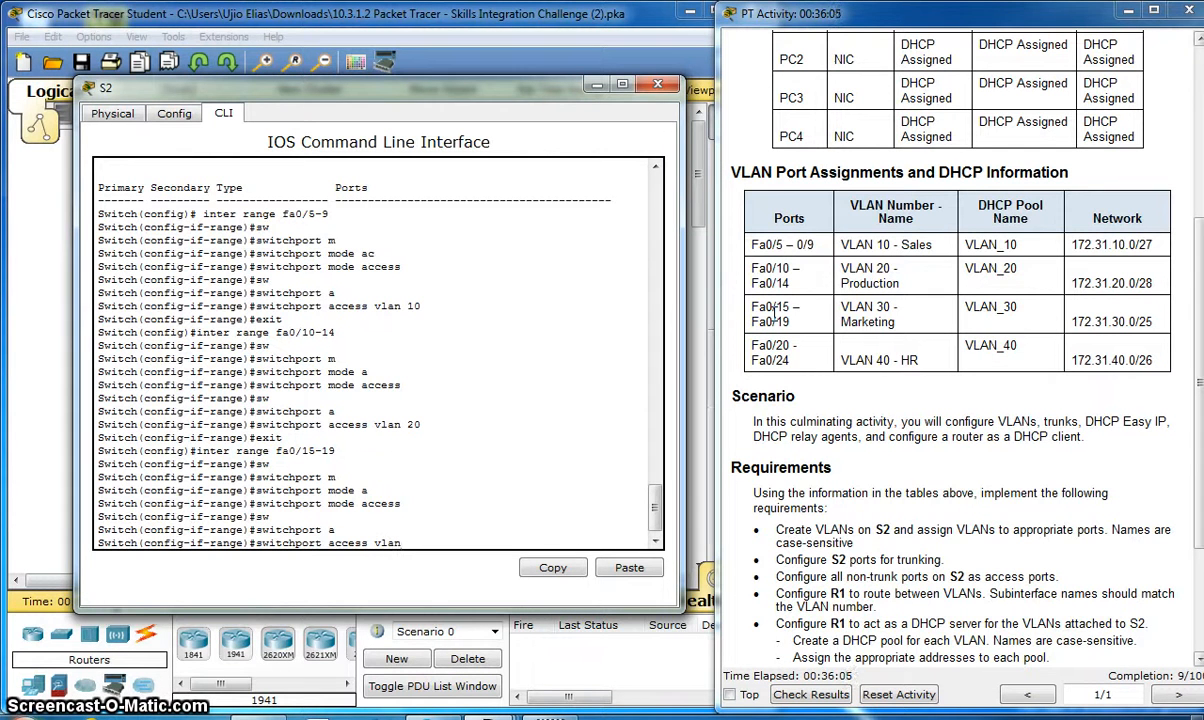
{"action": "type", "text": "30"}
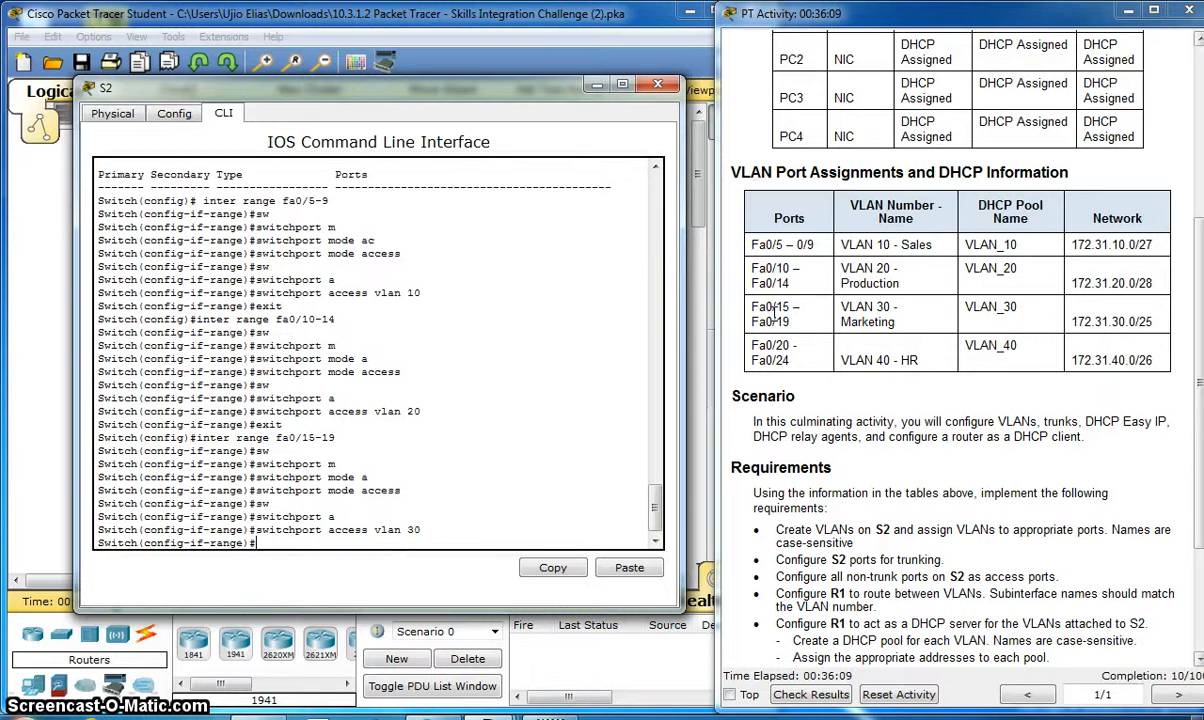
{"action": "type", "text": "exit"}
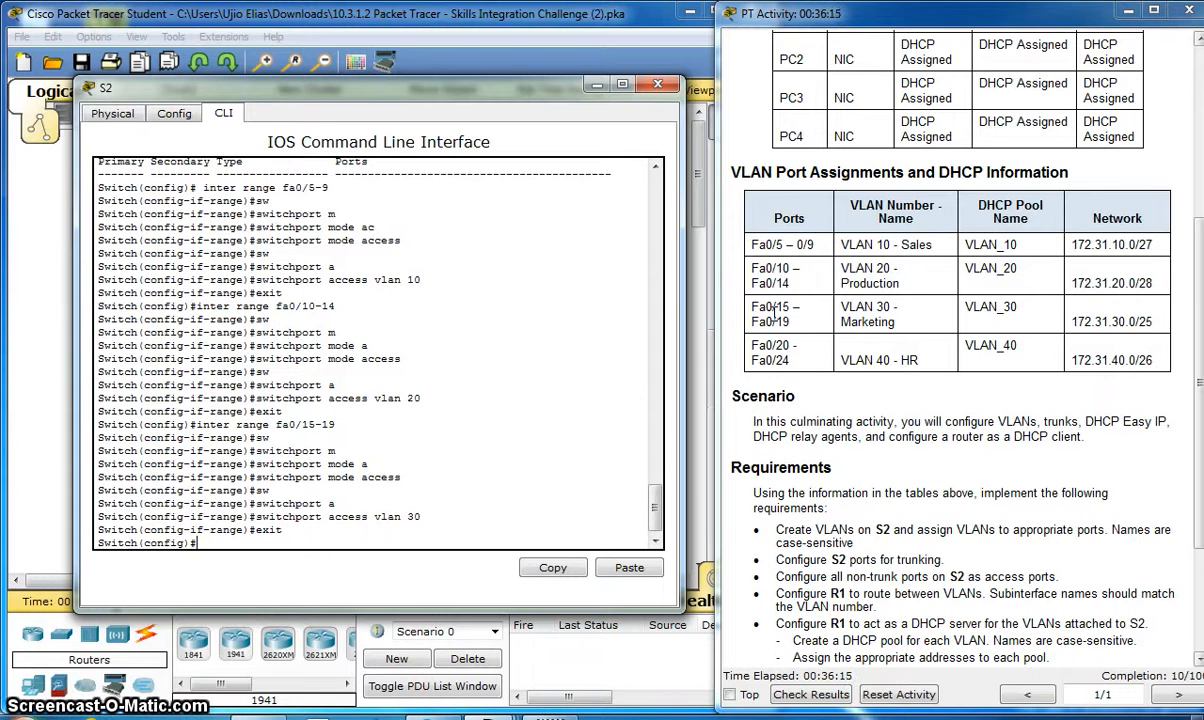
Make interface range Fa0/20-24 access ports in VLAN 40, end and begin a show command.
{"action": "type", "text": "inter range f"}
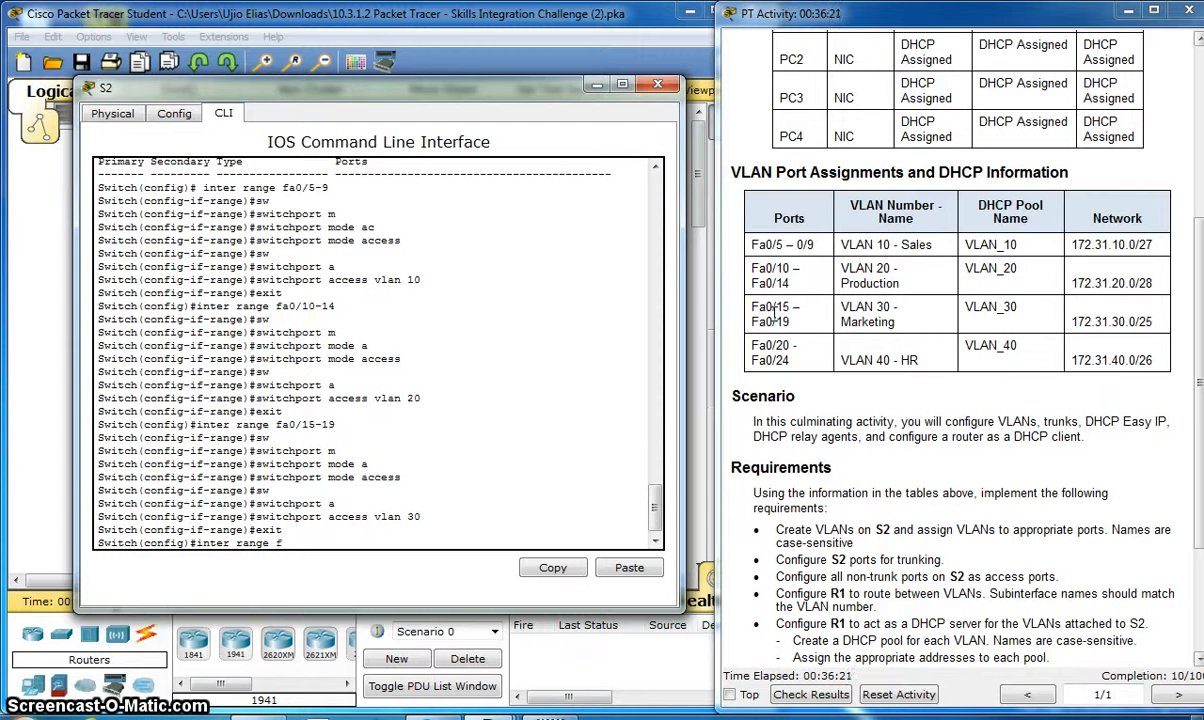
{"action": "type", "text": "a0/"}
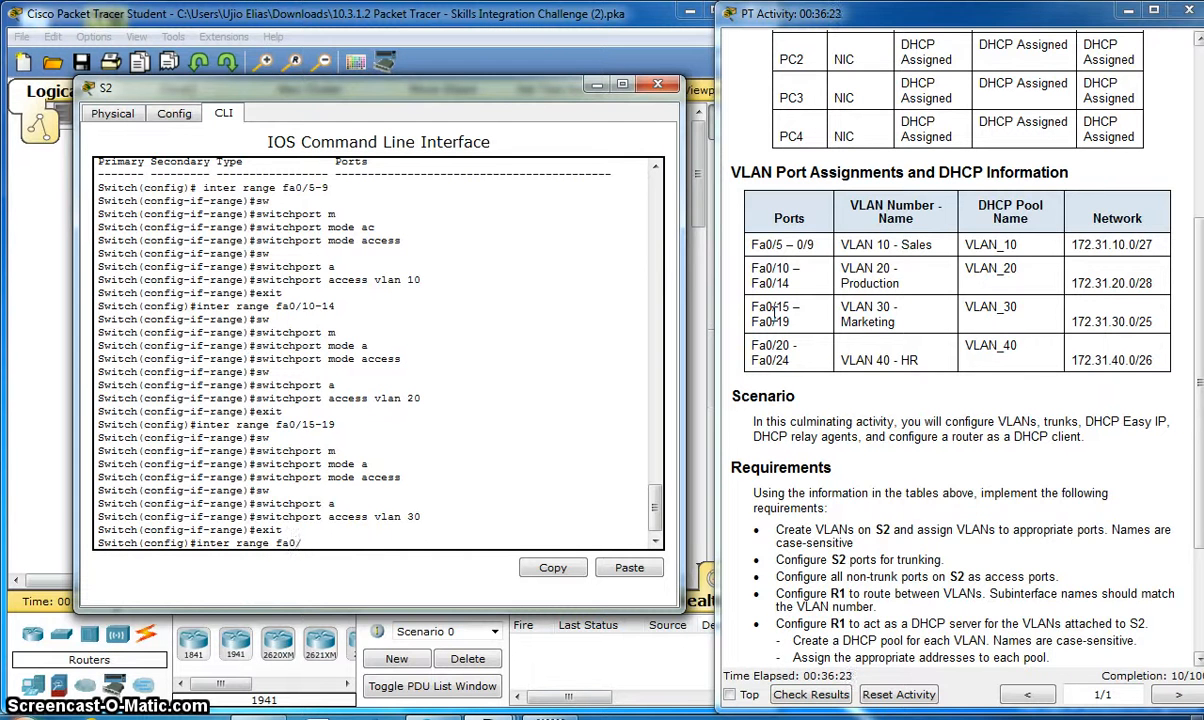
{"action": "type", "text": "20"}
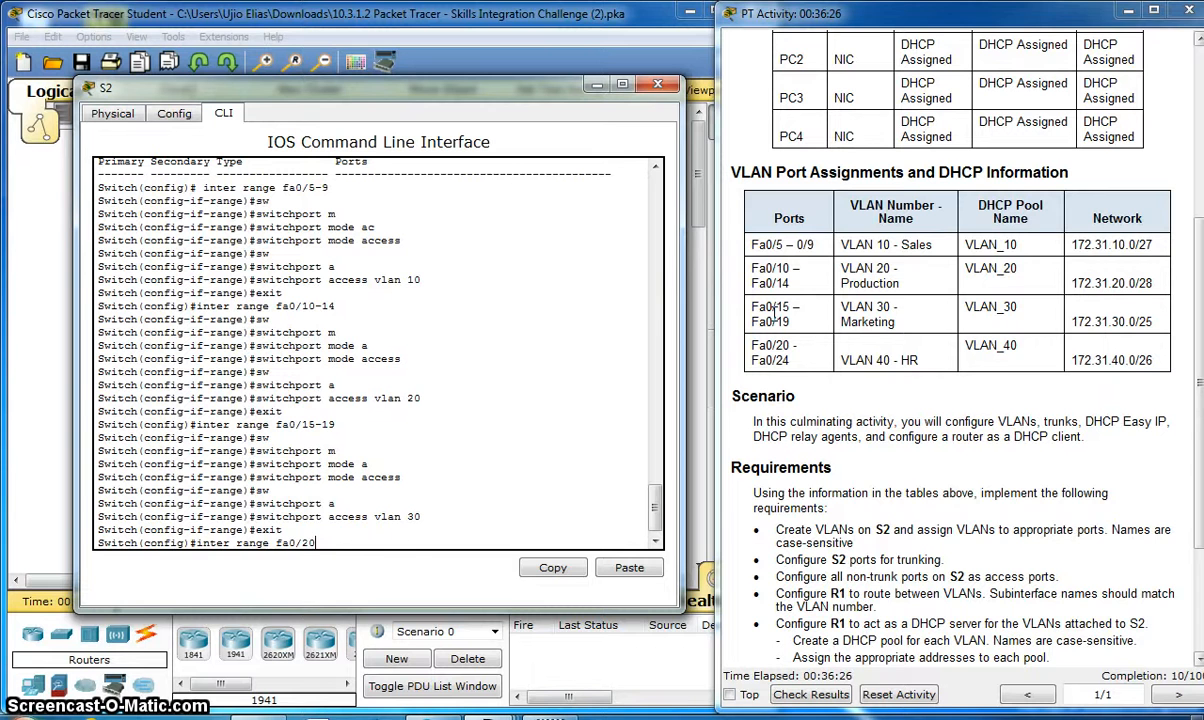
{"action": "type", "text": "-24"}
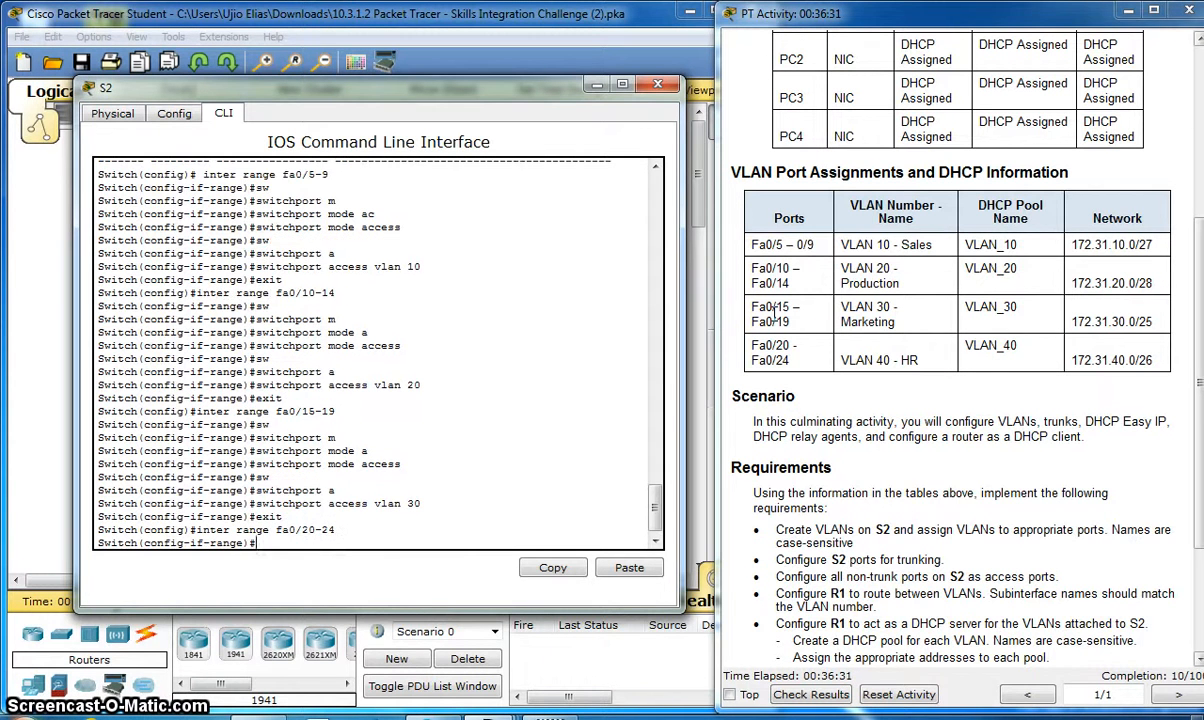
{"action": "type", "text": "switchport mode acces"}
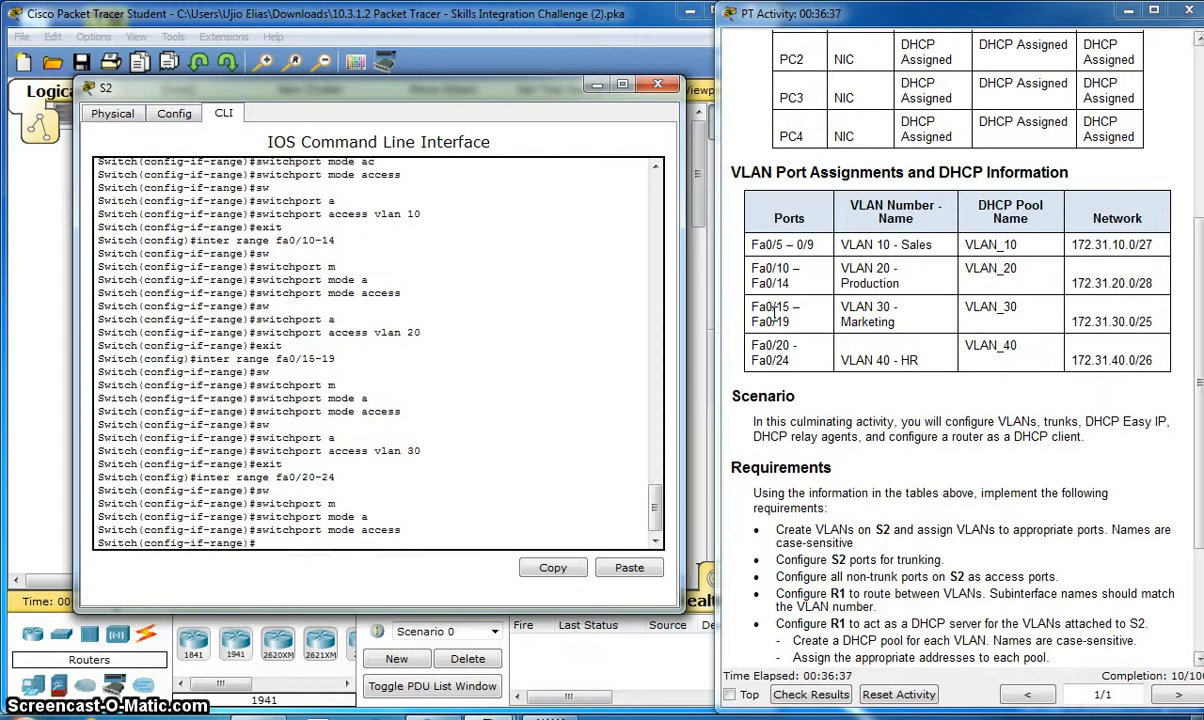
{"action": "type", "text": "switchport"}
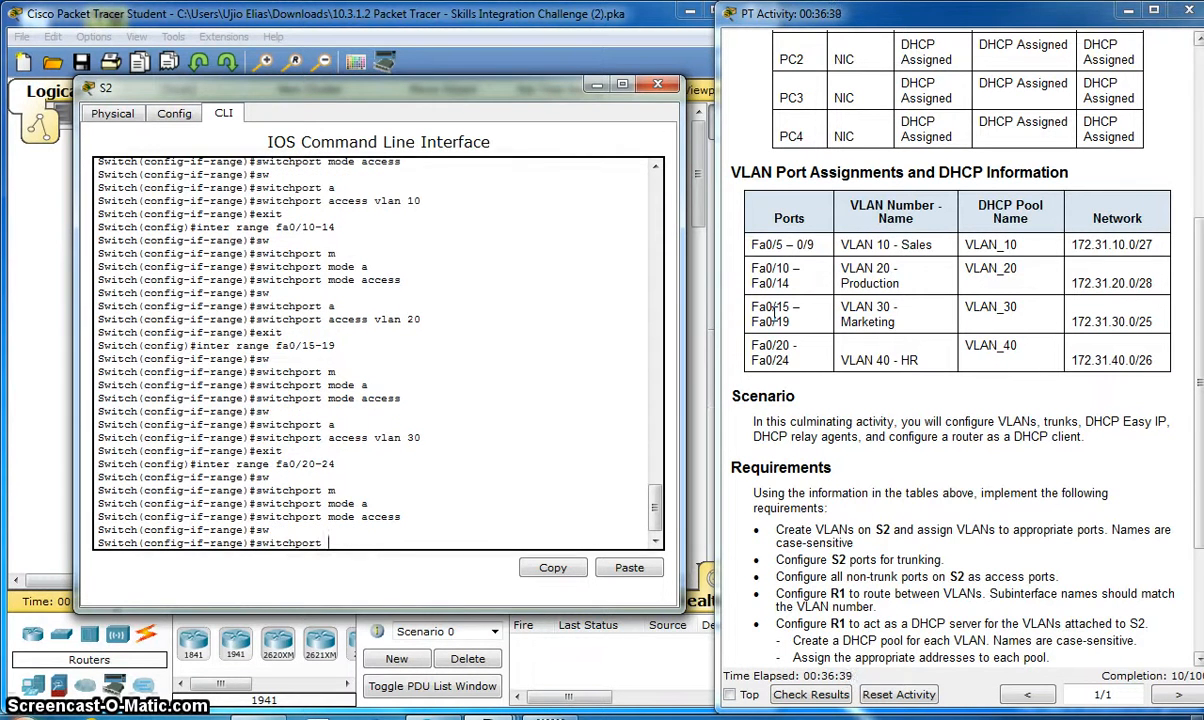
{"action": "type", "text": "access"}
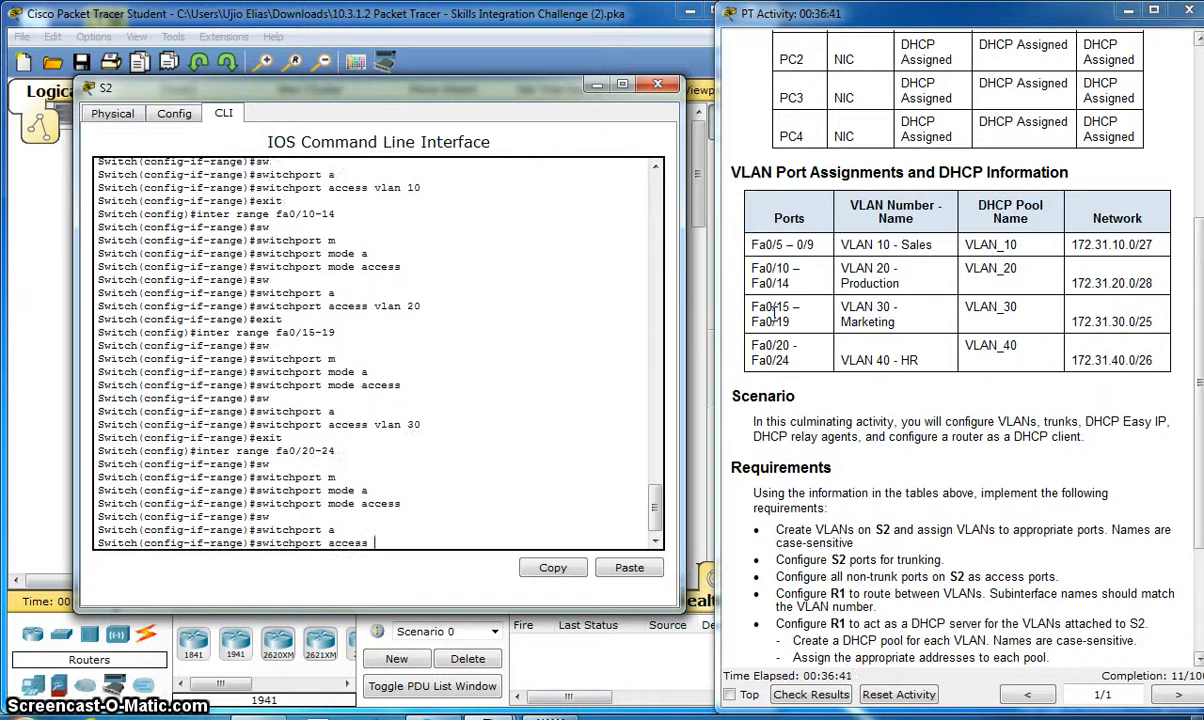
{"action": "type", "text": "vlan"}
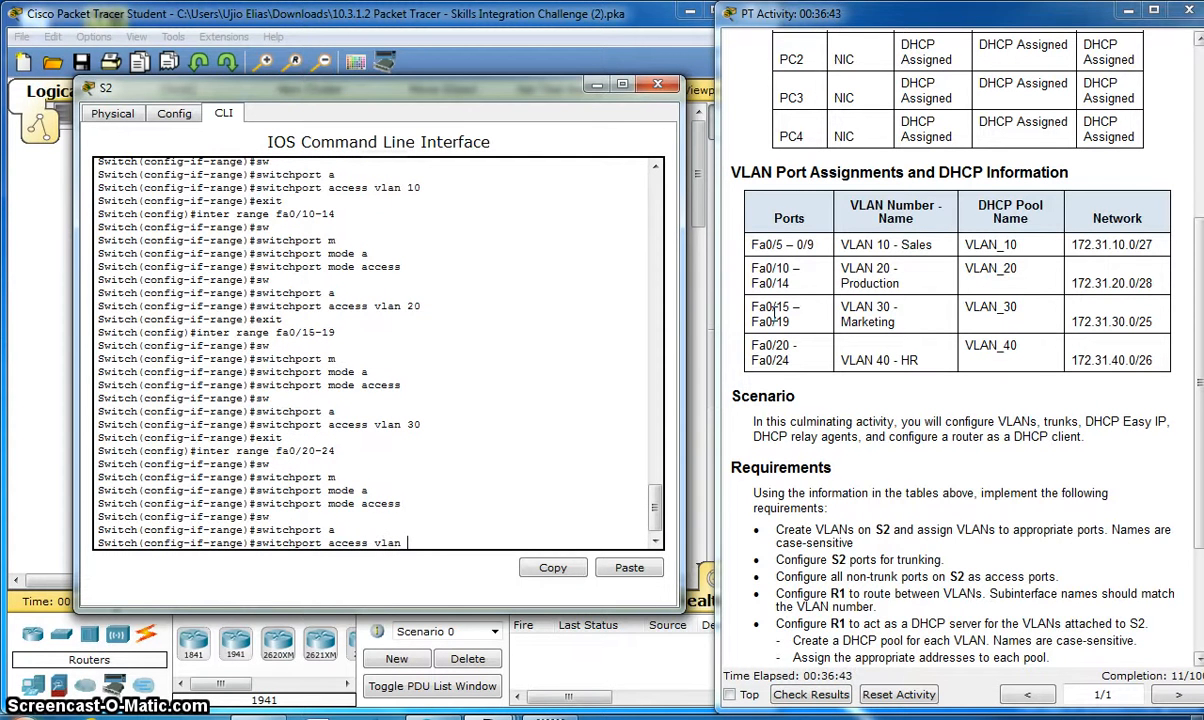
{"action": "type", "text": "40"}
{"action": "type", "text": "end"}
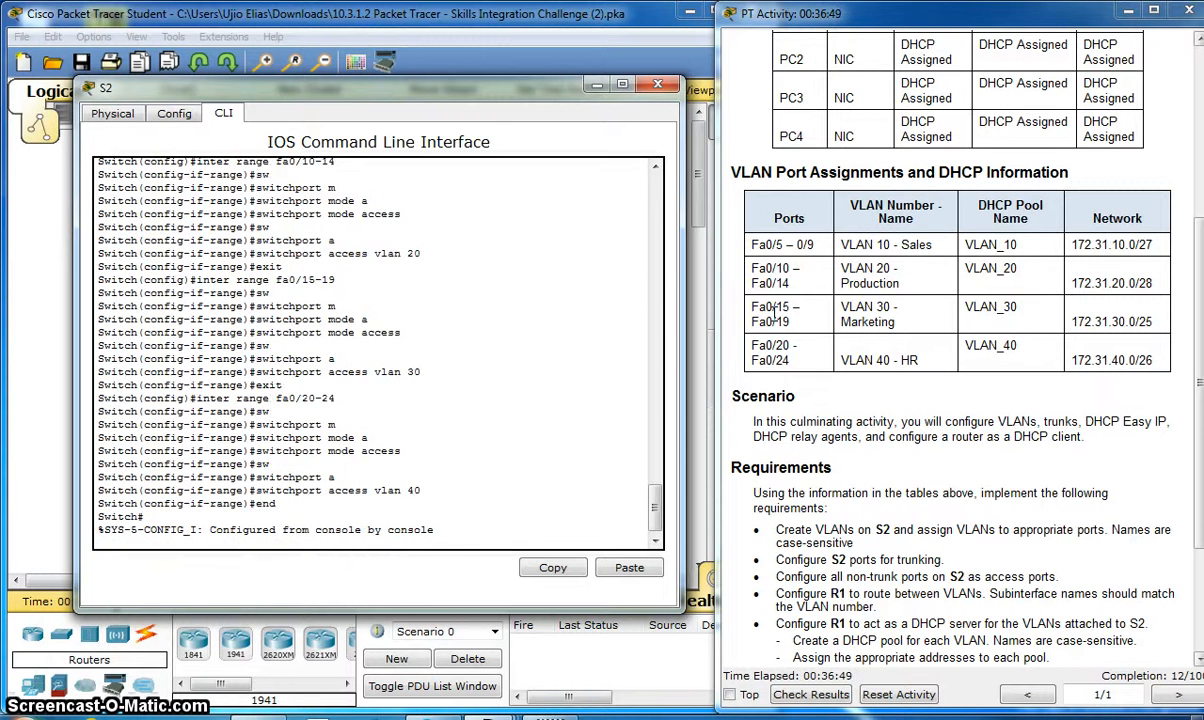
{"action": "type", "text": "show"}
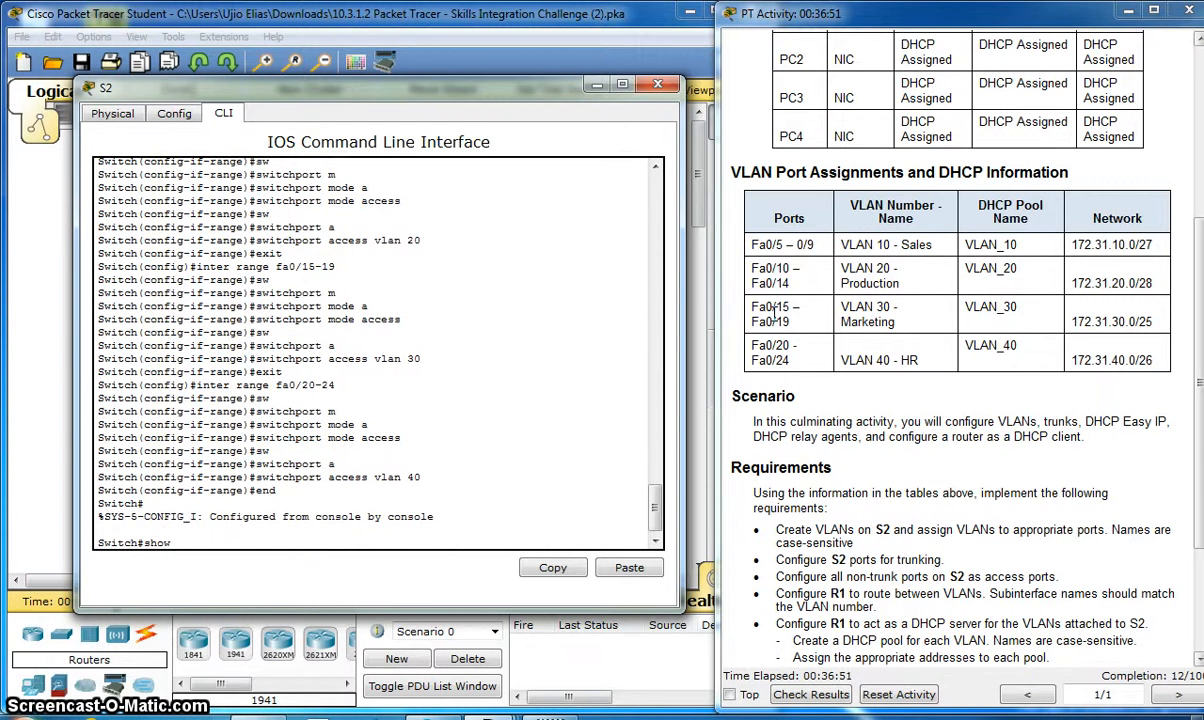
Run 'show vlan' on S2 and scroll the instructions to the requirements list.
{"action": "type", "text": "vlan"}
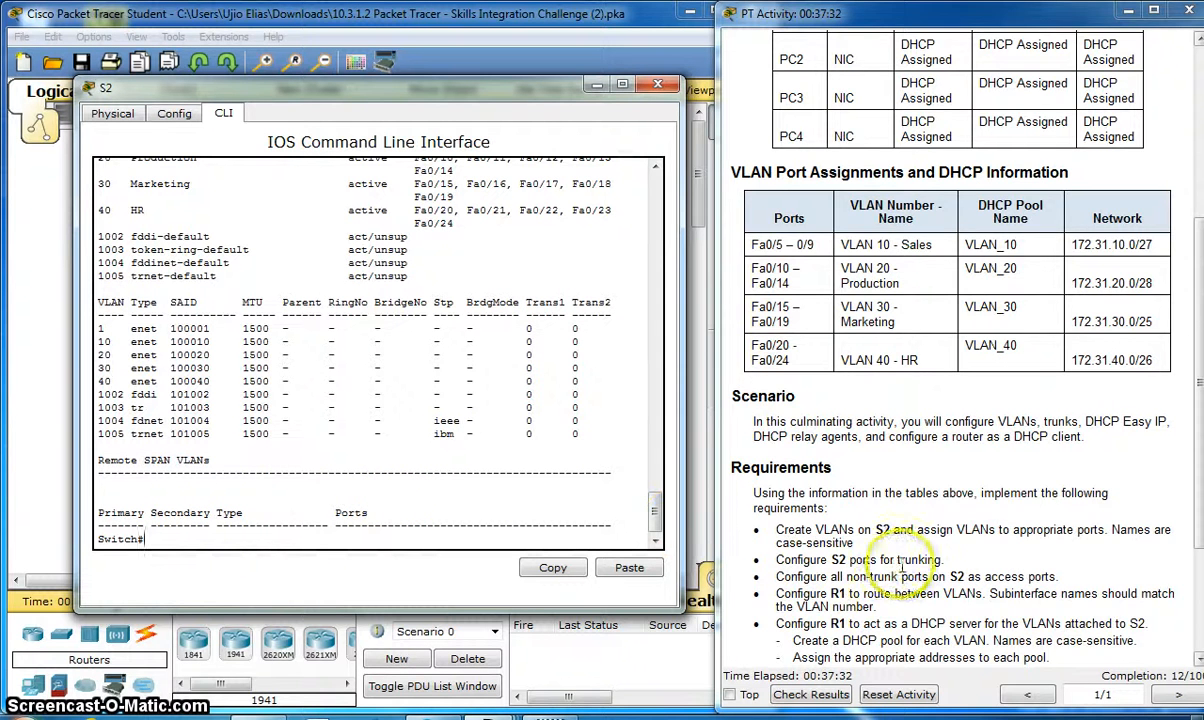
{"action": "scroll", "scroll_direction": "down", "scroll_amount": 3}
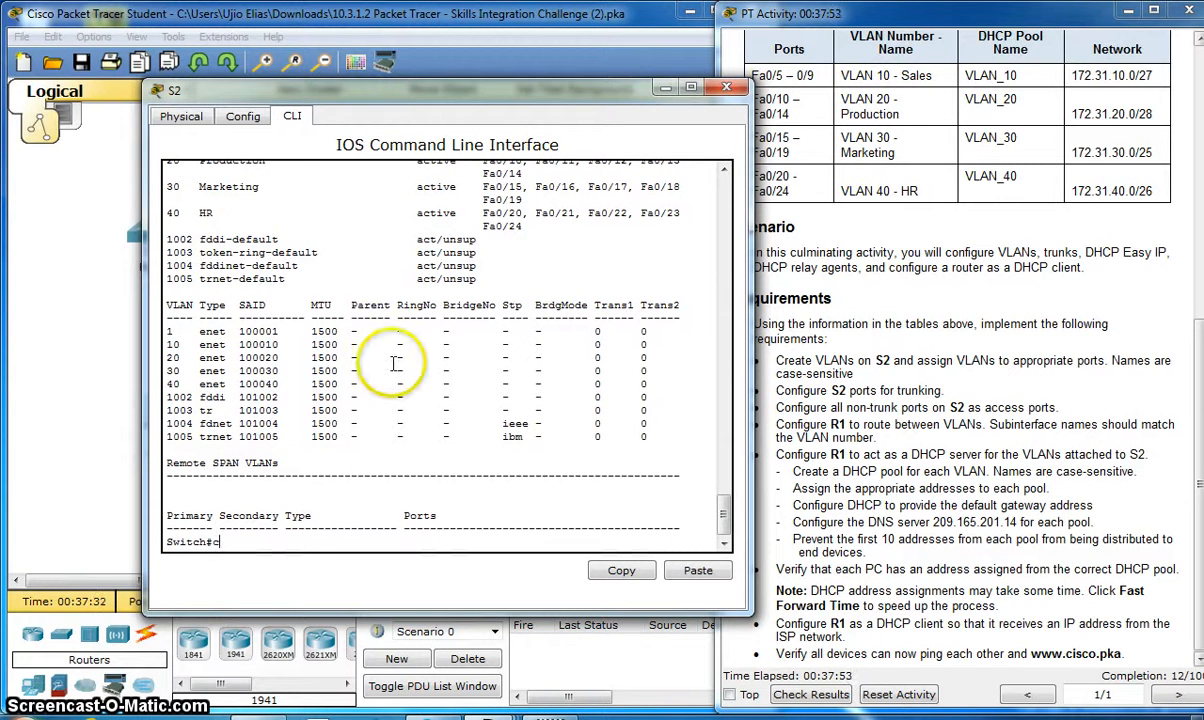
From conf t, set interface range Fa0/1-4 to switchport mode trunk.
{"action": "type", "text": "conf t"}
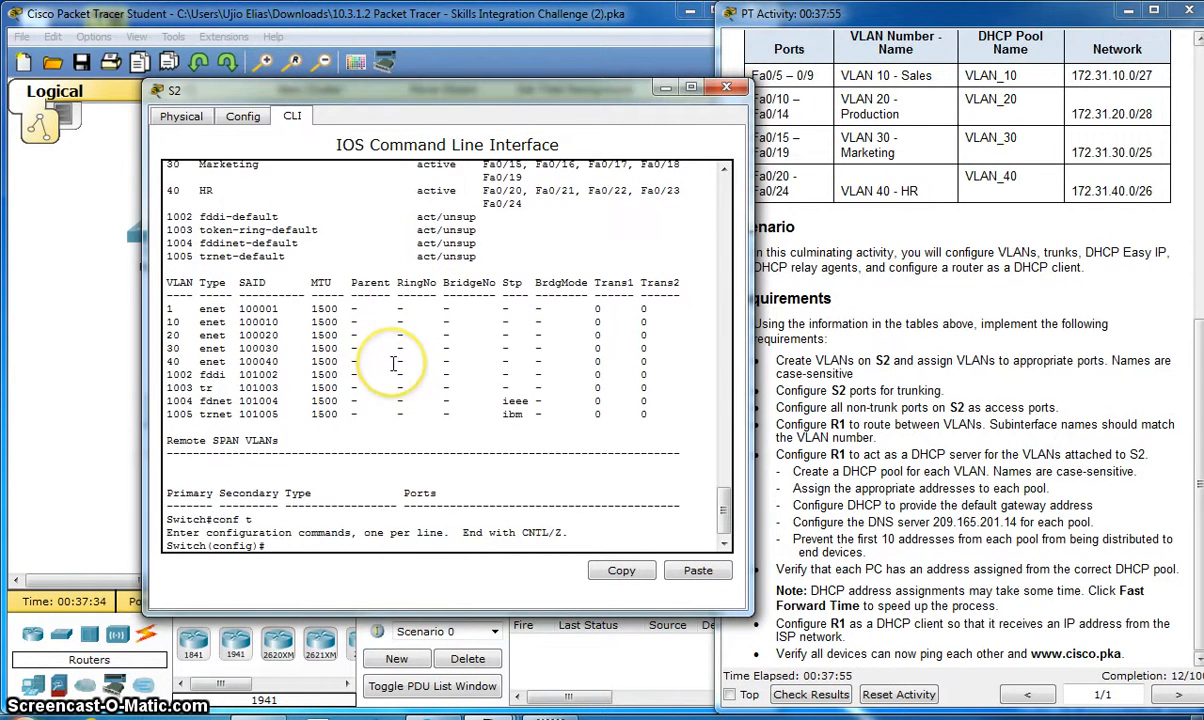
{"action": "type", "text": "inte"}
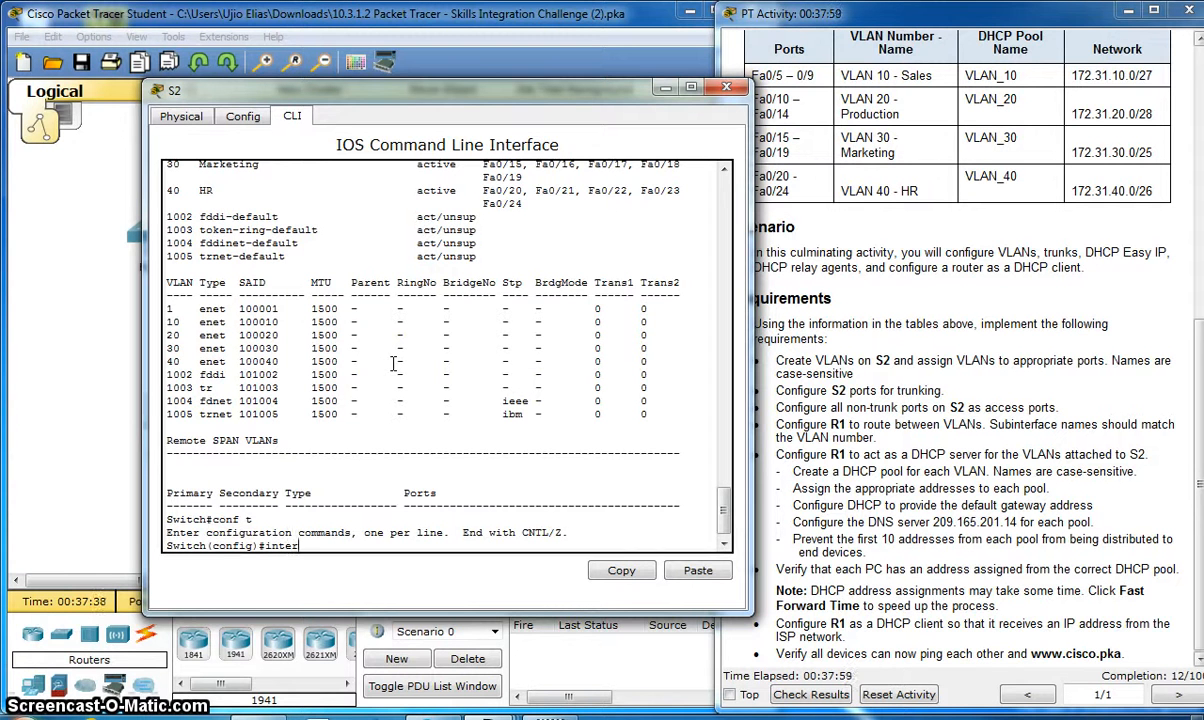
{"action": "type", "text": "range"}
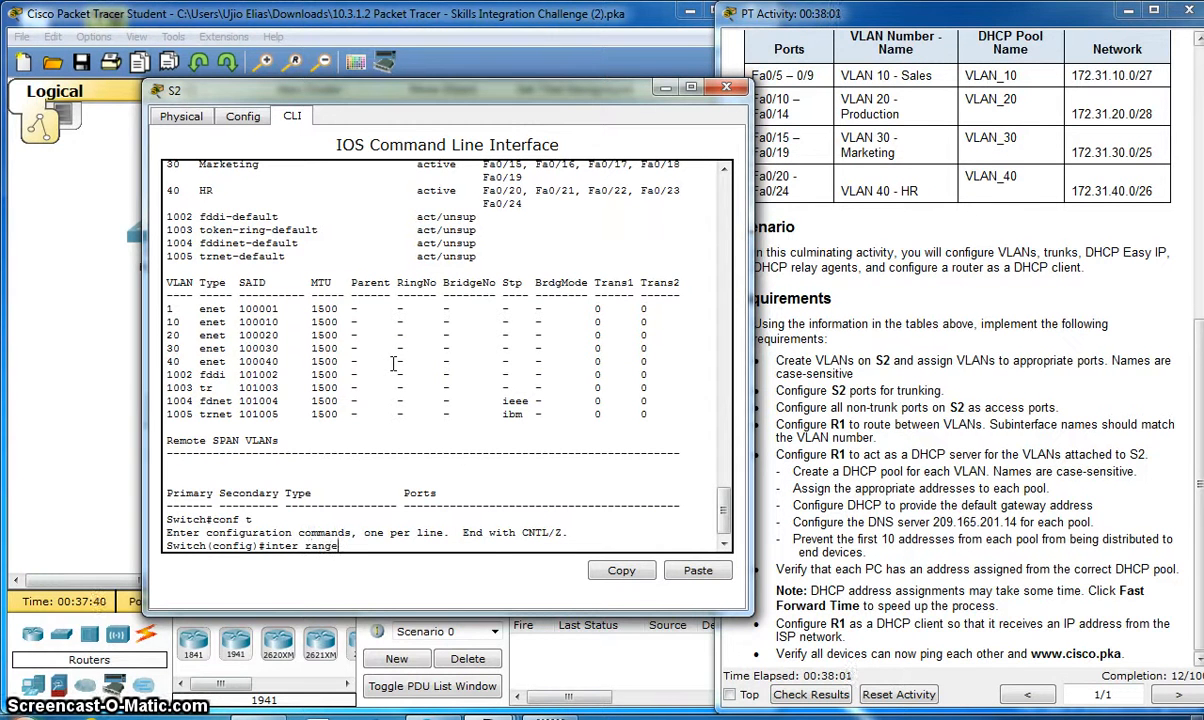
{"action": "type", "text": "fa"}
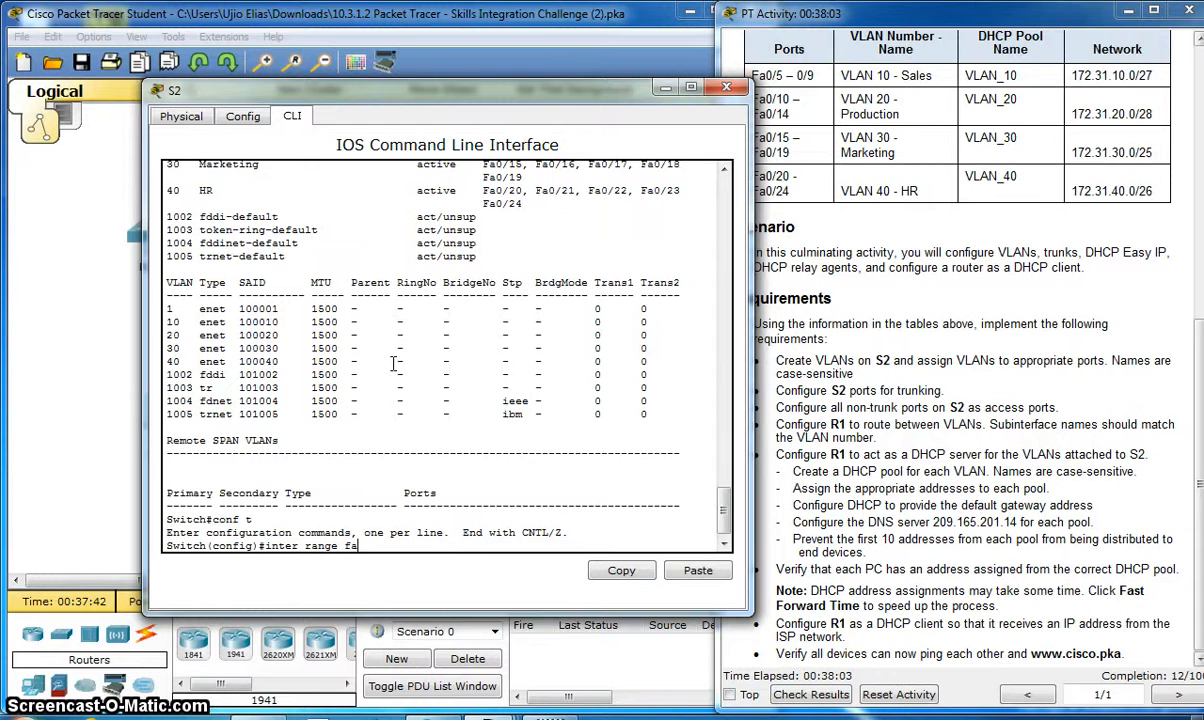
{"action": "type", "text": "0/1-4"}
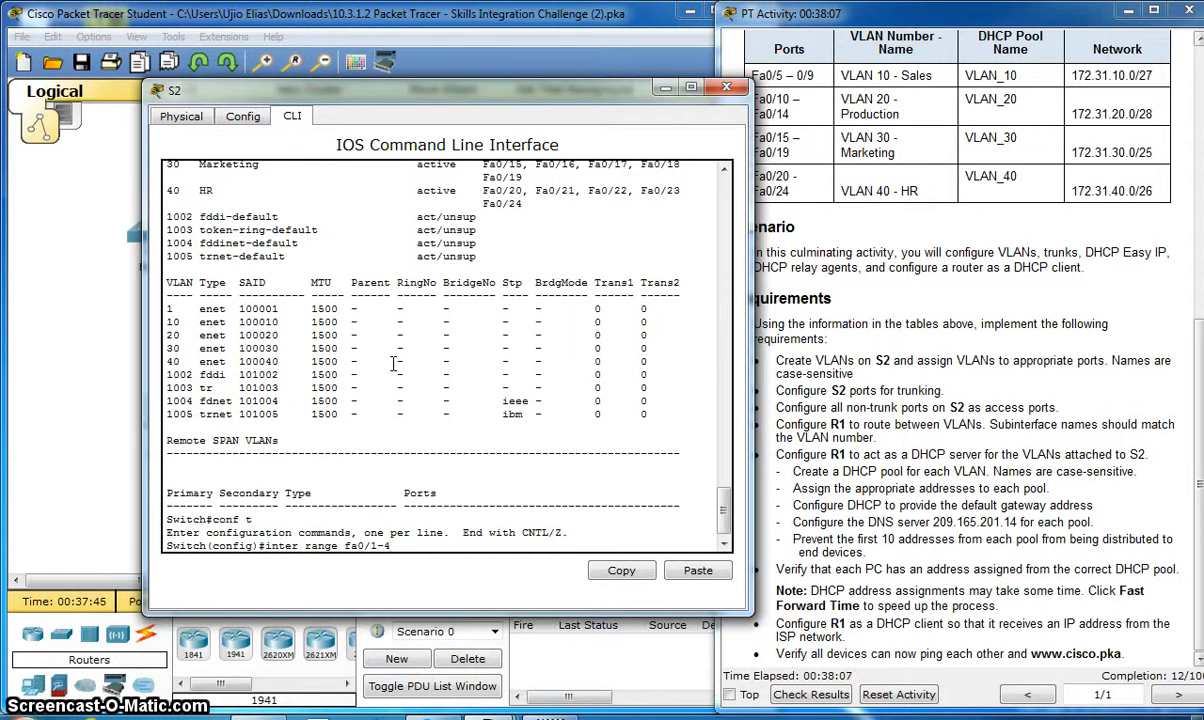
{"action": "type", "text": "s"}
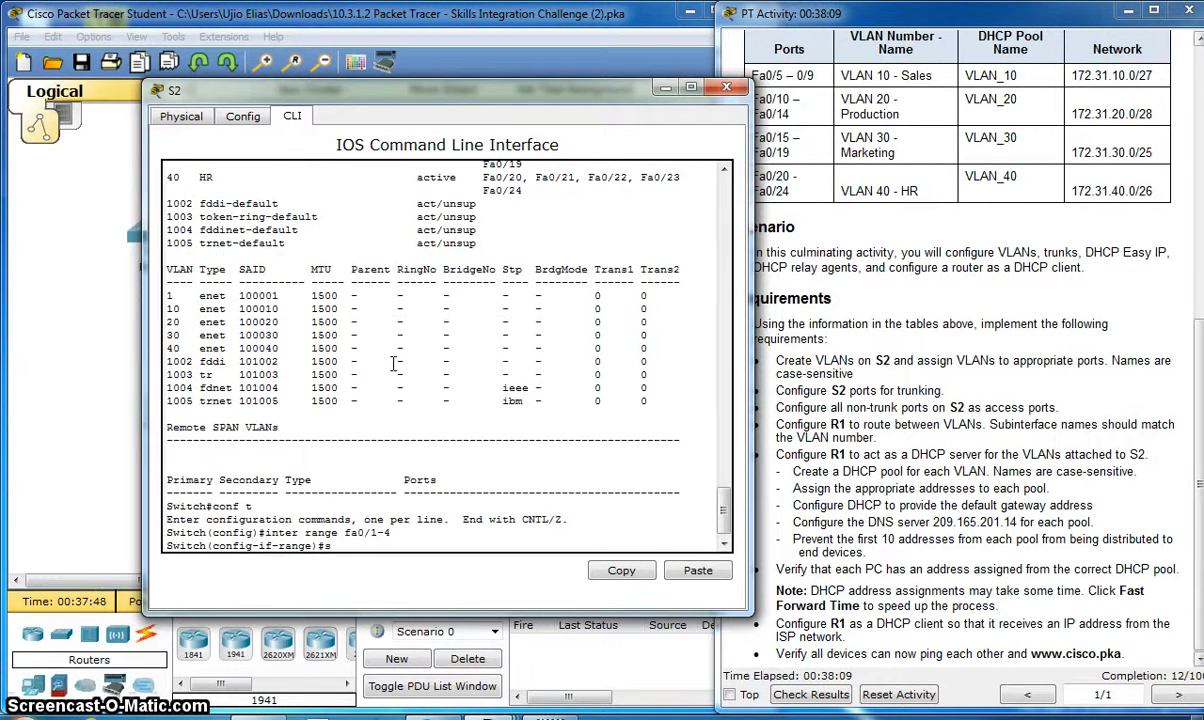
{"action": "type", "text": "switchport"}
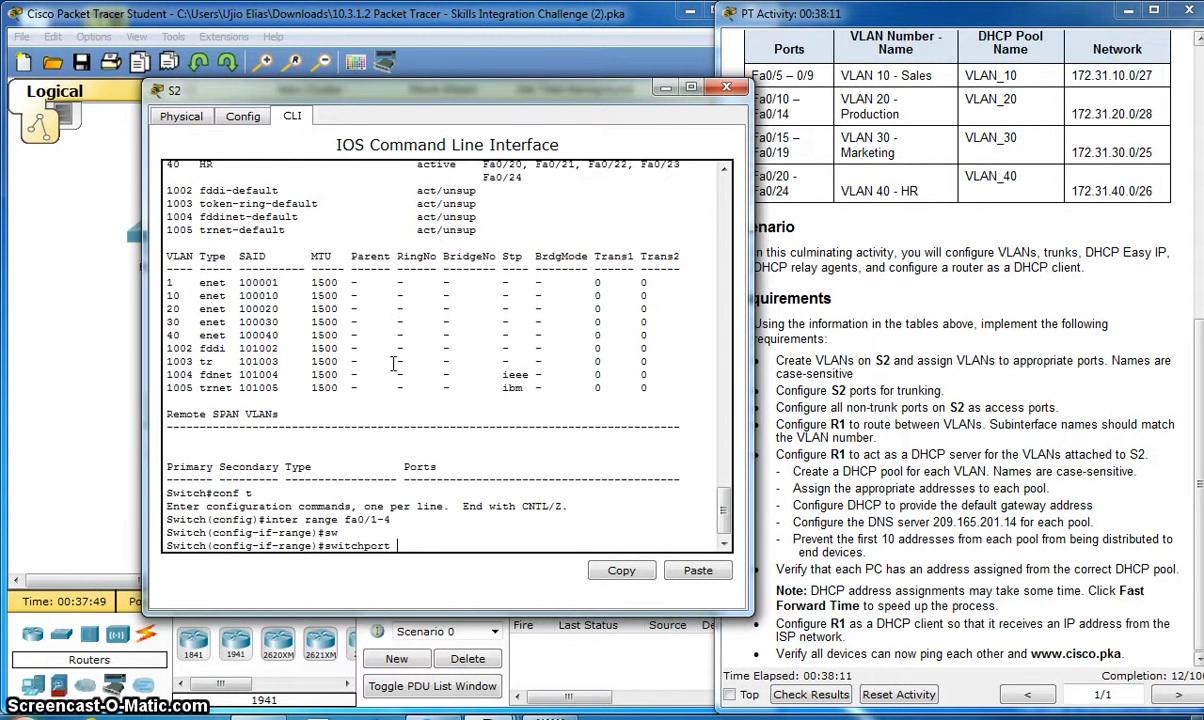
{"action": "type", "text": "mode trunk"}
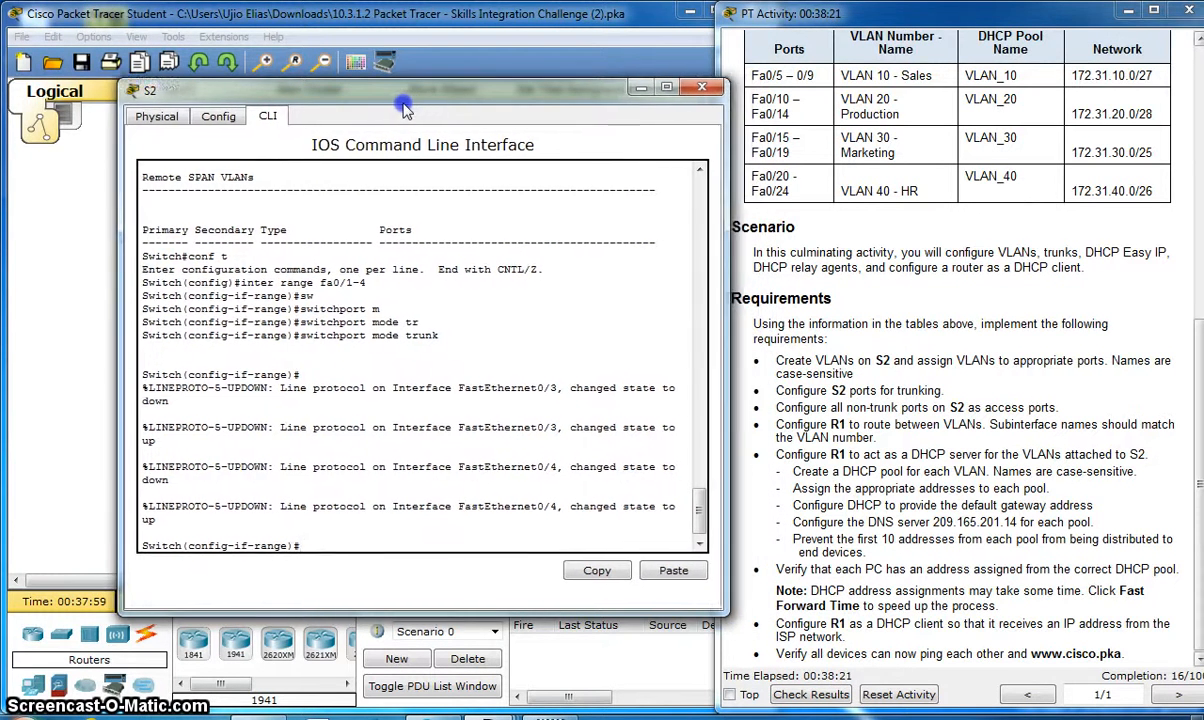
End configuration mode, returning S2 to the privileged prompt.
{"action": "left_click_drag", "start_coordinate": [402, 104], "coordinate": [332, 68]}
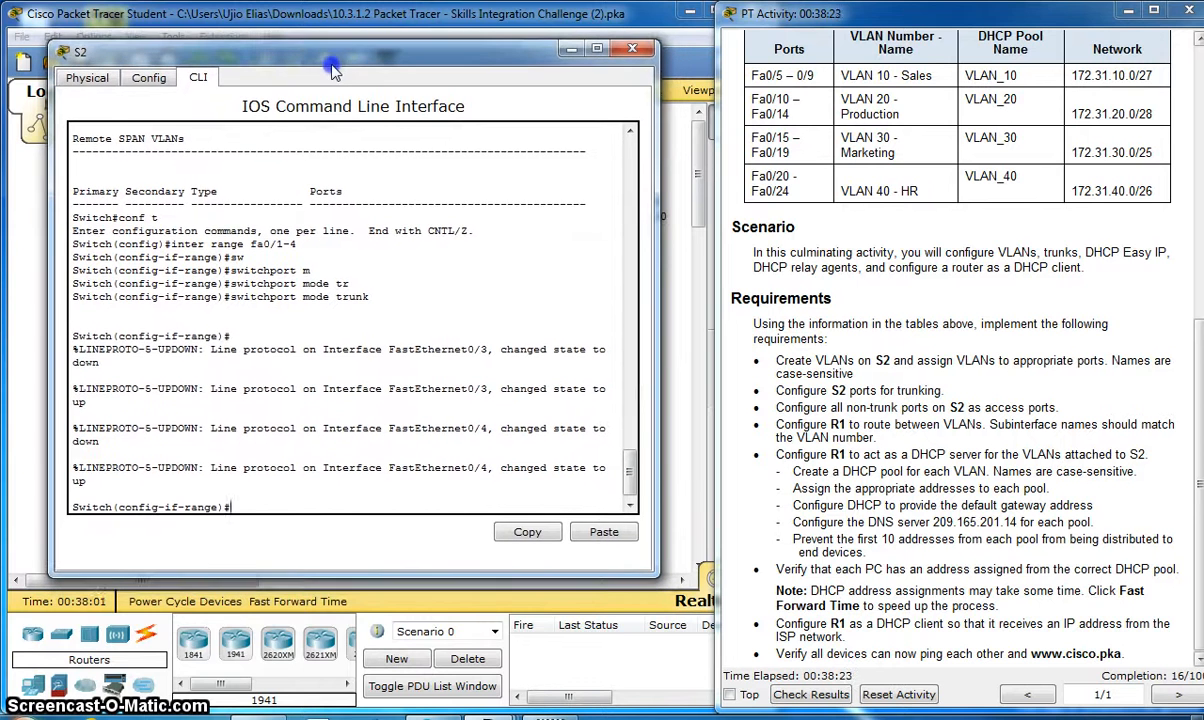
{"action": "type", "text": "end"}
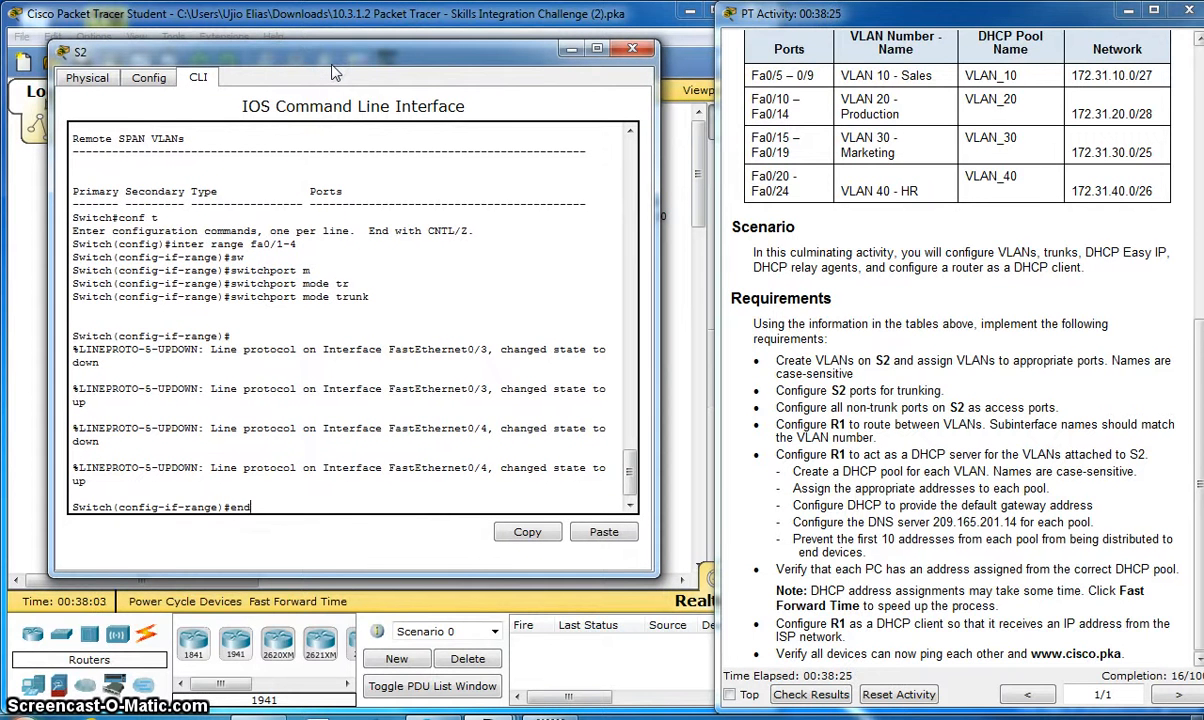
{"action": "key", "text": "enter"}
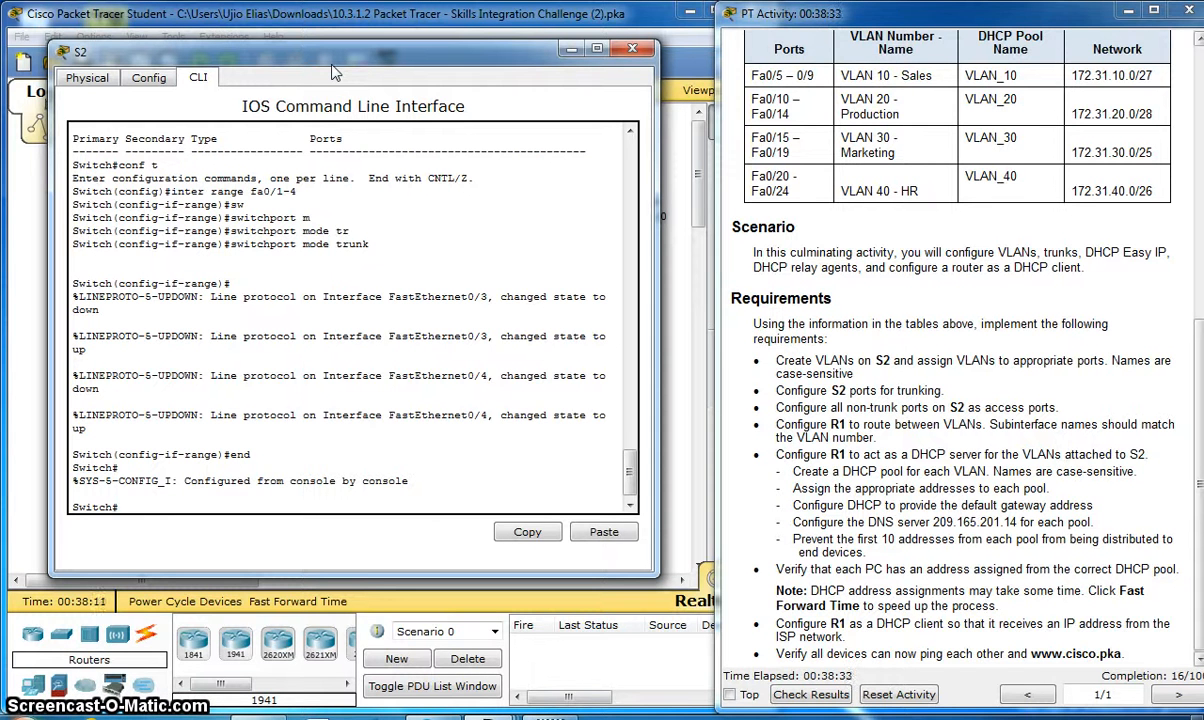
Run 'show interfaces trunk' to display the trunking status of Fa0/1-4.
{"action": "type", "text": "sh"}
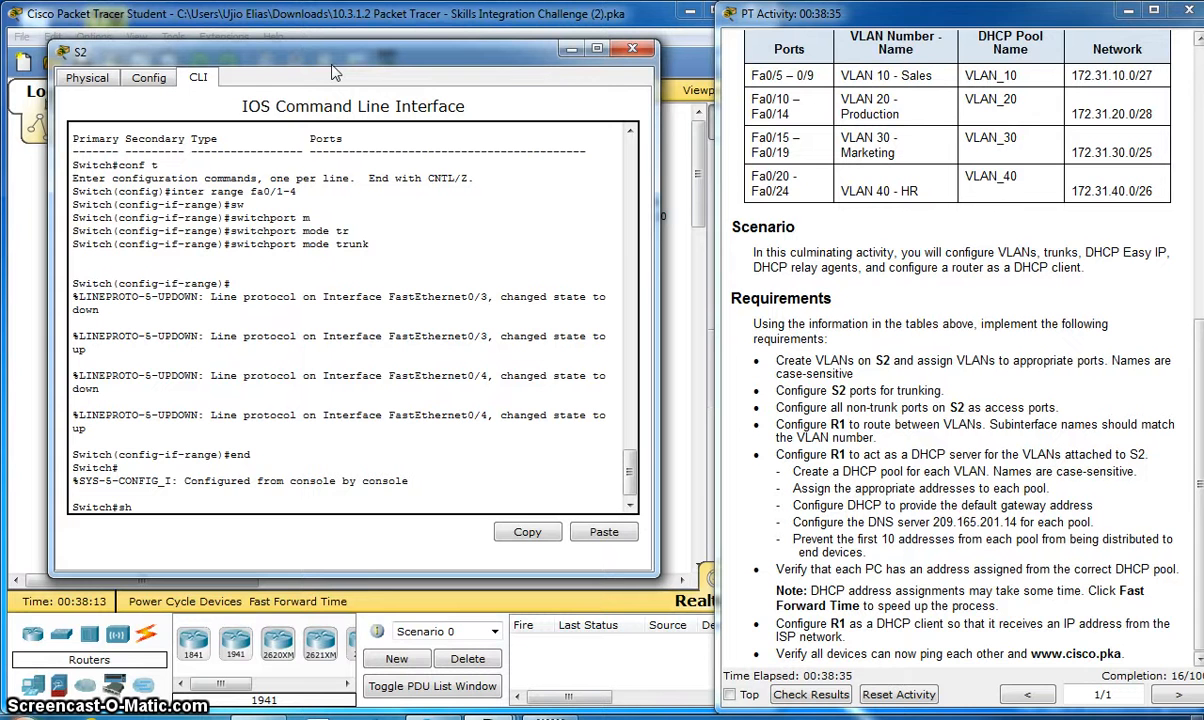
{"action": "type", "text": "ow"}
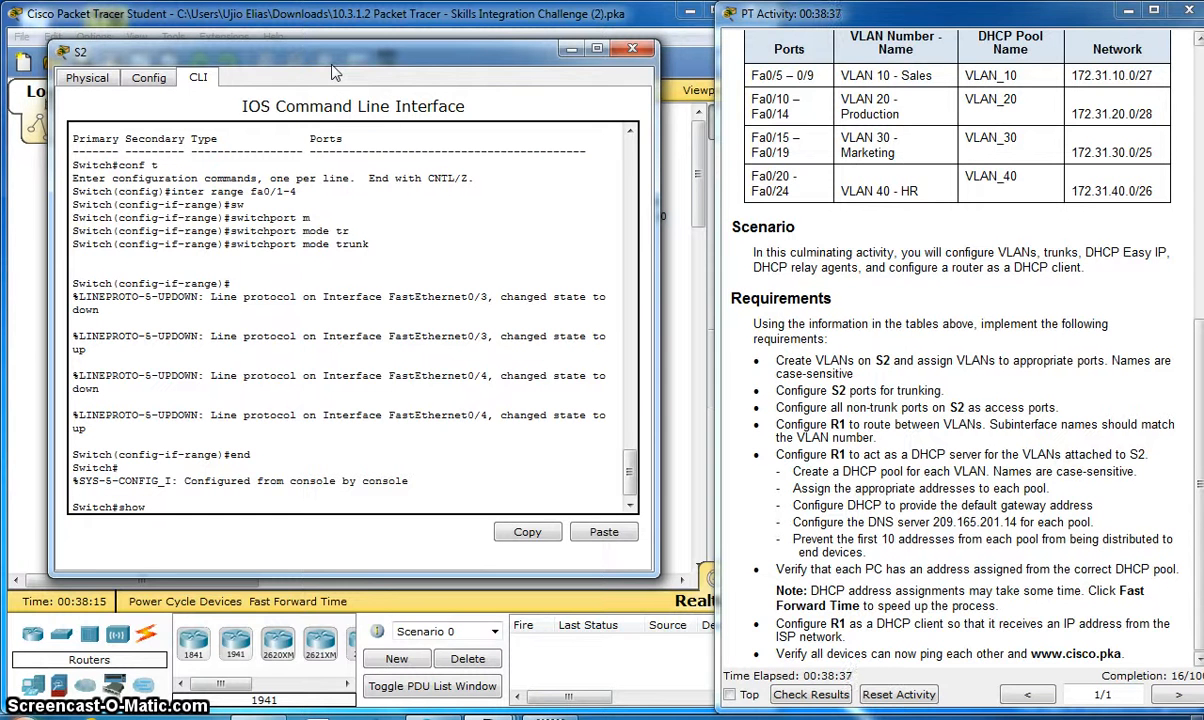
{"action": "type", "text": "t"}
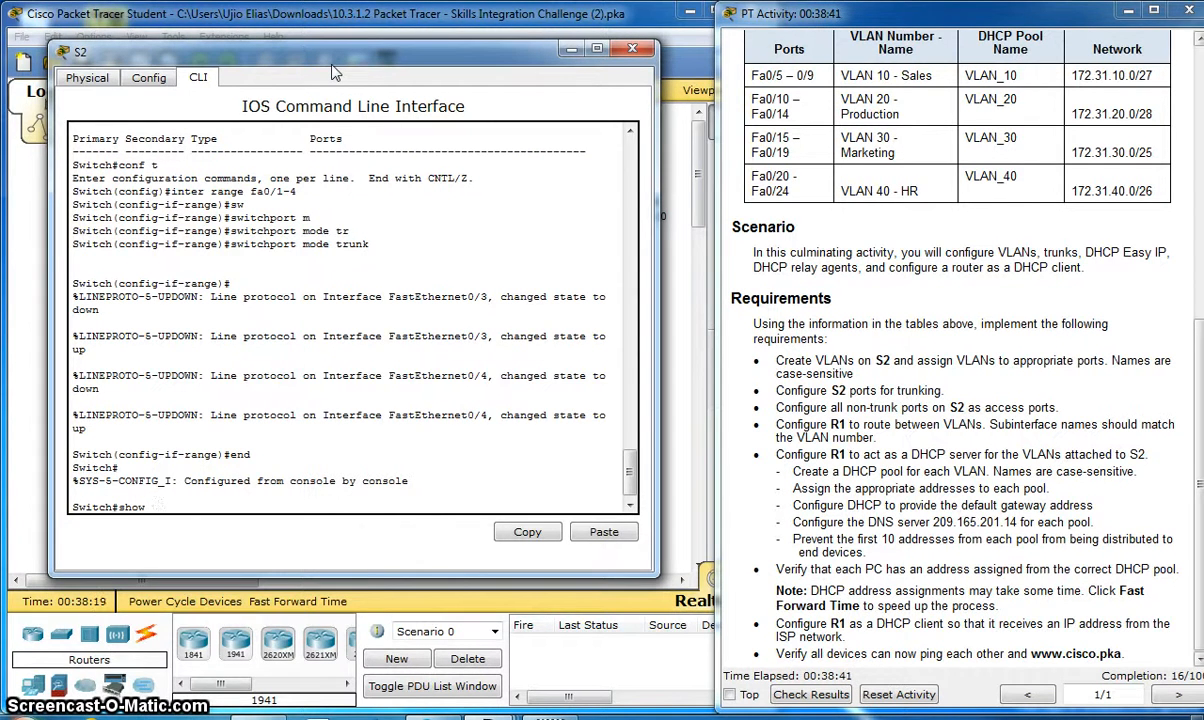
{"action": "type", "text": "inter"}
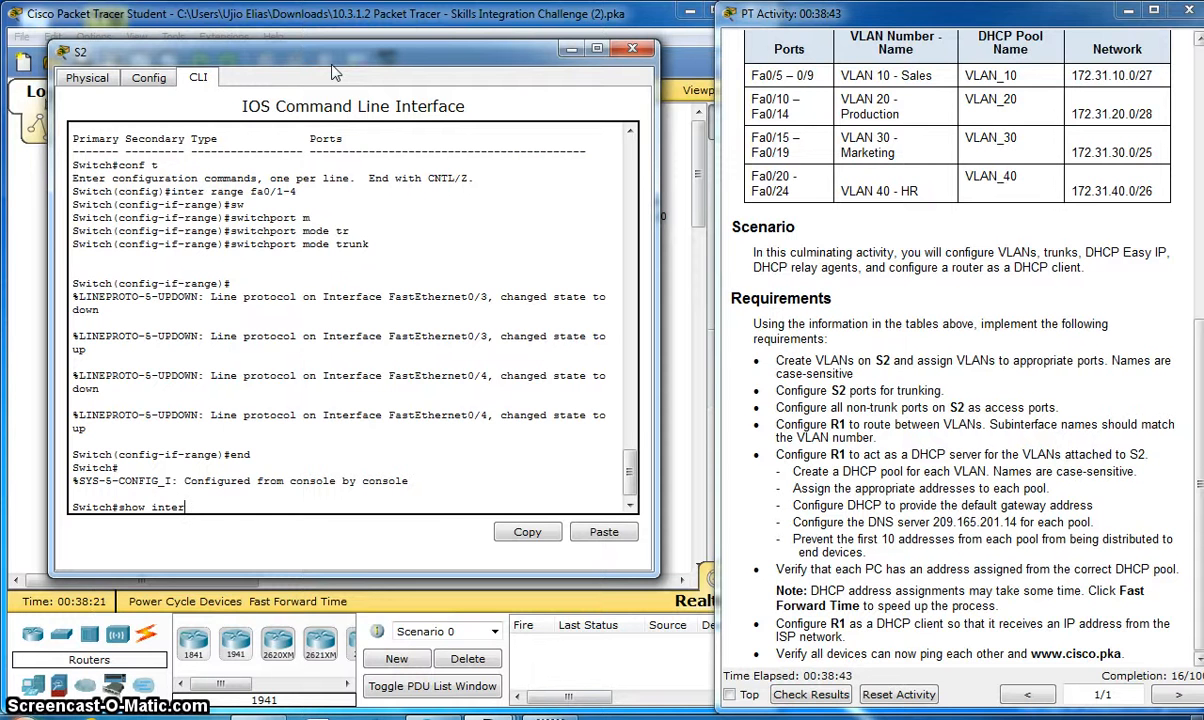
{"action": "type", "text": "tr"}
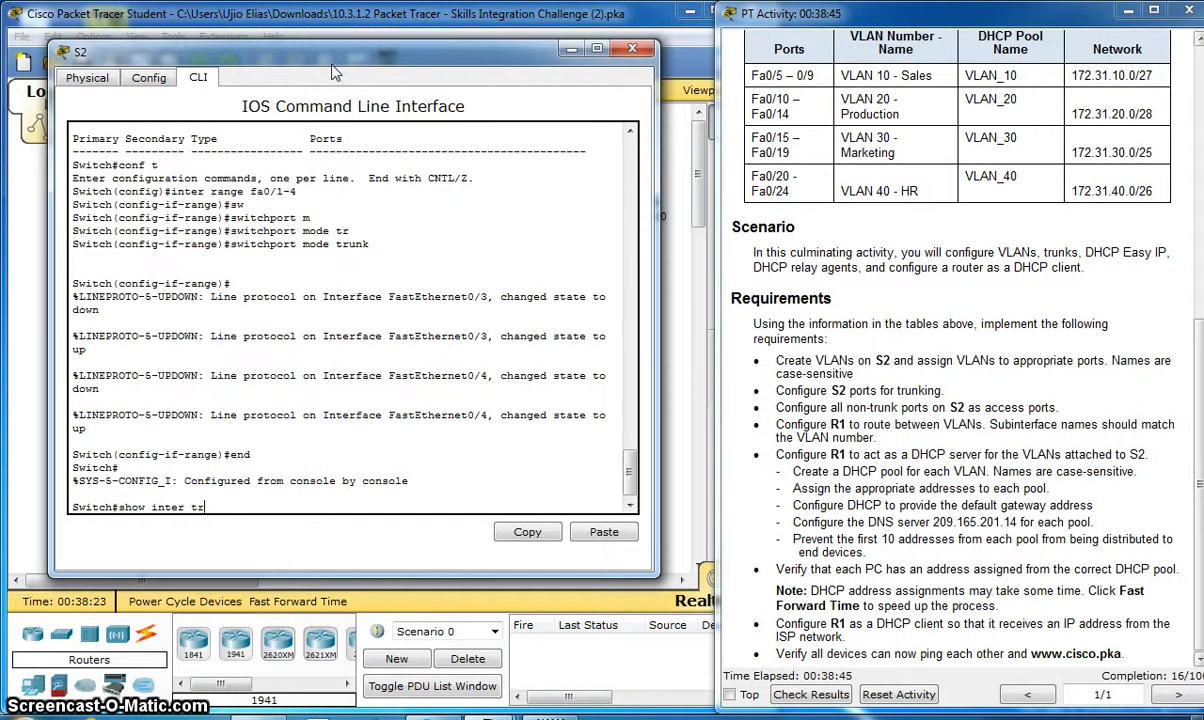
{"action": "type", "text": "unk"}
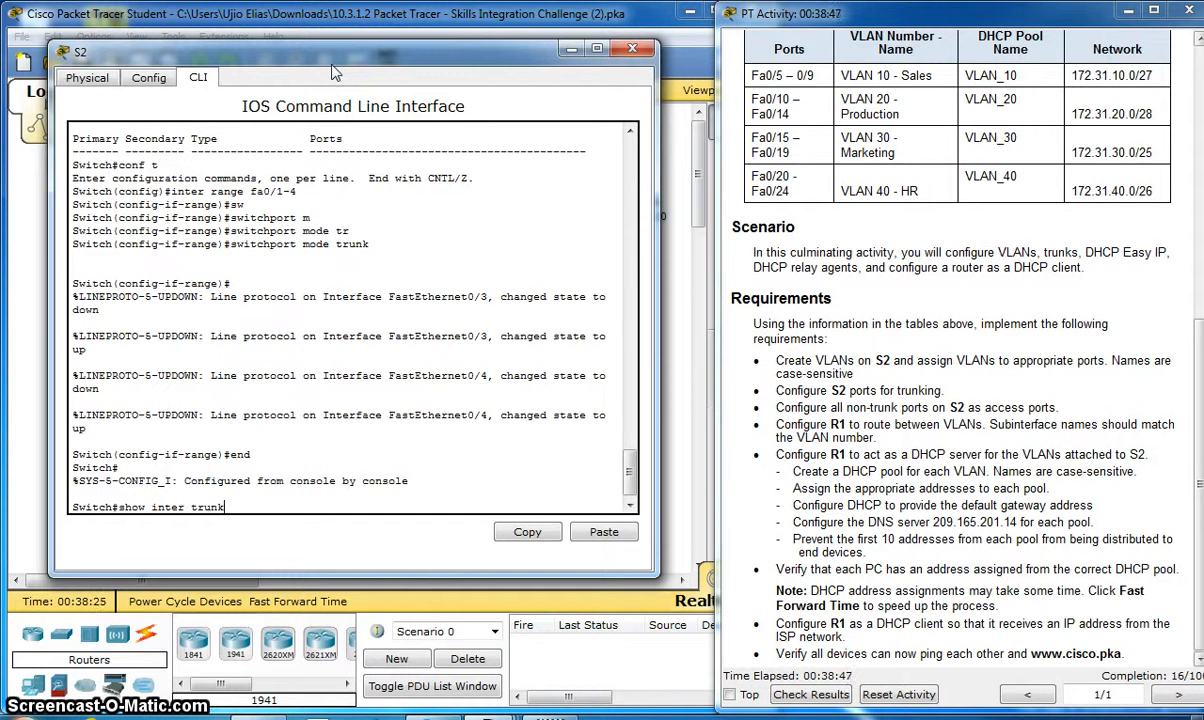
{"action": "key", "text": "enter"}
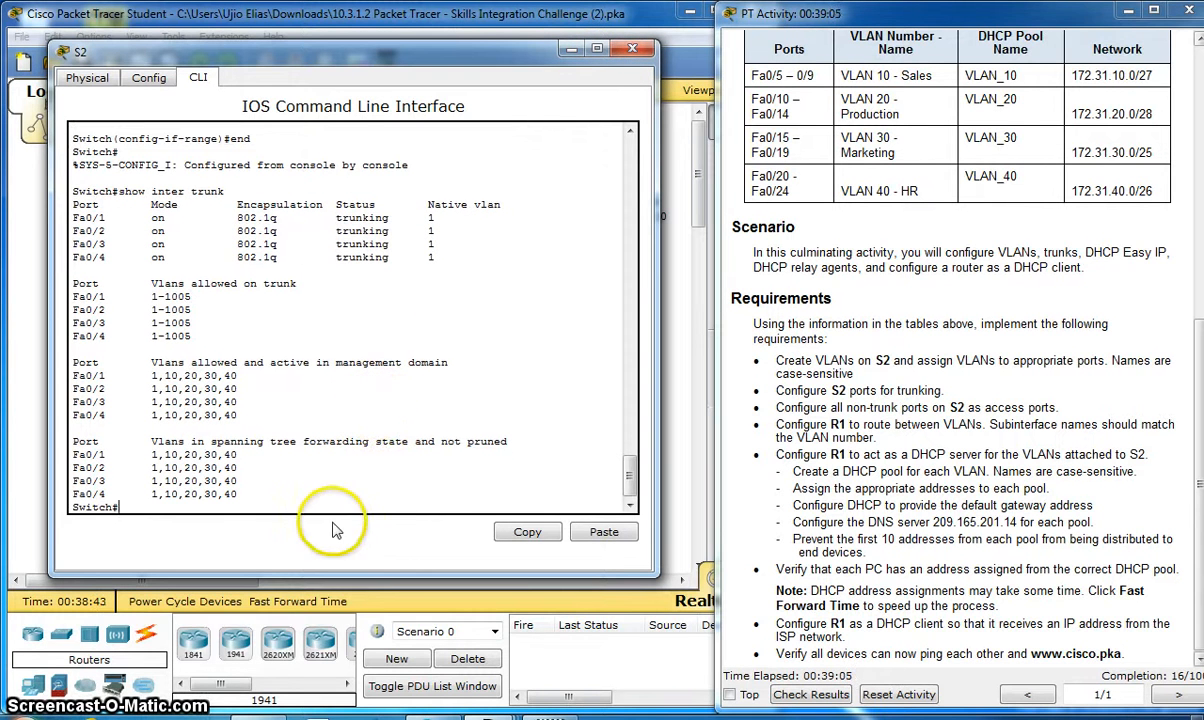
{"action": "mouse_move", "coordinate": [170, 468]}
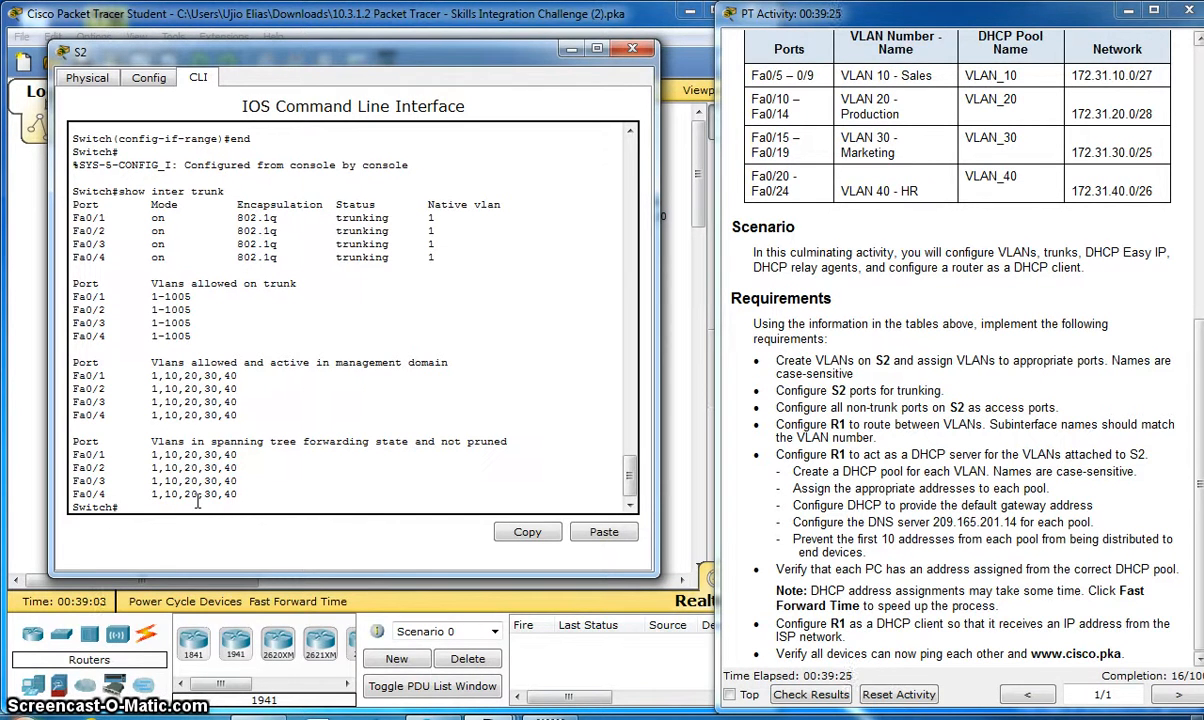
From conf t, set interface range Fa0/5-24, G0/1-2 to switchport mode access.
{"action": "type", "text": "conf t"}
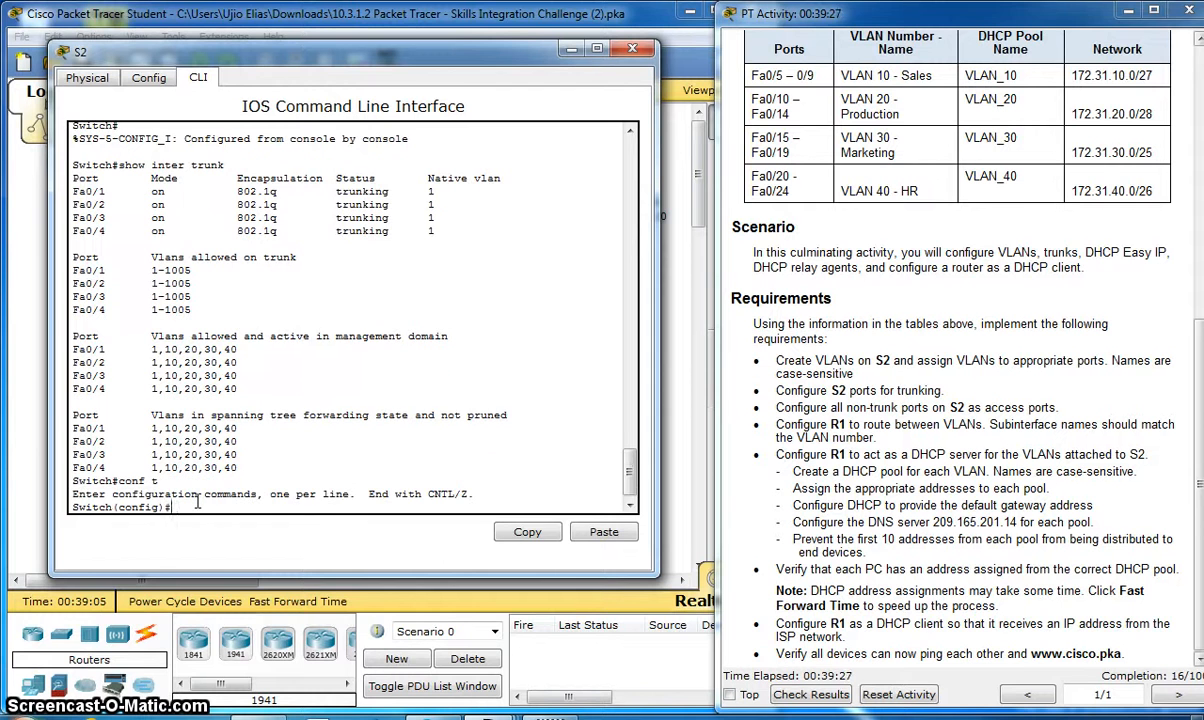
{"action": "type", "text": "i"}
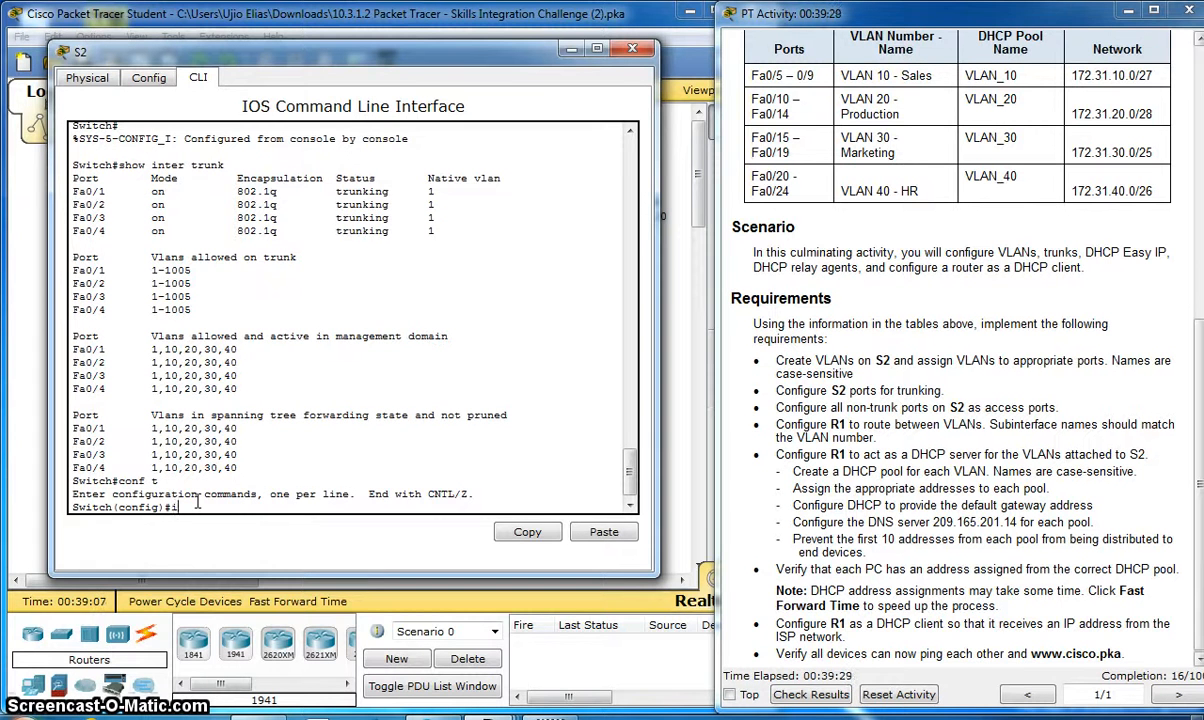
{"action": "type", "text": "nter"}
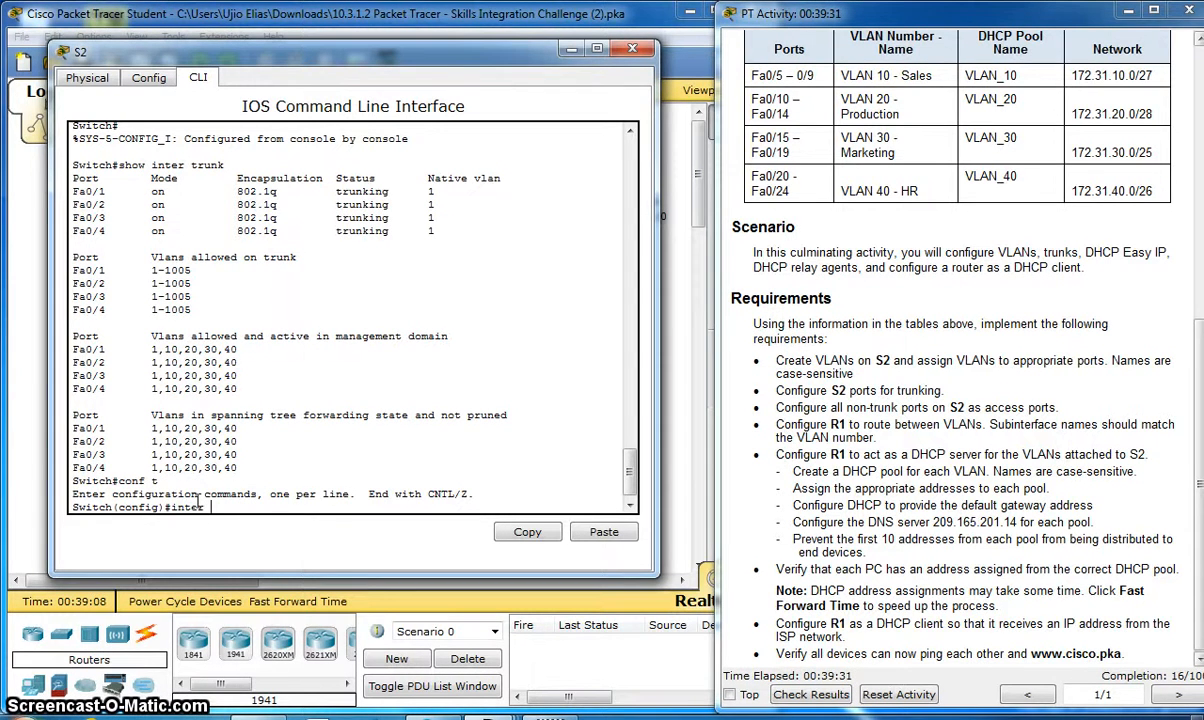
{"action": "type", "text": "range"}
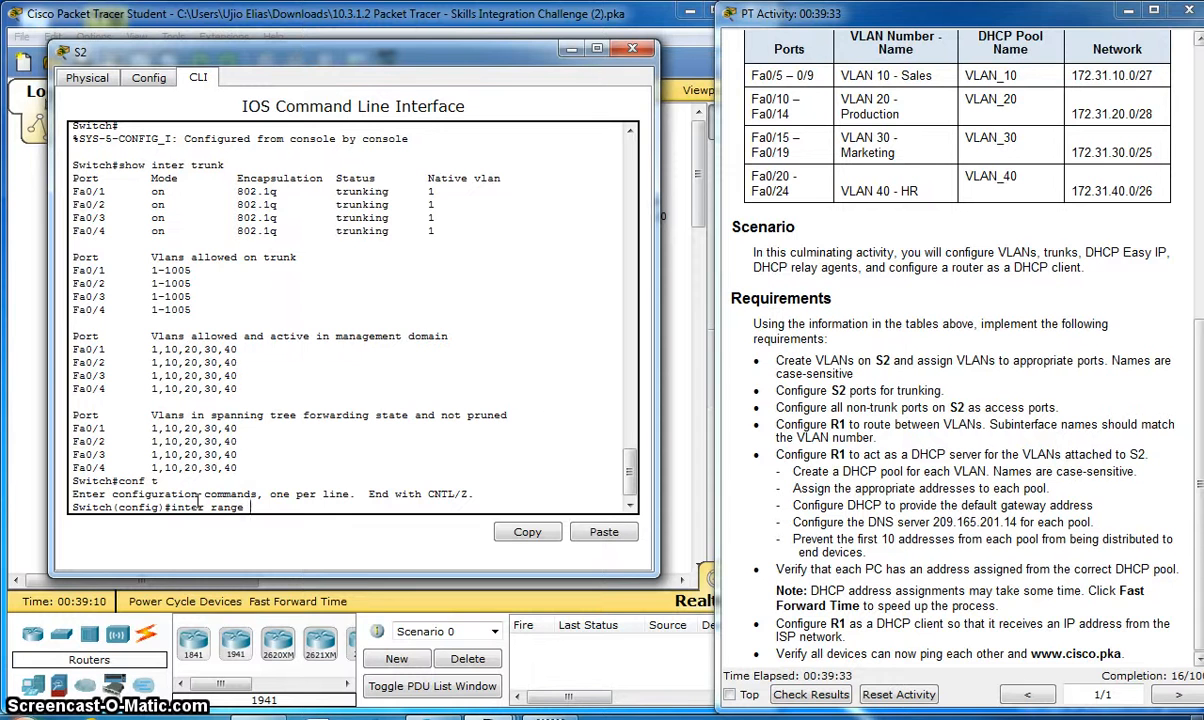
{"action": "type", "text": "fa"}
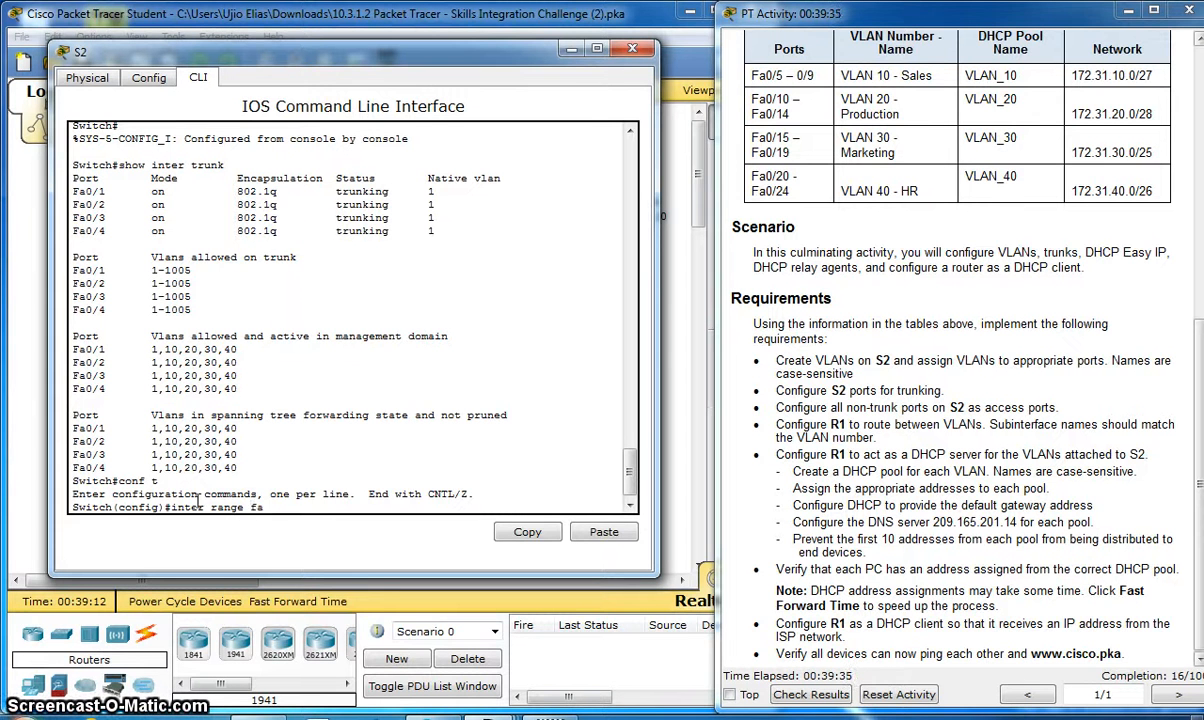
{"action": "type", "text": "0/5-"}
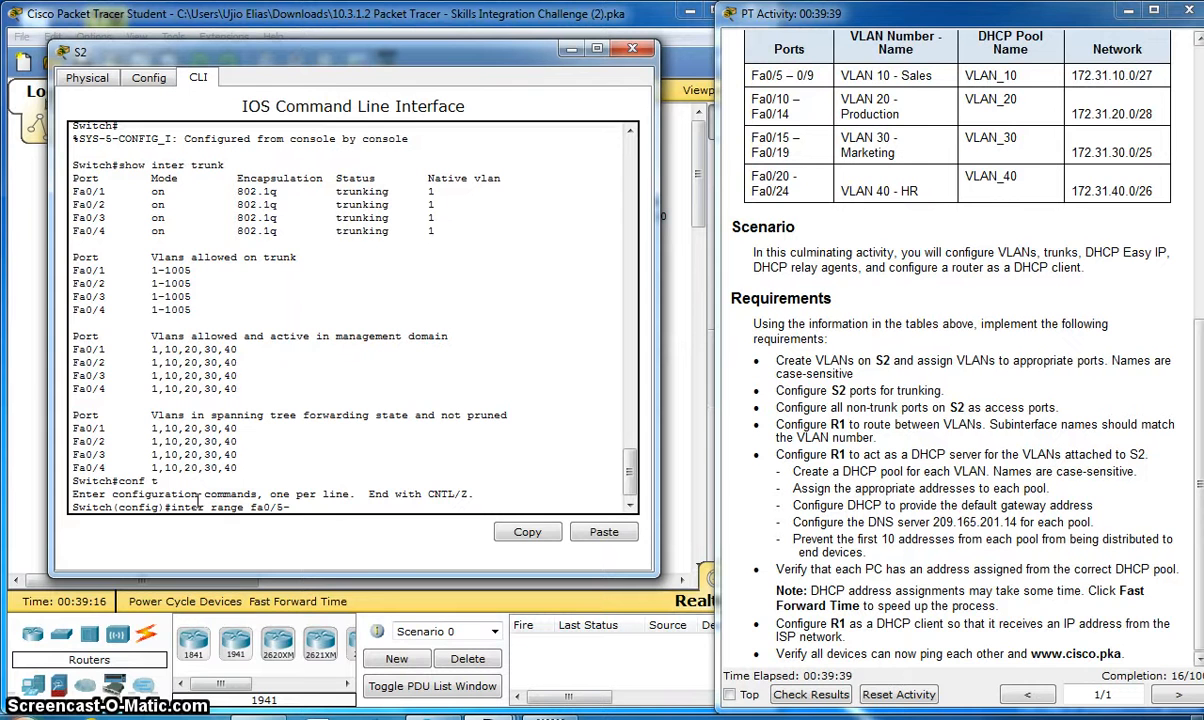
{"action": "type", "text": "24,"}
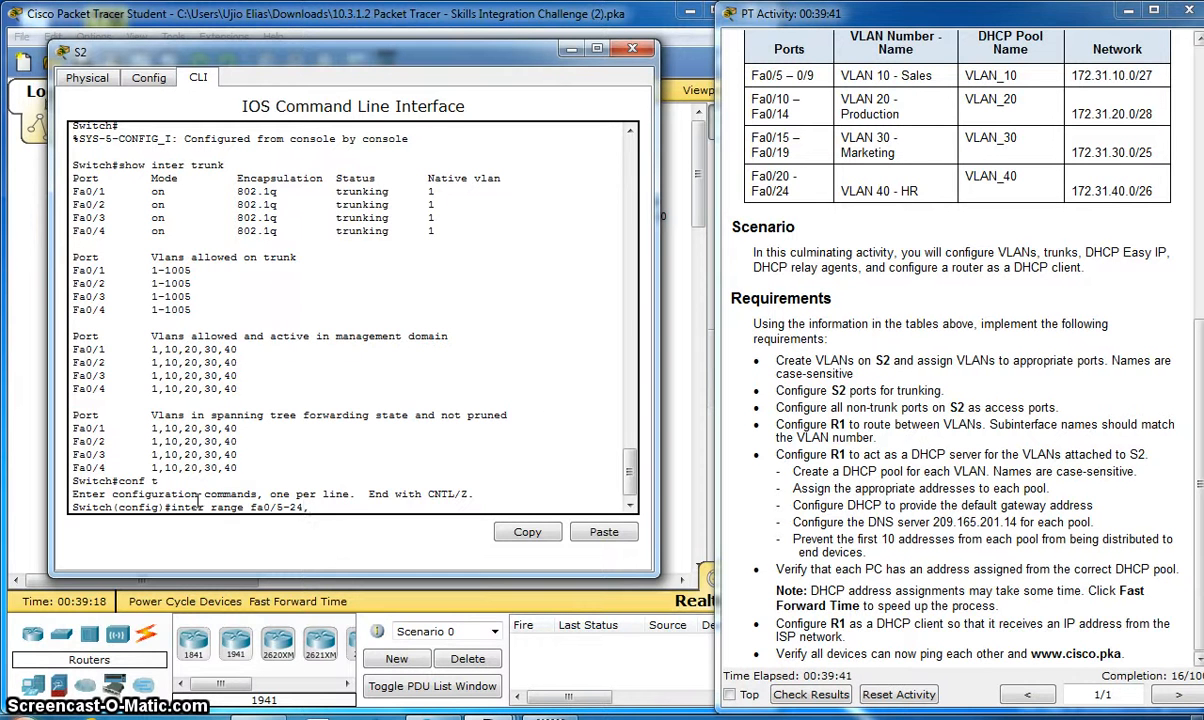
{"action": "type", "text": ", g"}
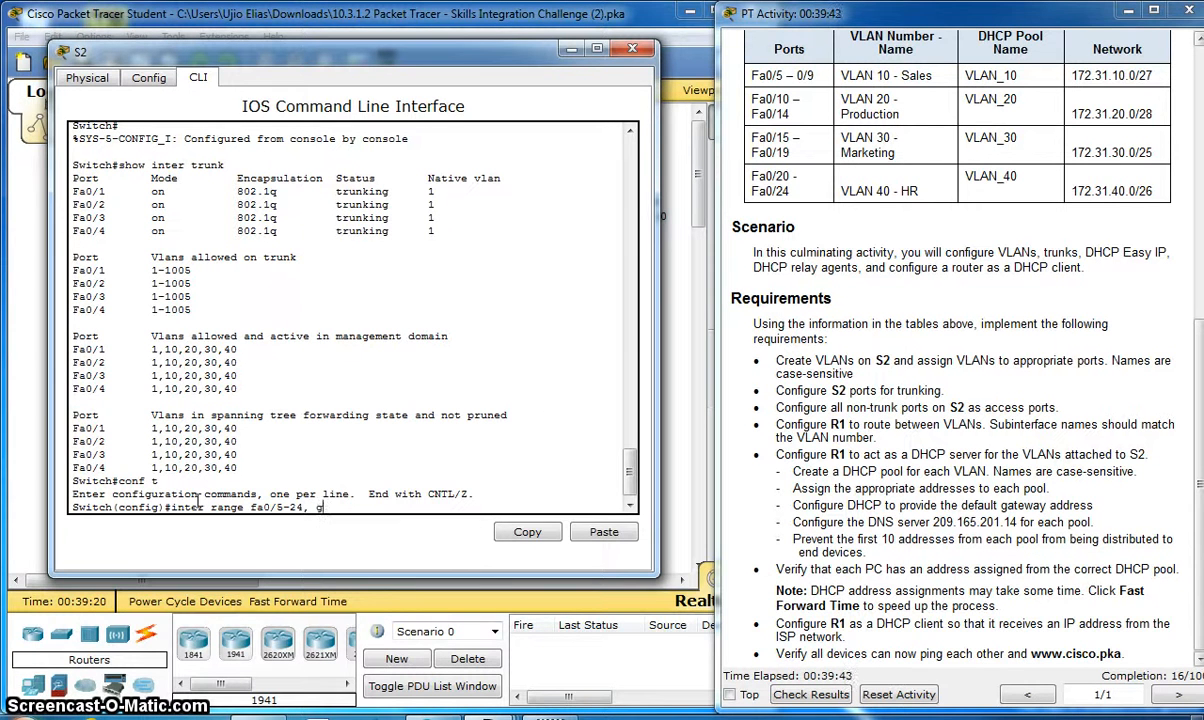
{"action": "type", "text": "0/1"}
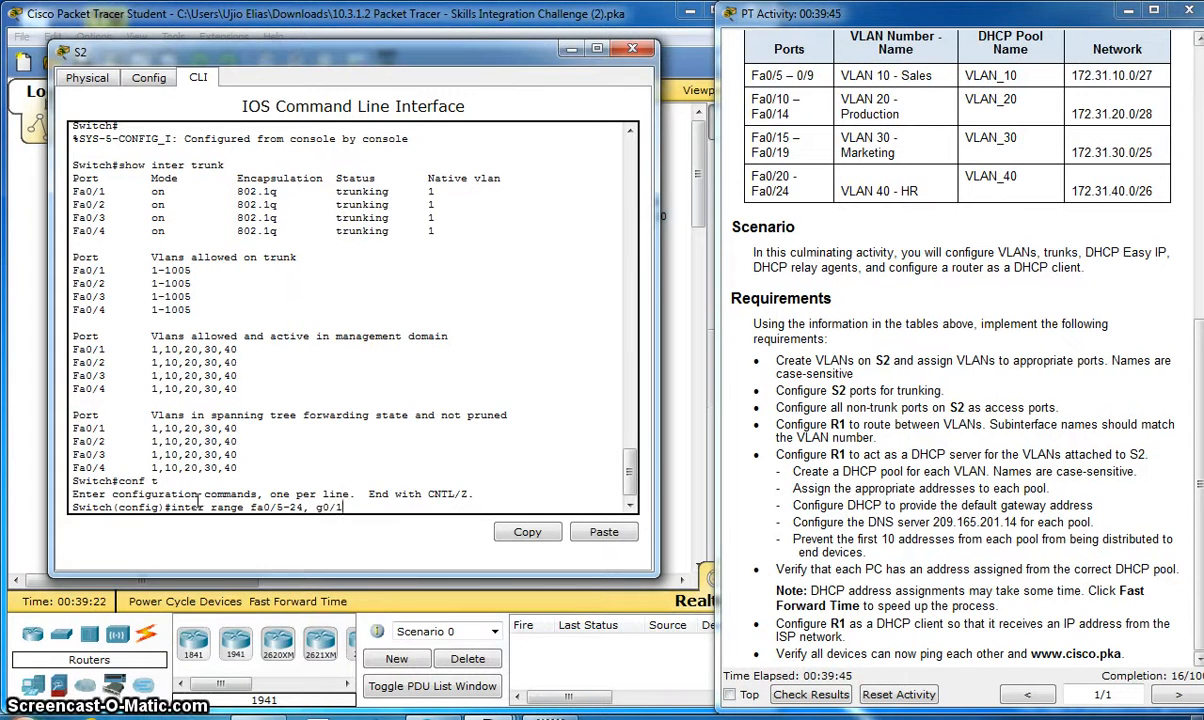
{"action": "type", "text": "-2"}
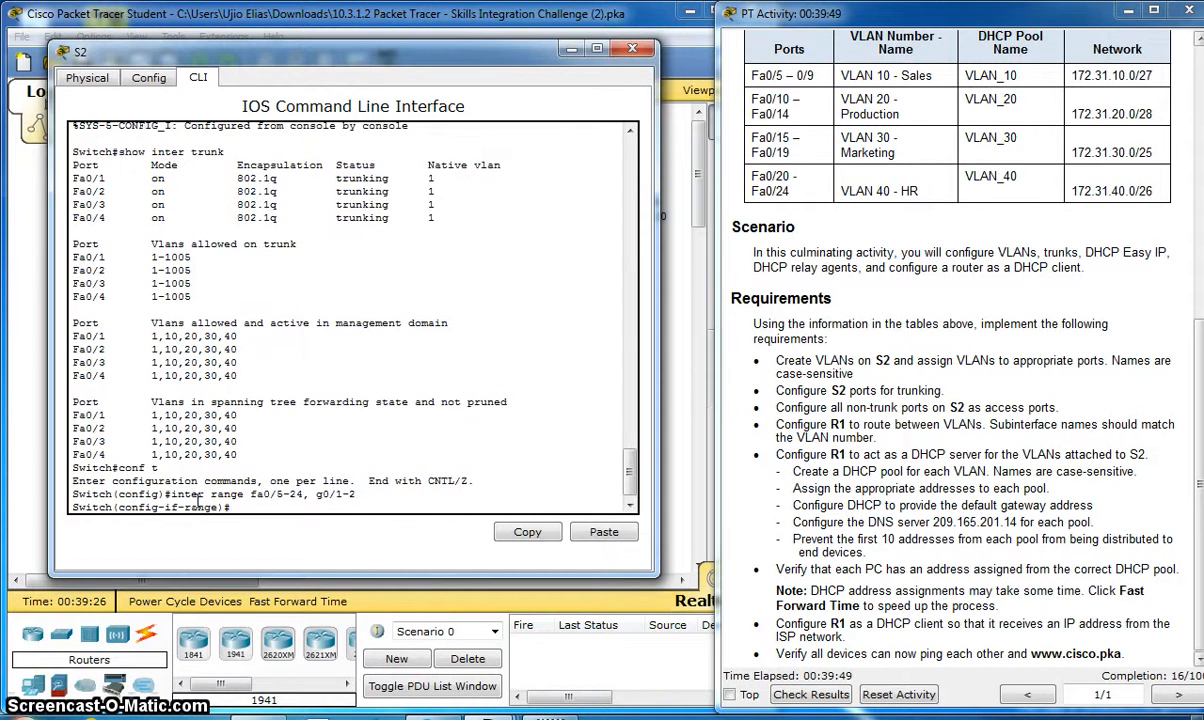
{"action": "type", "text": "switchport mode access"}
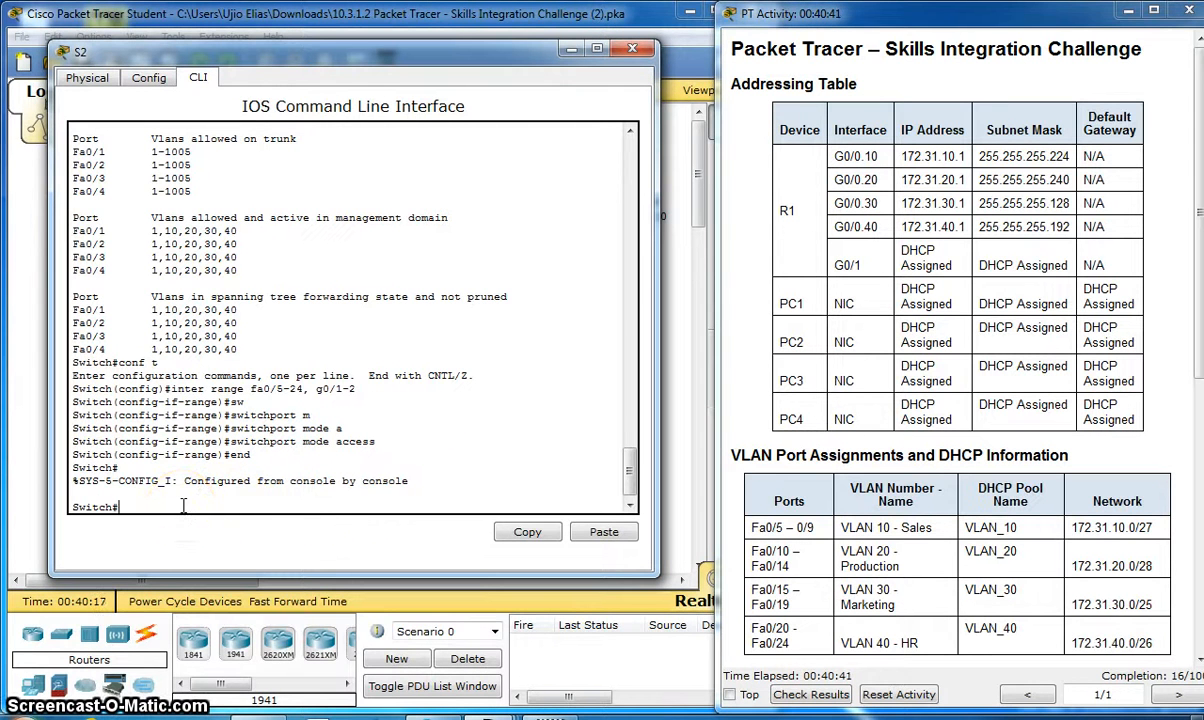
Start 'copy running-config startup-config' to save S2's configuration.
{"action": "type", "text": "copy"}
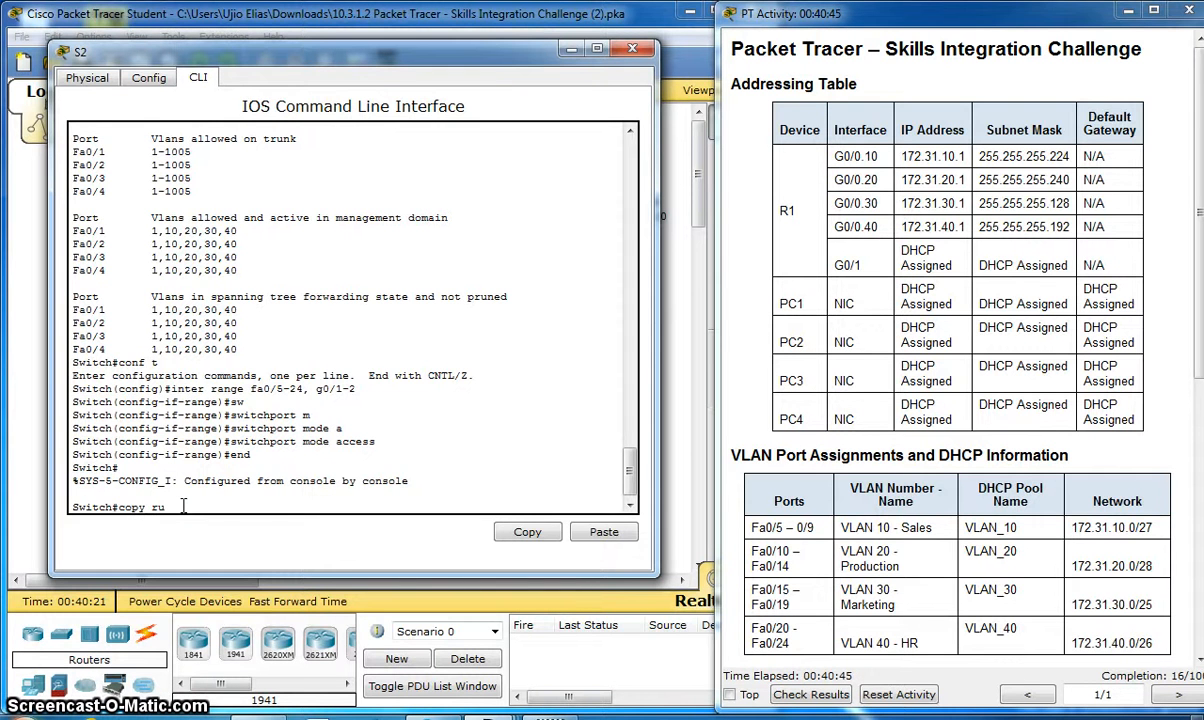
{"action": "type", "text": "running-config s"}
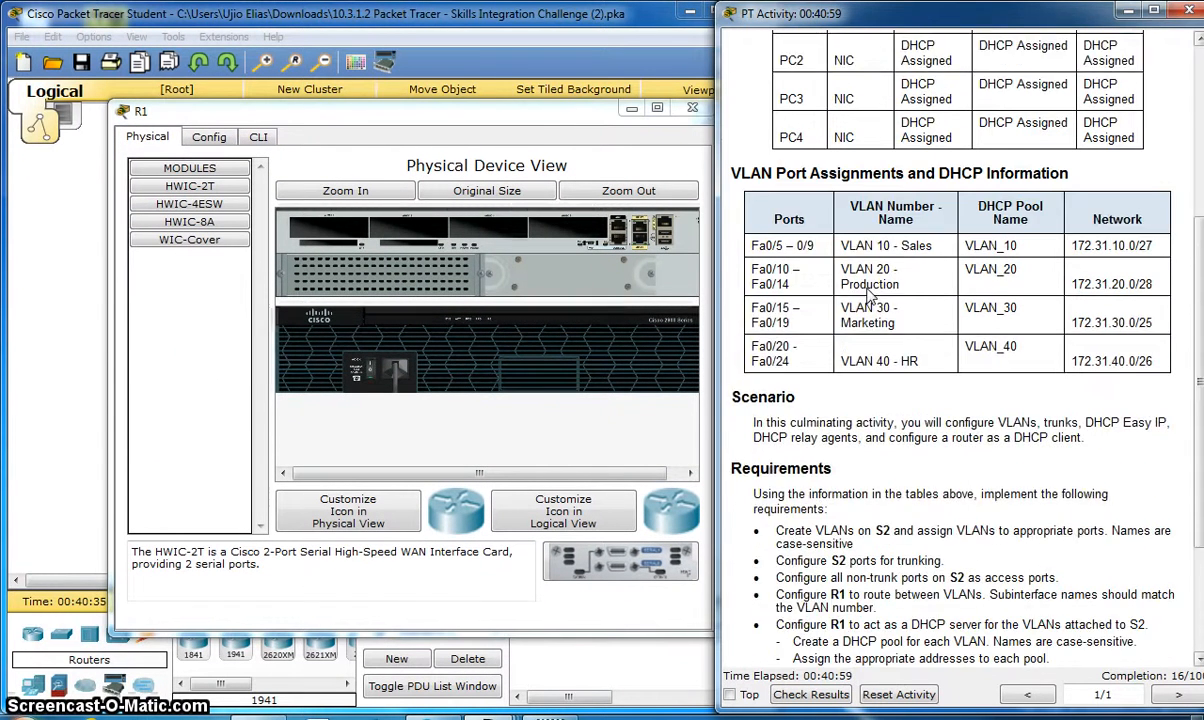
Scroll the activity instructions and bring up router R1's command line.
{"action": "scroll", "scroll_direction": "down", "scroll_amount": 3}
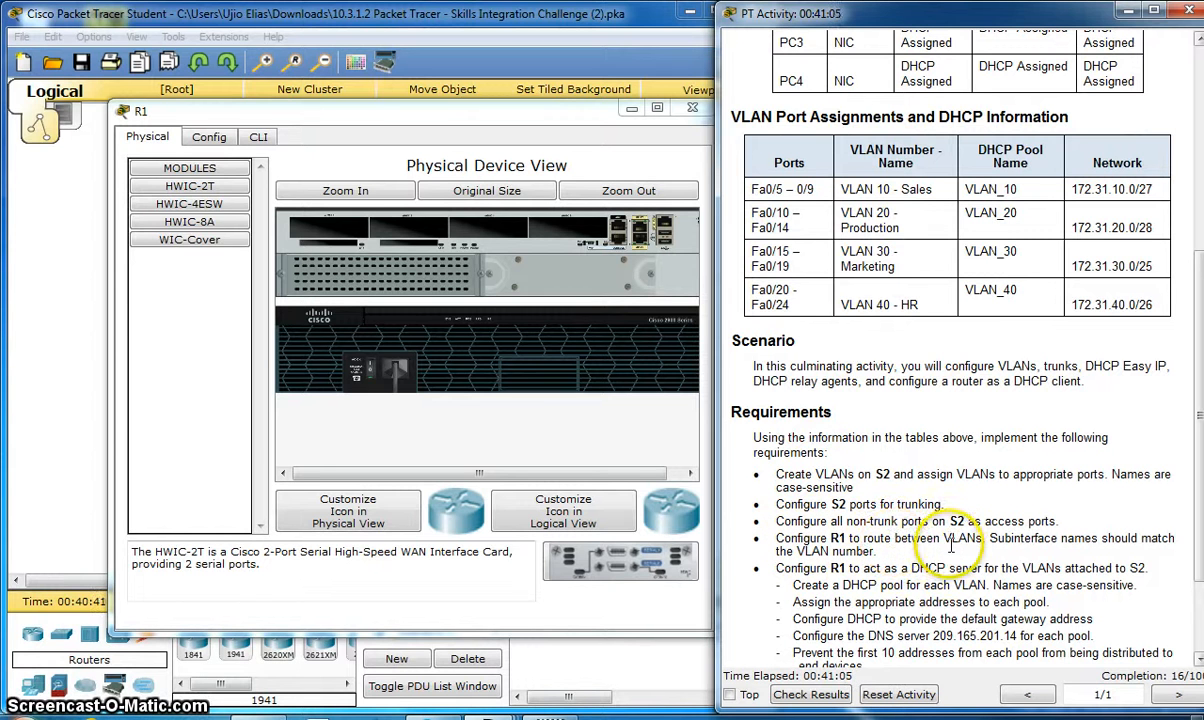
{"action": "mouse_move", "coordinate": [1018, 540]}
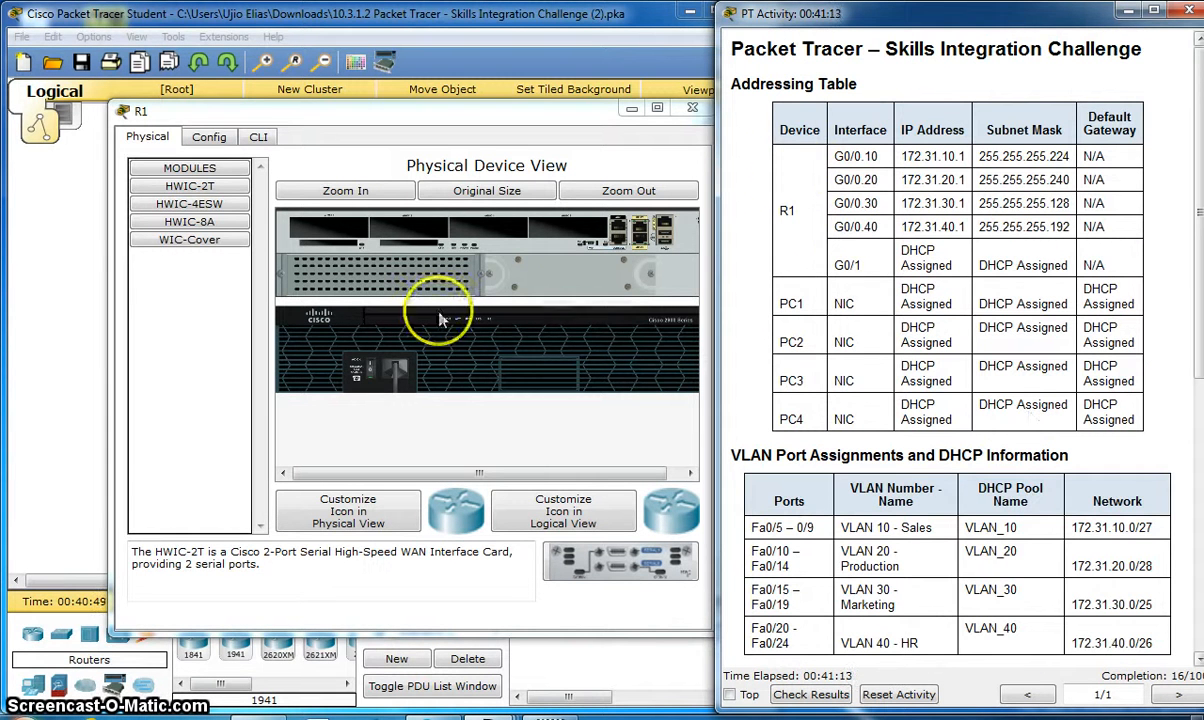
{"action": "left_click", "coordinate": [256, 136]}
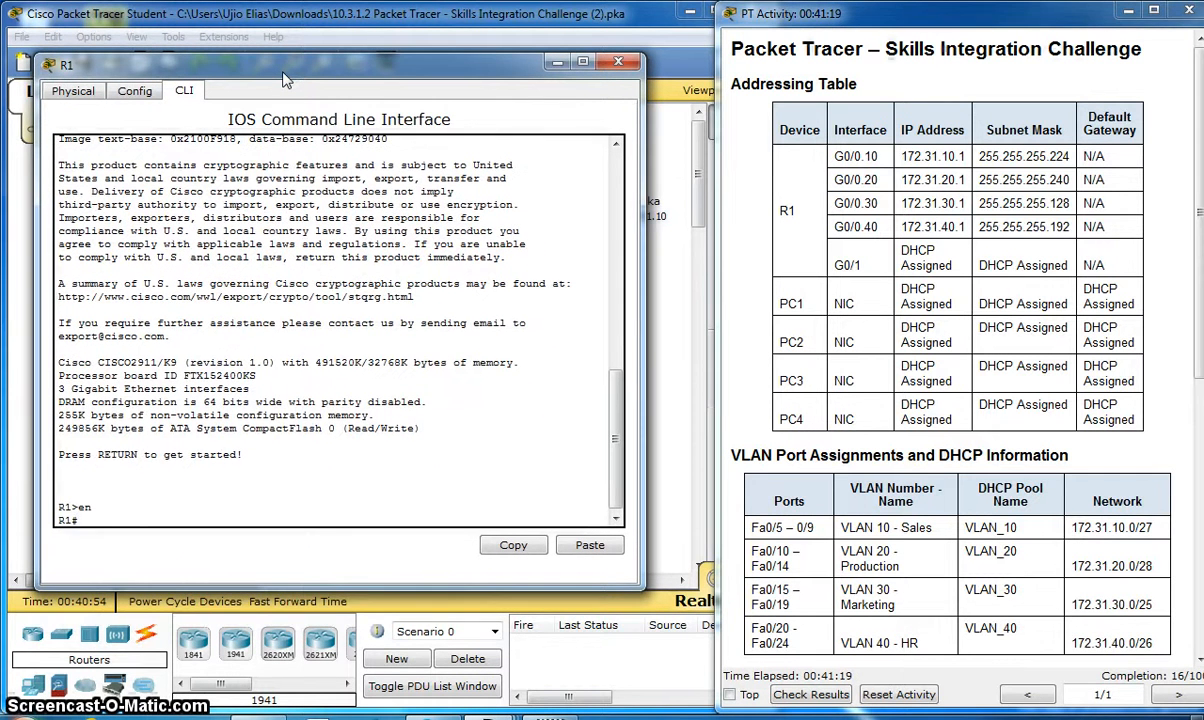
Enter global configuration on R1 and select subinterface G0/0.10.
{"action": "type", "text": "conf t"}
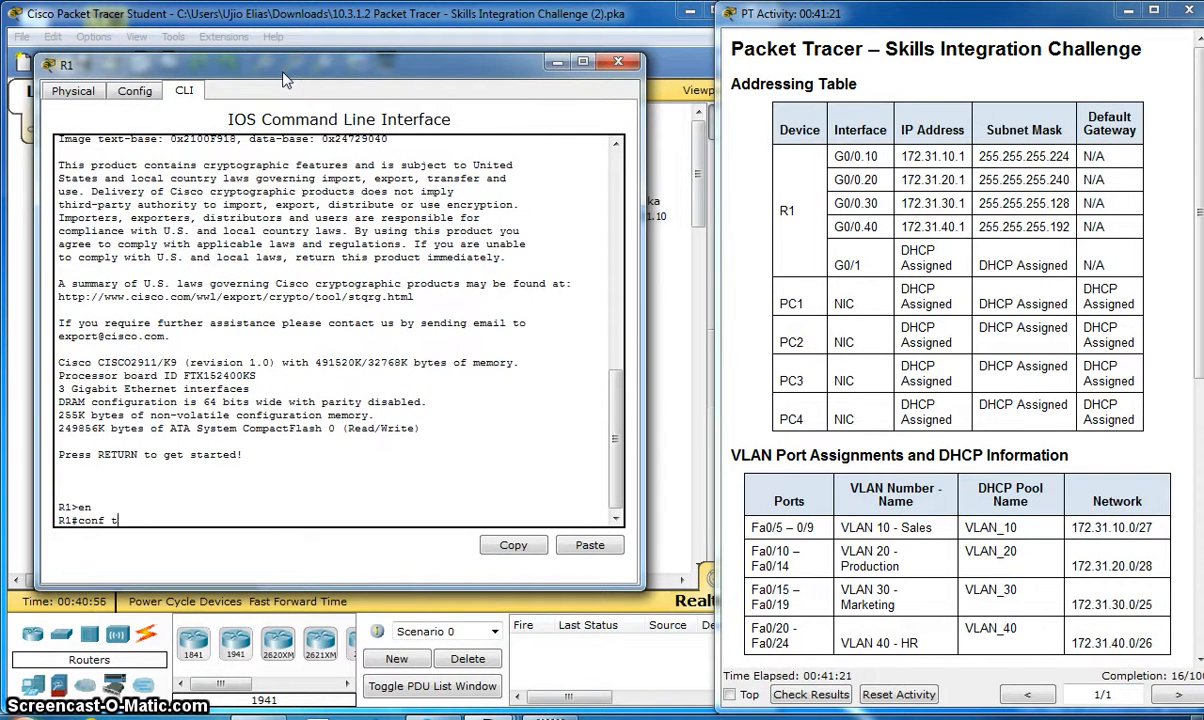
{"action": "key", "text": "enter"}
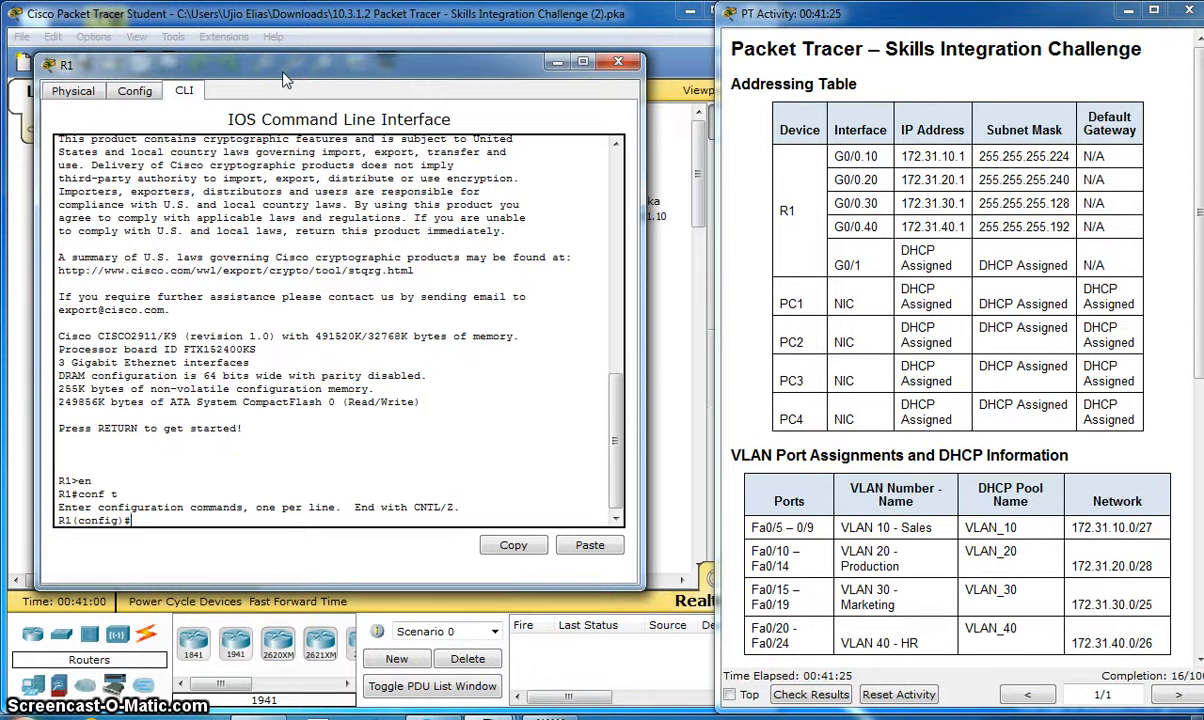
{"action": "type", "text": "inter g"}
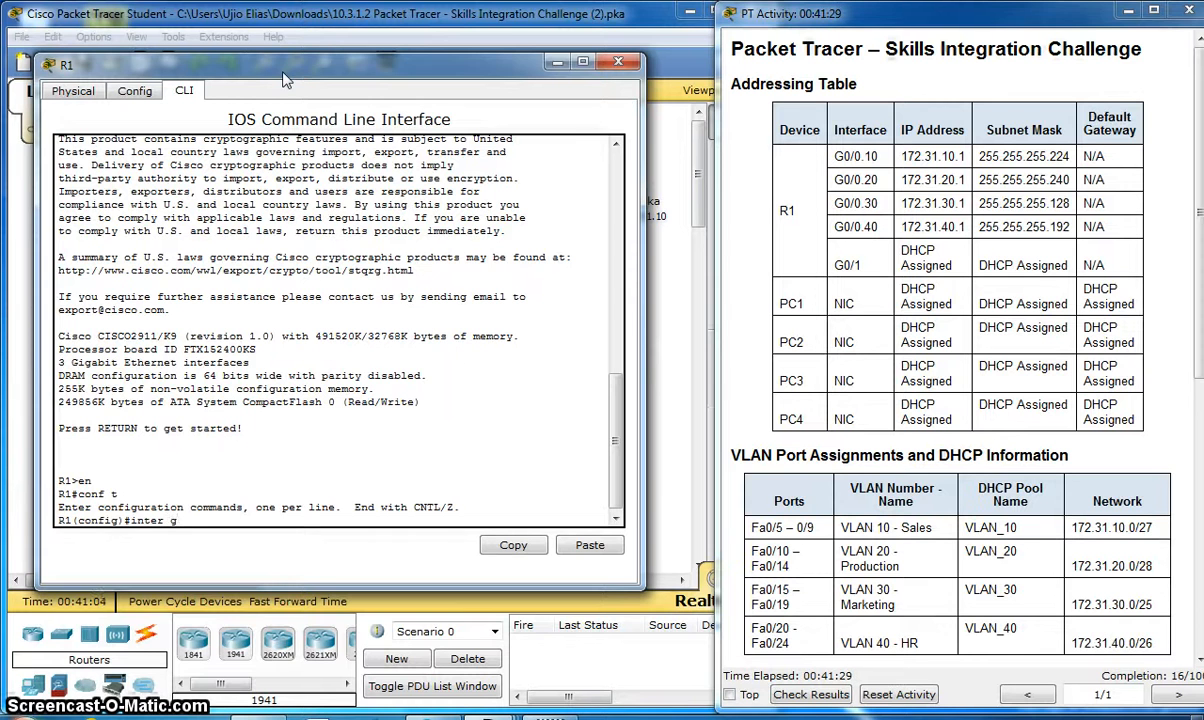
{"action": "type", "text": "0"}
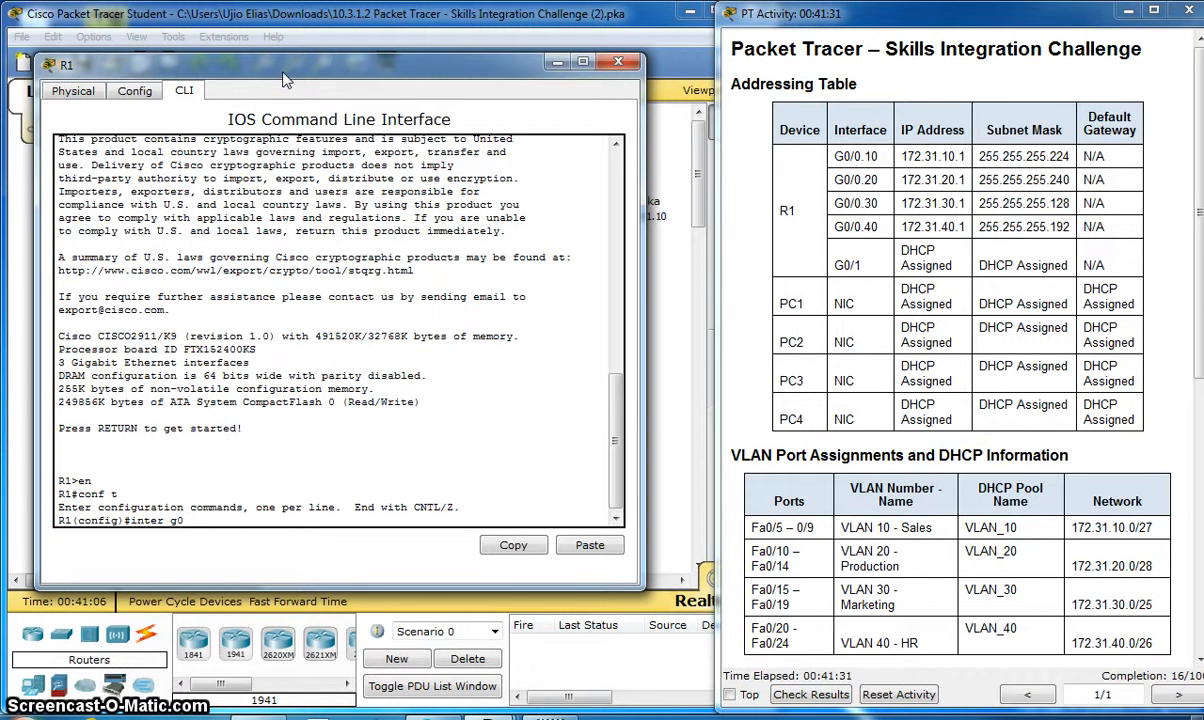
{"action": "type", "text": "/0"}
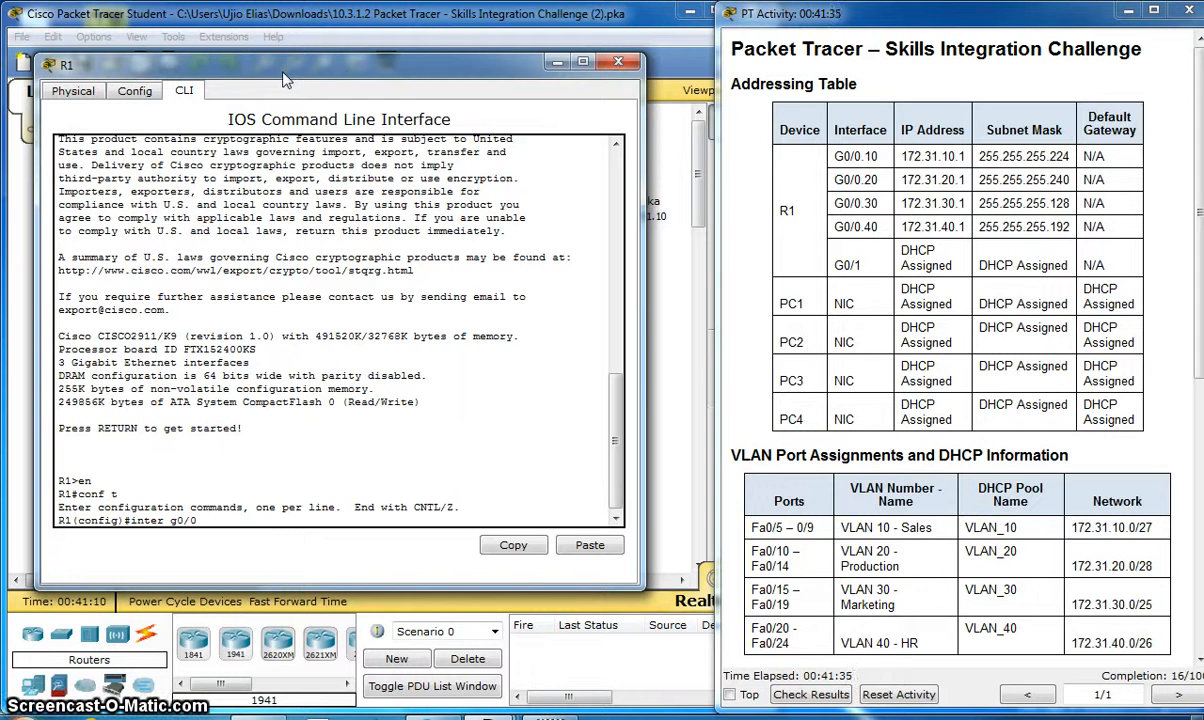
{"action": "type", "text": ".1"}
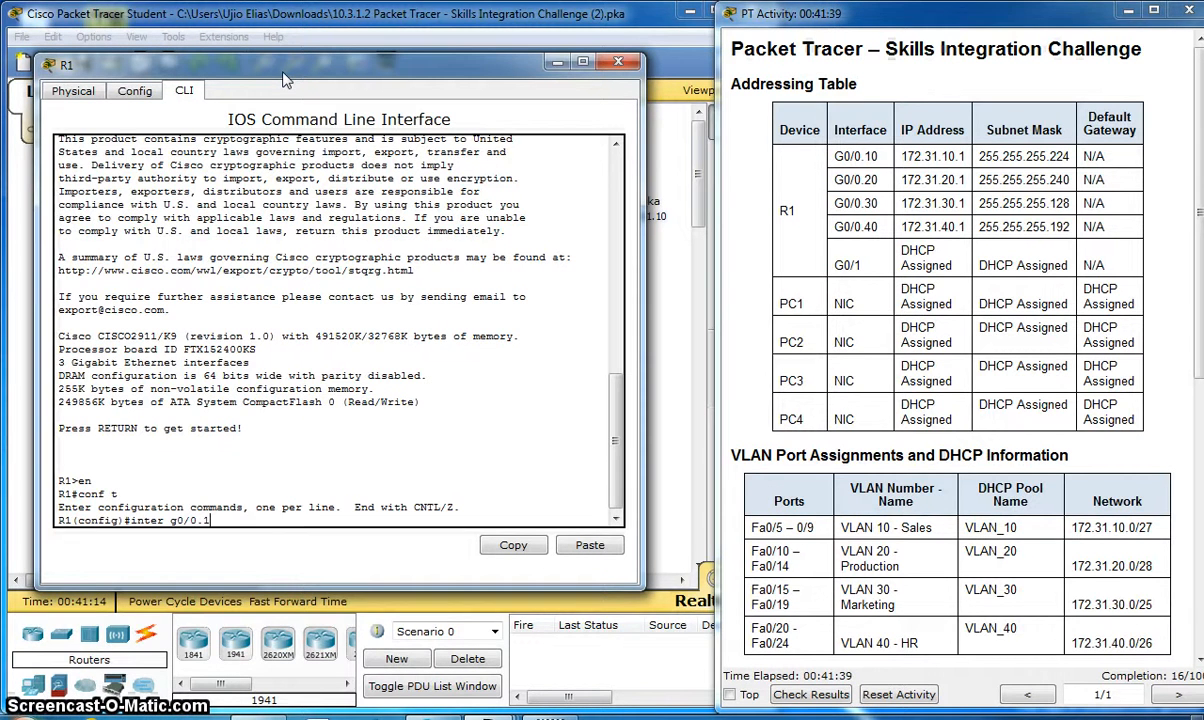
{"action": "type", "text": "0"}
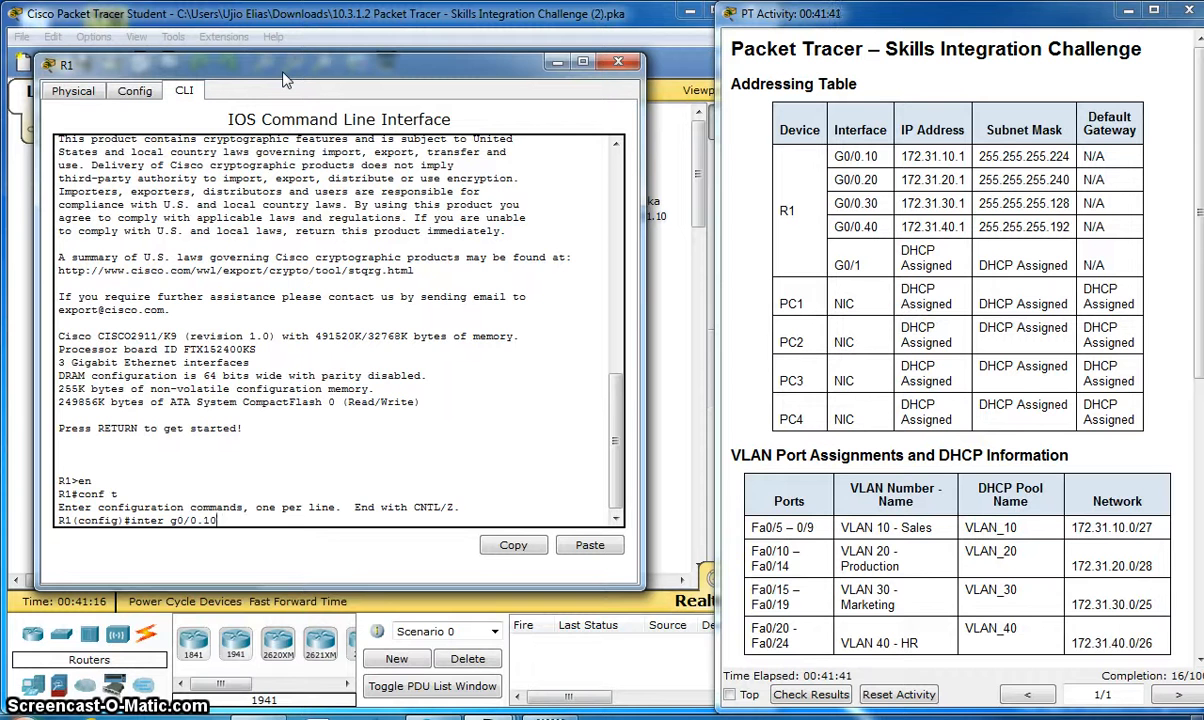
{"action": "key", "text": "enter"}
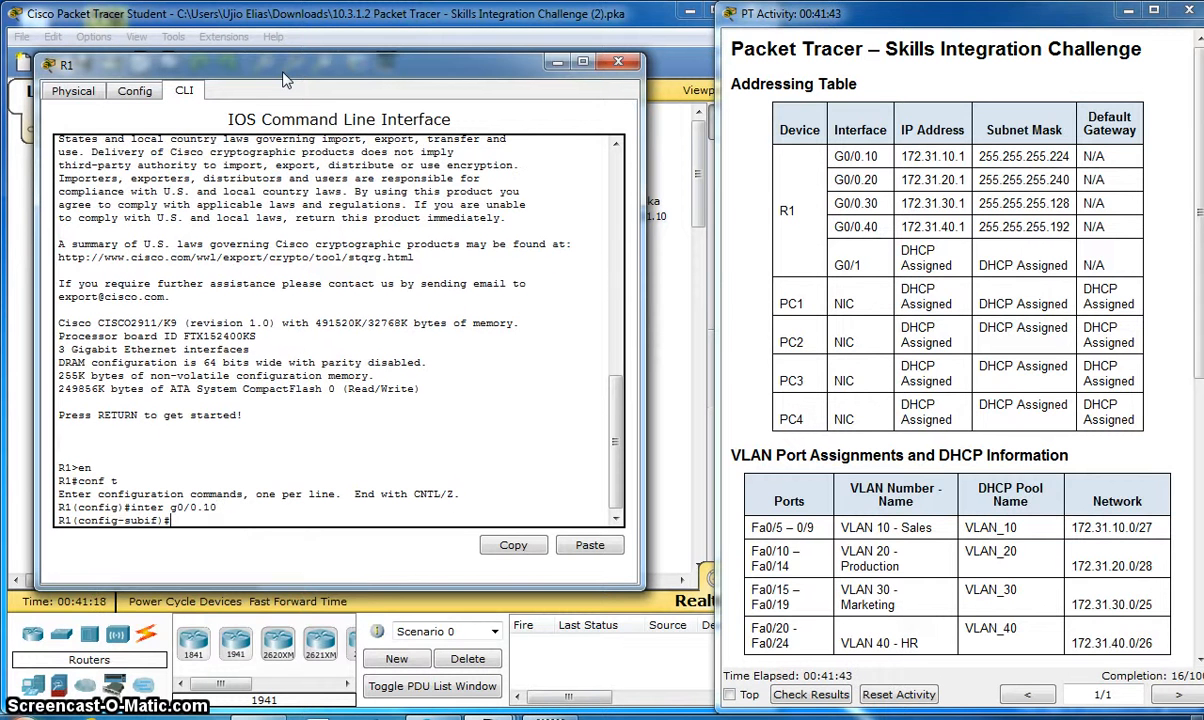
Apply 802.1Q encapsulation for VLAN 10 to G0/0.10.
{"action": "type", "text": "encapsulation"}
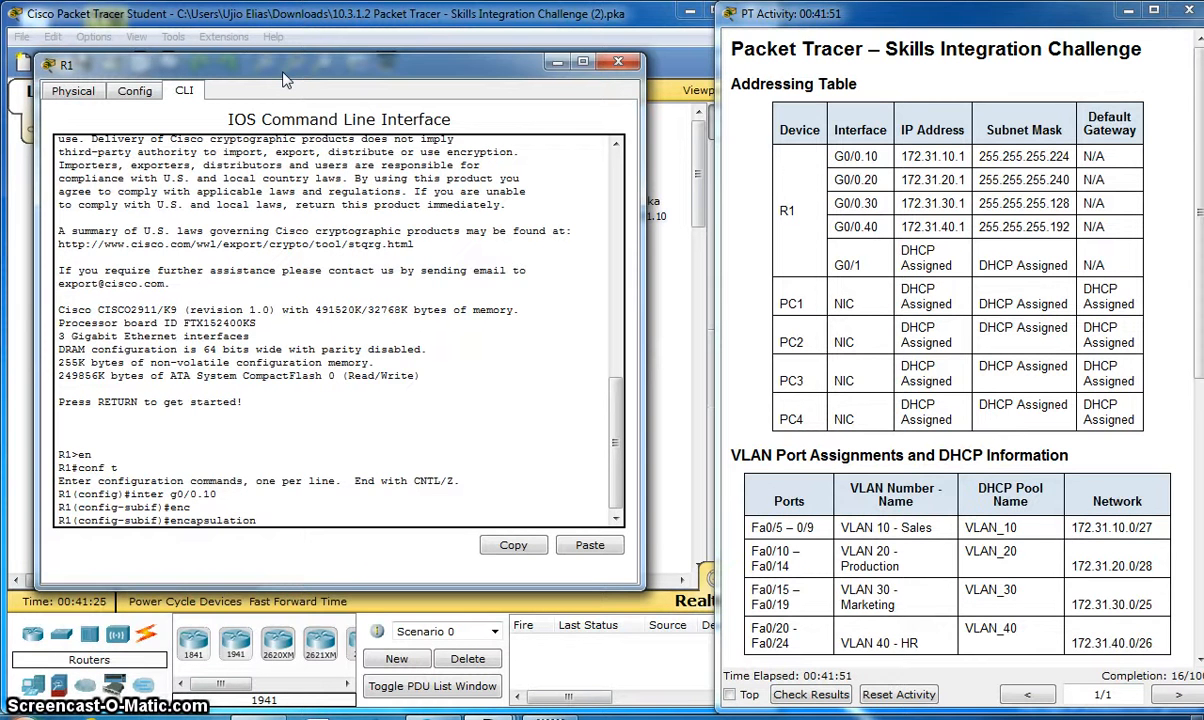
{"action": "type", "text": "dot1q"}
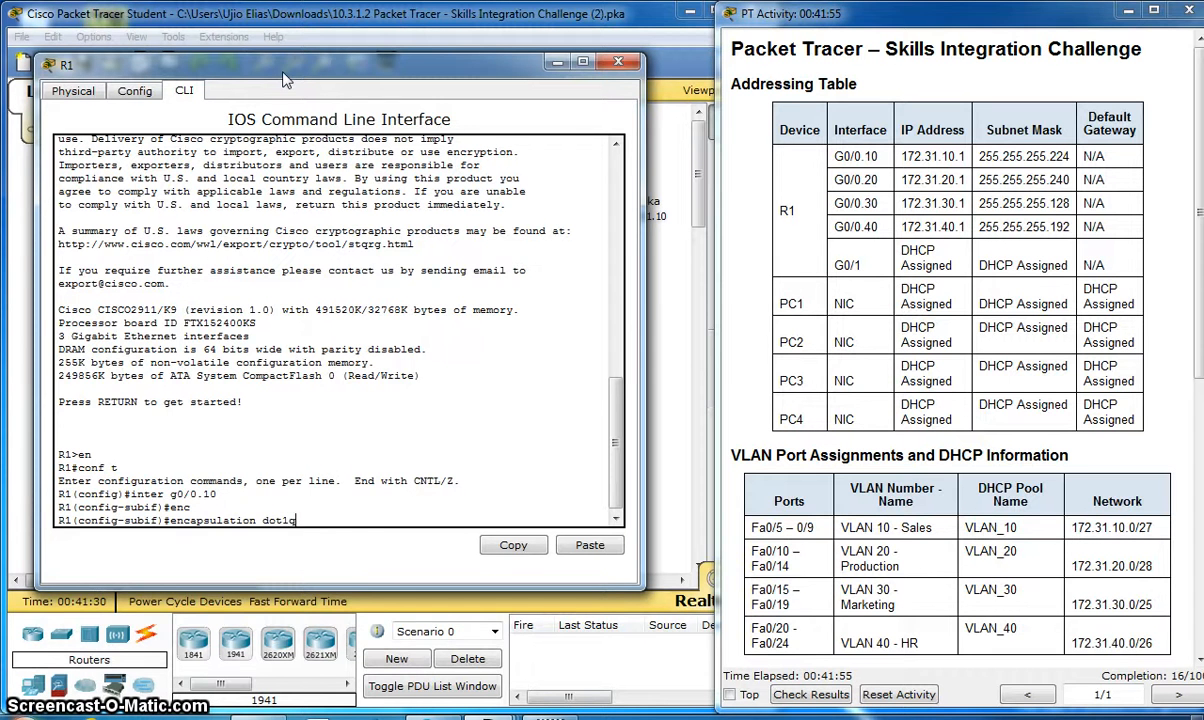
{"action": "type", "text": "10"}
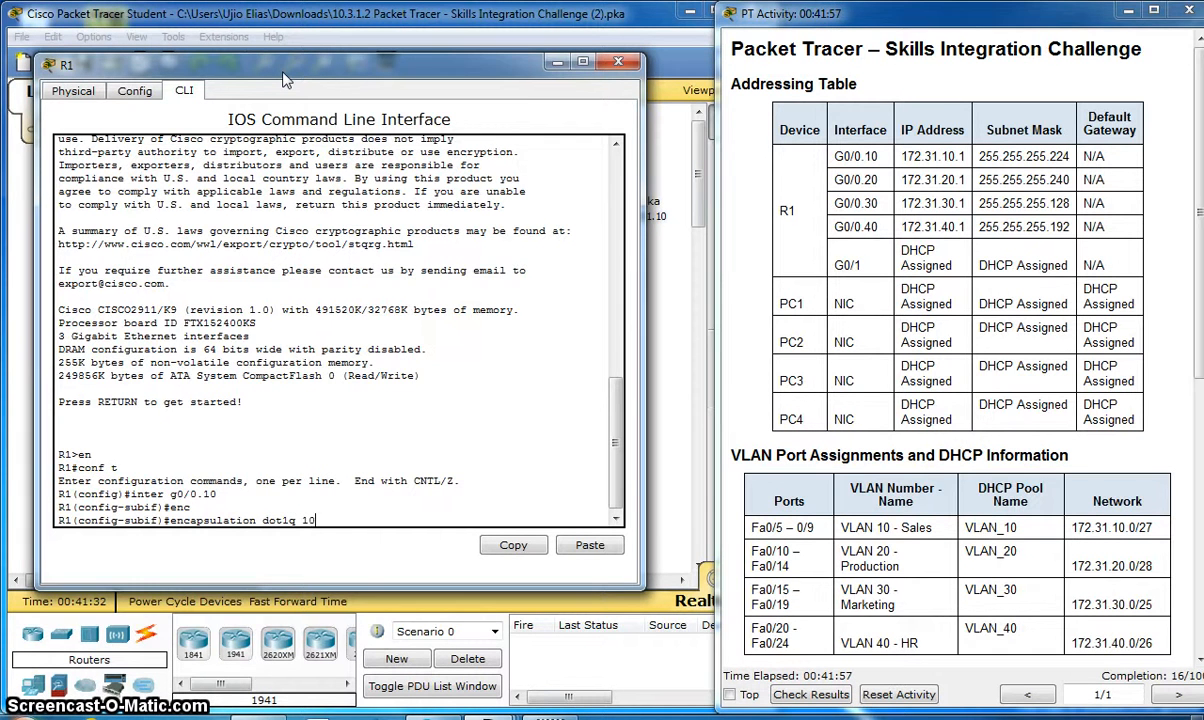
{"action": "key", "text": "Return"}
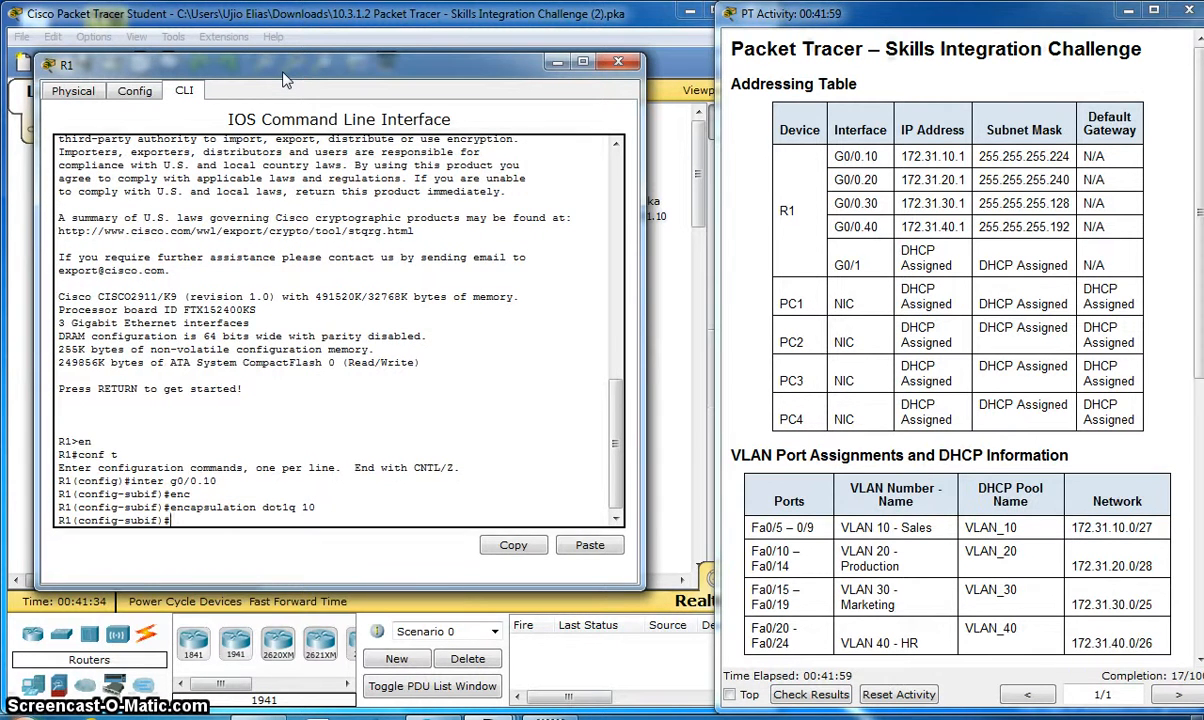
Assign 172.31.10.1 255.255.255.224 to G0/0.10 and recall the interface command for the next subinterface.
{"action": "type", "text": "ip"}
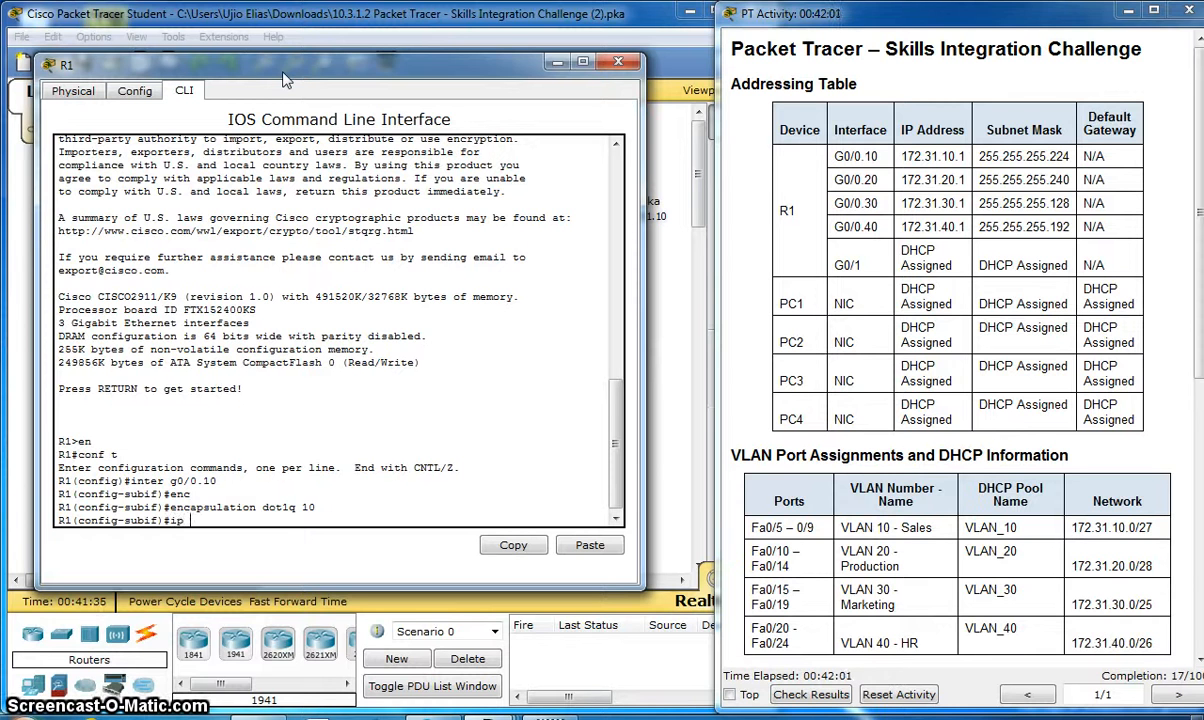
{"action": "type", "text": "add"}
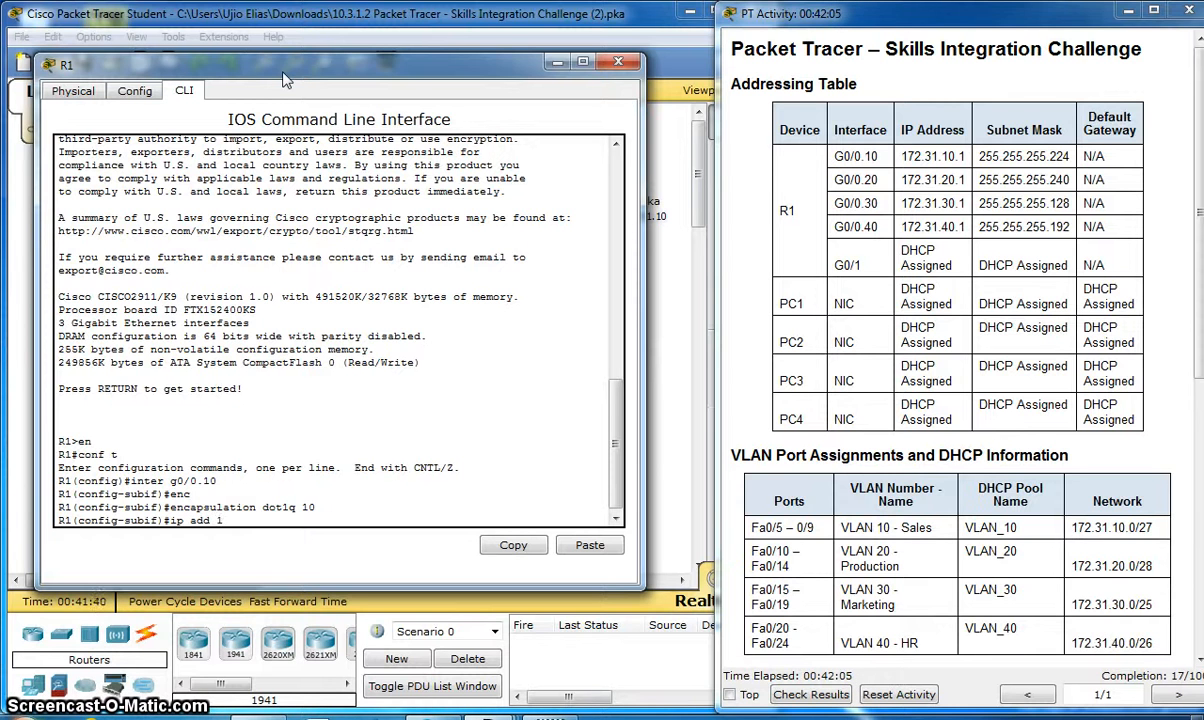
{"action": "type", "text": "172."}
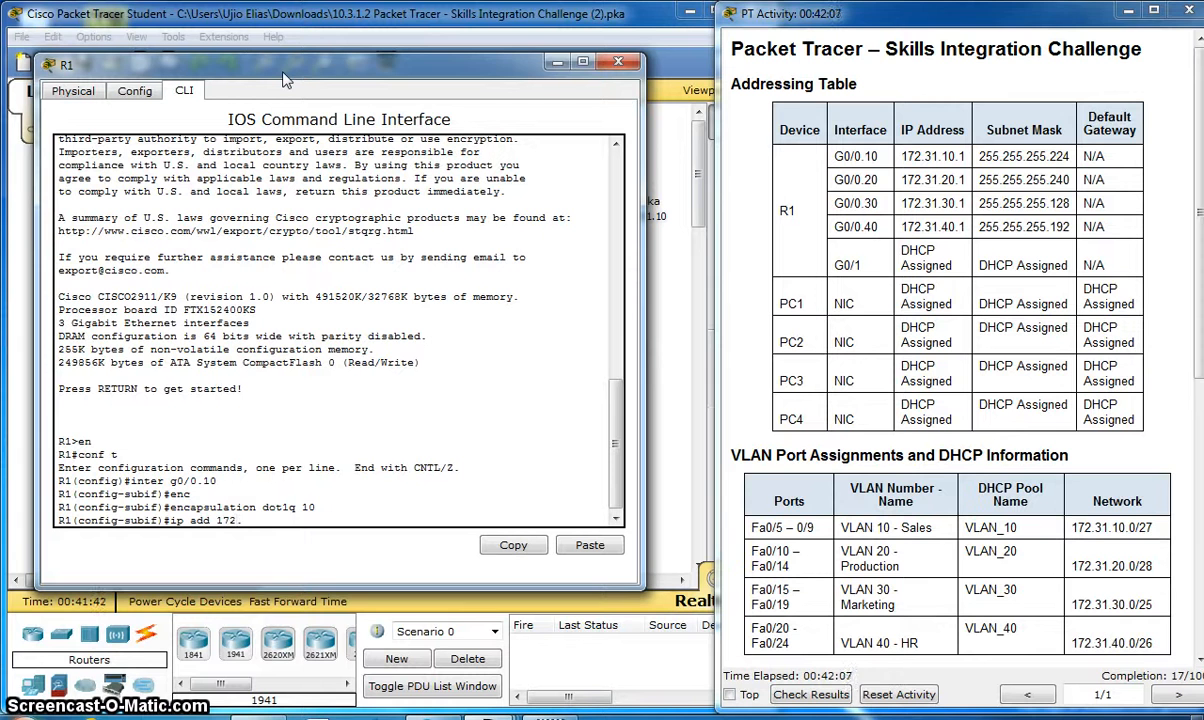
{"action": "type", "text": "1."}
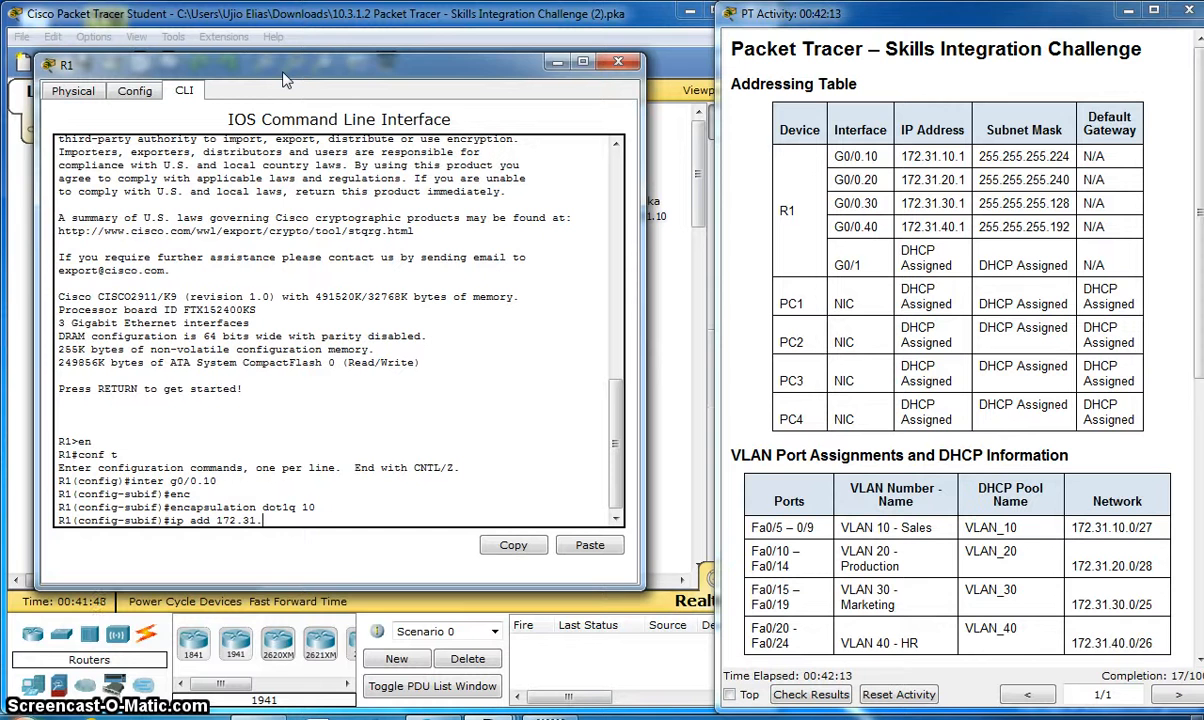
{"action": "type", "text": "10"}
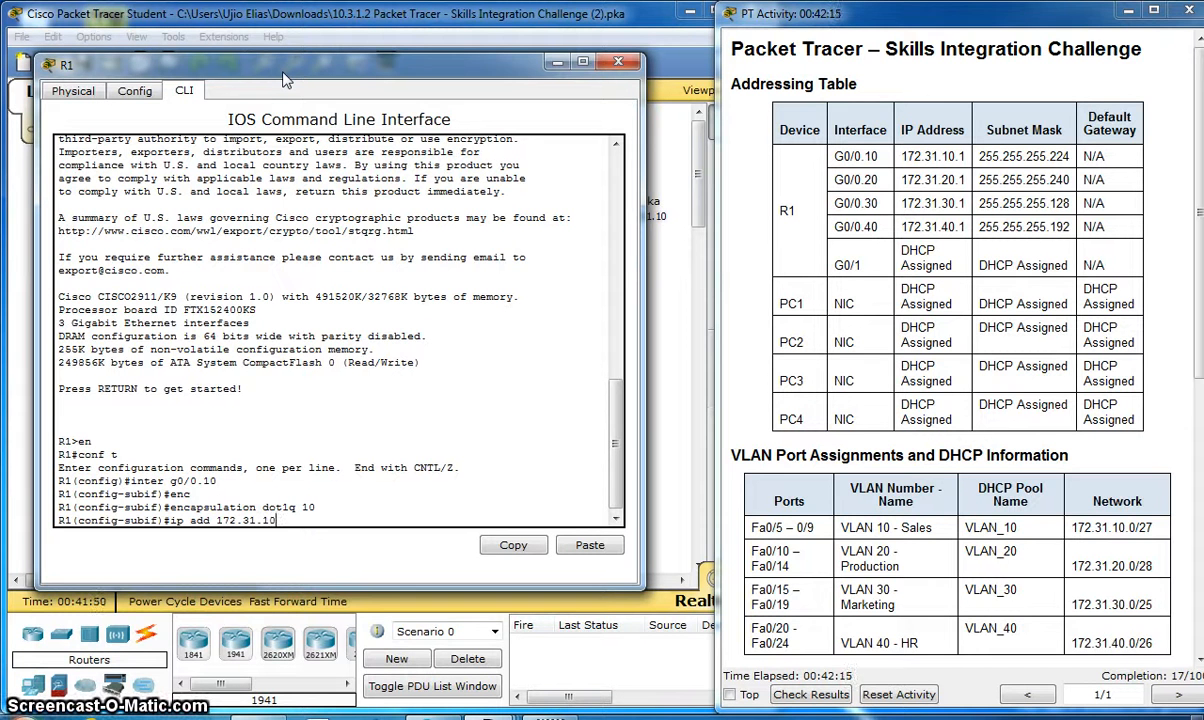
{"action": "type", "text": "1"}
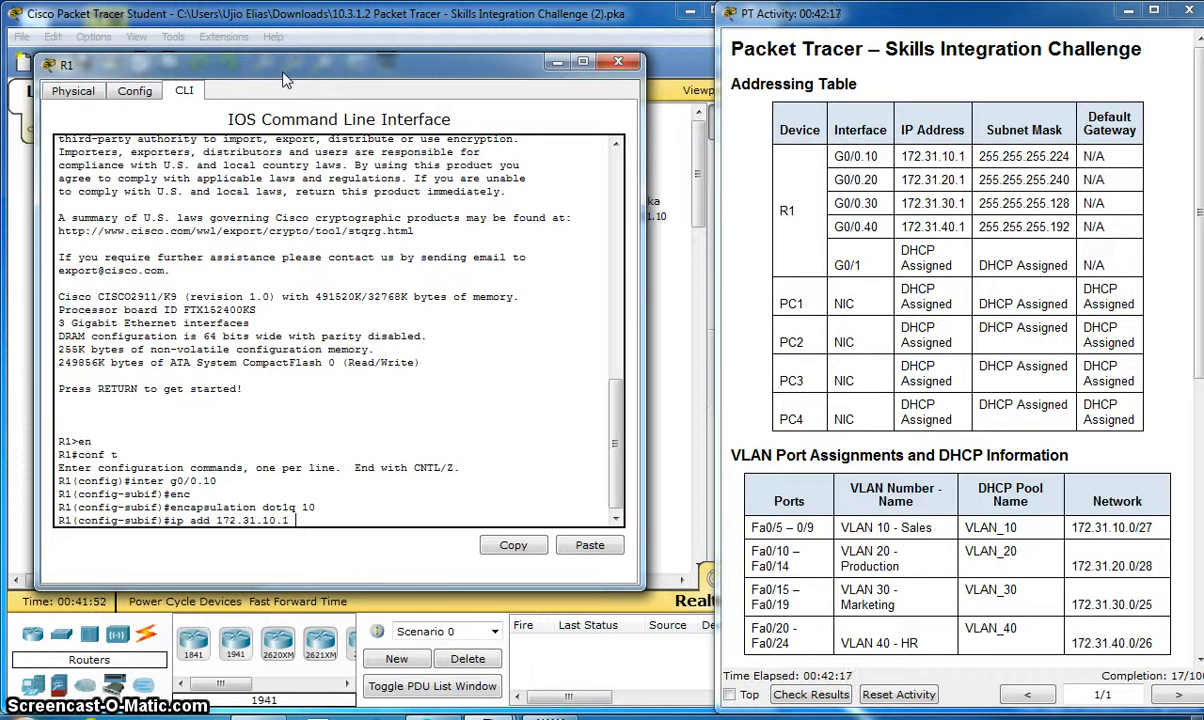
{"action": "type", "text": "255.2"}
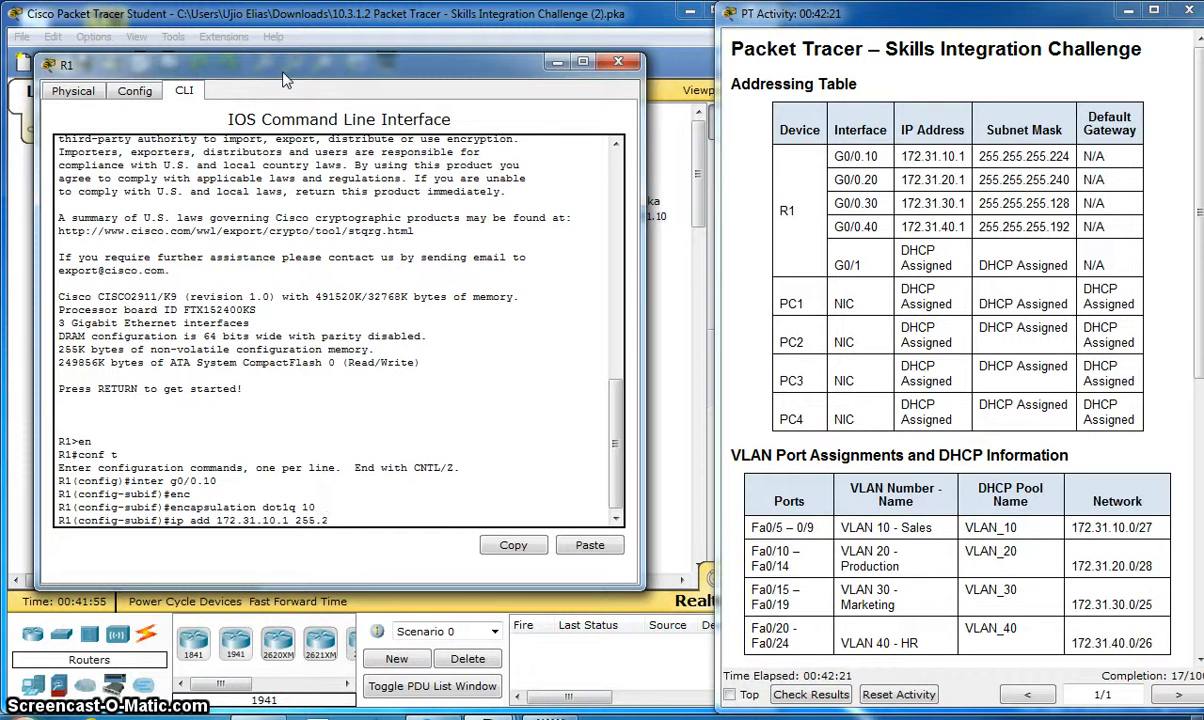
{"action": "type", "text": "55.255.224"}
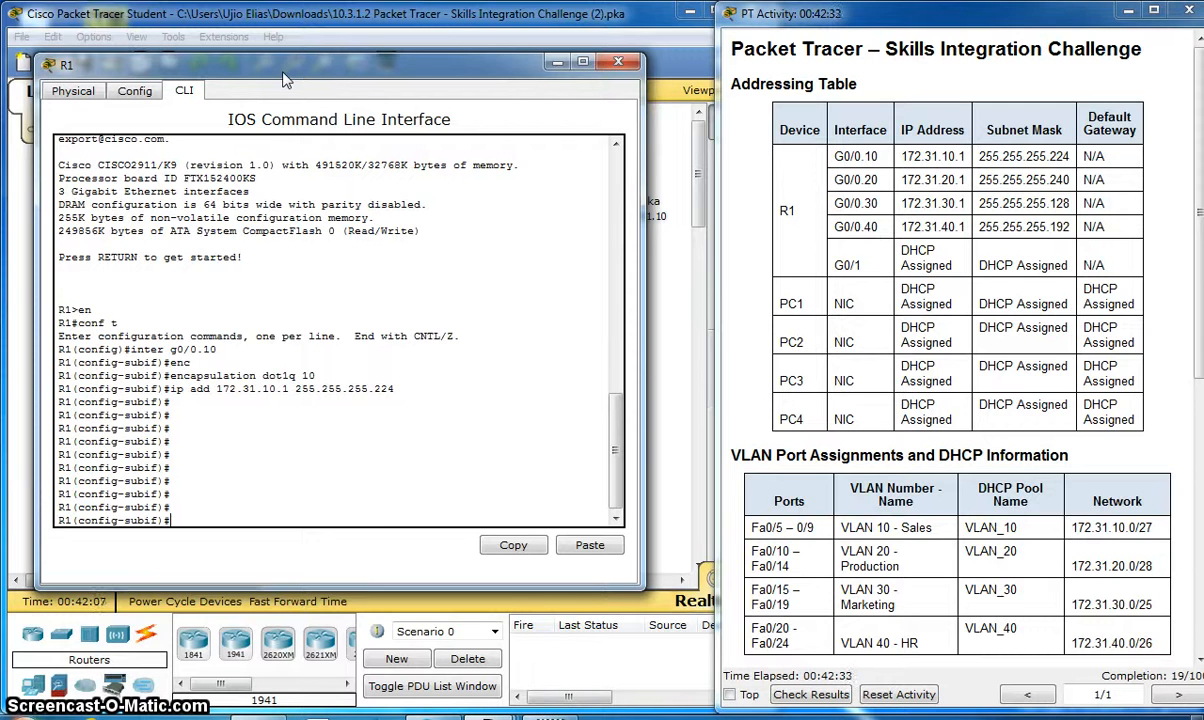
{"action": "type", "text": "inter g0/0.10"}
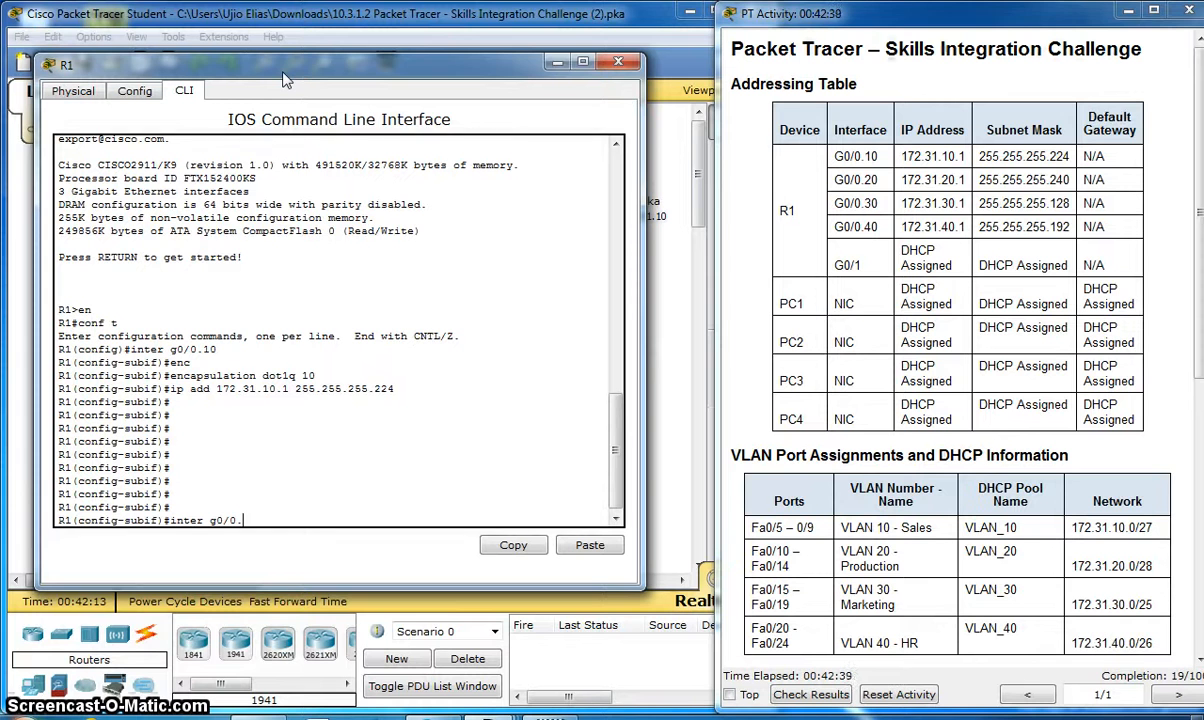
Configure G0/0.20 with dot1q VLAN 20 and address 172.31.20.1 255.255.255.240, reusing the recalled commands.
{"action": "type", "text": "20"}
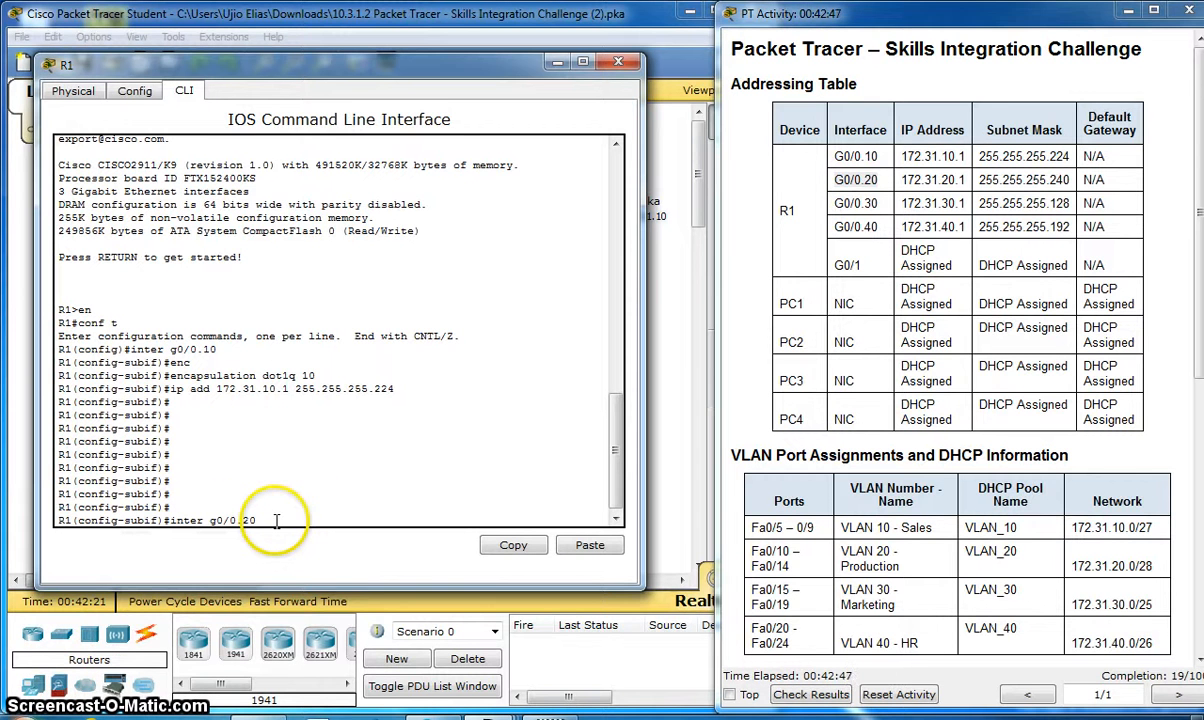
{"action": "type", "text": "ip add 172.31.10.1 255.255.255.224"}
{"action": "type", "text": "encapsulation dot1q 20"}
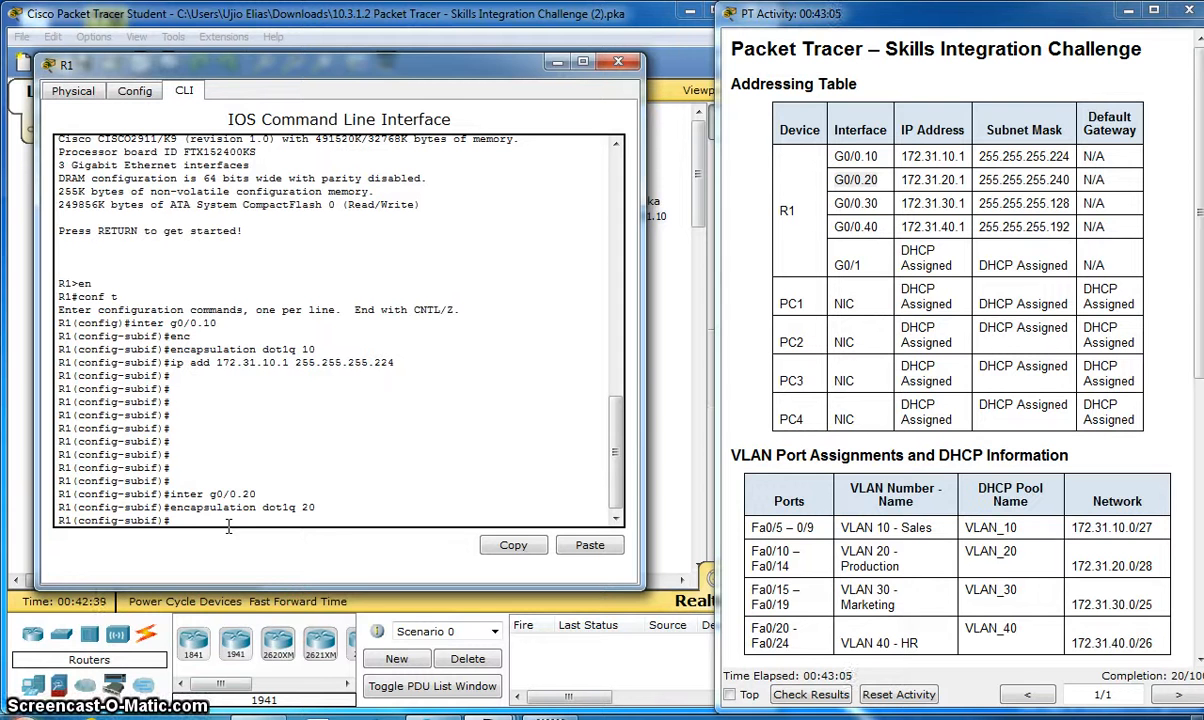
{"action": "type", "text": "ip add 172.31.10.1 255.255.255.224"}
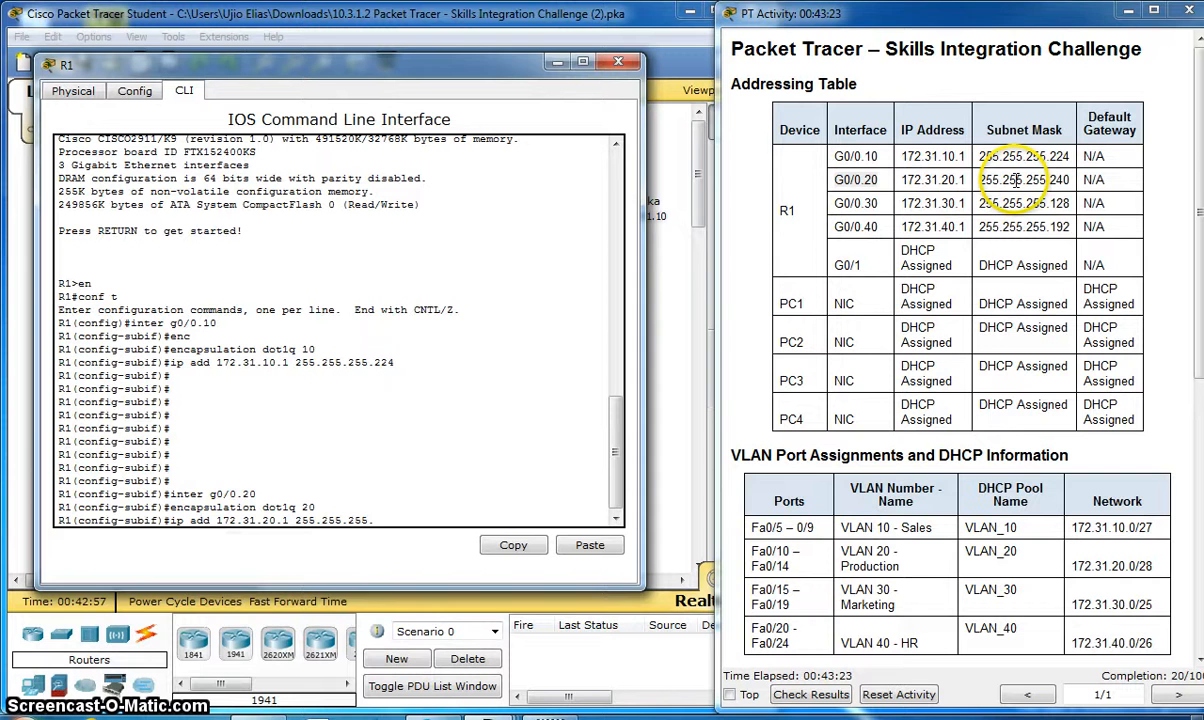
{"action": "type", "text": "240"}
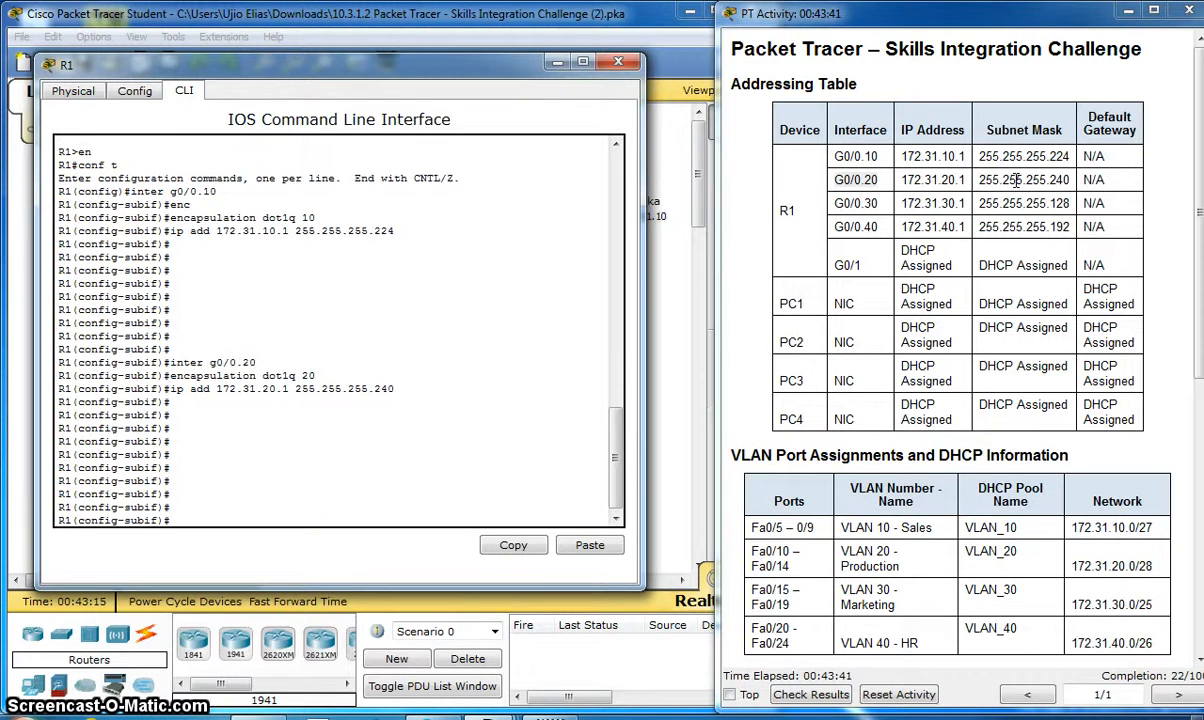
{"action": "type", "text": "inter g0/0.20"}
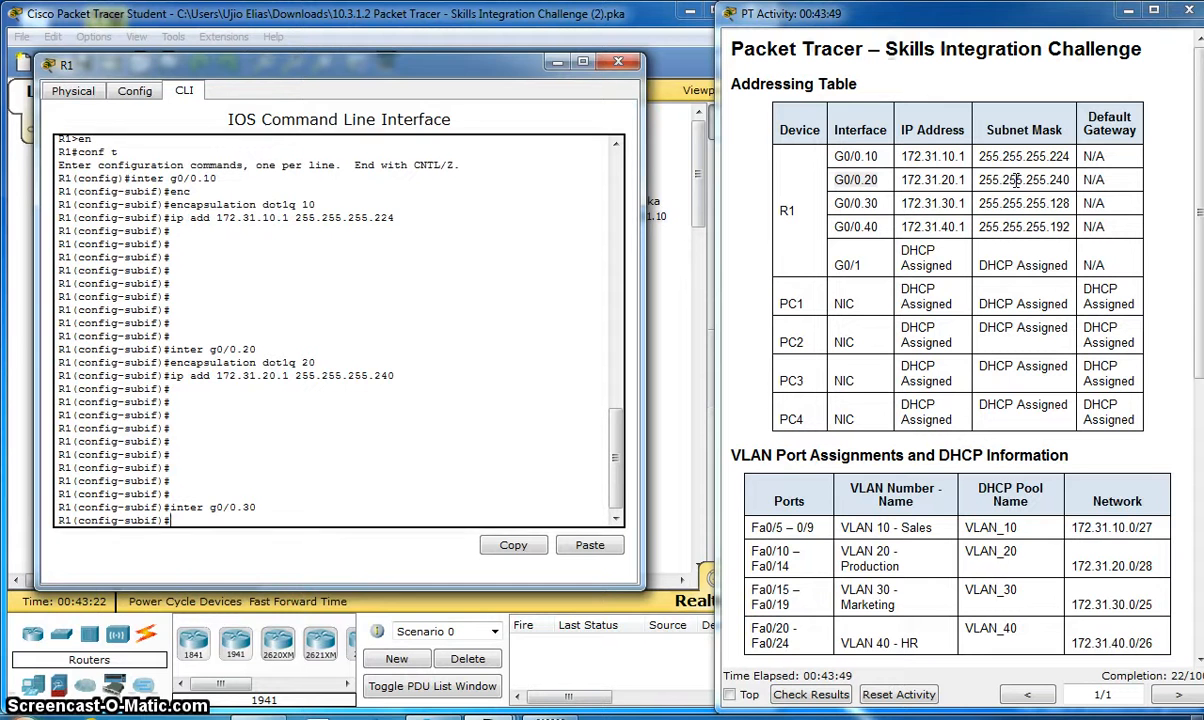
Apply 802.1Q encapsulation for VLAN 30 to G0/0.30.
{"action": "type", "text": "encapsulation"}
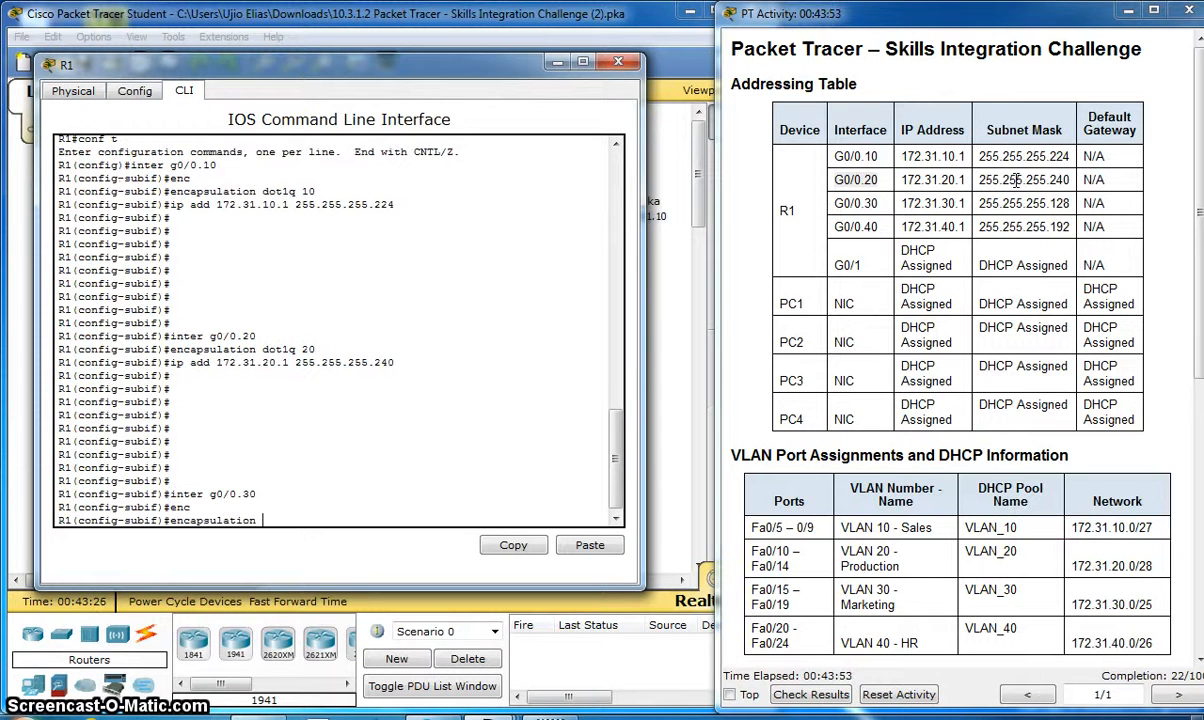
{"action": "type", "text": "dot1q 30"}
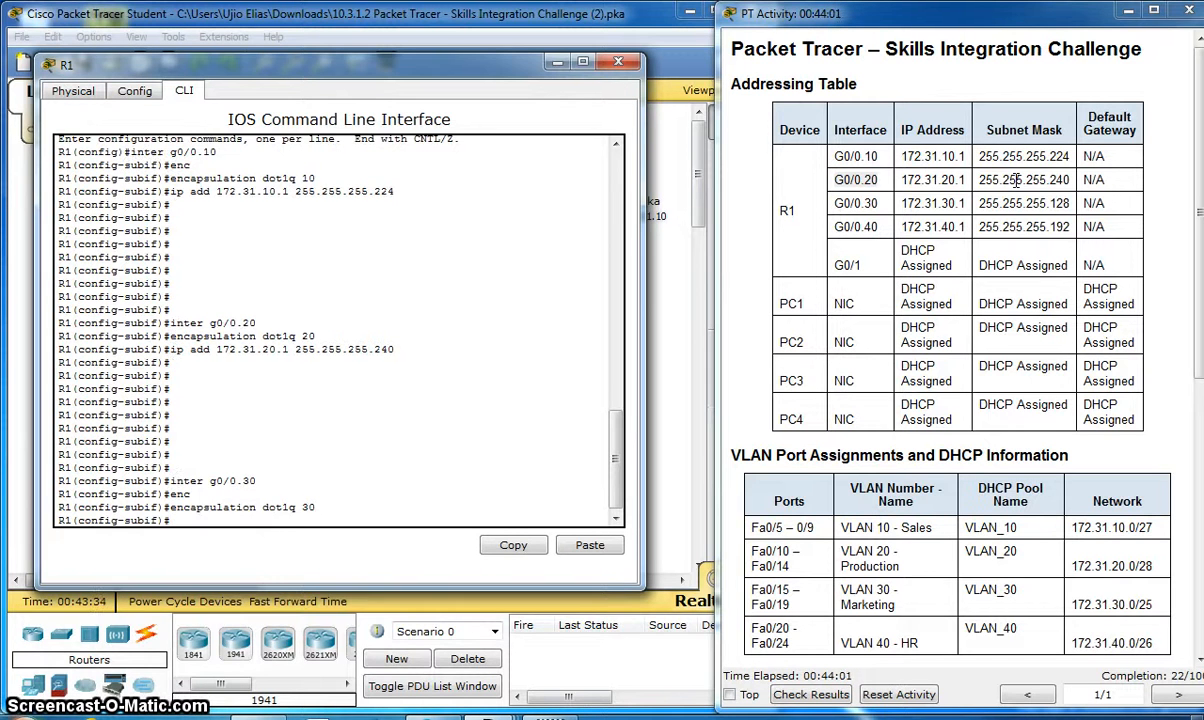
{"action": "type", "text": "encapsulation dot1q 30"}
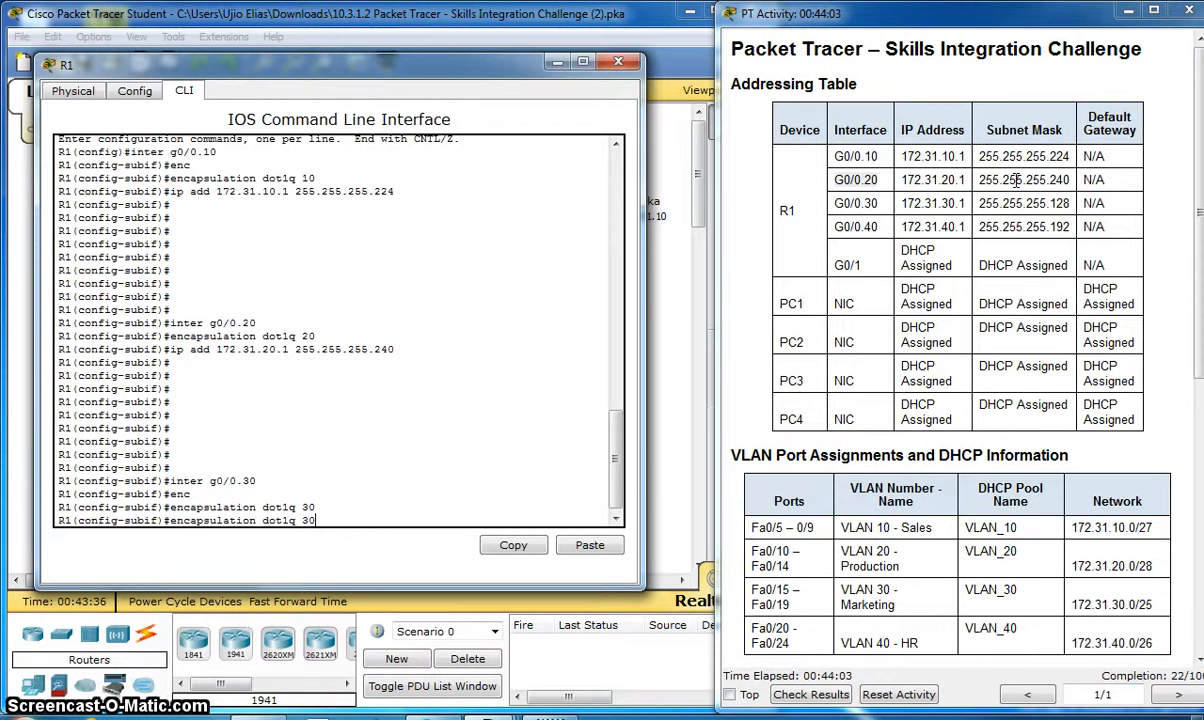
Assign 172.31.30.1 255.255.255.128 to G0/0.30, correcting the recalled mask to end in 128.
{"action": "type", "text": "ip add 172.31.20.1 255.255.255.240"}
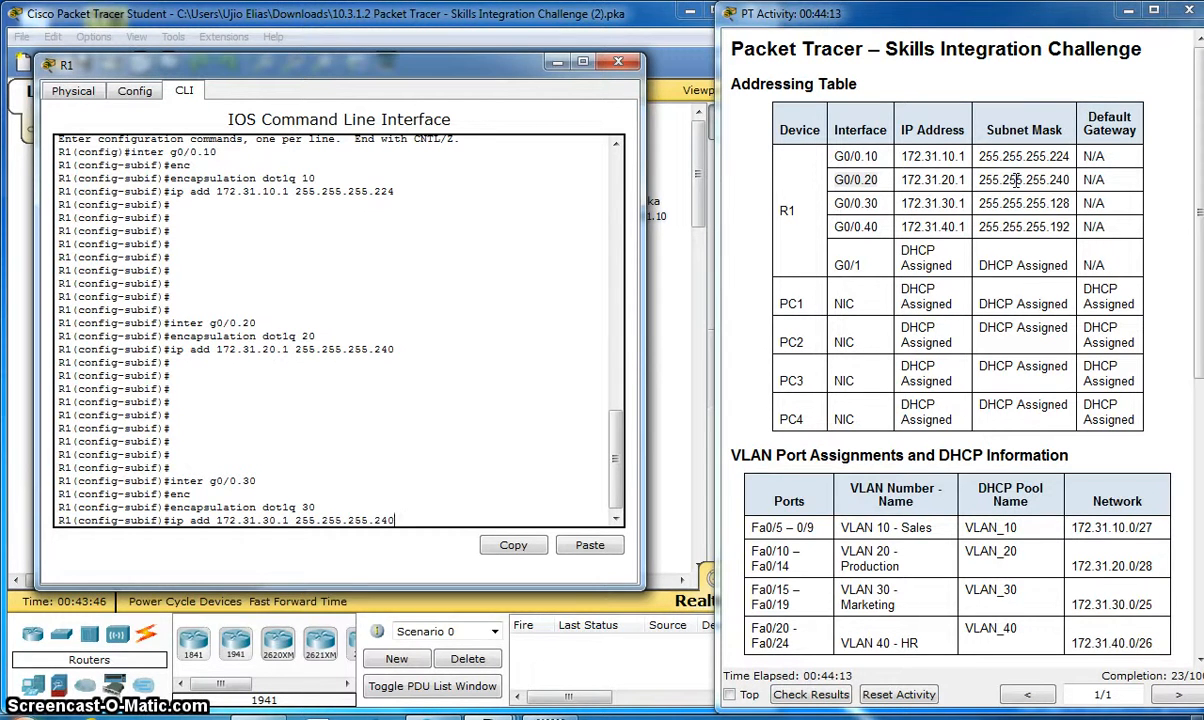
{"action": "key", "text": "BackSpace"}
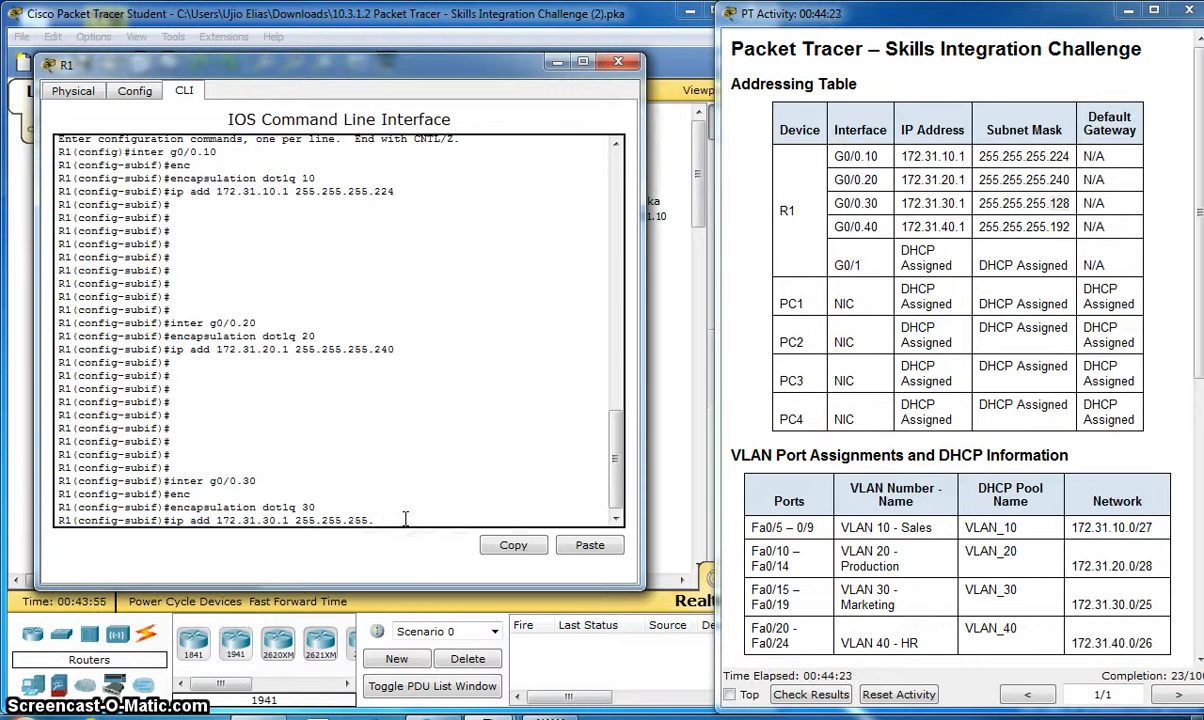
{"action": "type", "text": "128"}
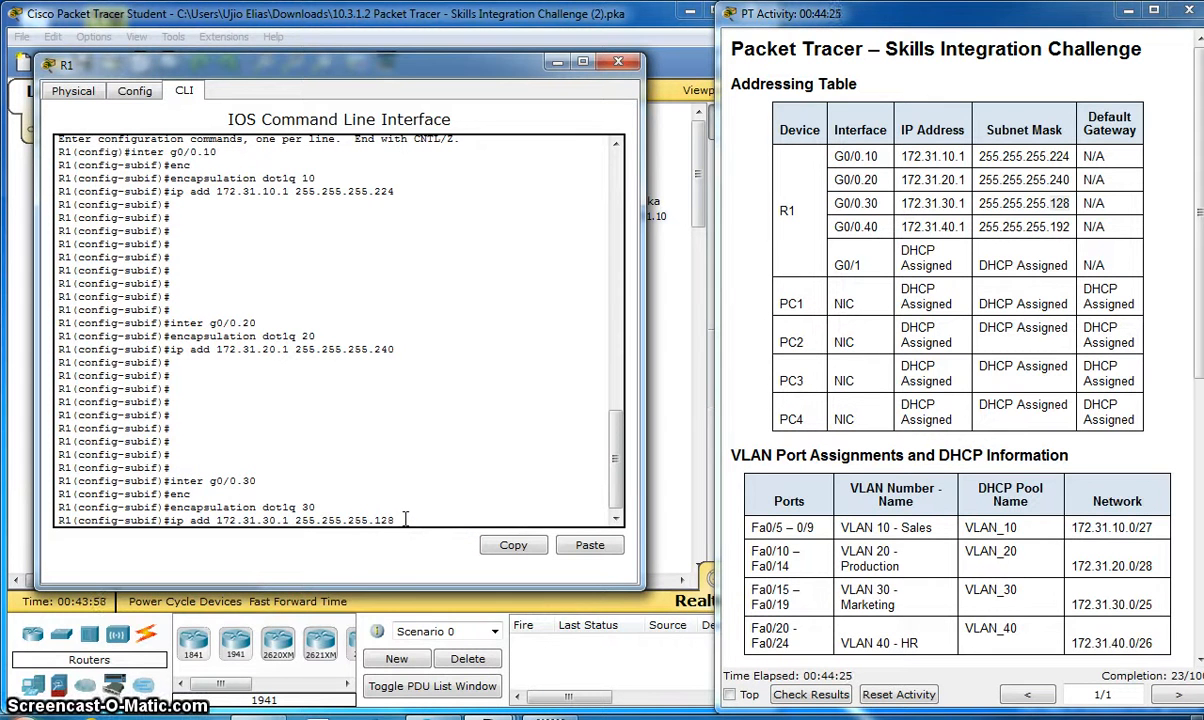
{"action": "key", "text": "enter"}
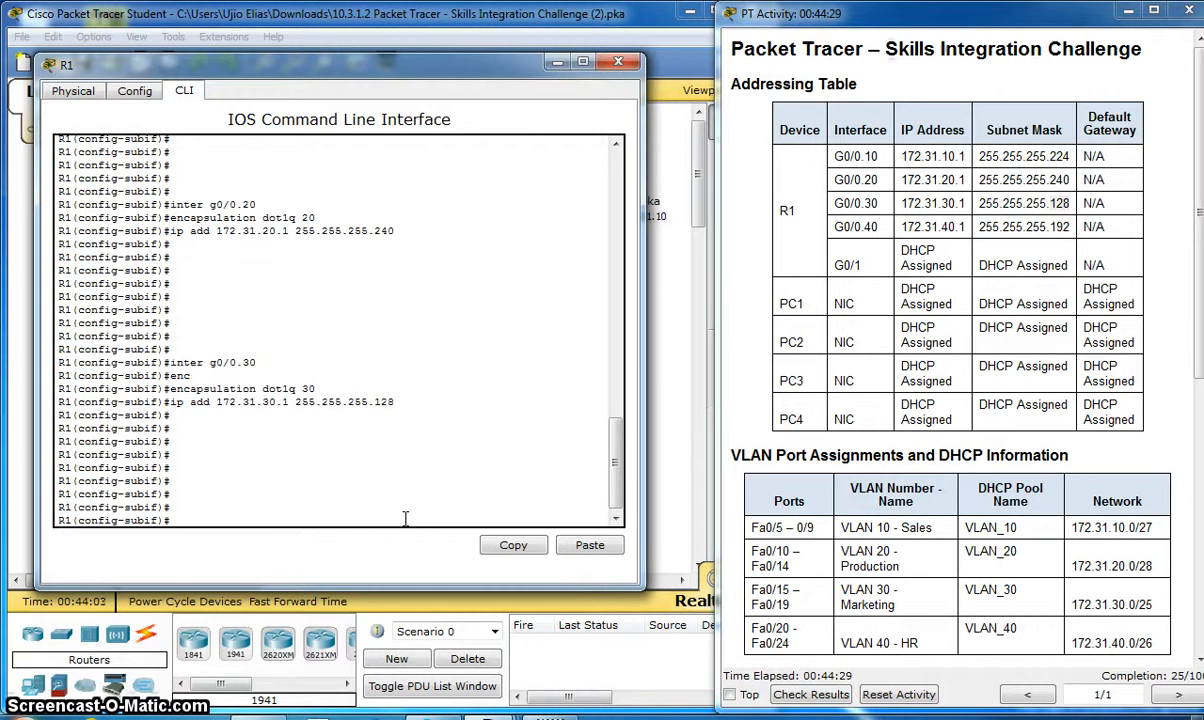
{"action": "type", "text": "ip add 172.31.30.1 255.255.255.128"}
{"action": "type", "text": "inter g0/0.40"}
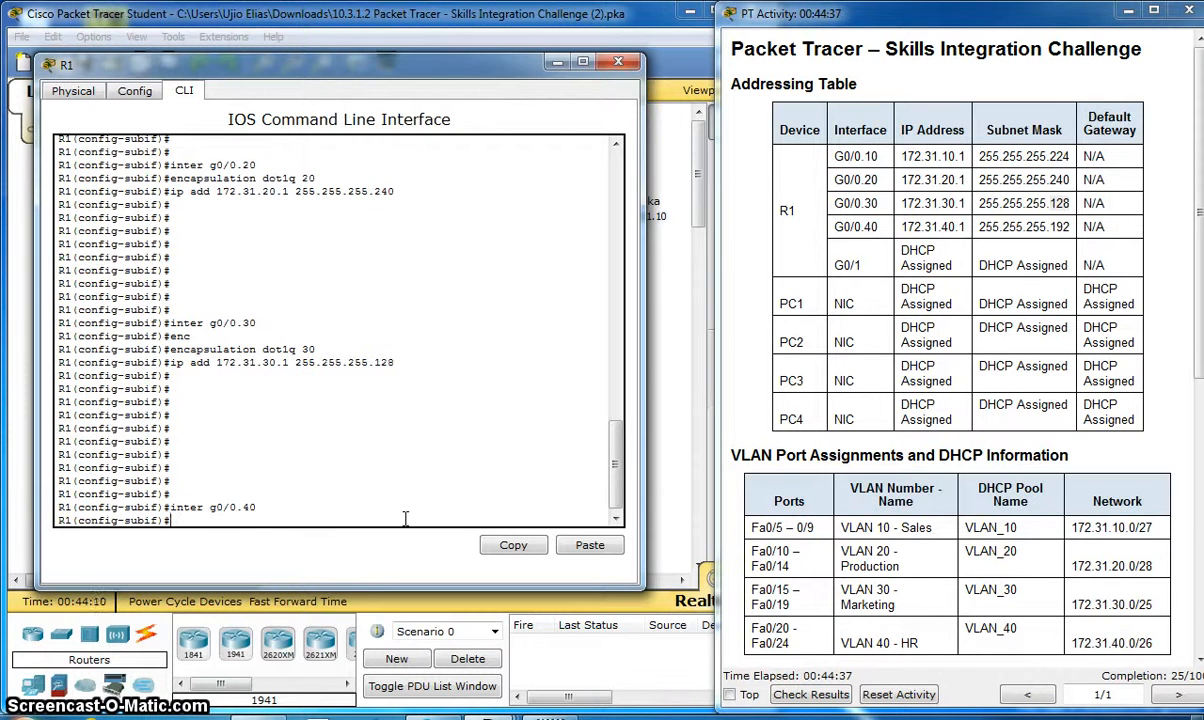
Apply 802.1Q encapsulation for VLAN 40 to G0/0.40.
{"action": "type", "text": "encapsulation"}
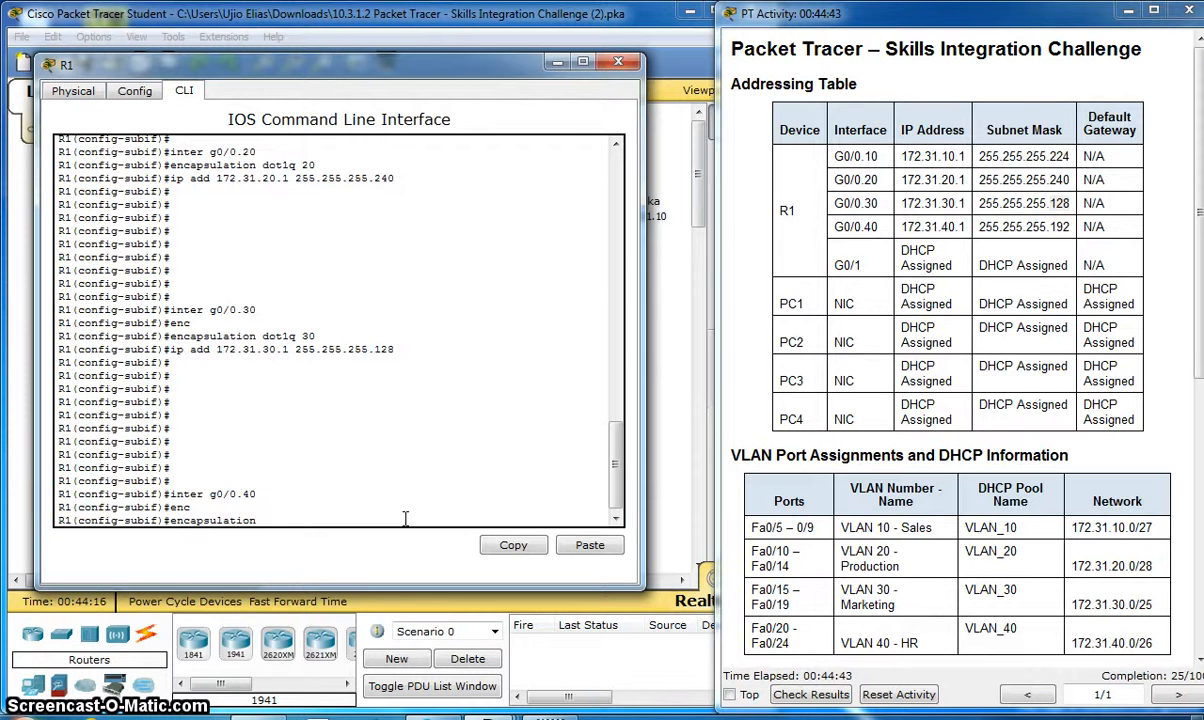
{"action": "type", "text": "dot"}
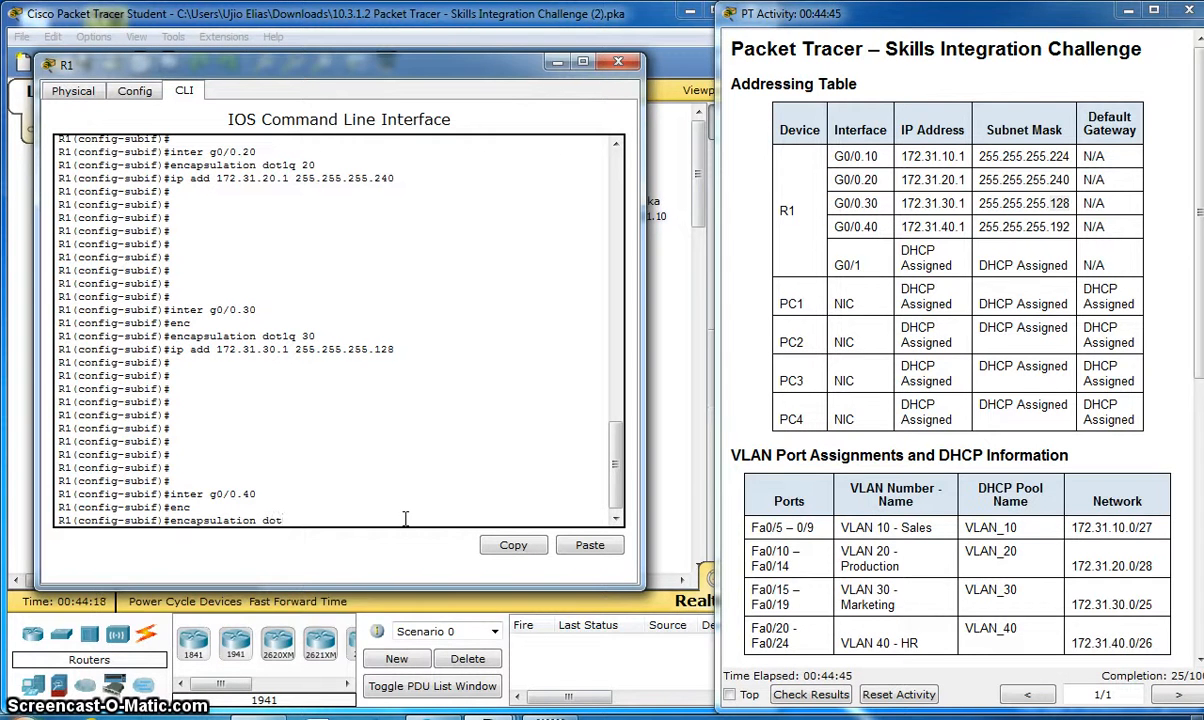
{"action": "type", "text": "1q 40"}
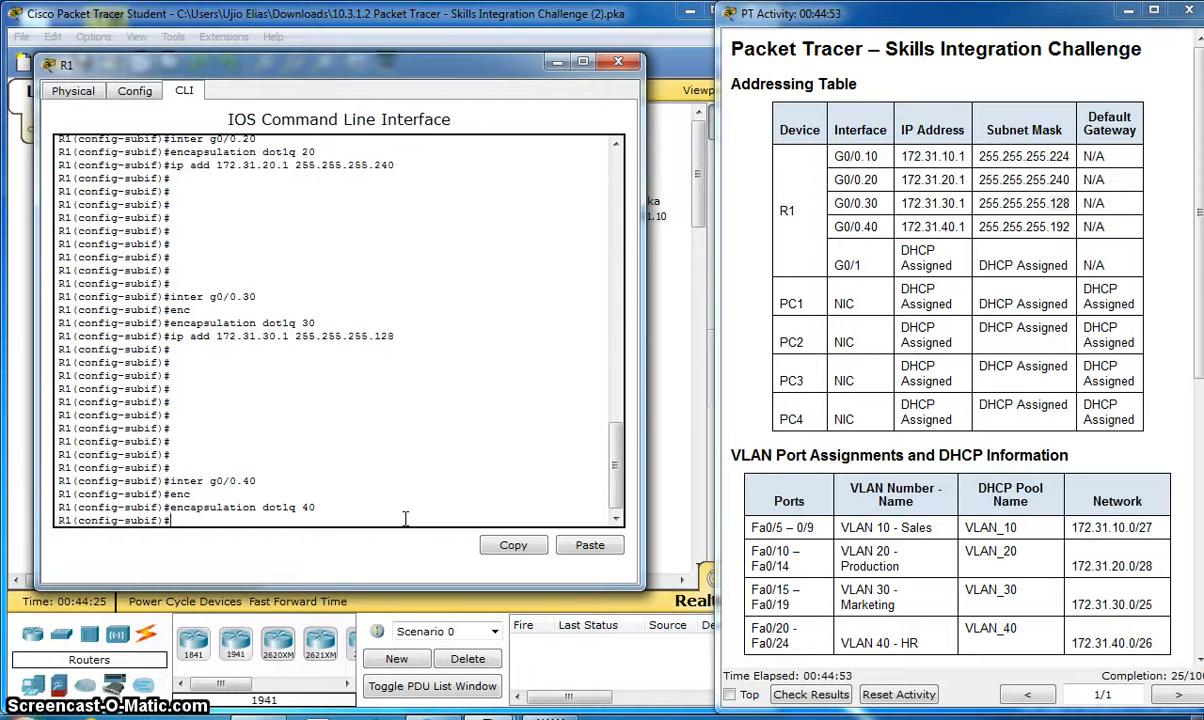
Assign 172.31.40.1 255.255.255.192 to G0/0.40 and exit back to global configuration.
{"action": "type", "text": "ip add 172.31.30.1 255.255.255.128"}
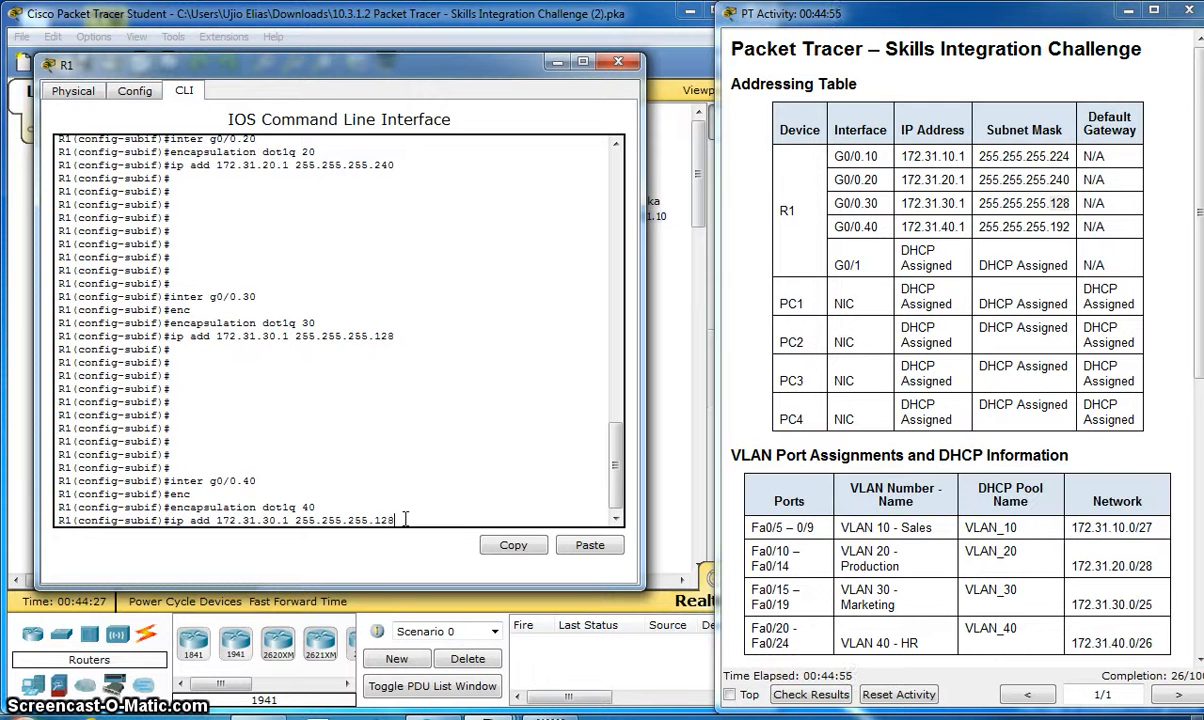
{"action": "key", "text": "BackSpace"}
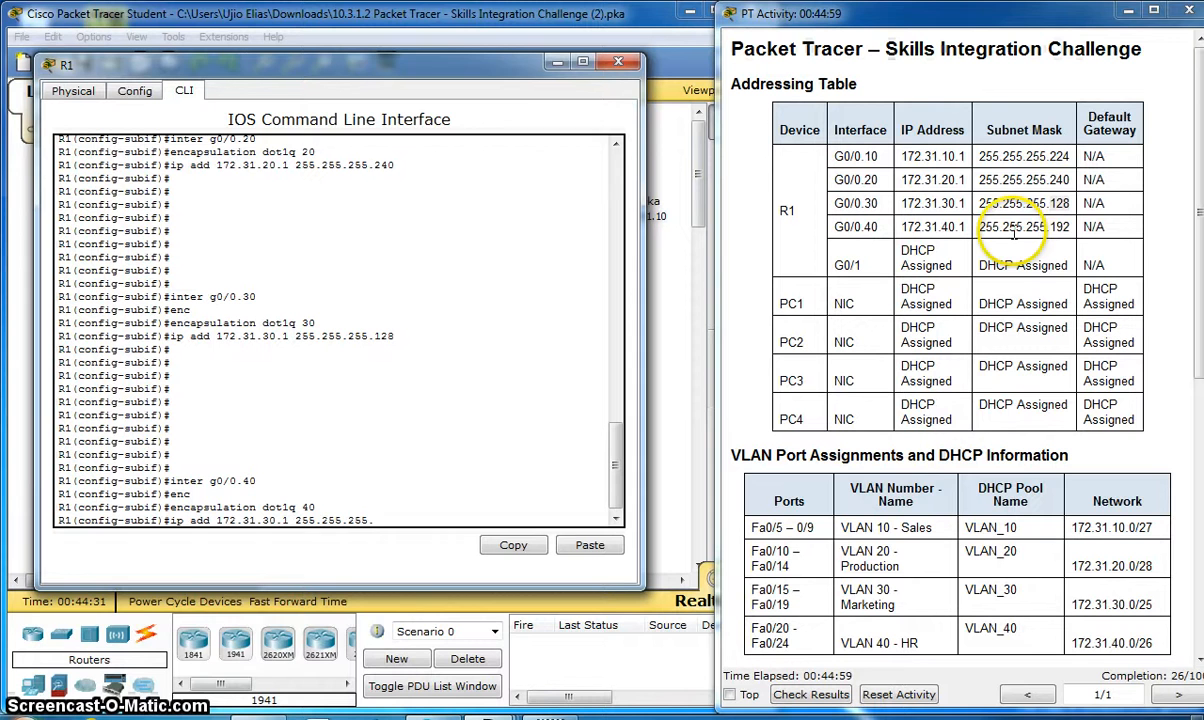
{"action": "type", "text": "192"}
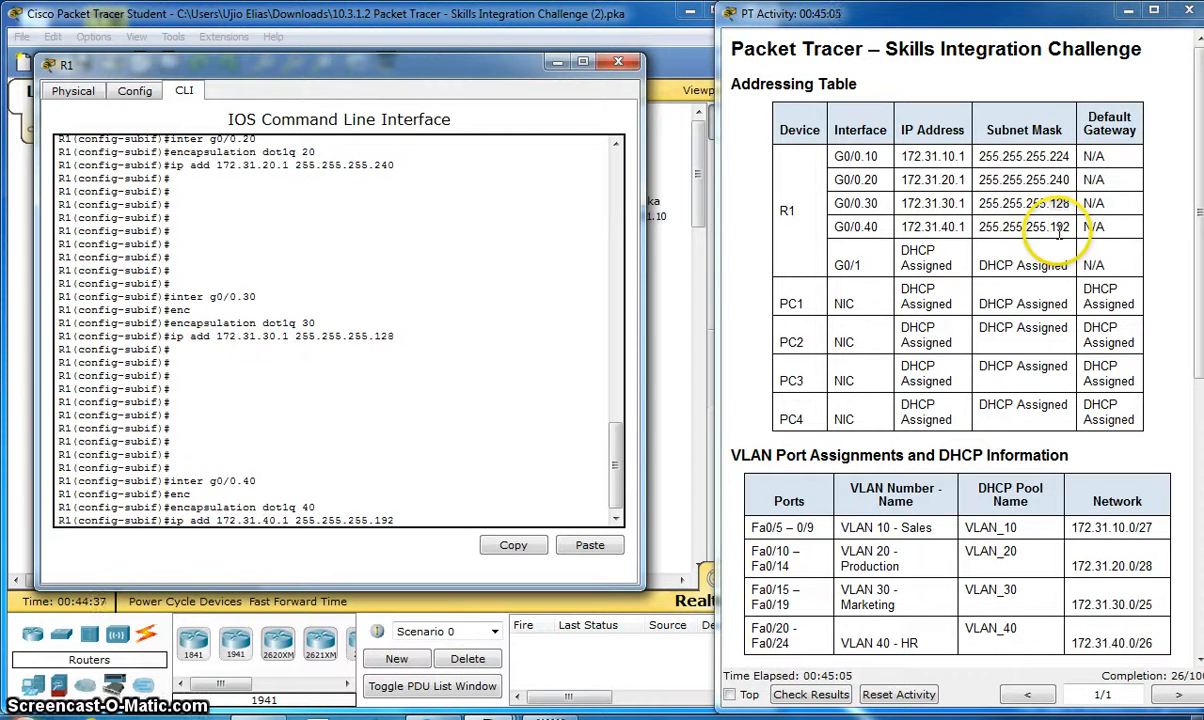
{"action": "key", "text": "enter"}
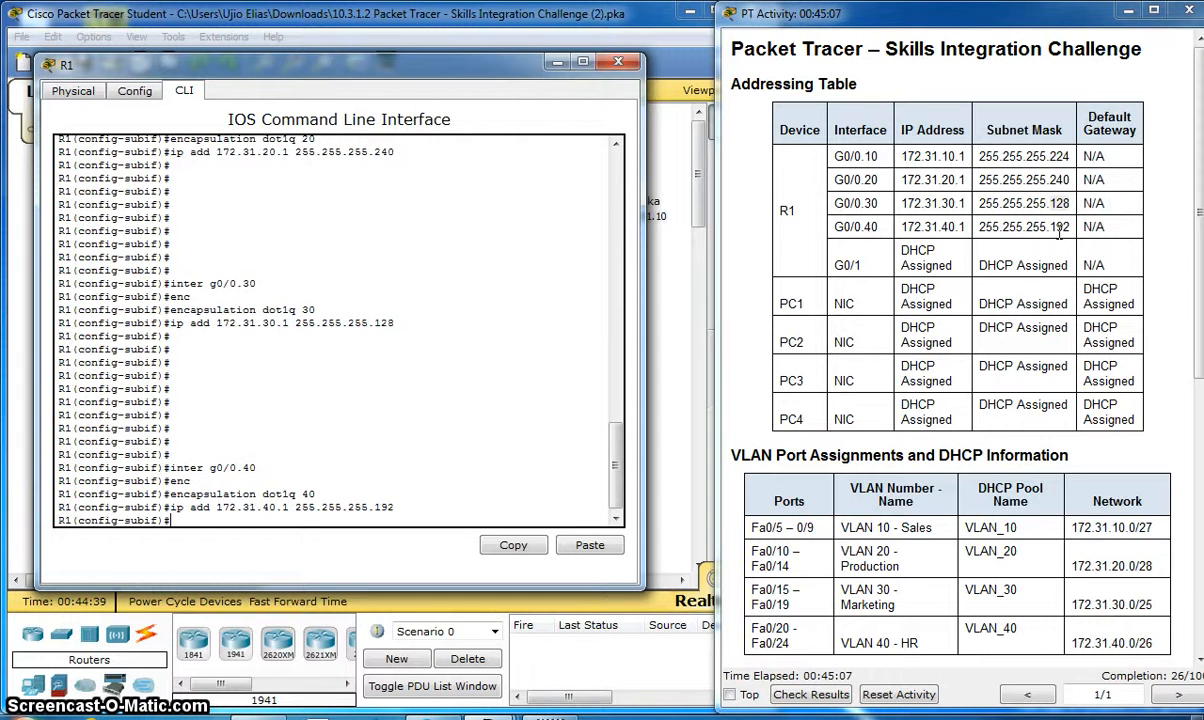
{"action": "type", "text": "e"}
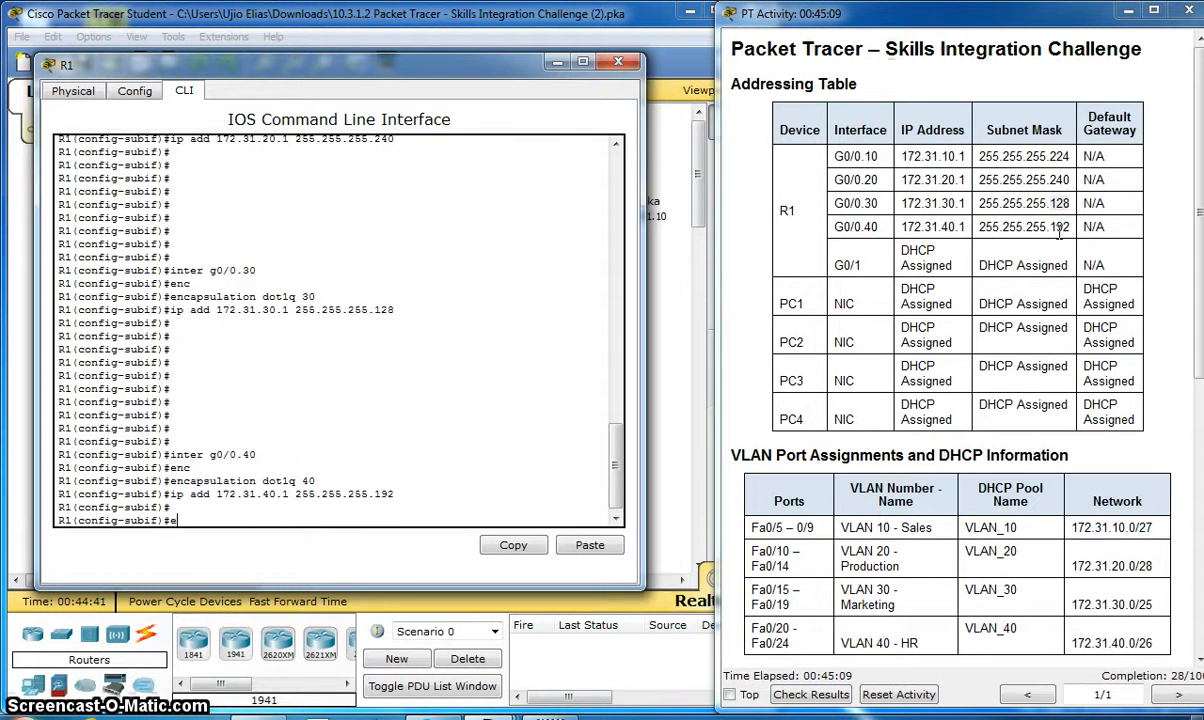
{"action": "type", "text": "exit"}
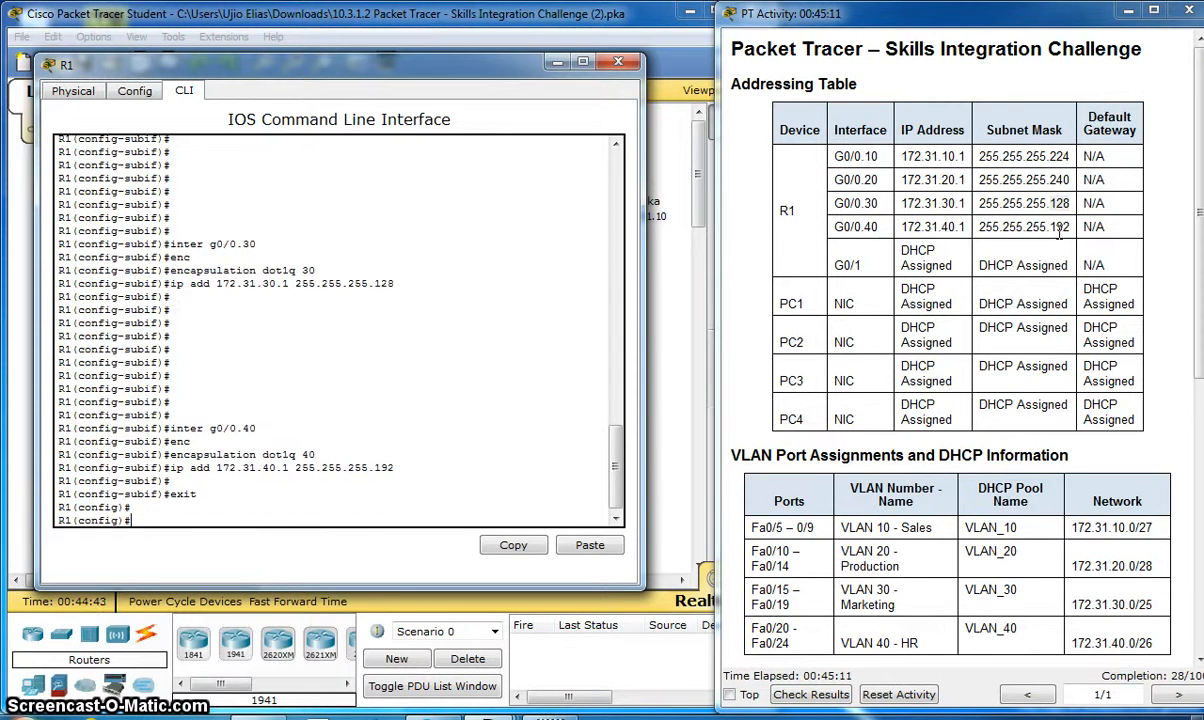
Enable physical interface G0/0 with no shutdown so subinterfaces .10–.40 come up.
{"action": "type", "text": "inter g0/0.40"}
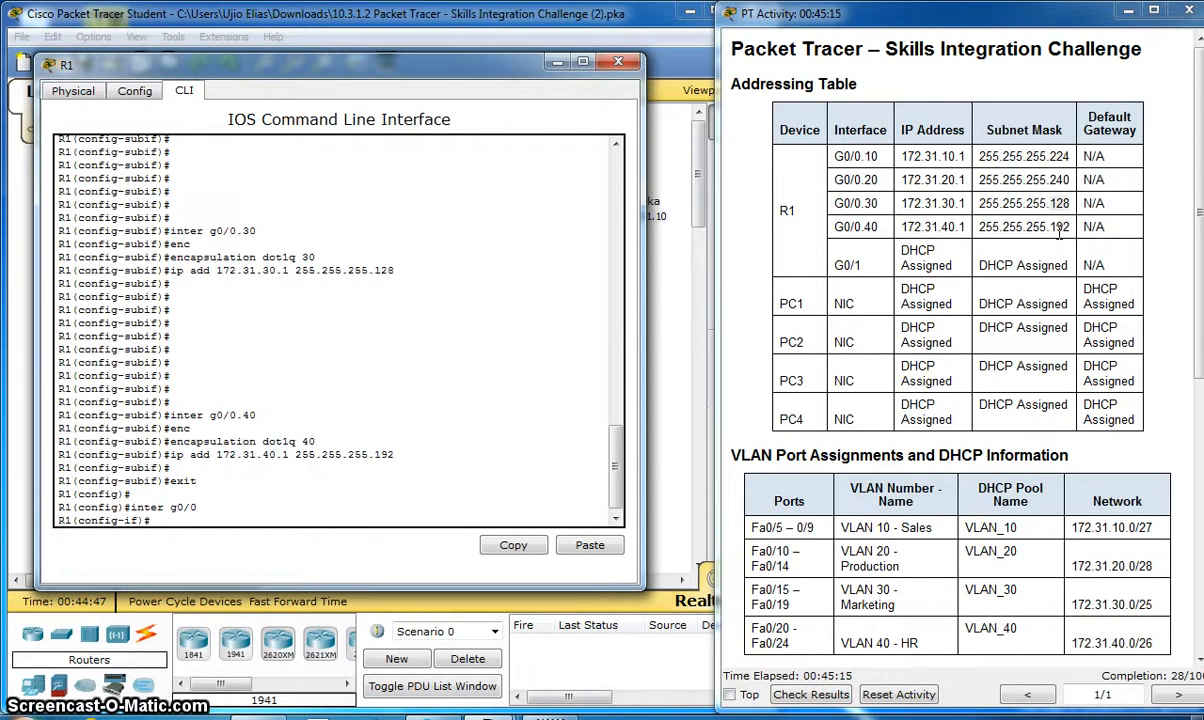
{"action": "type", "text": "no"}
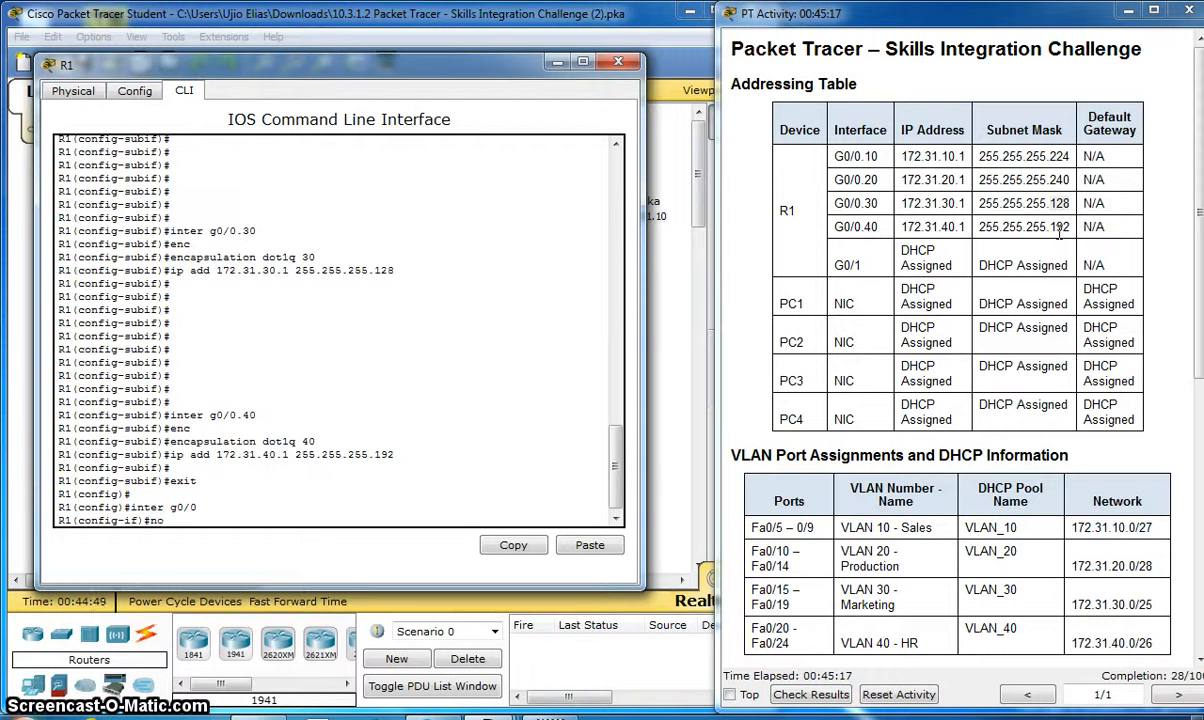
{"action": "type", "text": "s"}
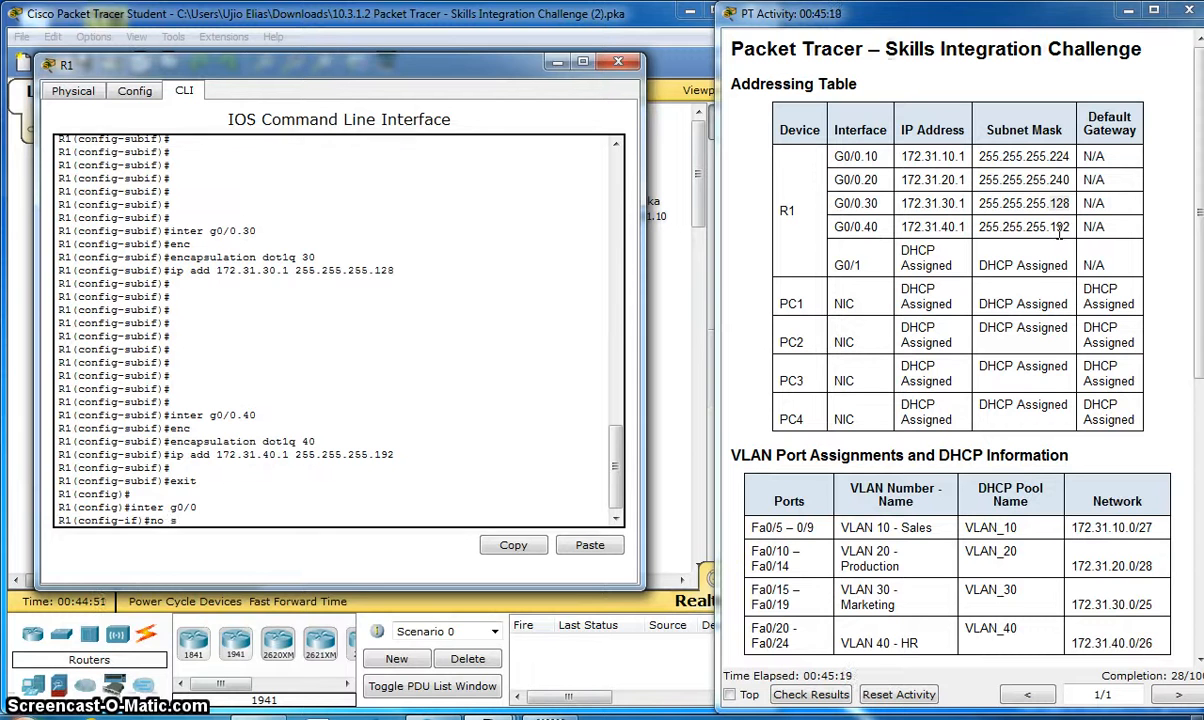
{"action": "type", "text": "hut"}
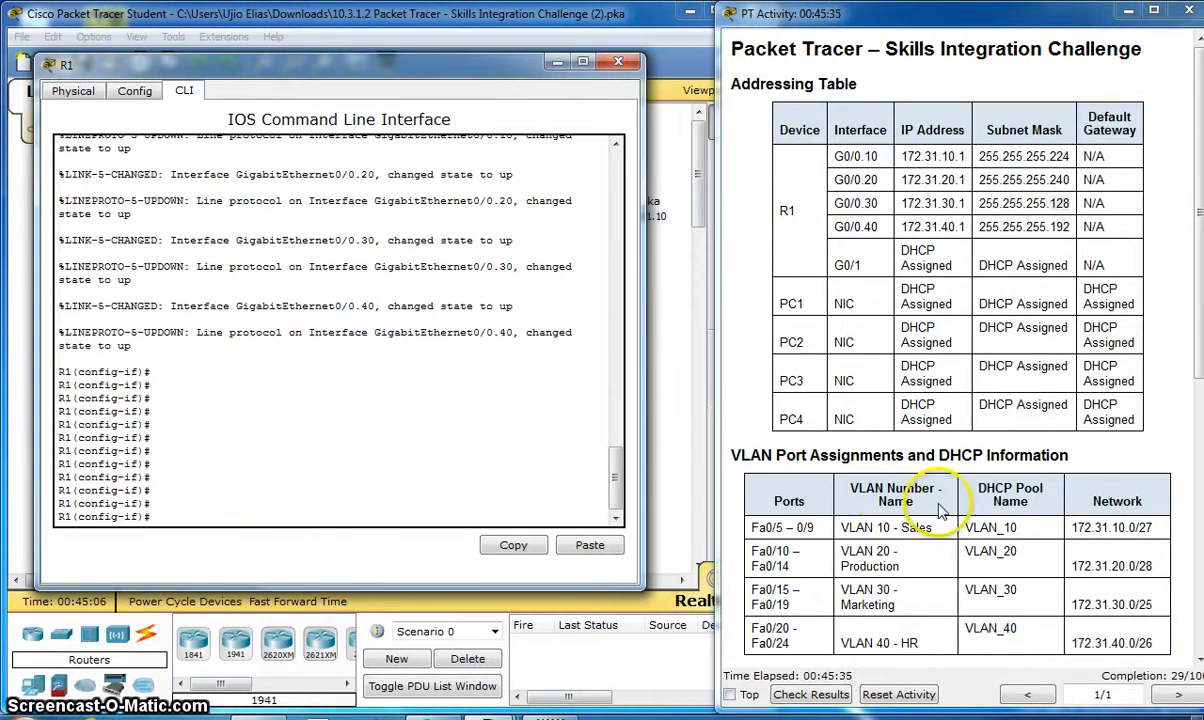
{"action": "scroll", "scroll_direction": "down", "scroll_amount": 3}
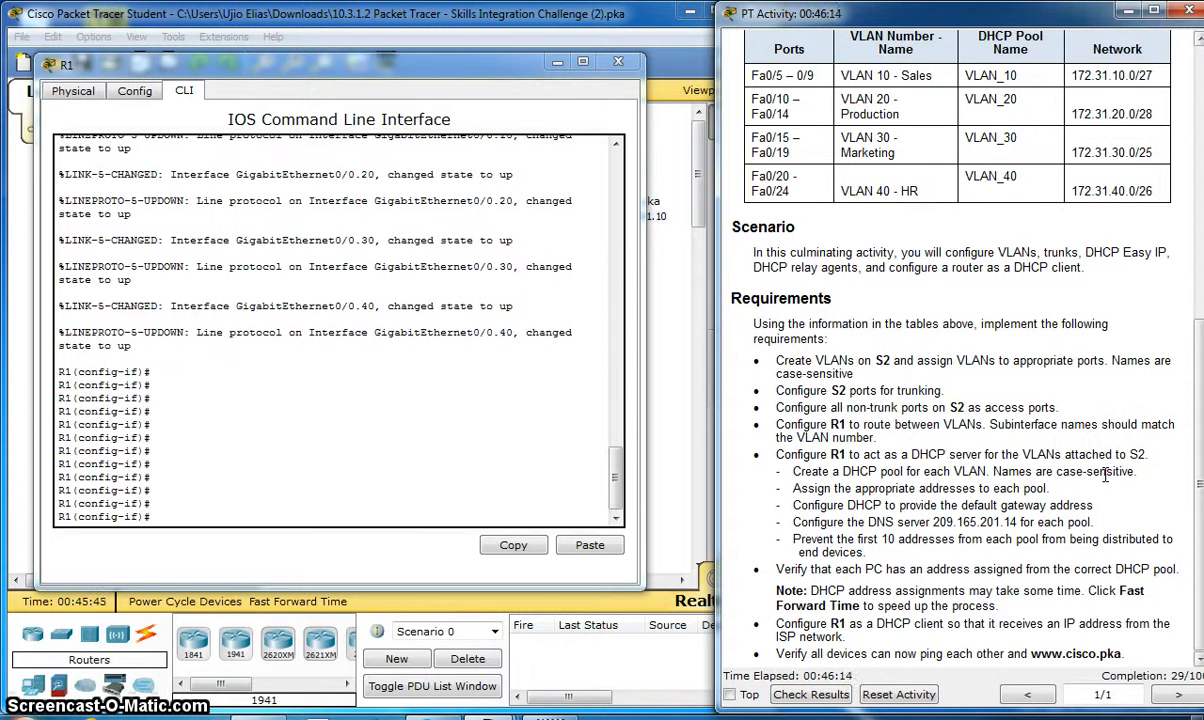
{"action": "mouse_move", "coordinate": [500, 464]}
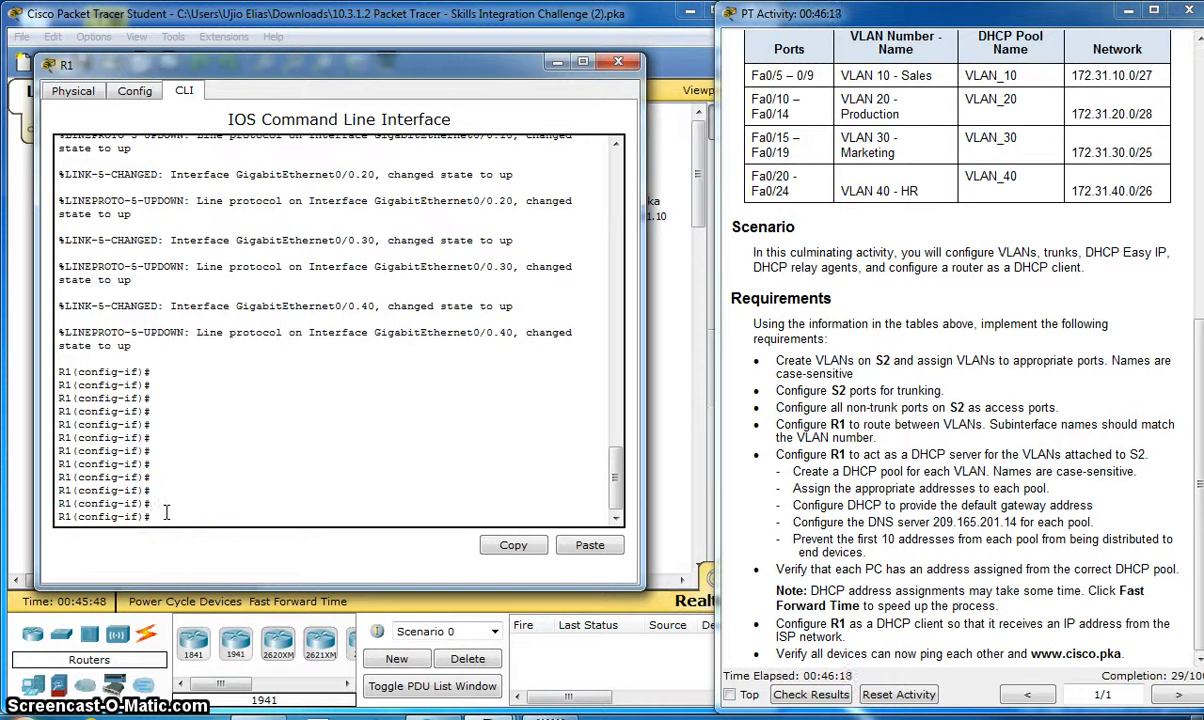
Exit to global configuration, list the ip dhcp options and start the excluded-address command.
{"action": "type", "text": "exit"}
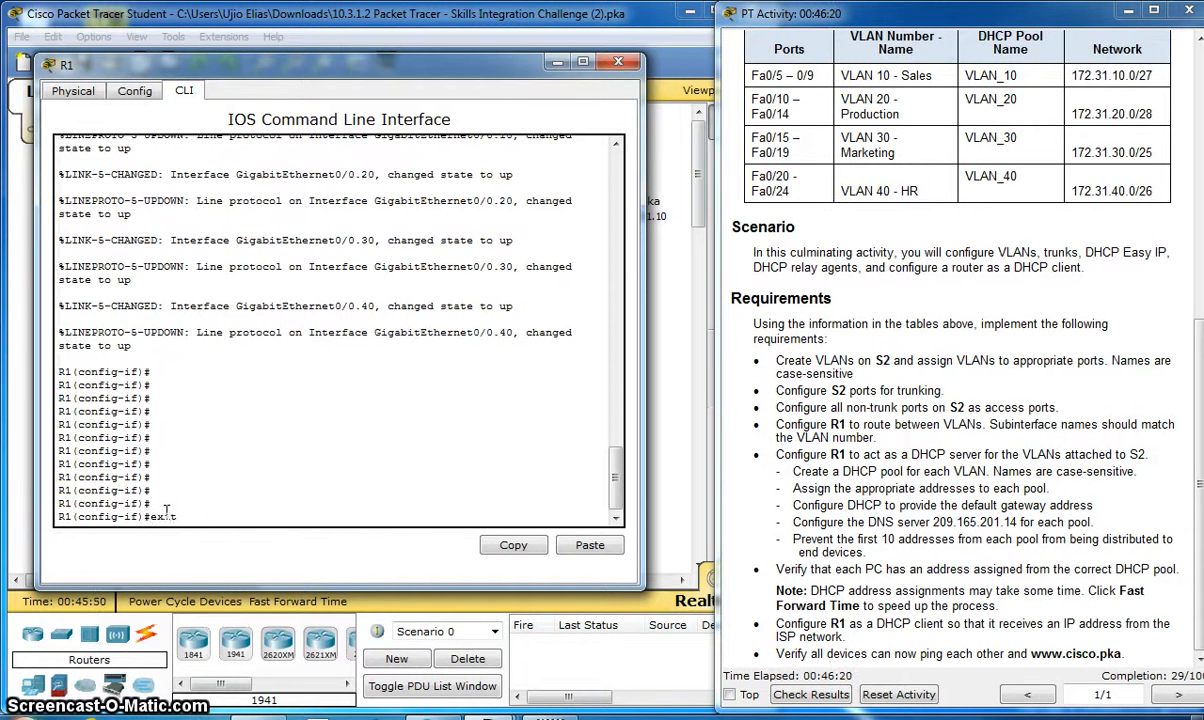
{"action": "type", "text": "exit"}
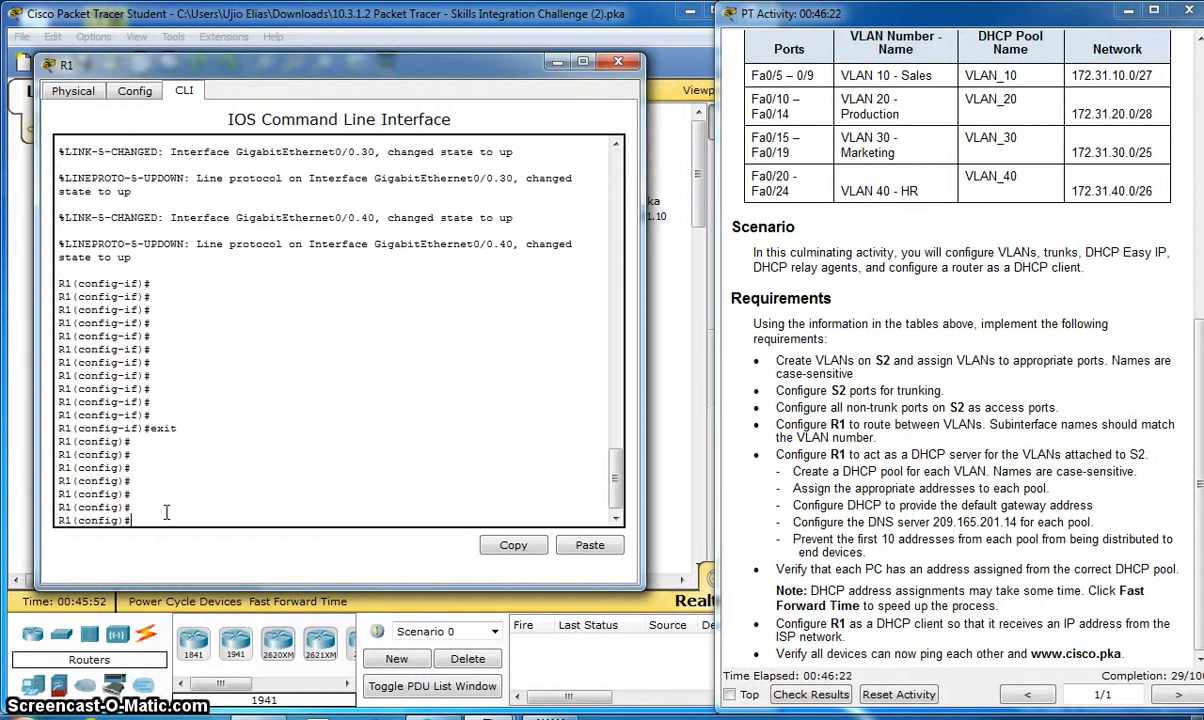
{"action": "type", "text": "ip d"}
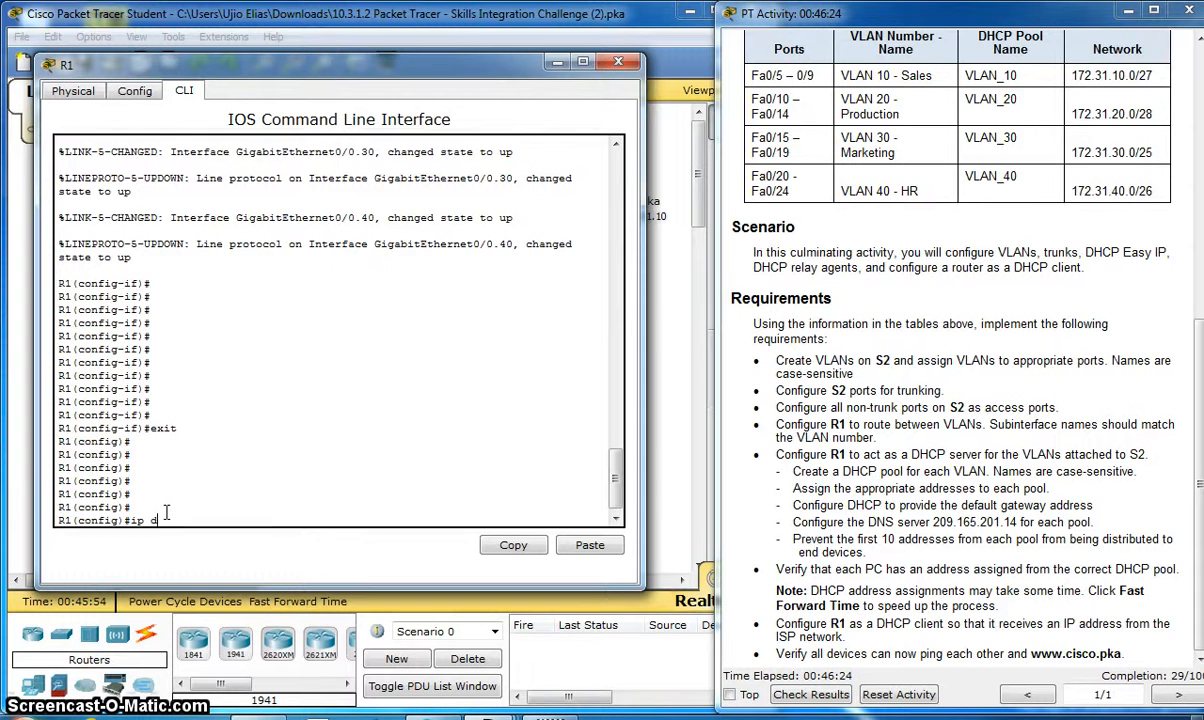
{"action": "type", "text": "hcp"}
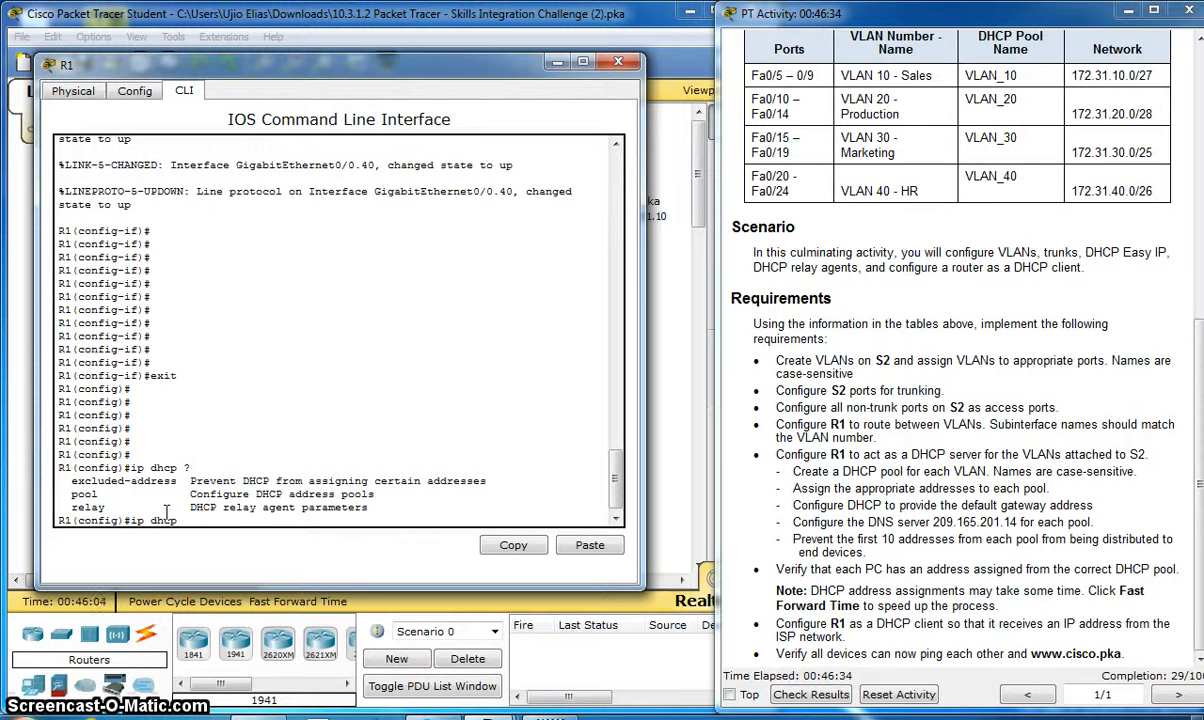
{"action": "type", "text": "ex"}
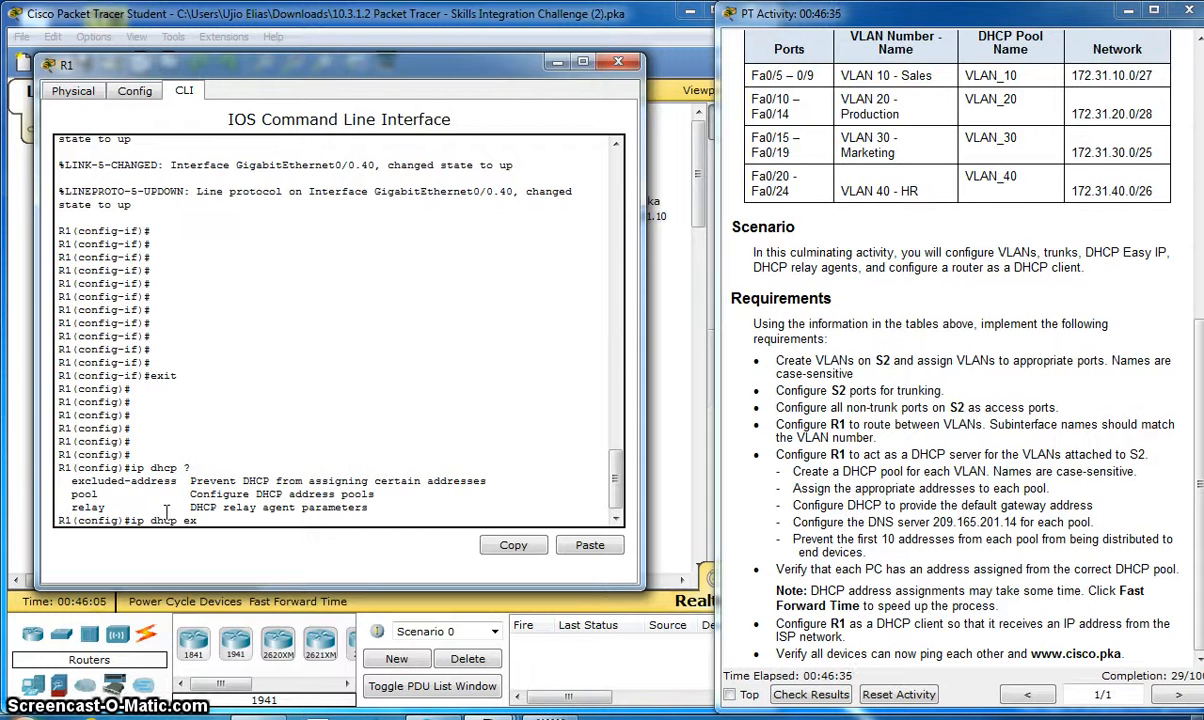